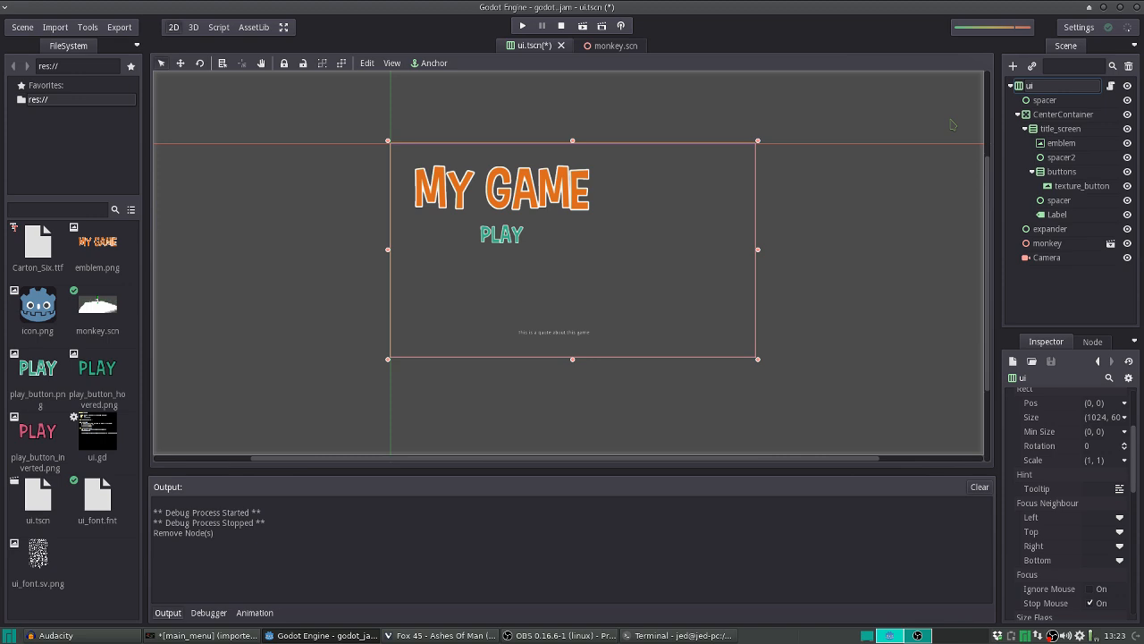
{"action": "mouse_move", "coordinate": [894, 32]}
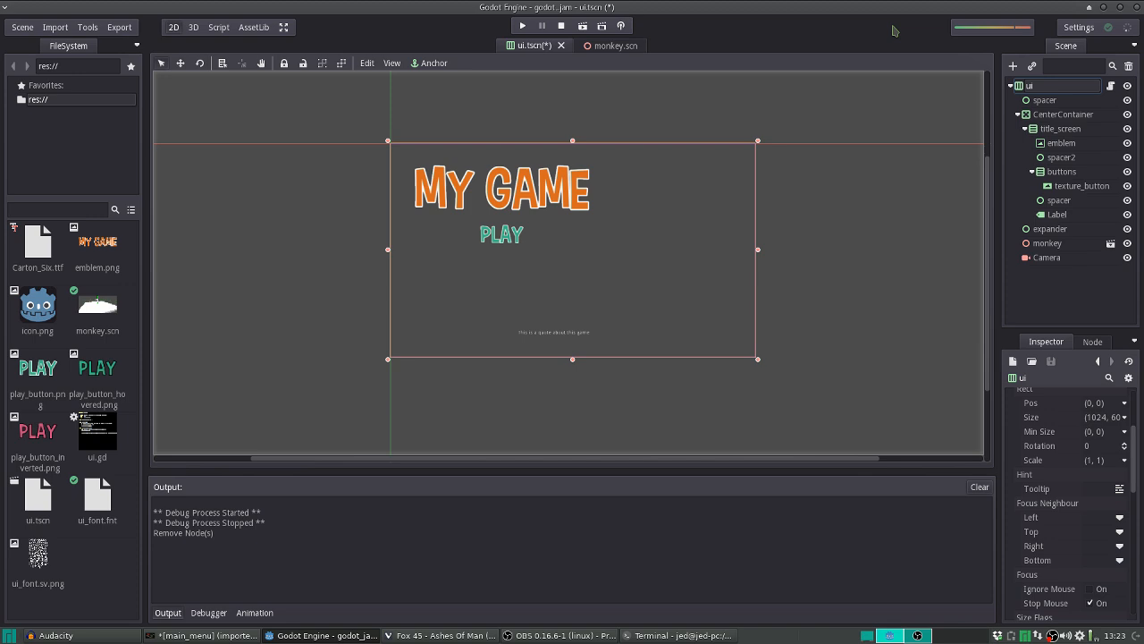
{"action": "mouse_move", "coordinate": [838, 115]}
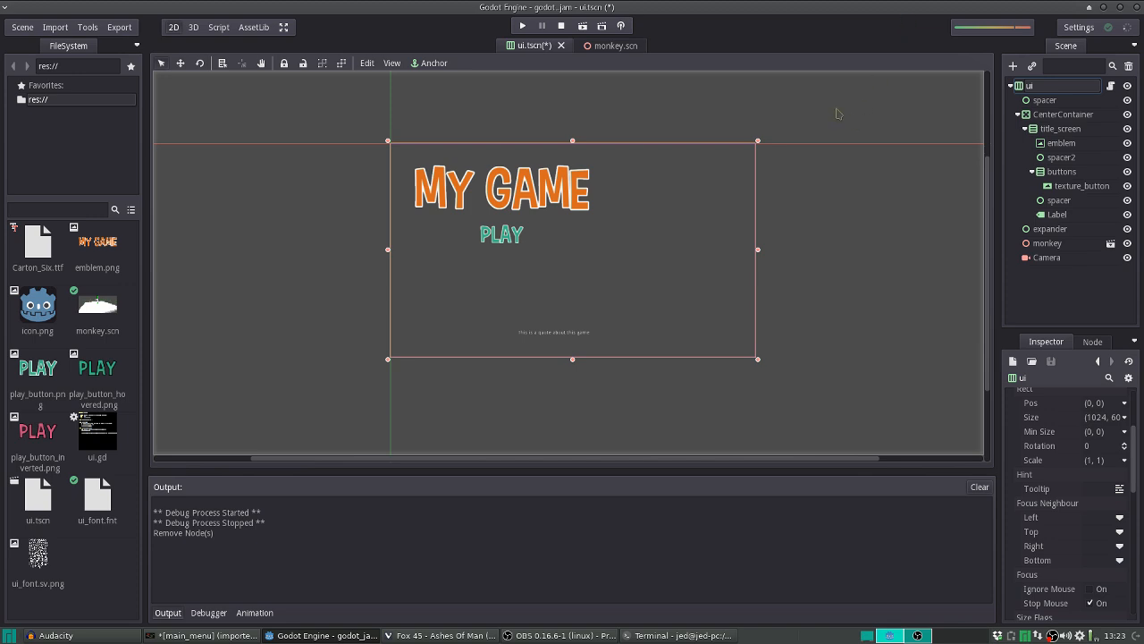
{"action": "mouse_move", "coordinate": [833, 102]}
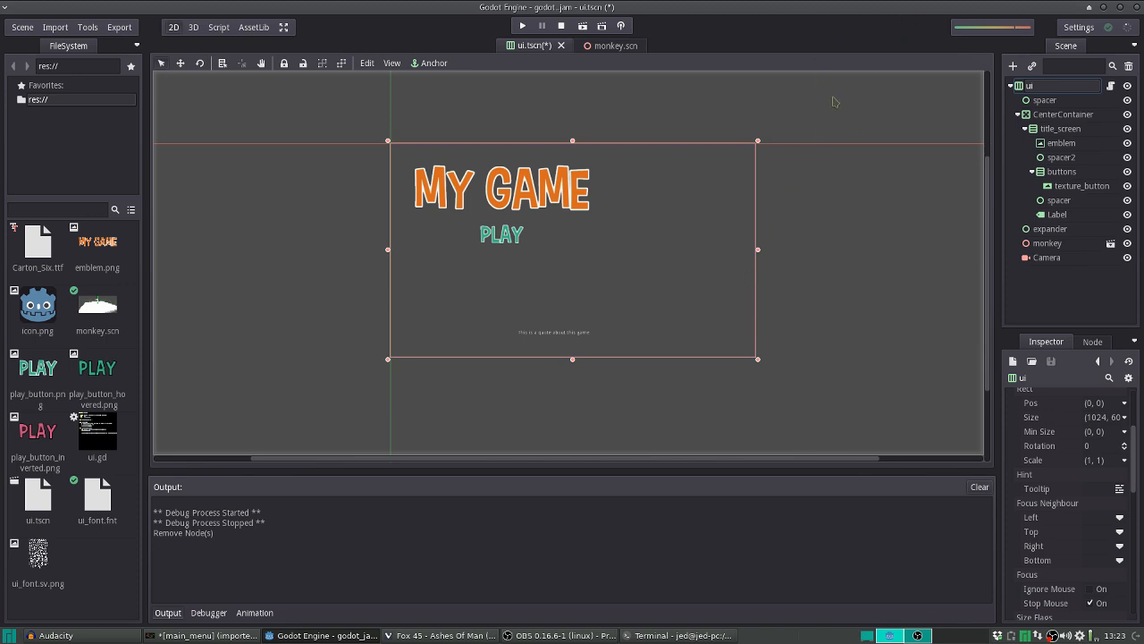
{"action": "mouse_move", "coordinate": [400, 508]}
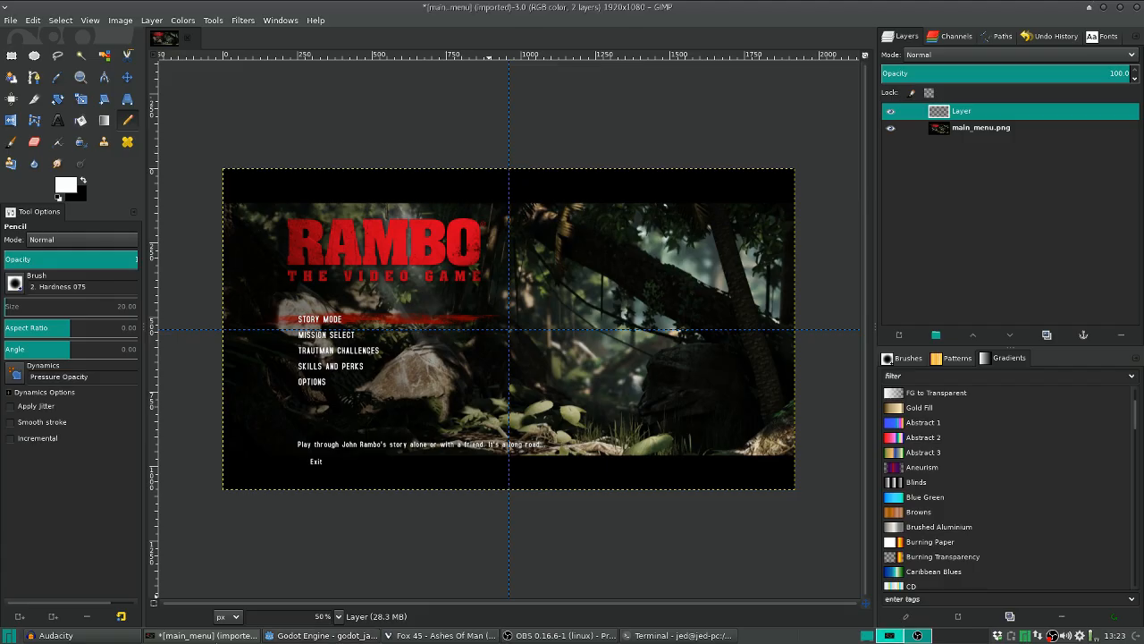
{"action": "mouse_move", "coordinate": [608, 286]}
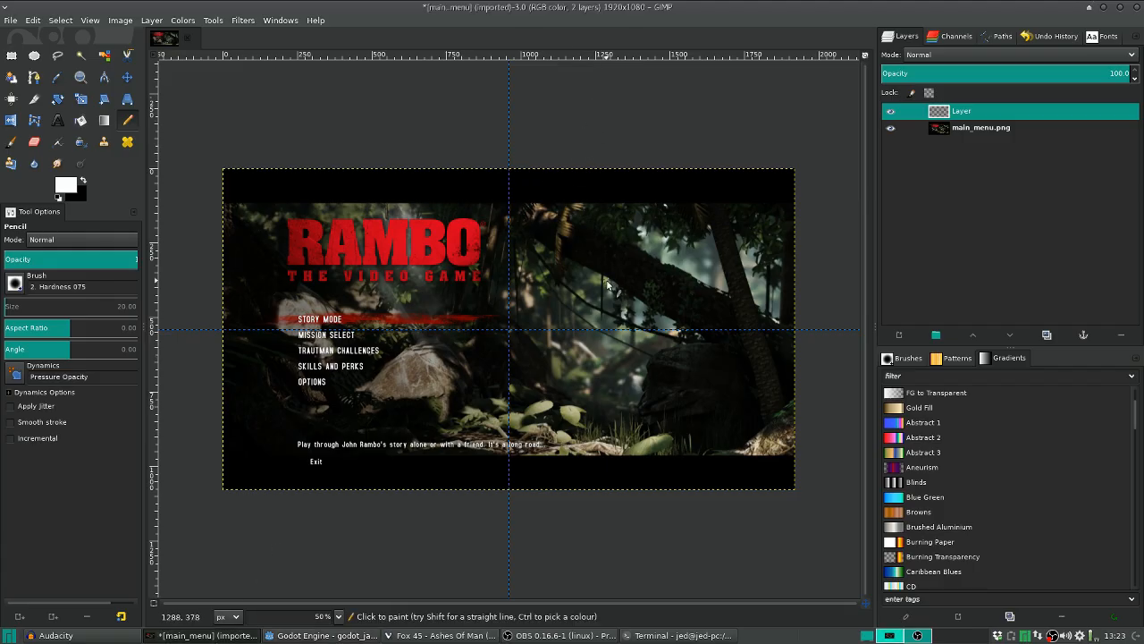
{"action": "mouse_move", "coordinate": [243, 222]}
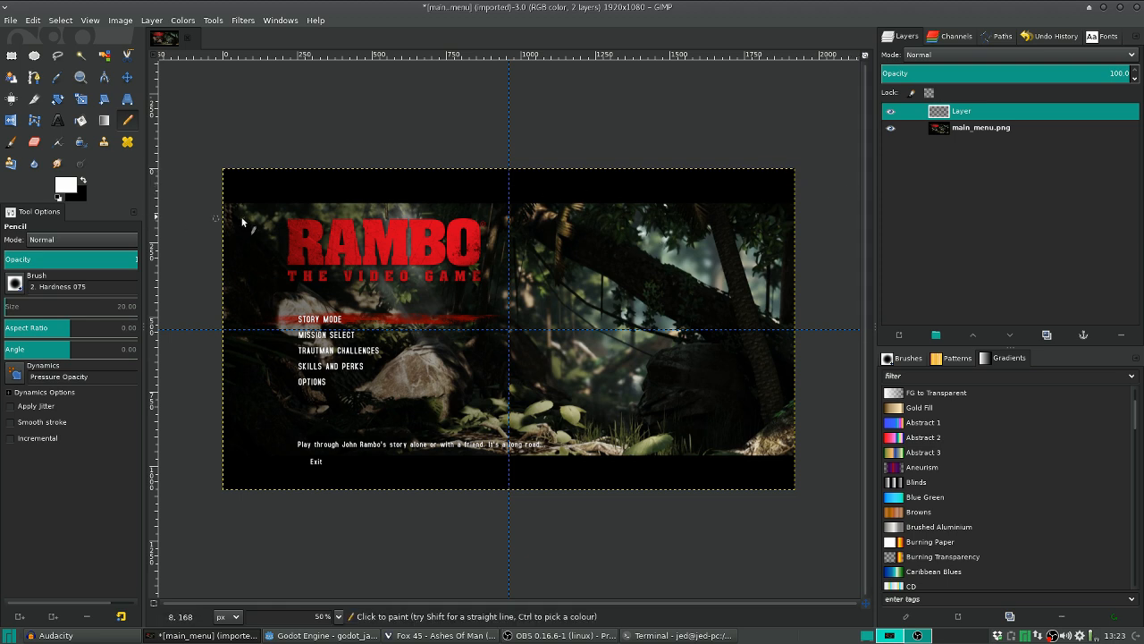
{"action": "mouse_move", "coordinate": [701, 483]}
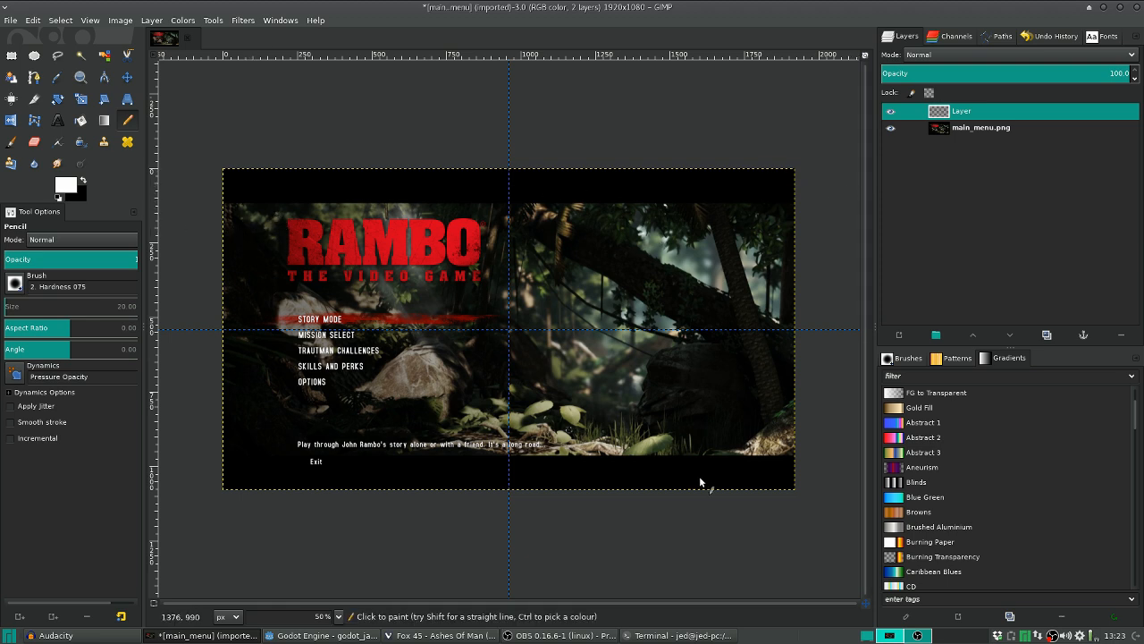
{"action": "mouse_move", "coordinate": [565, 191]}
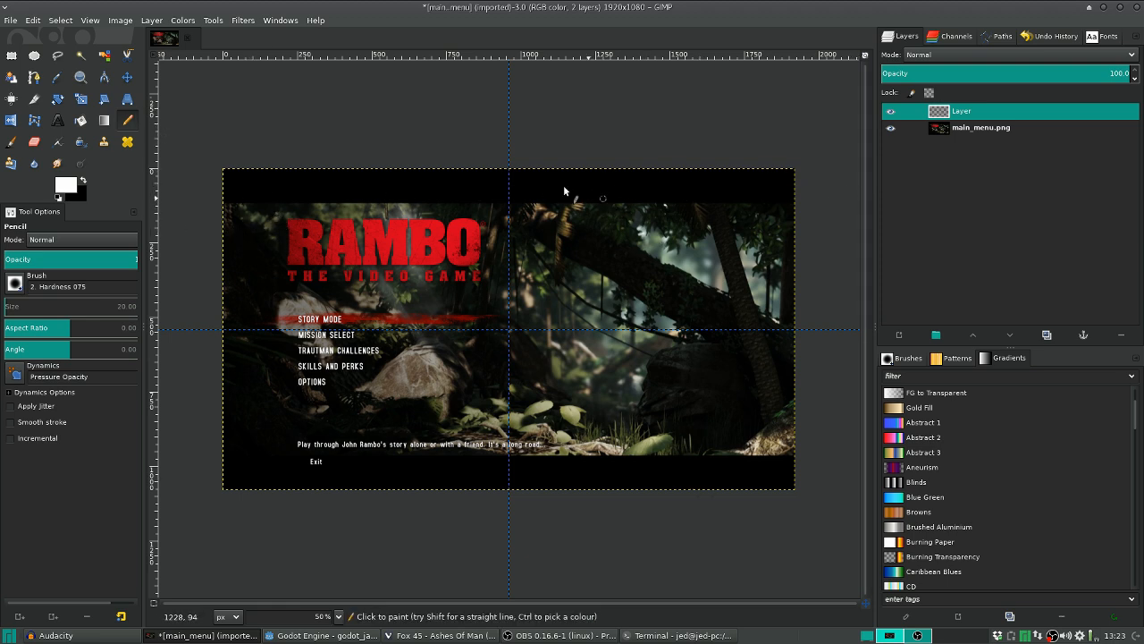
{"action": "mouse_move", "coordinate": [511, 329]}
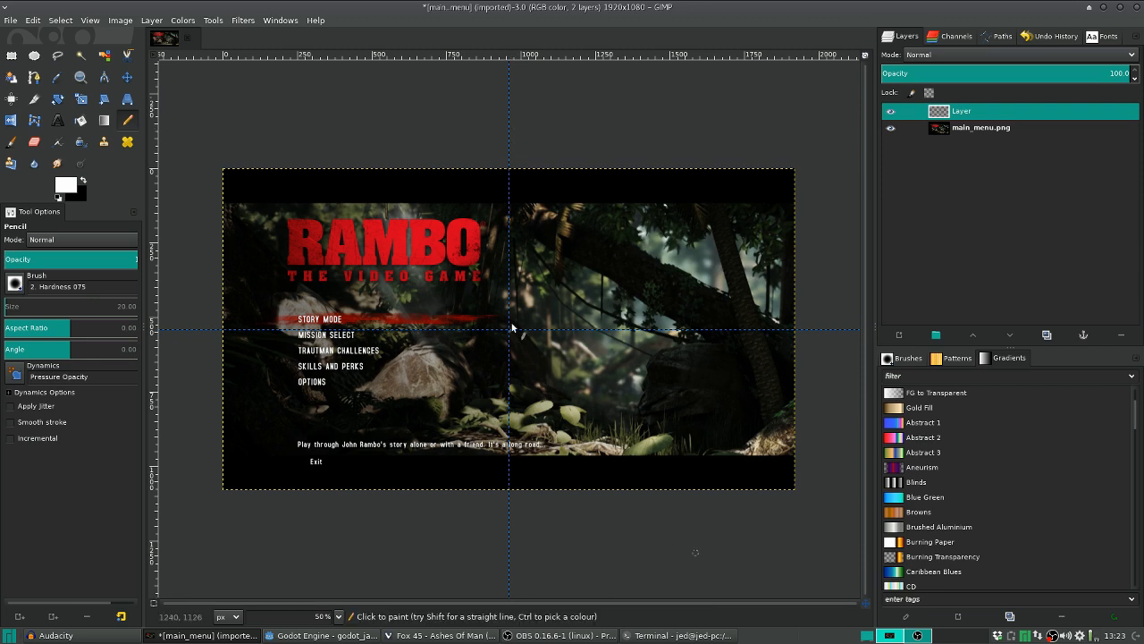
{"action": "mouse_move", "coordinate": [350, 198]}
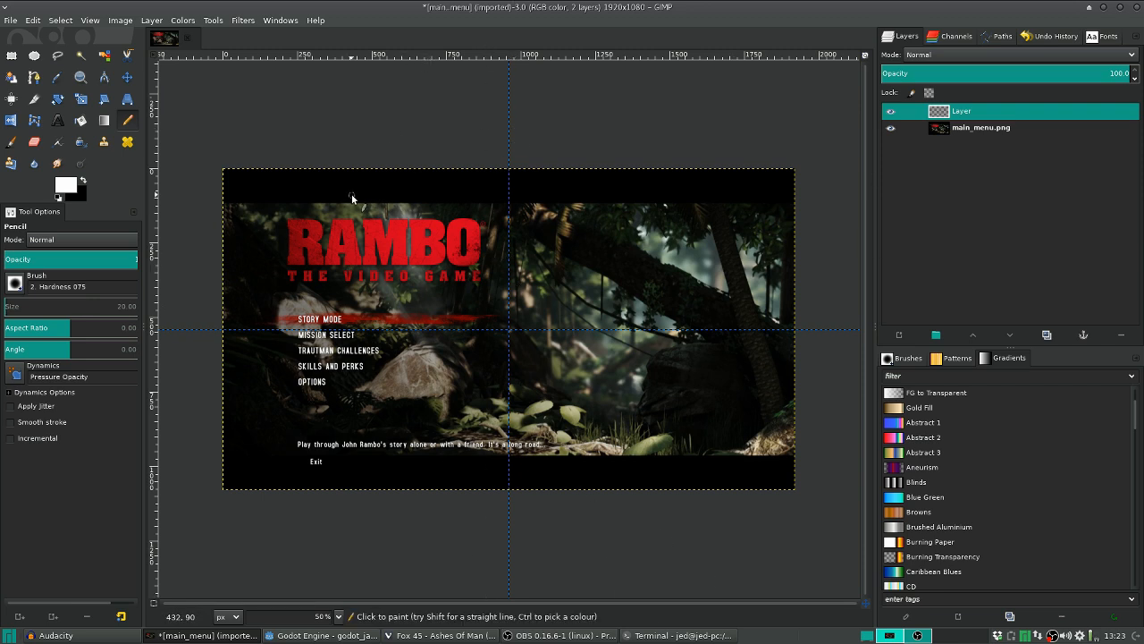
{"action": "mouse_move", "coordinate": [625, 254]}
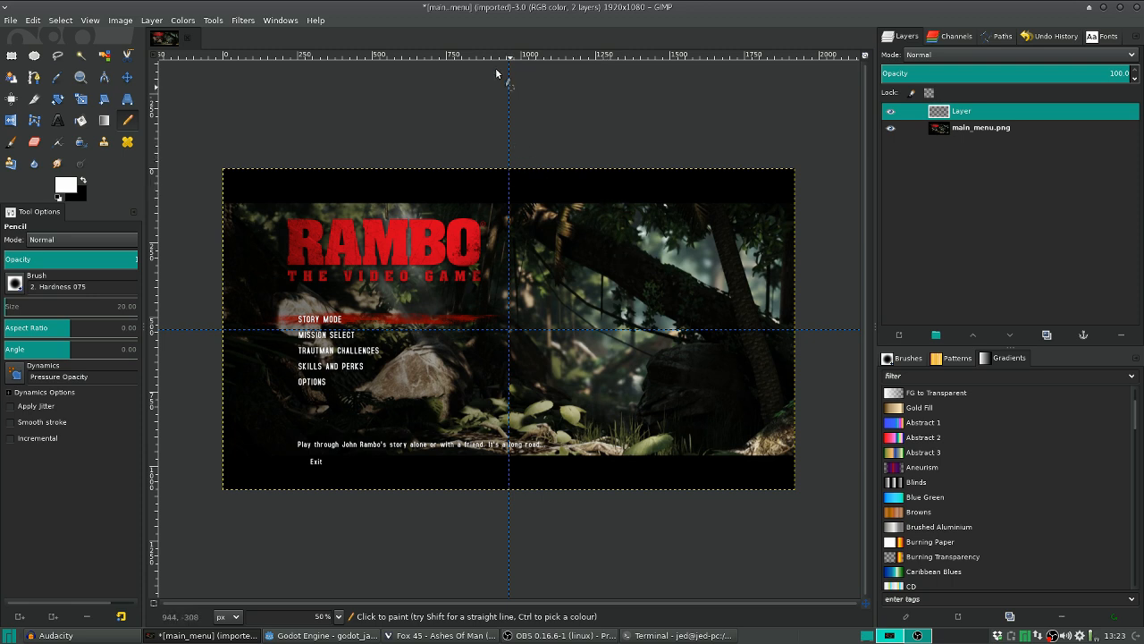
{"action": "mouse_move", "coordinate": [526, 136]}
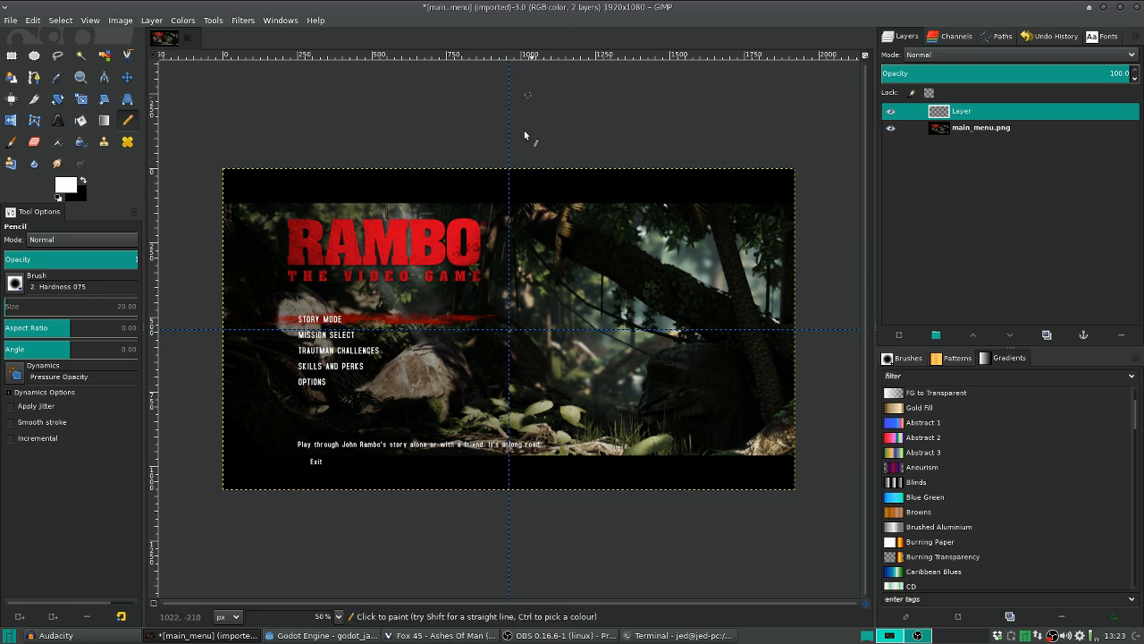
{"action": "mouse_move", "coordinate": [605, 164]}
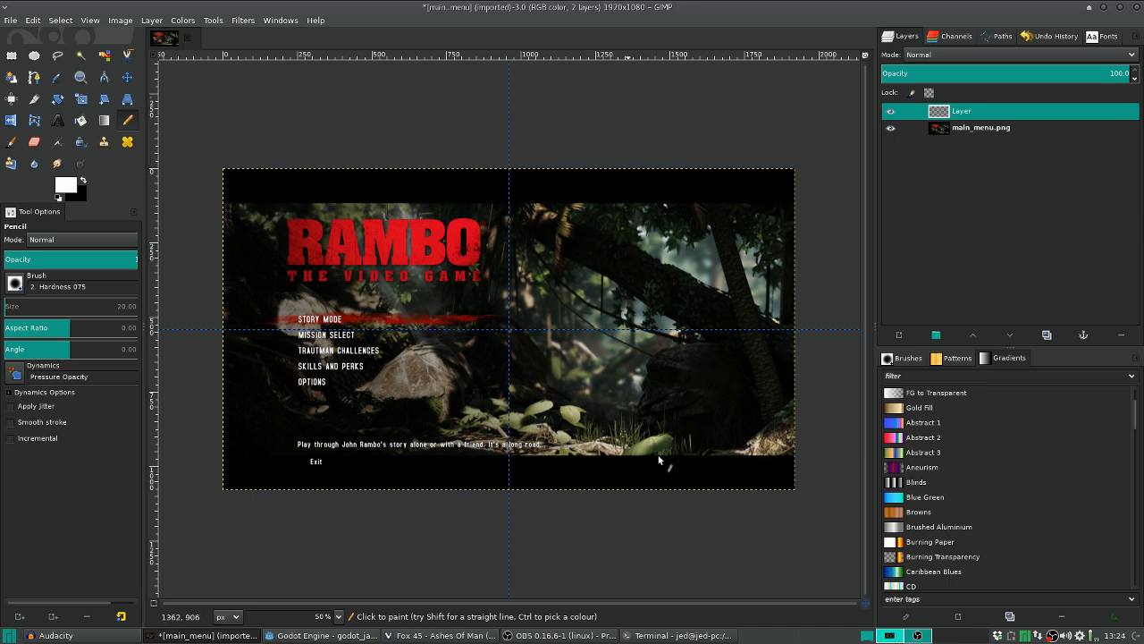
{"action": "mouse_move", "coordinate": [265, 268]}
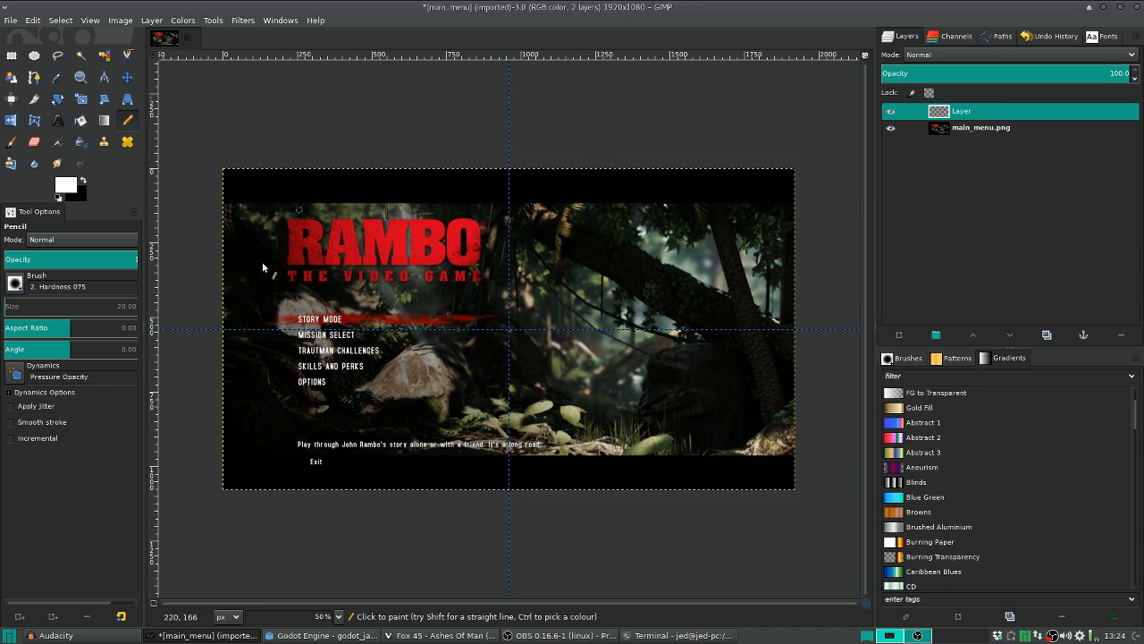
{"action": "mouse_move", "coordinate": [431, 427]}
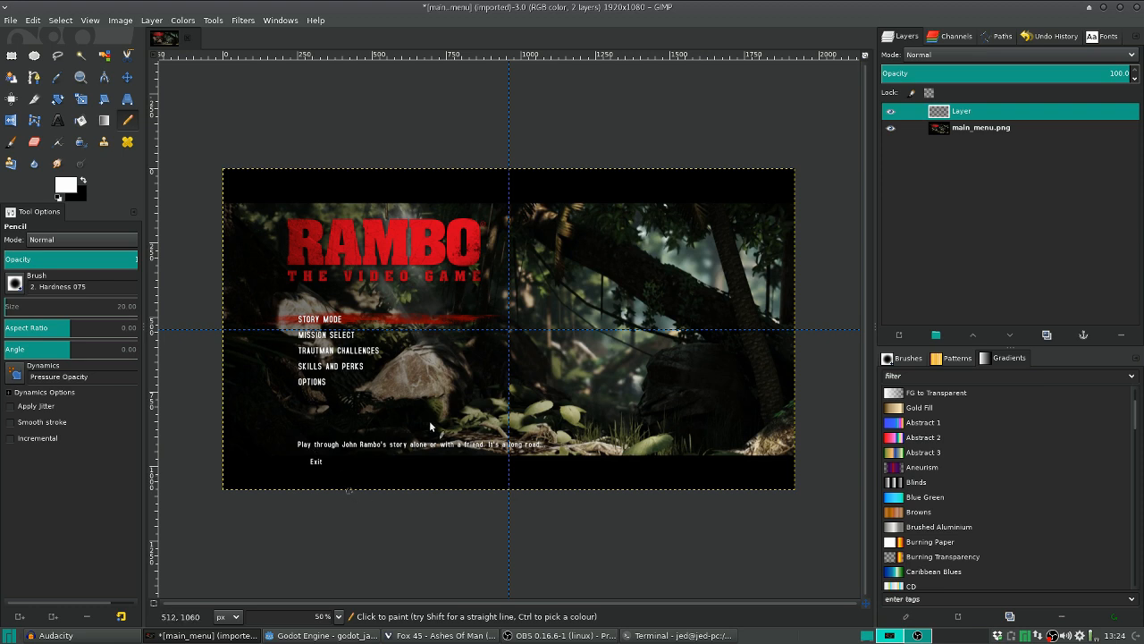
{"action": "mouse_move", "coordinate": [519, 456]}
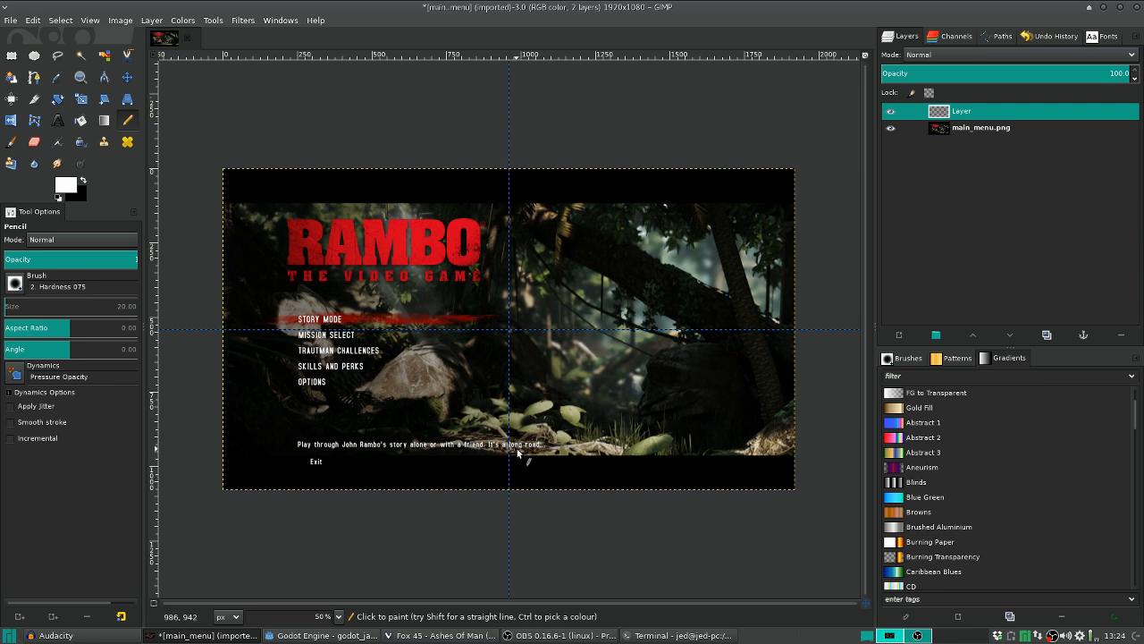
{"action": "mouse_move", "coordinate": [290, 444]}
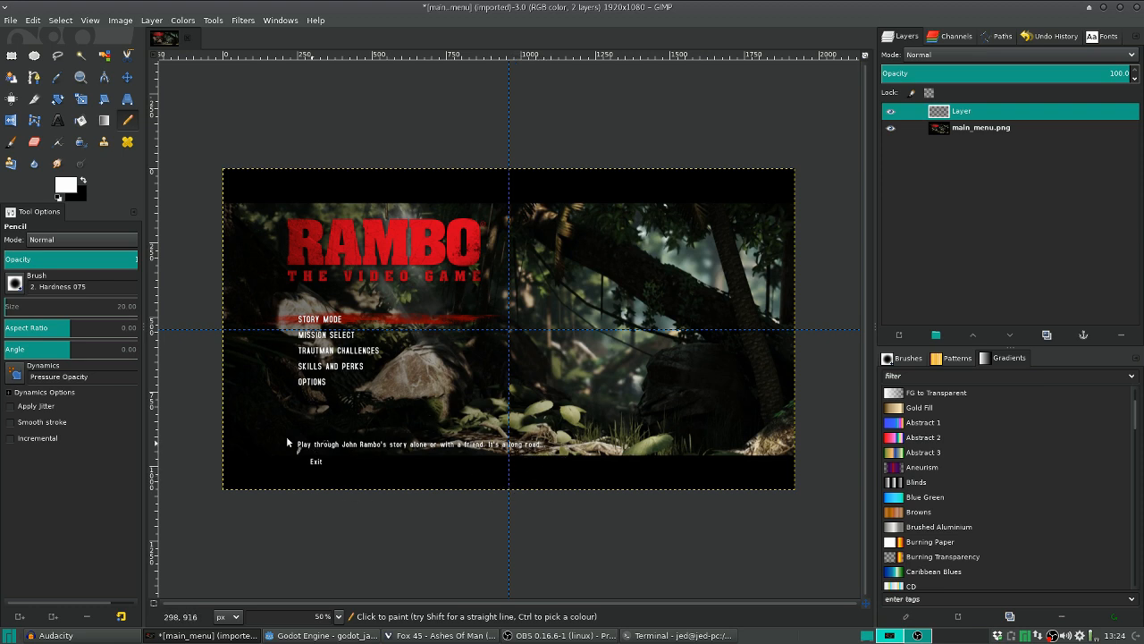
{"action": "mouse_move", "coordinate": [744, 336]}
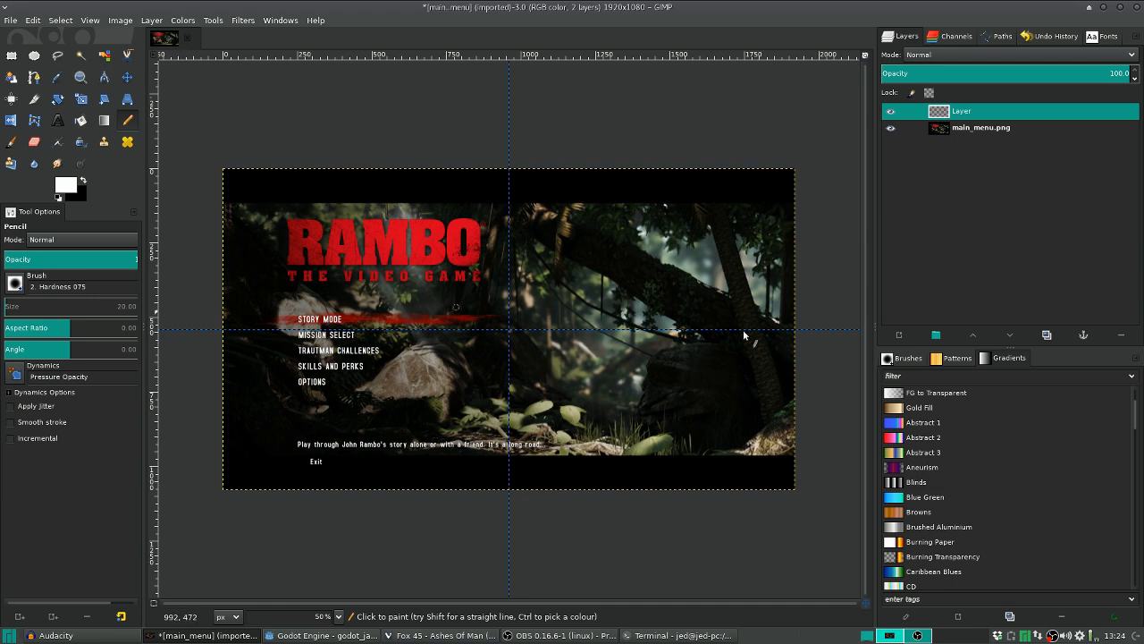
{"action": "mouse_move", "coordinate": [427, 336]}
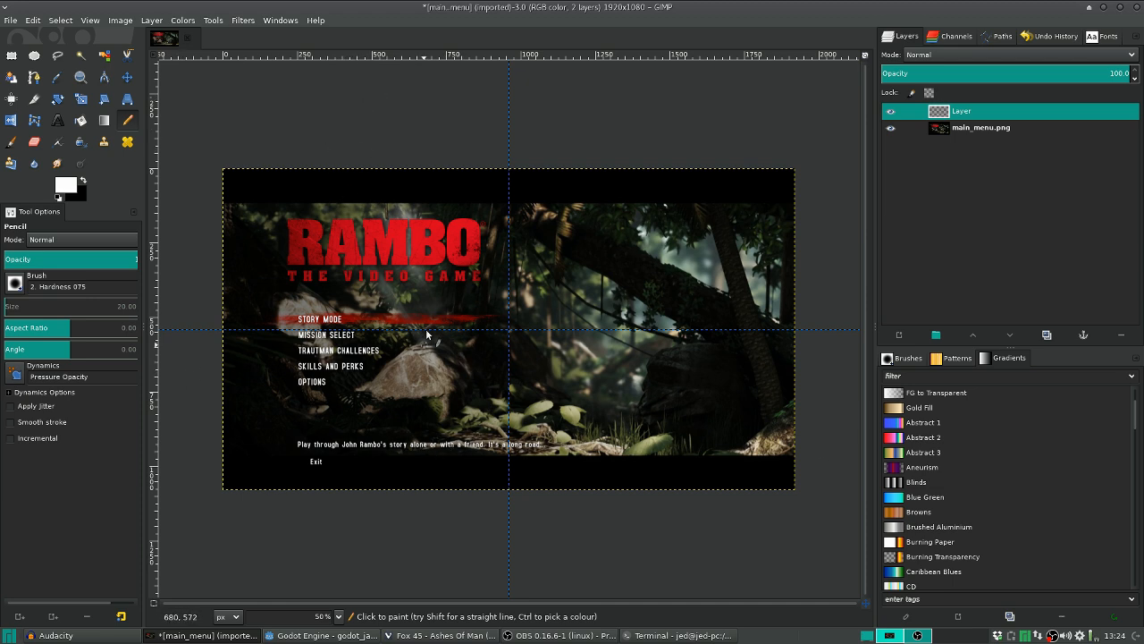
{"action": "mouse_move", "coordinate": [480, 81]}
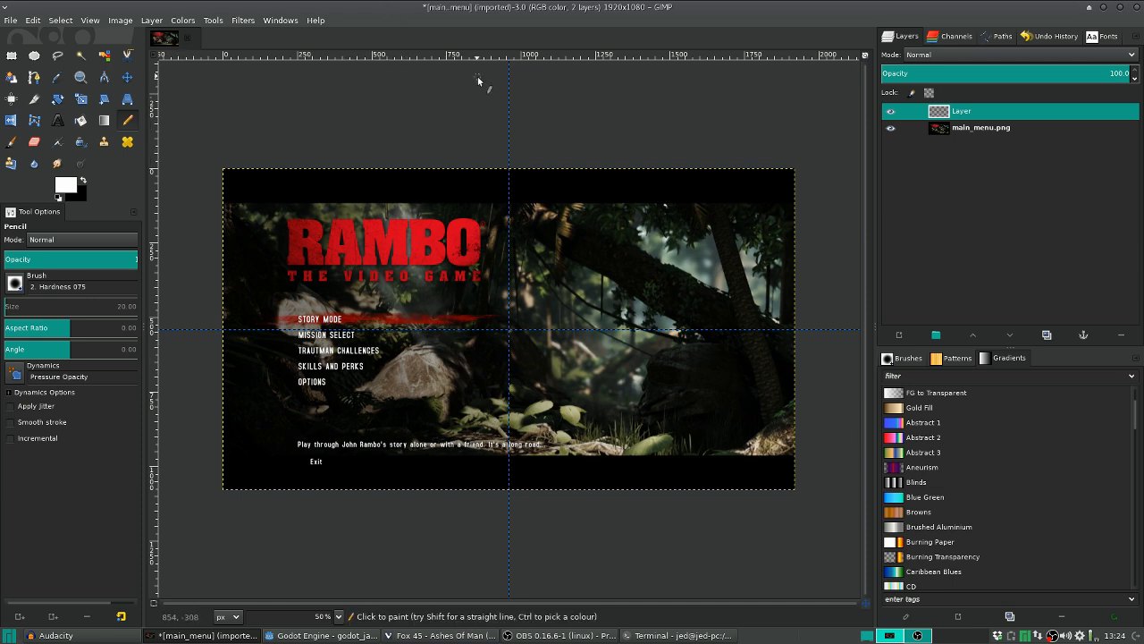
{"action": "mouse_move", "coordinate": [254, 184]}
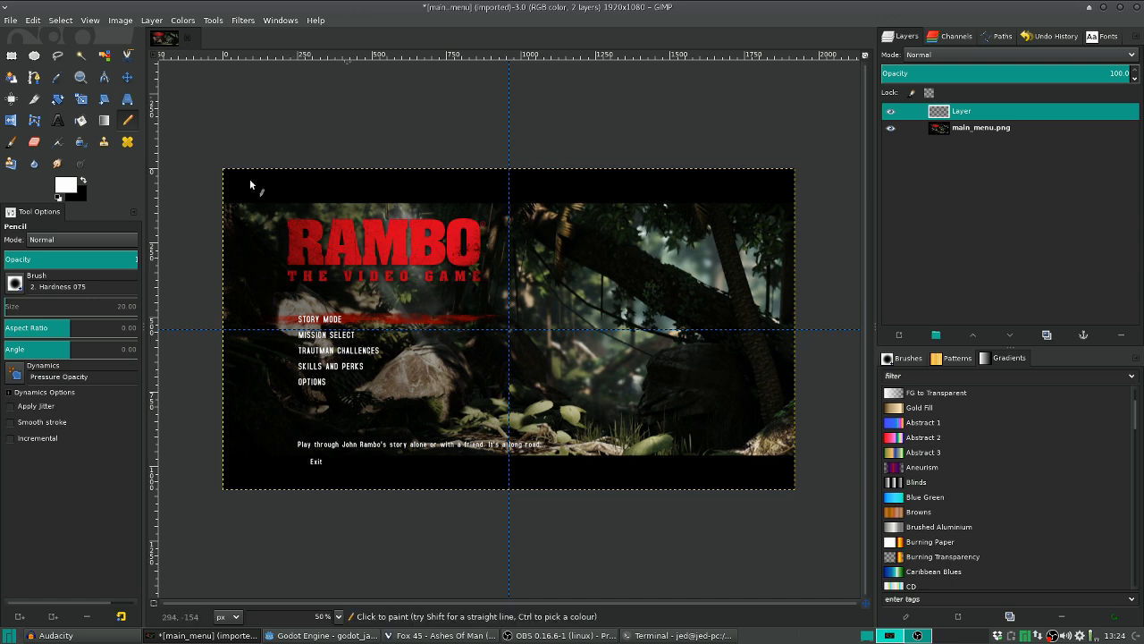
{"action": "mouse_move", "coordinate": [357, 129]}
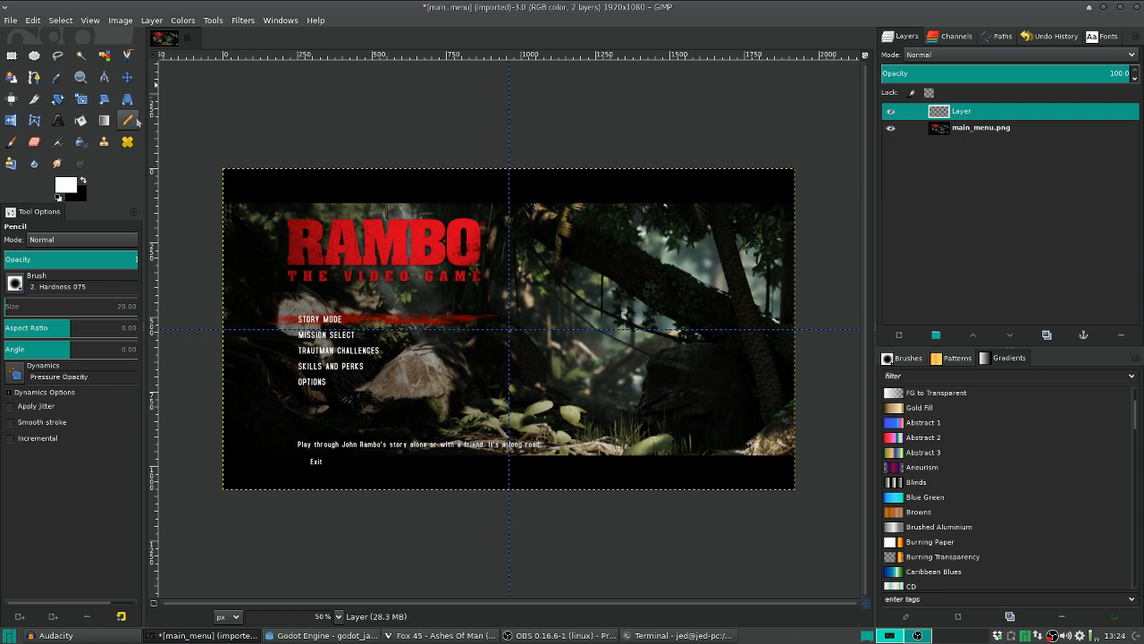
{"action": "mouse_move", "coordinate": [508, 214]}
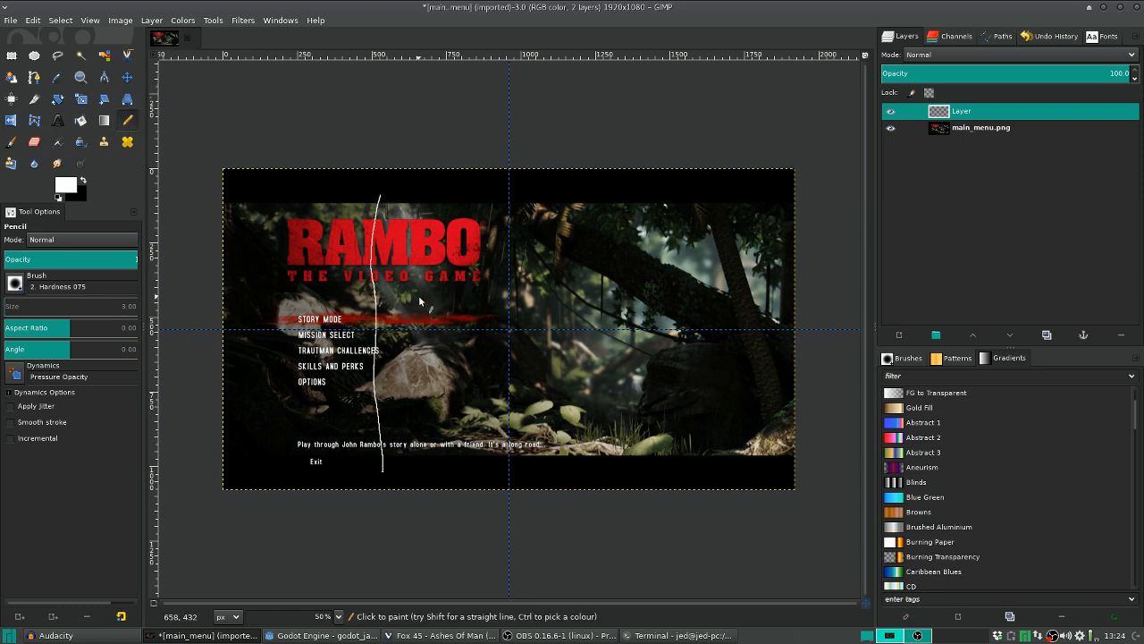
{"action": "mouse_move", "coordinate": [386, 152]}
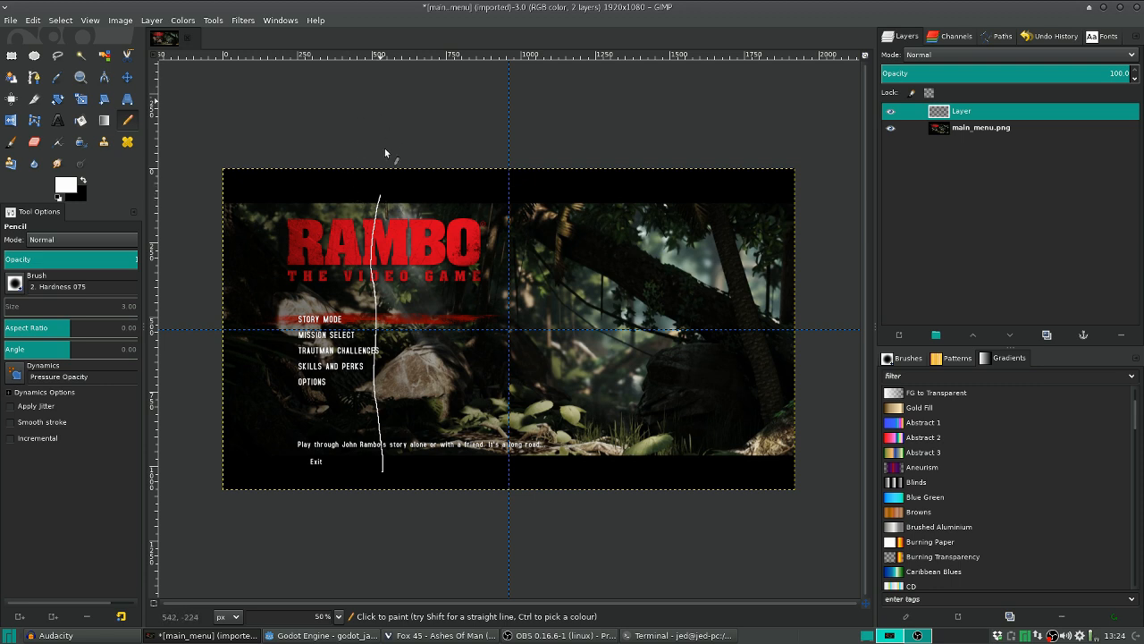
{"action": "mouse_move", "coordinate": [438, 336]}
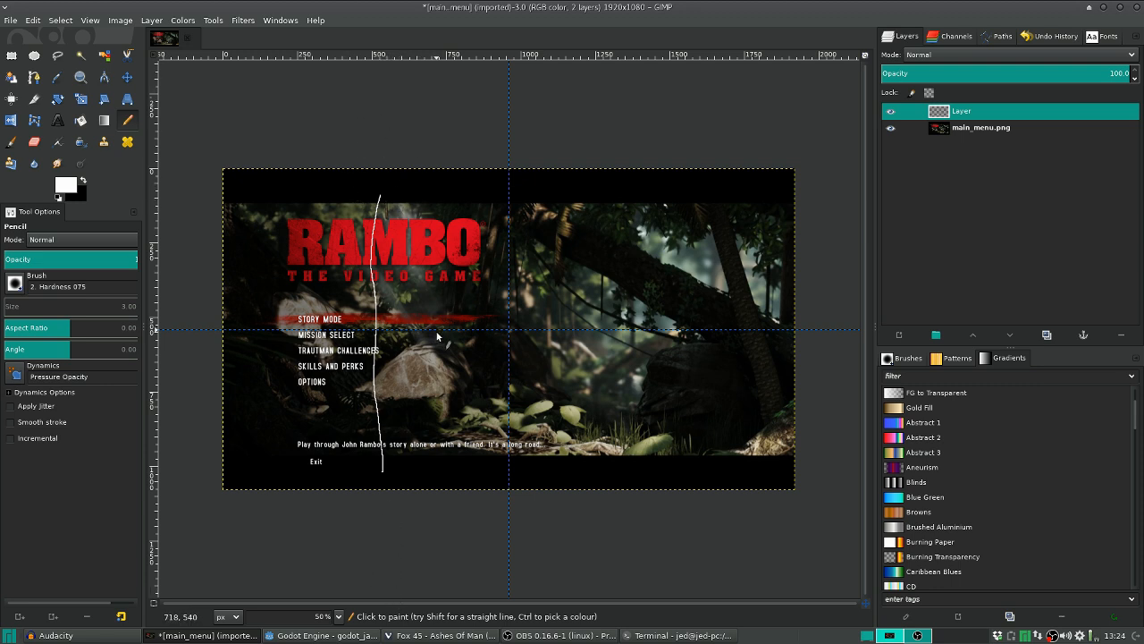
{"action": "mouse_move", "coordinate": [433, 388]}
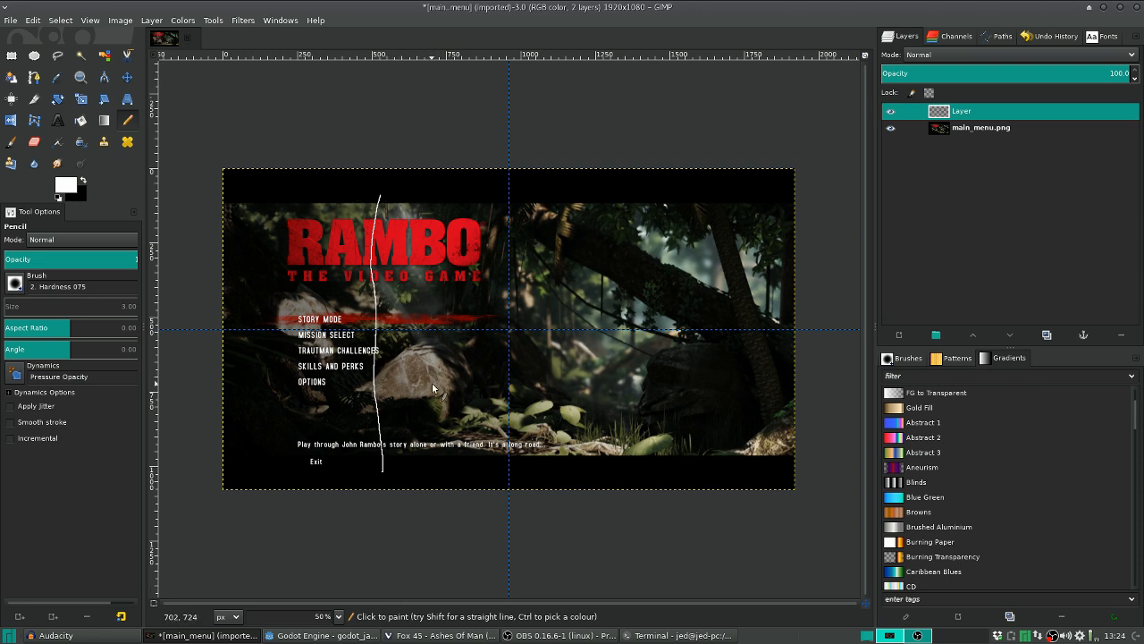
{"action": "mouse_move", "coordinate": [372, 229]}
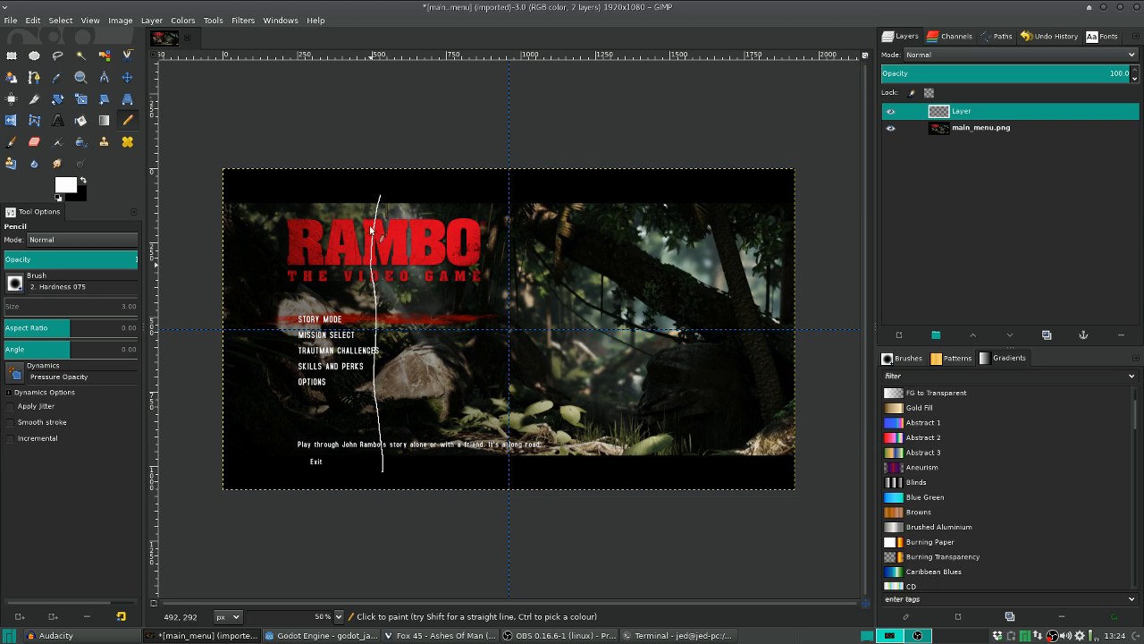
{"action": "mouse_move", "coordinate": [251, 214]}
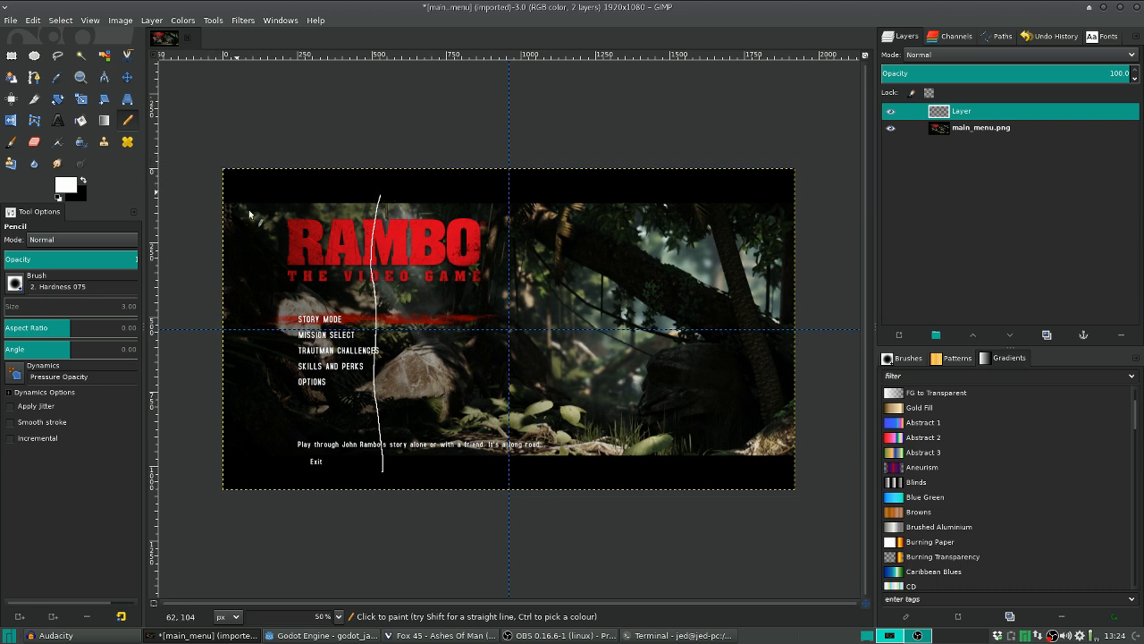
Sketch a second freehand white curve across the top of the title image
{"action": "left_click_drag", "start_coordinate": [254, 214], "coordinate": [400, 195]}
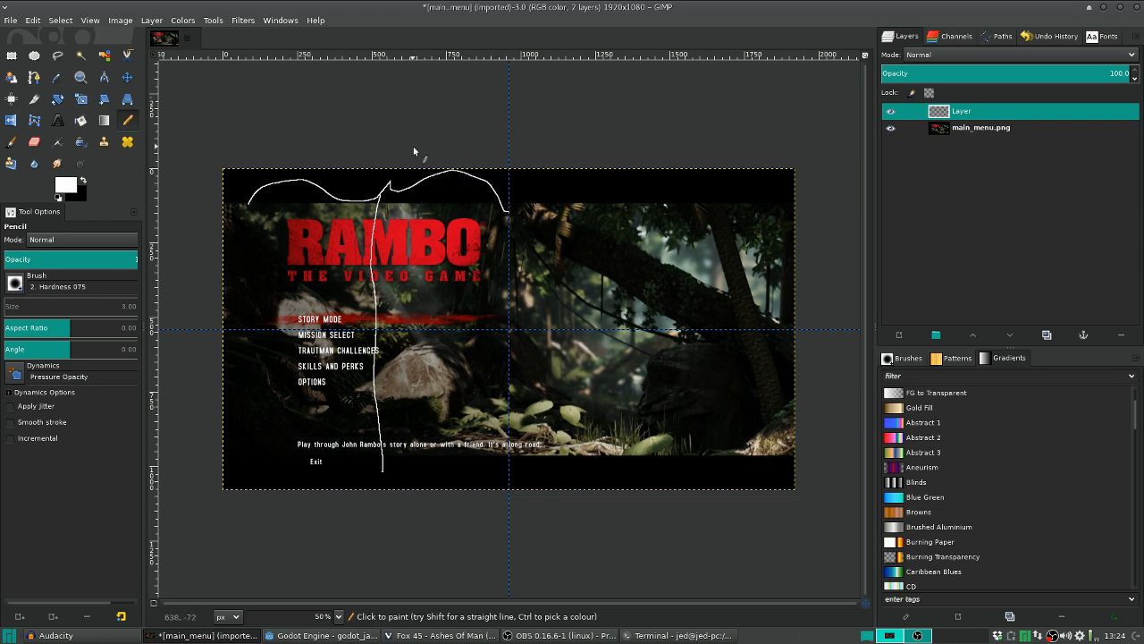
{"action": "mouse_move", "coordinate": [356, 168]}
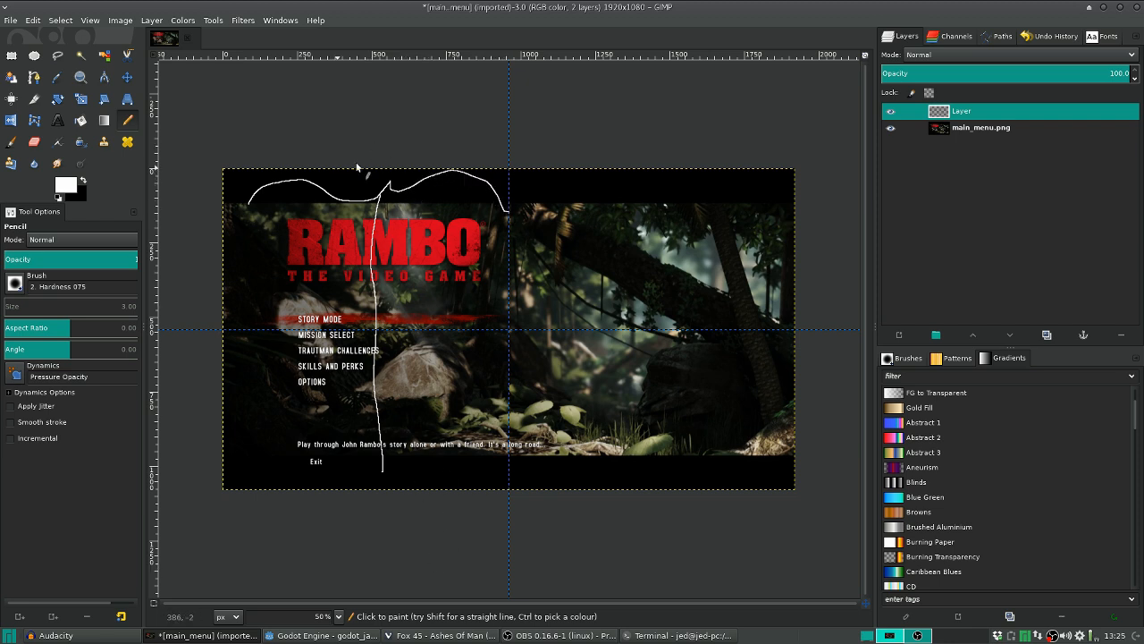
{"action": "mouse_move", "coordinate": [540, 129]}
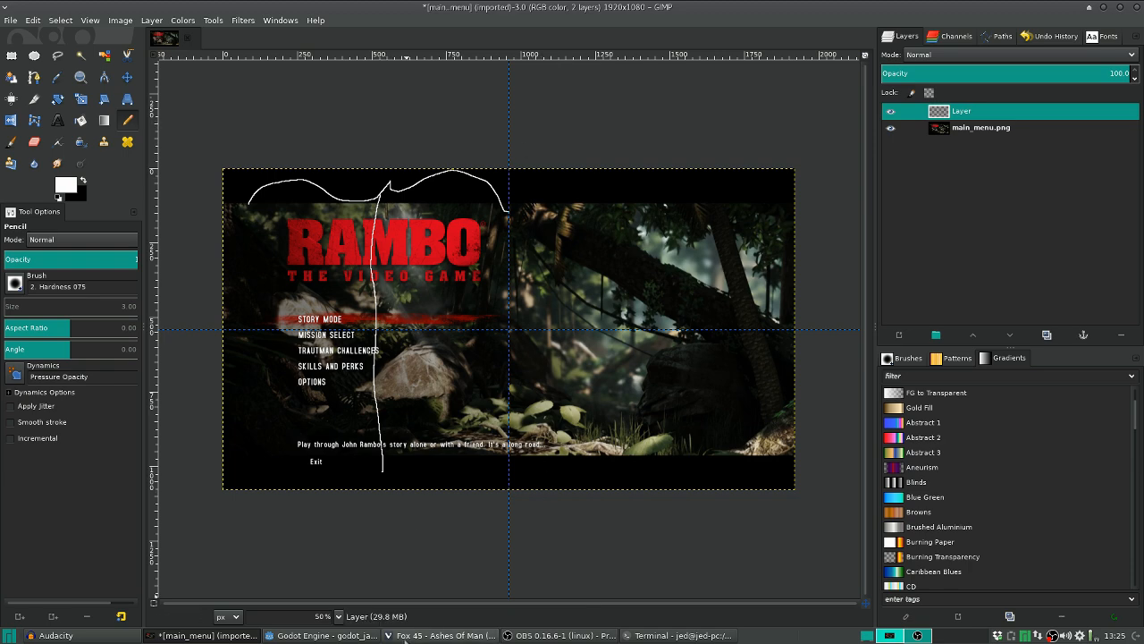
Back in the ui scene, fold CenterContainer and review CenterContainer, expander and spacer in the Inspector
{"action": "left_click", "coordinate": [322, 635]}
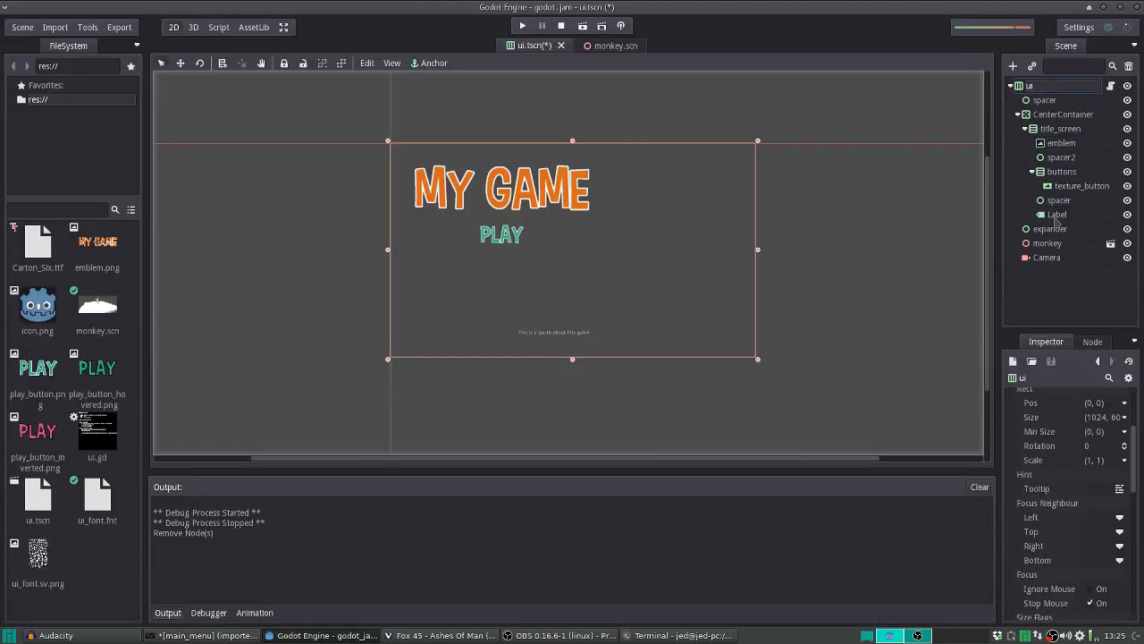
{"action": "mouse_move", "coordinate": [1044, 100]}
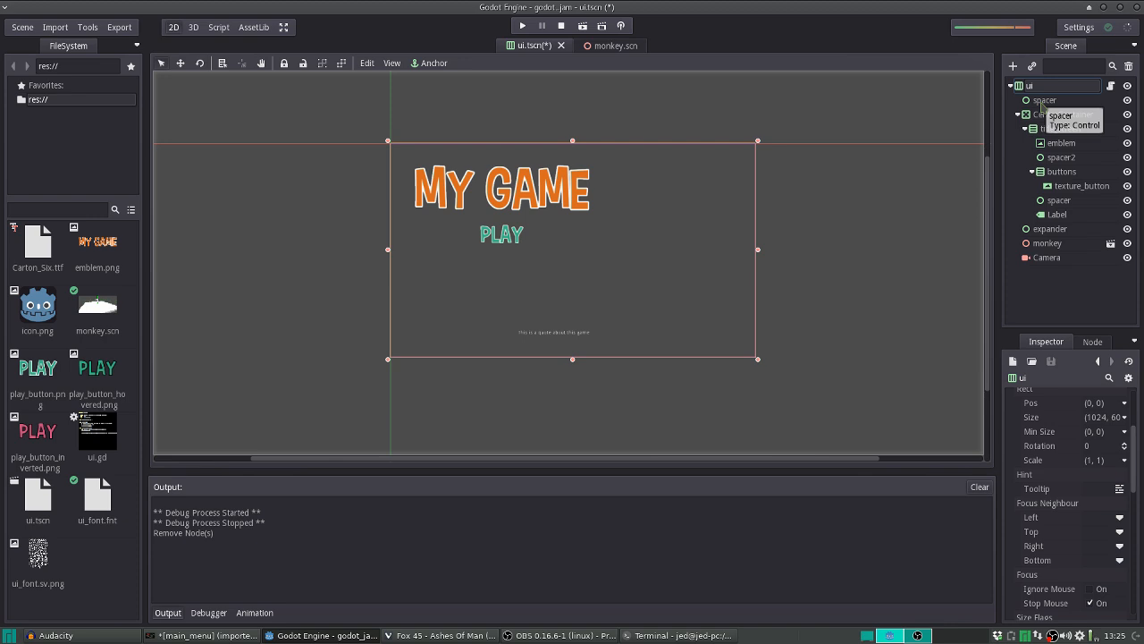
{"action": "left_click", "coordinate": [1026, 115]}
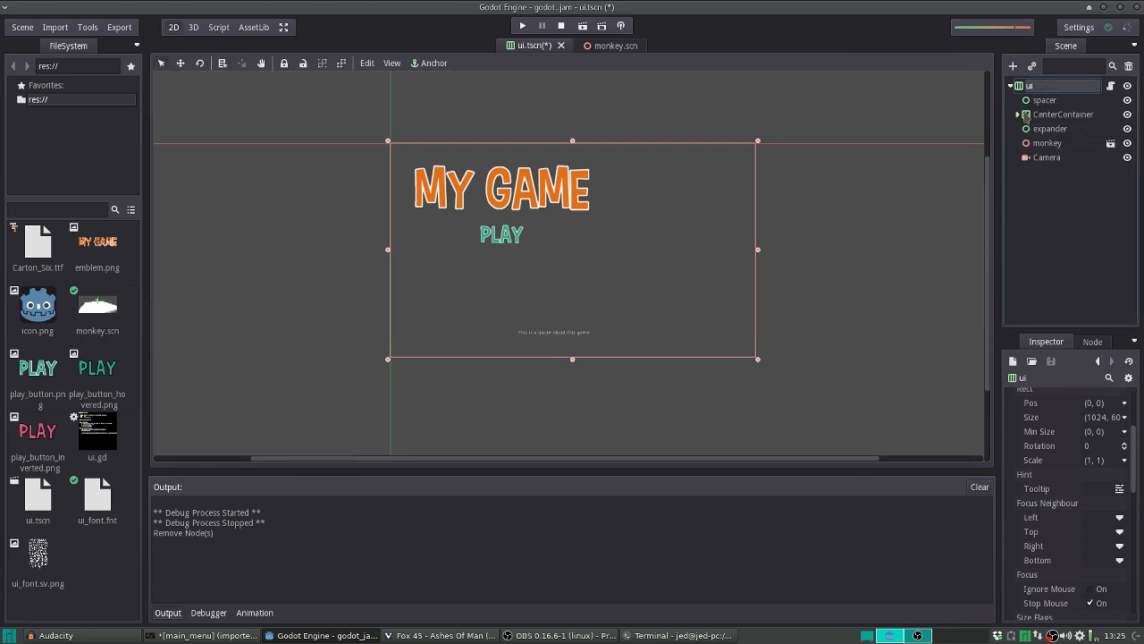
{"action": "left_click", "coordinate": [1064, 115]}
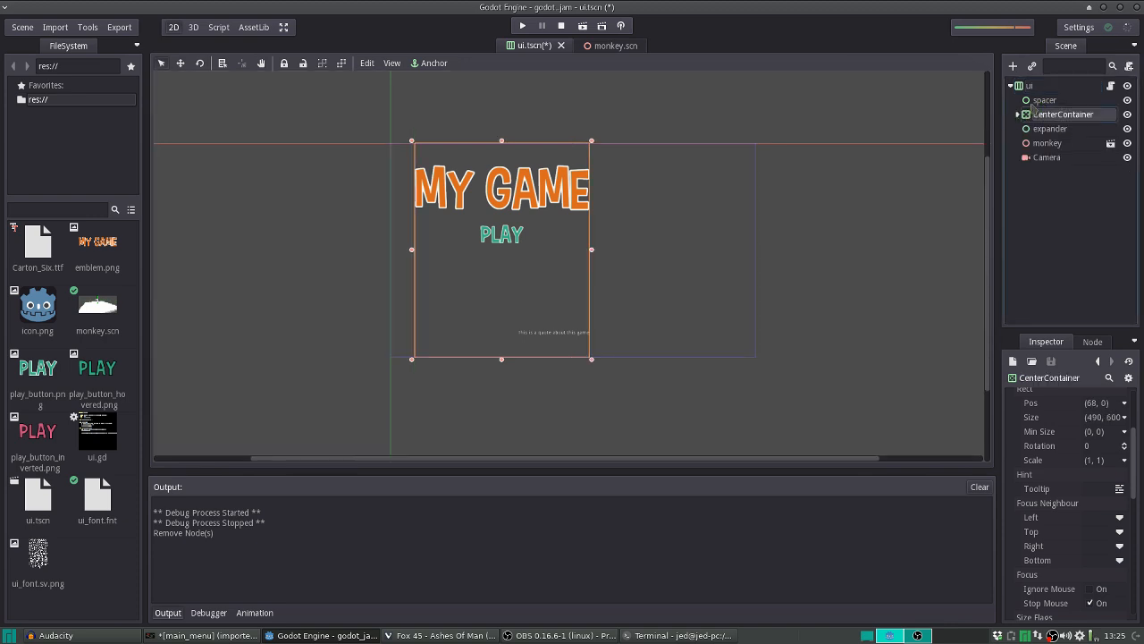
{"action": "left_click", "coordinate": [1051, 128]}
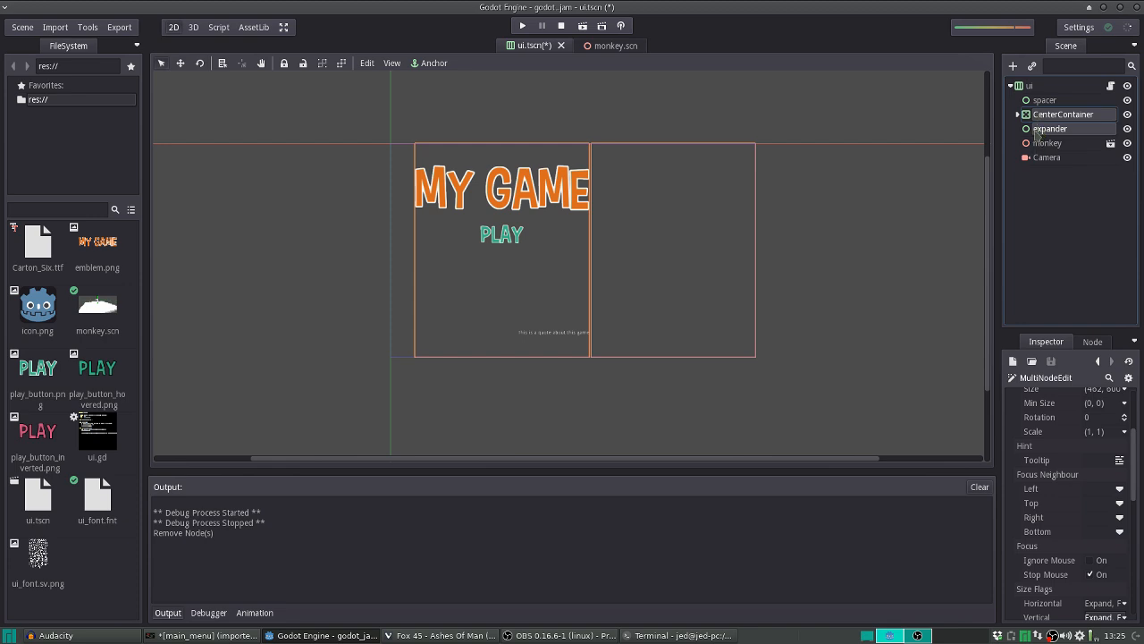
{"action": "left_click", "coordinate": [1044, 100]}
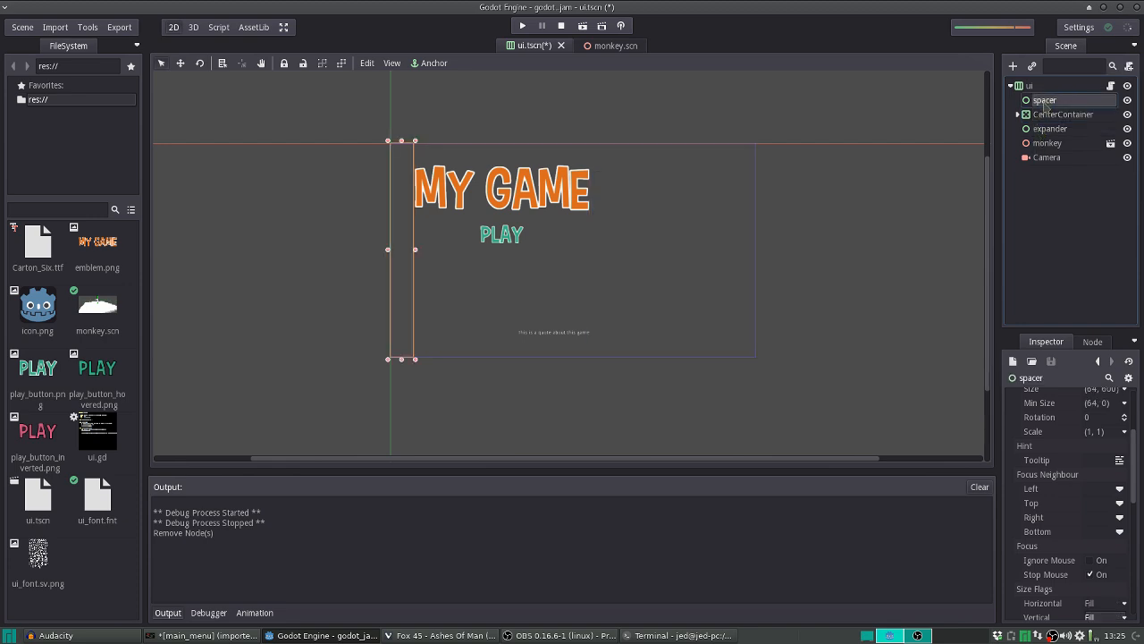
{"action": "mouse_move", "coordinate": [347, 281]}
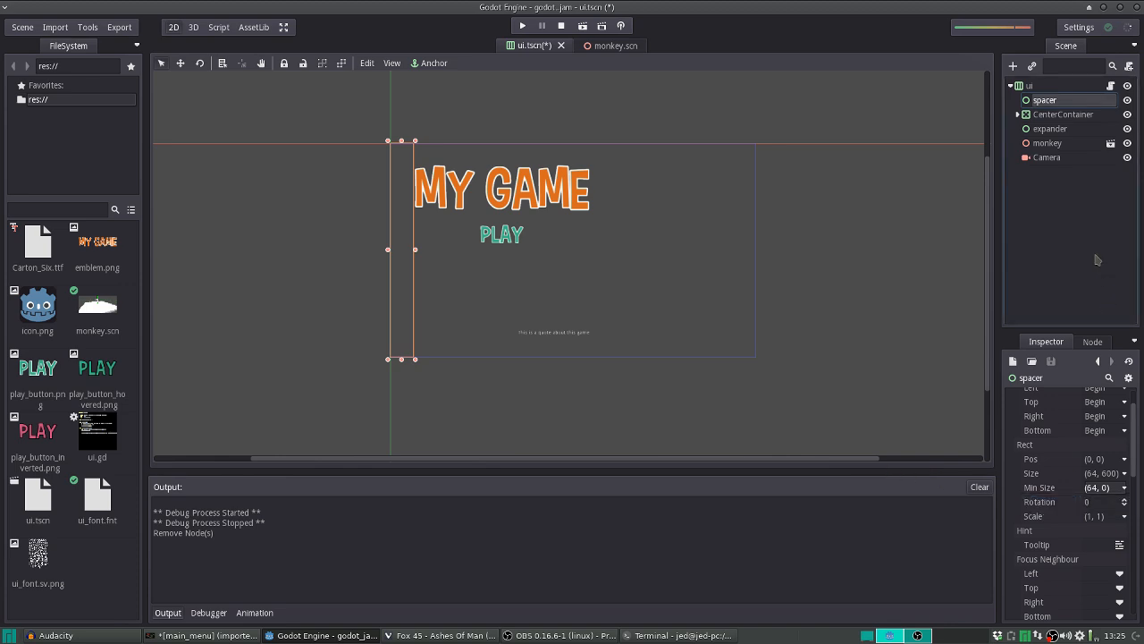
{"action": "mouse_move", "coordinate": [1090, 132]}
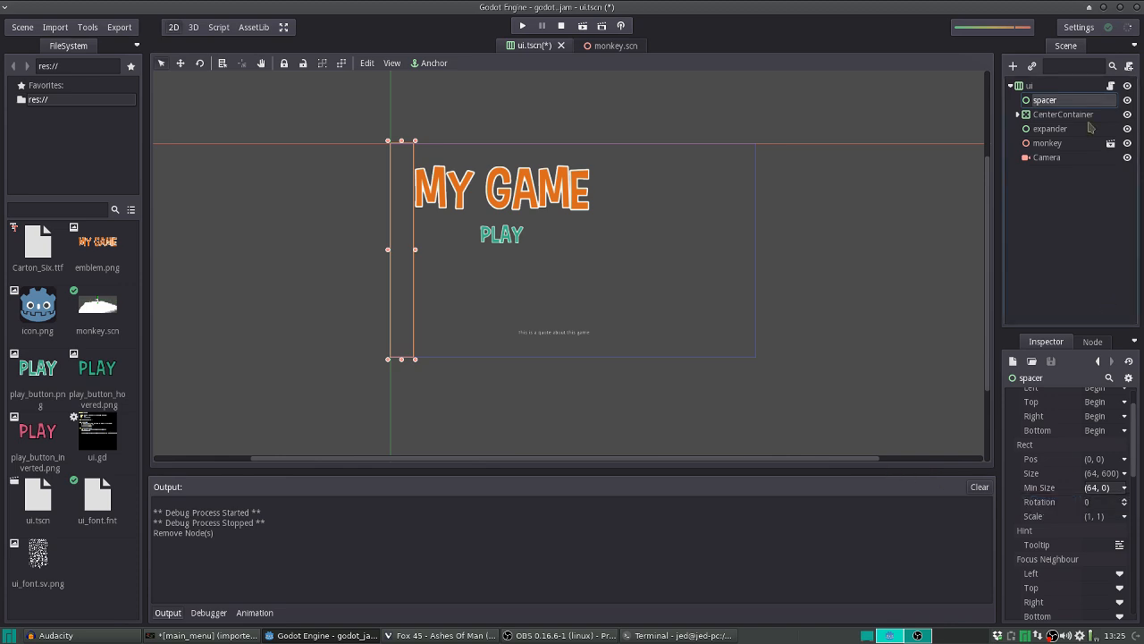
{"action": "left_click", "coordinate": [1030, 86]}
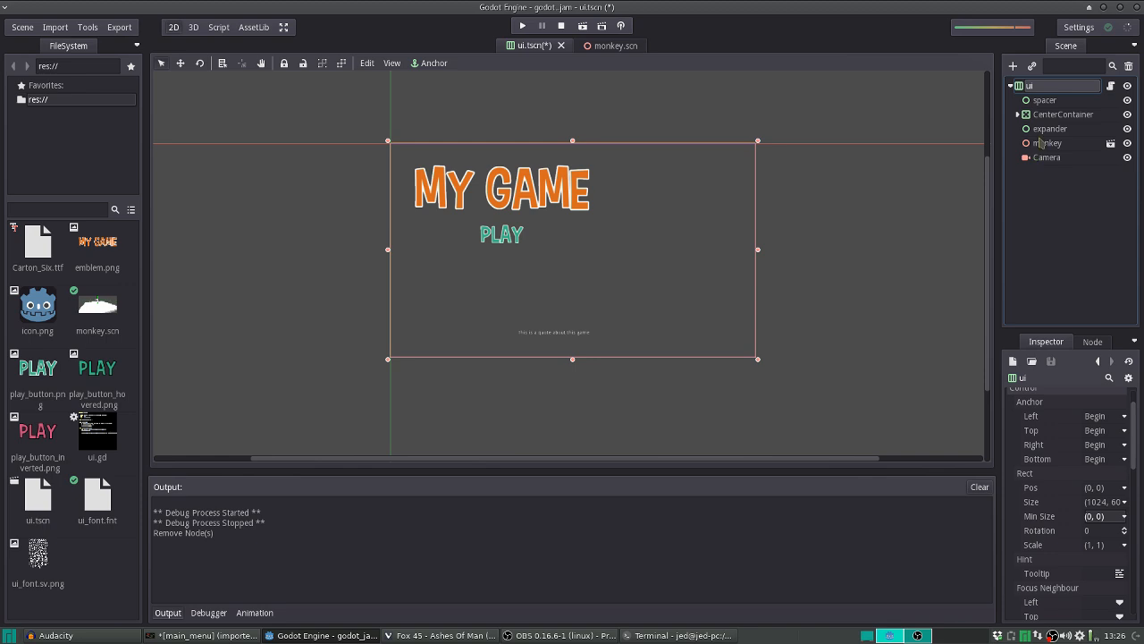
{"action": "left_click", "coordinate": [1062, 115]}
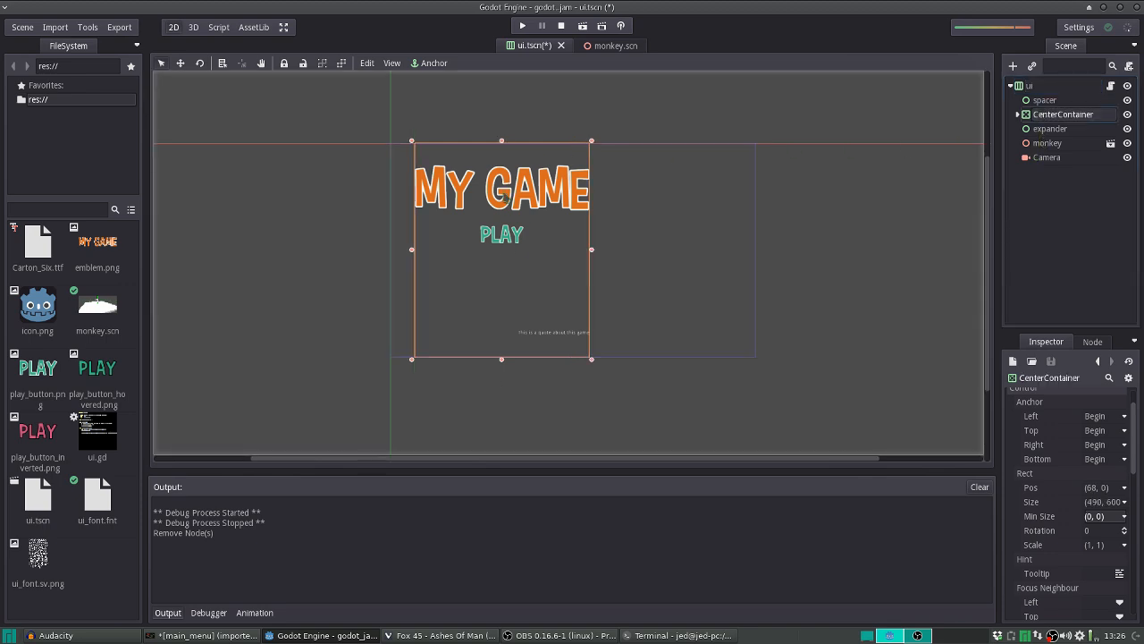
{"action": "mouse_move", "coordinate": [1046, 143]}
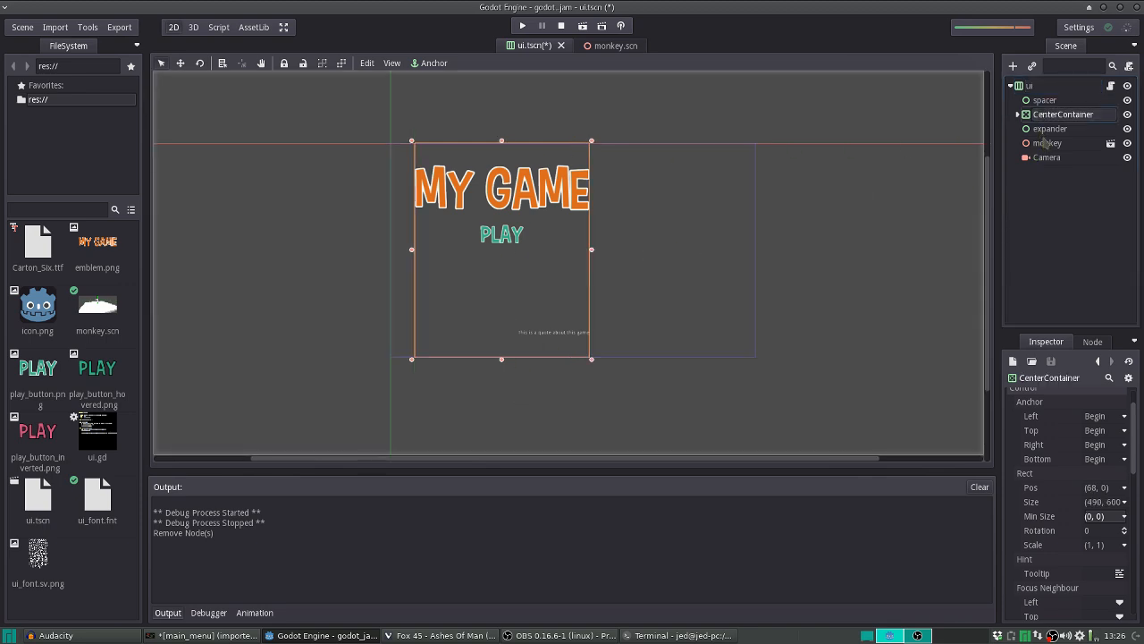
{"action": "left_click", "coordinate": [1050, 129]}
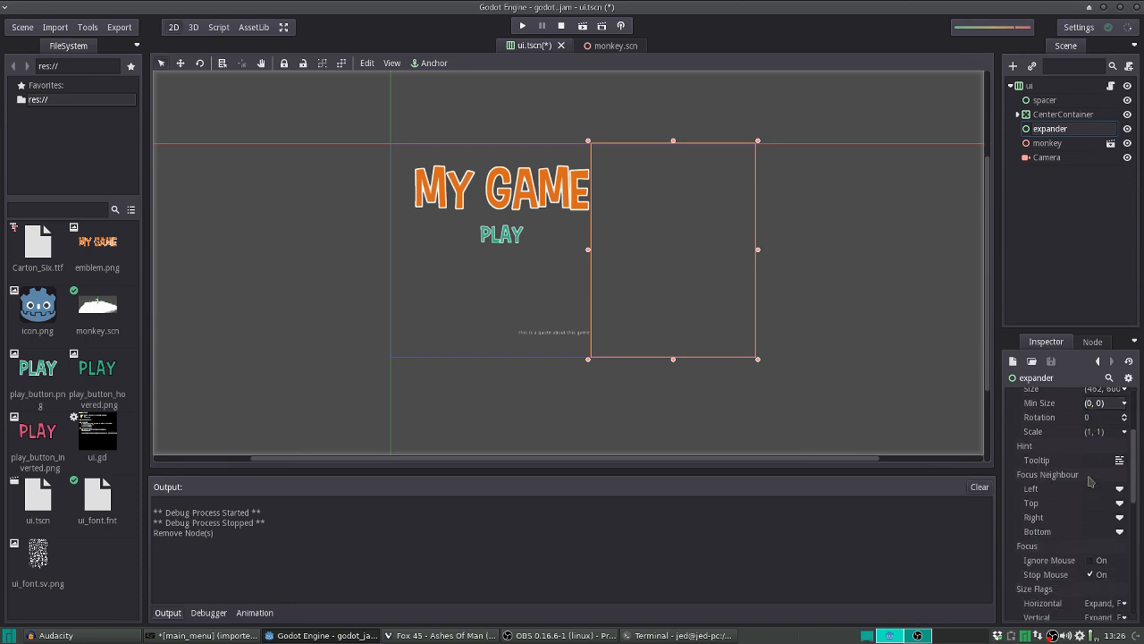
{"action": "scroll", "scroll_direction": "down", "scroll_amount": 3}
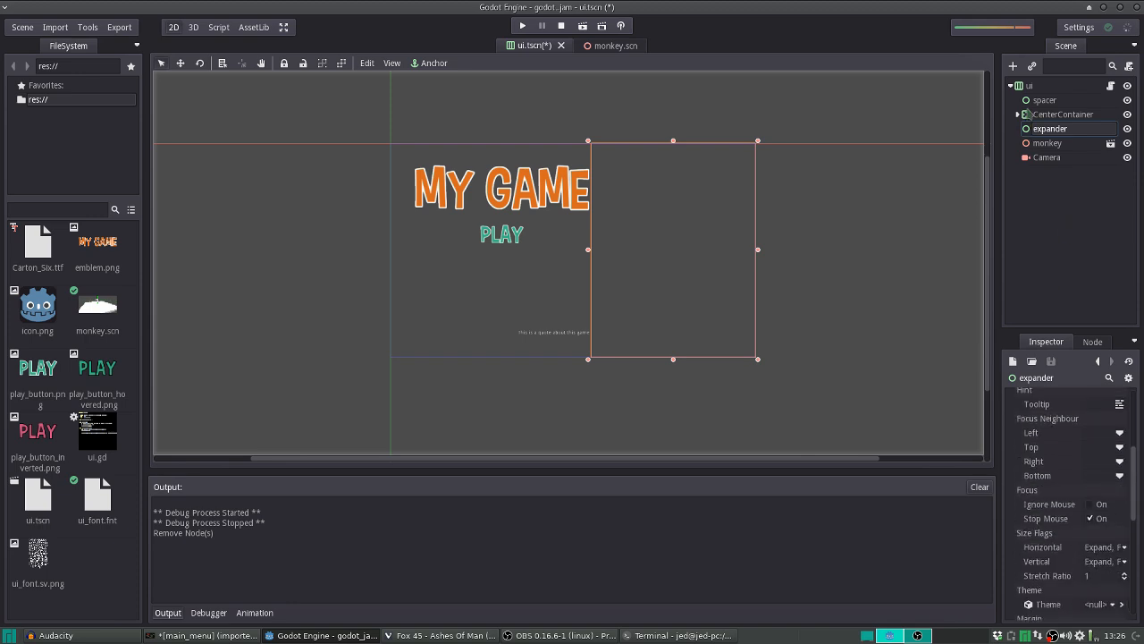
{"action": "left_click", "coordinate": [1044, 100]}
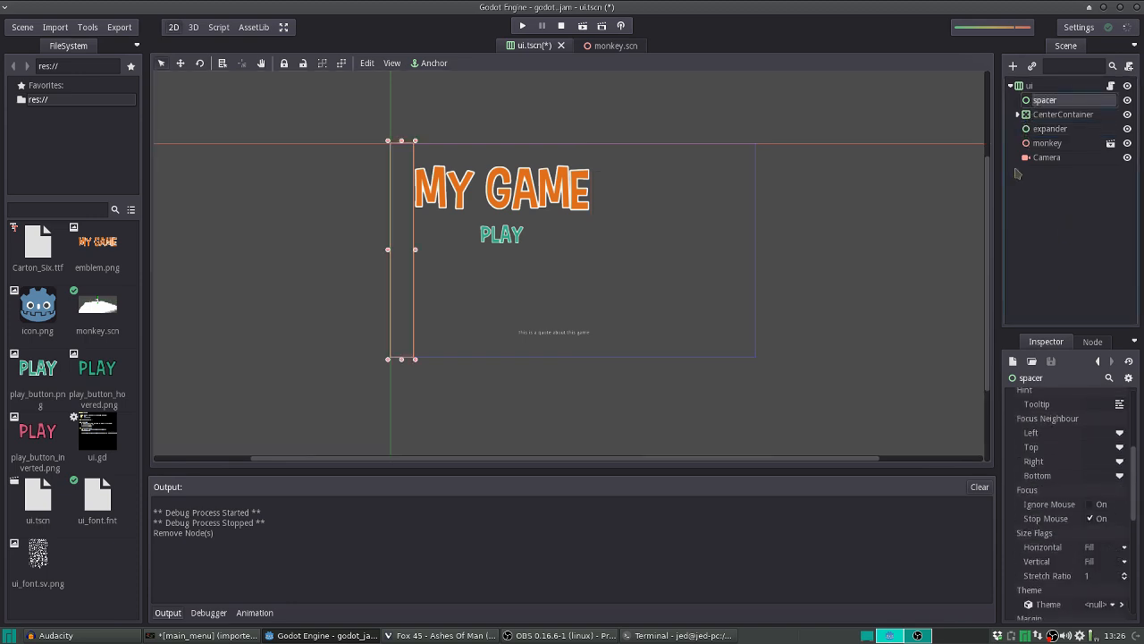
{"action": "mouse_move", "coordinate": [1044, 100]}
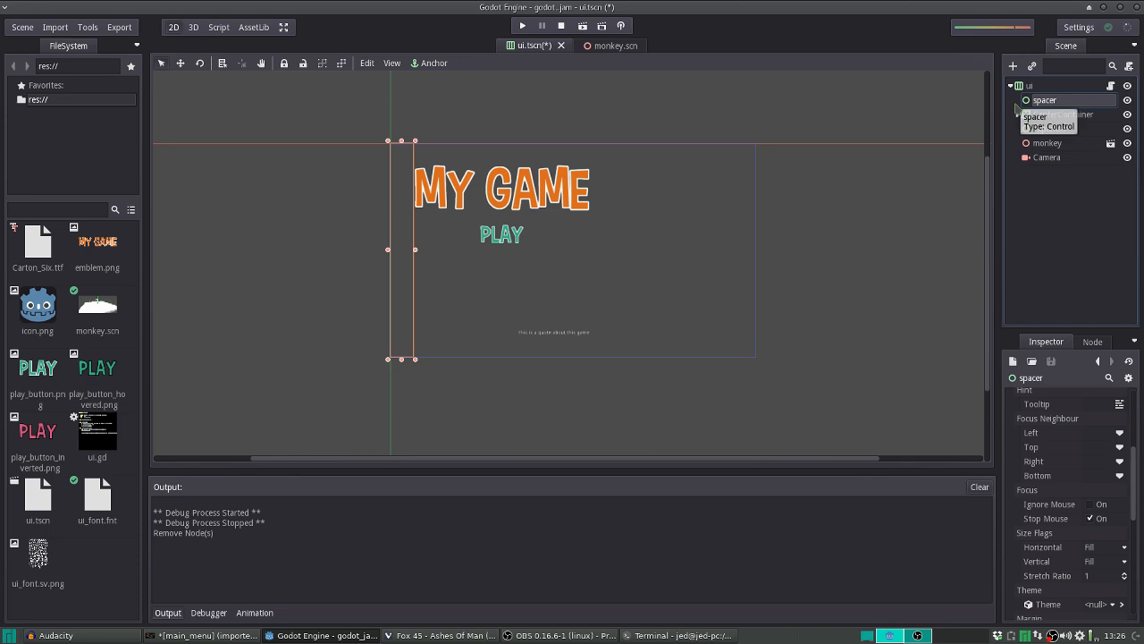
{"action": "left_click", "coordinate": [1019, 100]}
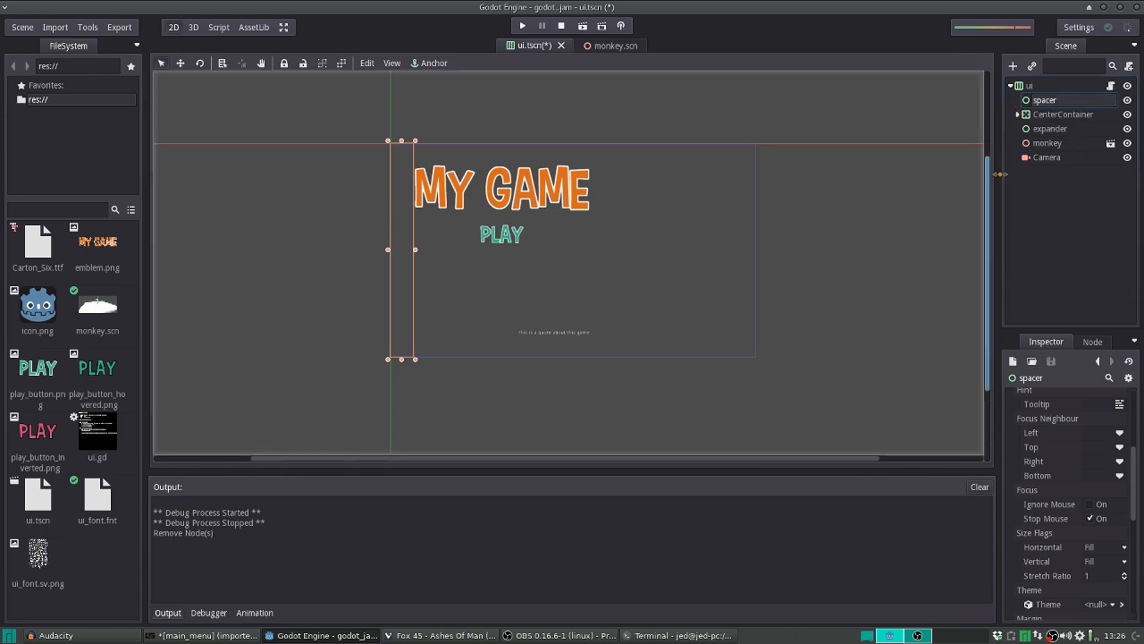
{"action": "left_click", "coordinate": [1012, 66]}
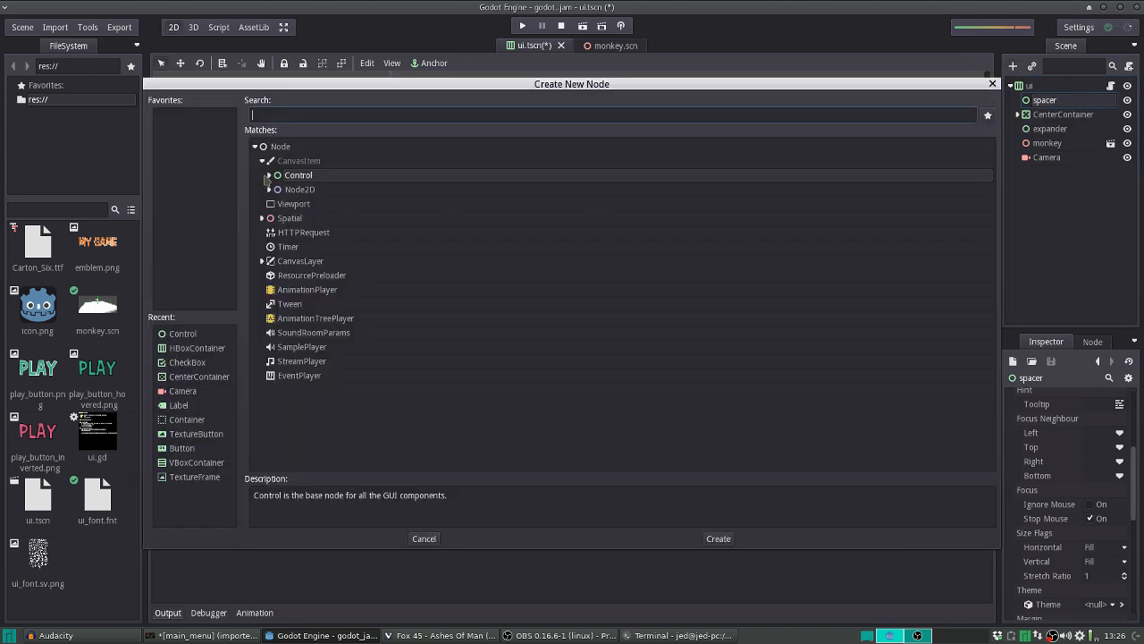
{"action": "left_click", "coordinate": [270, 176]}
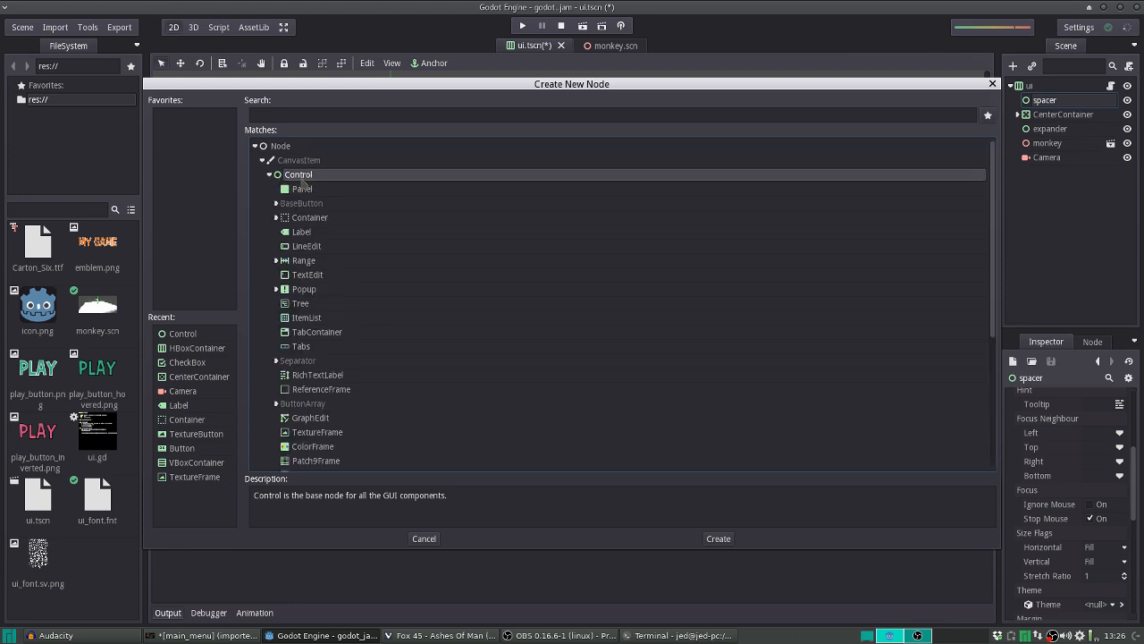
{"action": "mouse_move", "coordinate": [295, 158]}
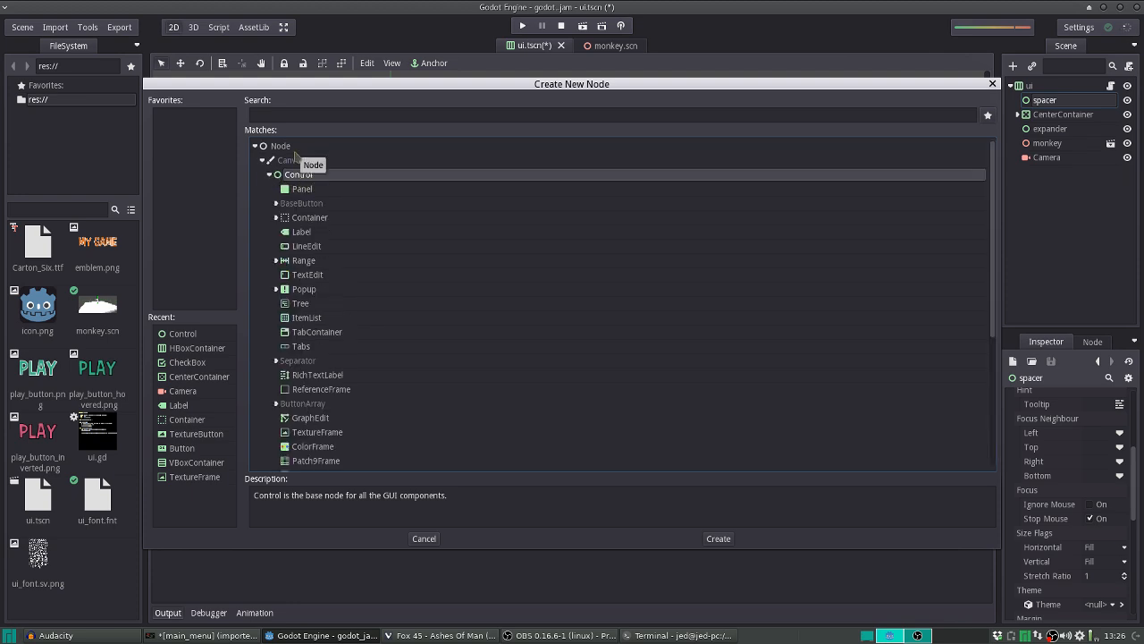
{"action": "mouse_move", "coordinate": [257, 528]}
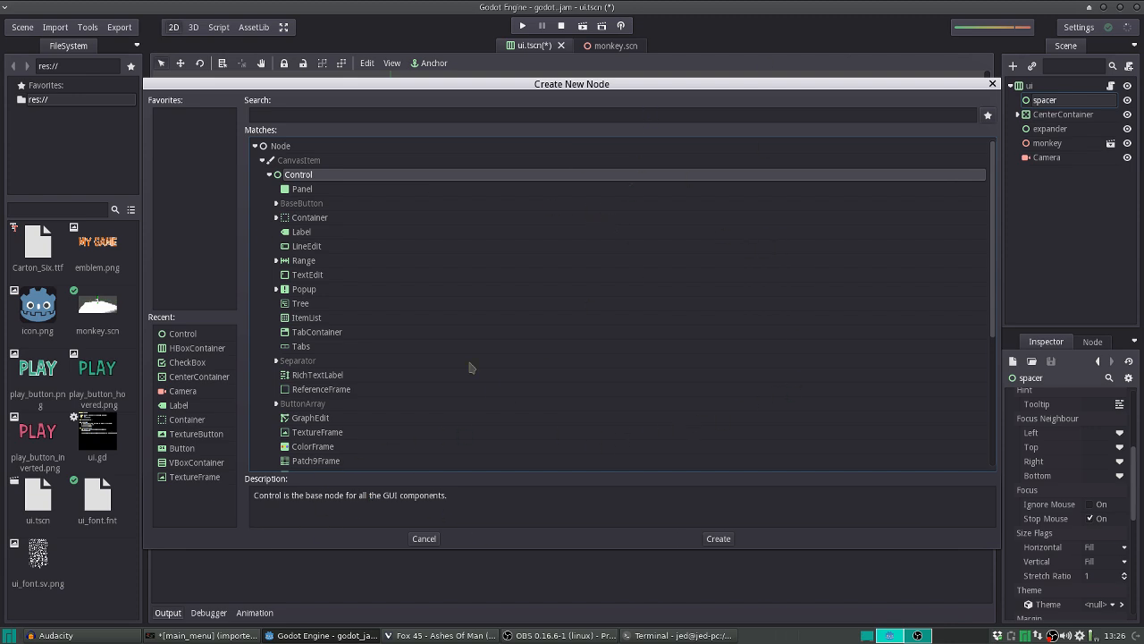
{"action": "scroll", "scroll_direction": "down", "scroll_amount": 3}
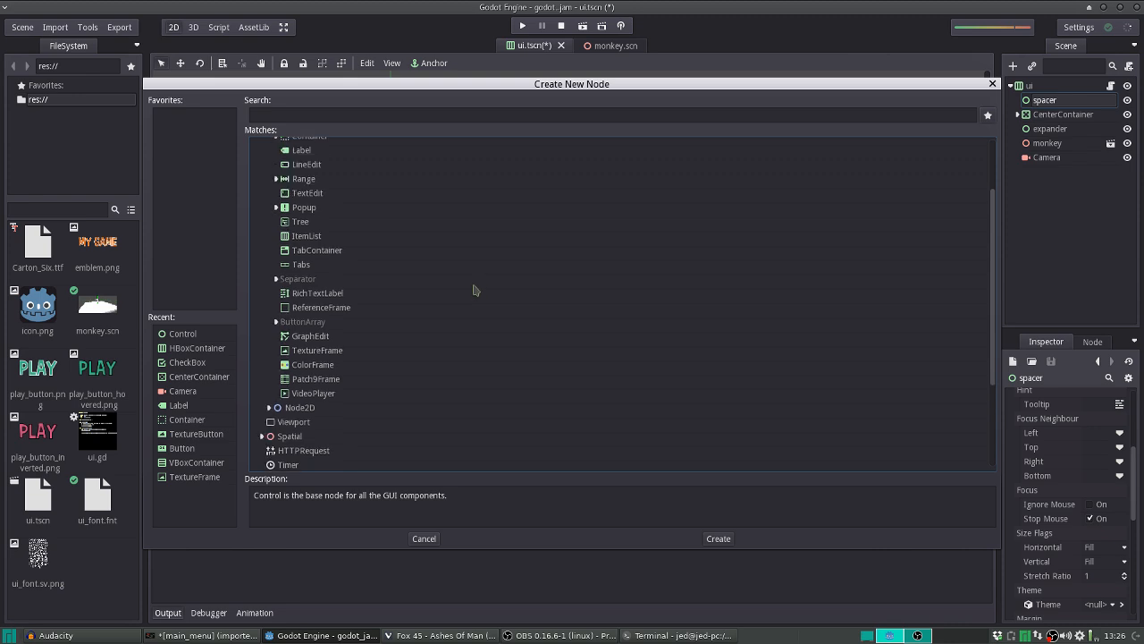
{"action": "left_click", "coordinate": [424, 538]}
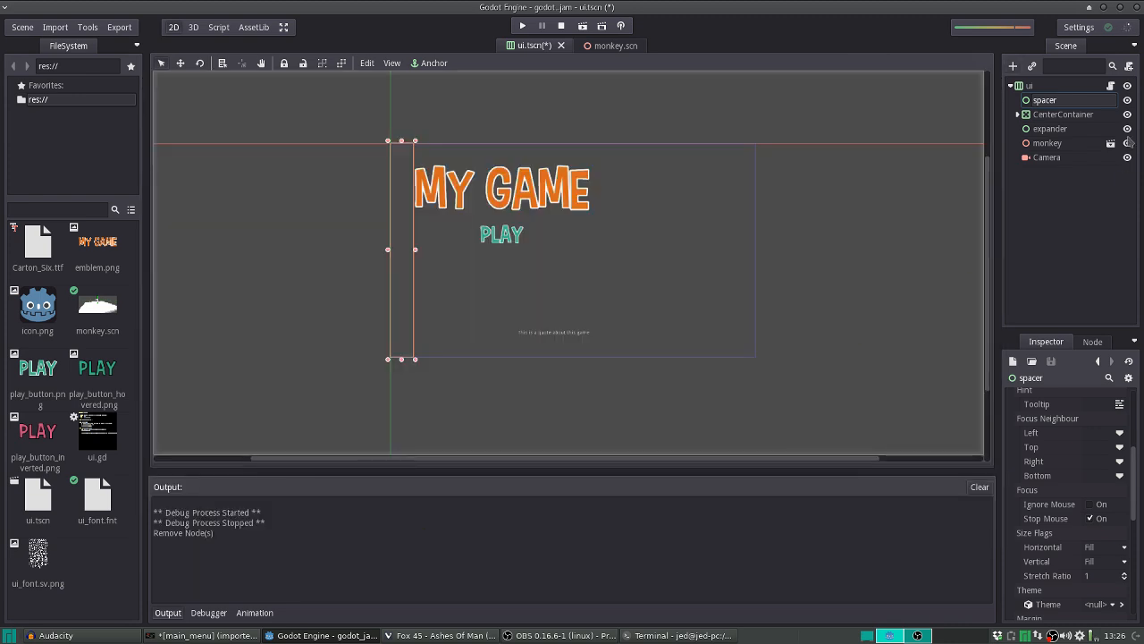
{"action": "left_click", "coordinate": [1049, 129]}
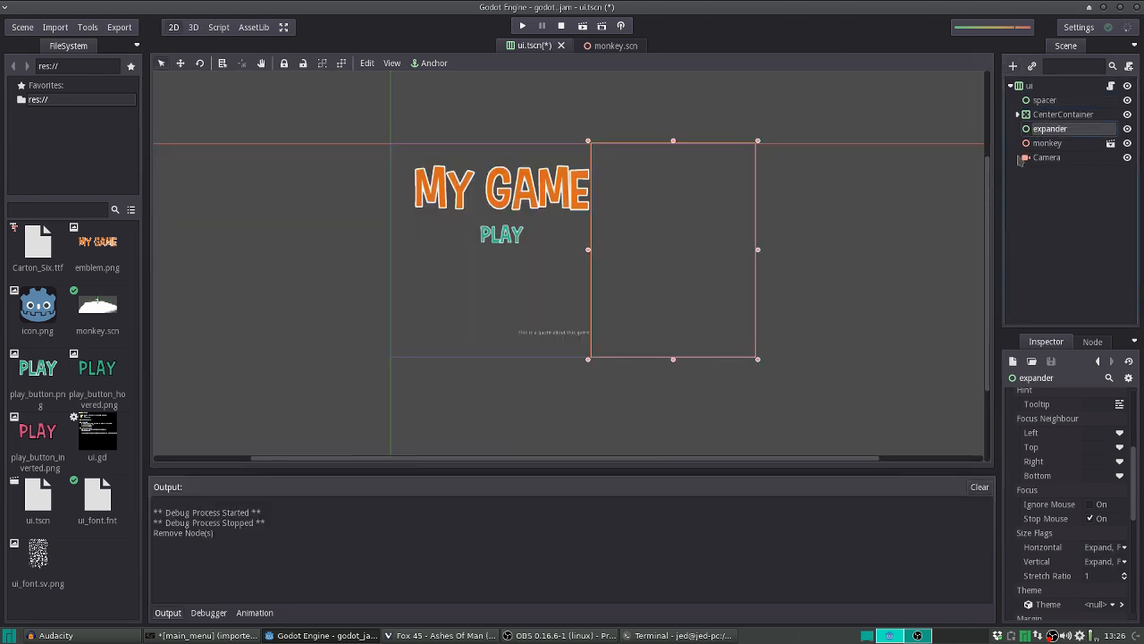
{"action": "left_click", "coordinate": [1105, 547]}
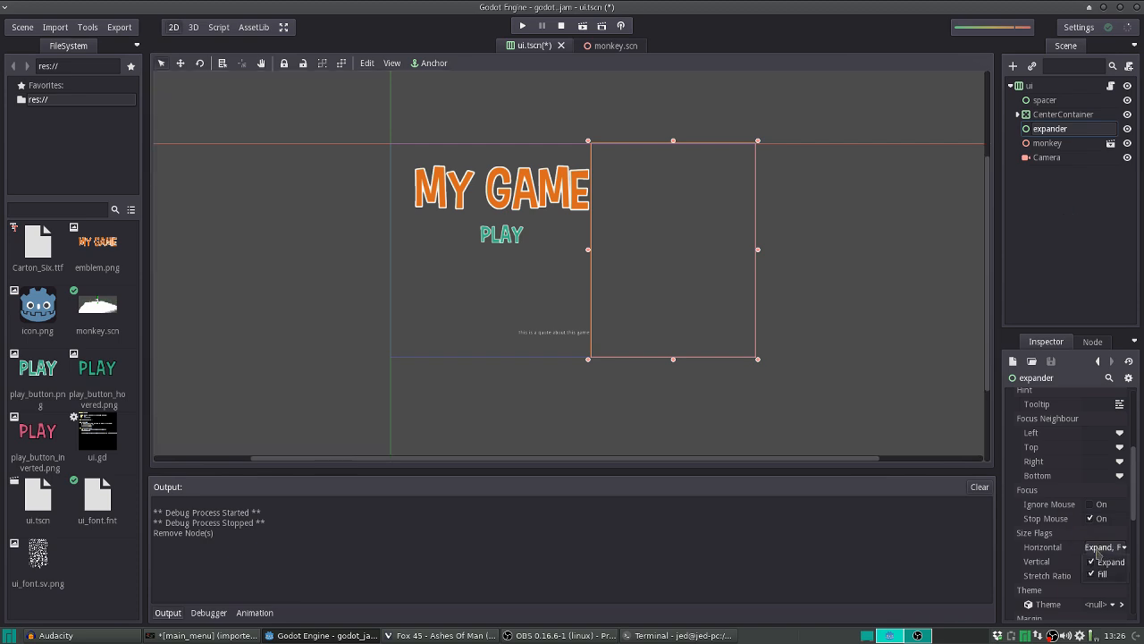
{"action": "left_click", "coordinate": [1105, 562]}
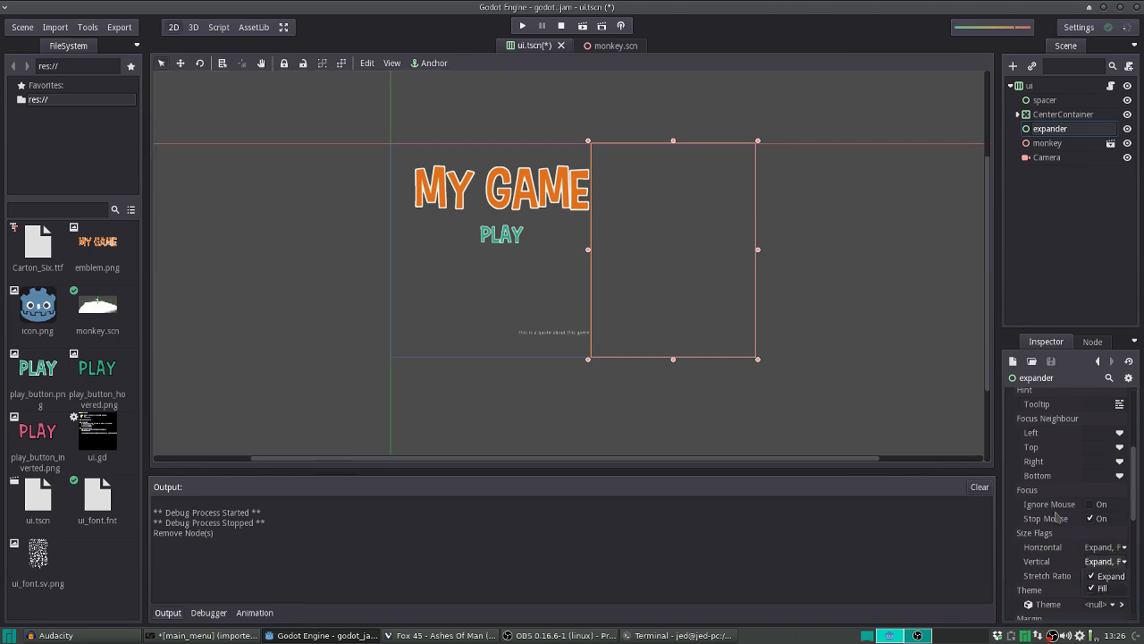
{"action": "mouse_move", "coordinate": [1046, 43]}
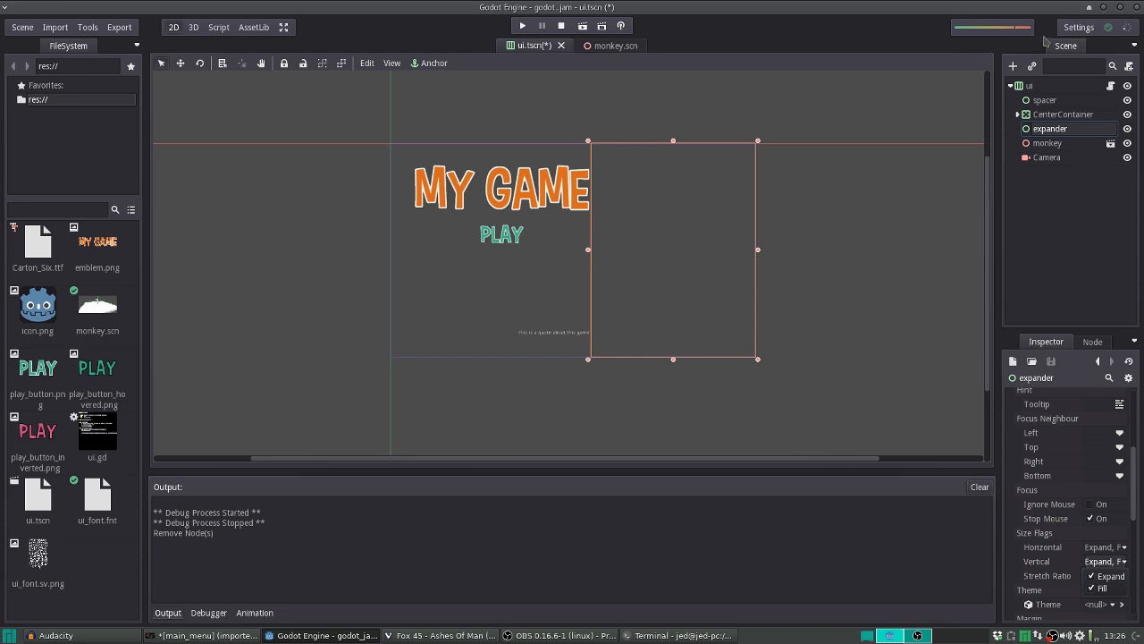
{"action": "mouse_move", "coordinate": [1045, 86]}
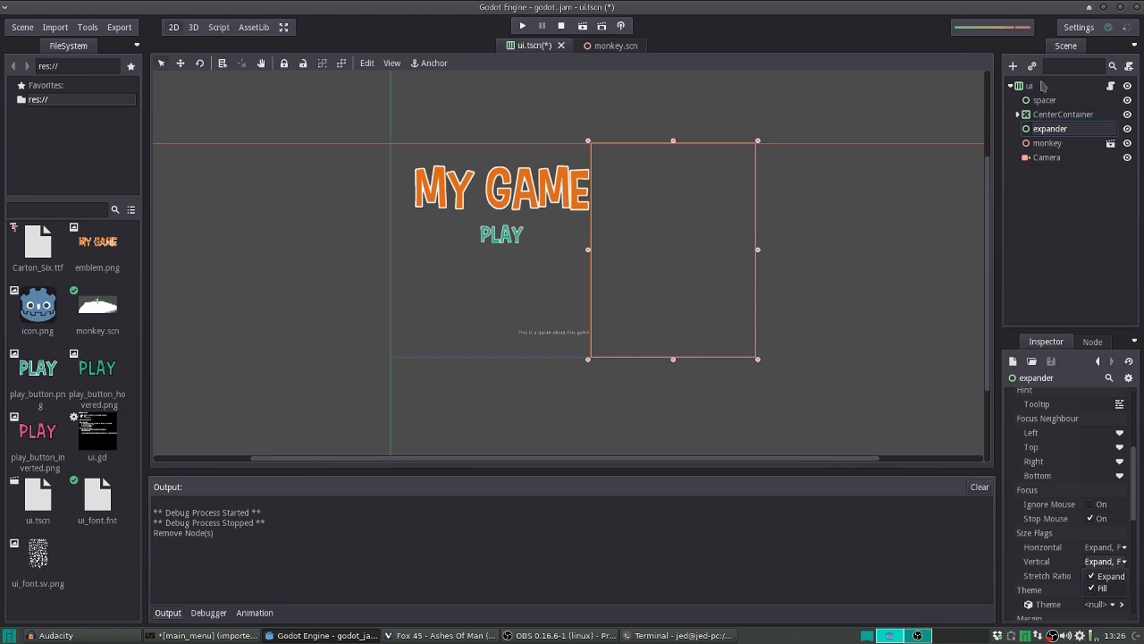
{"action": "left_click", "coordinate": [1029, 86]}
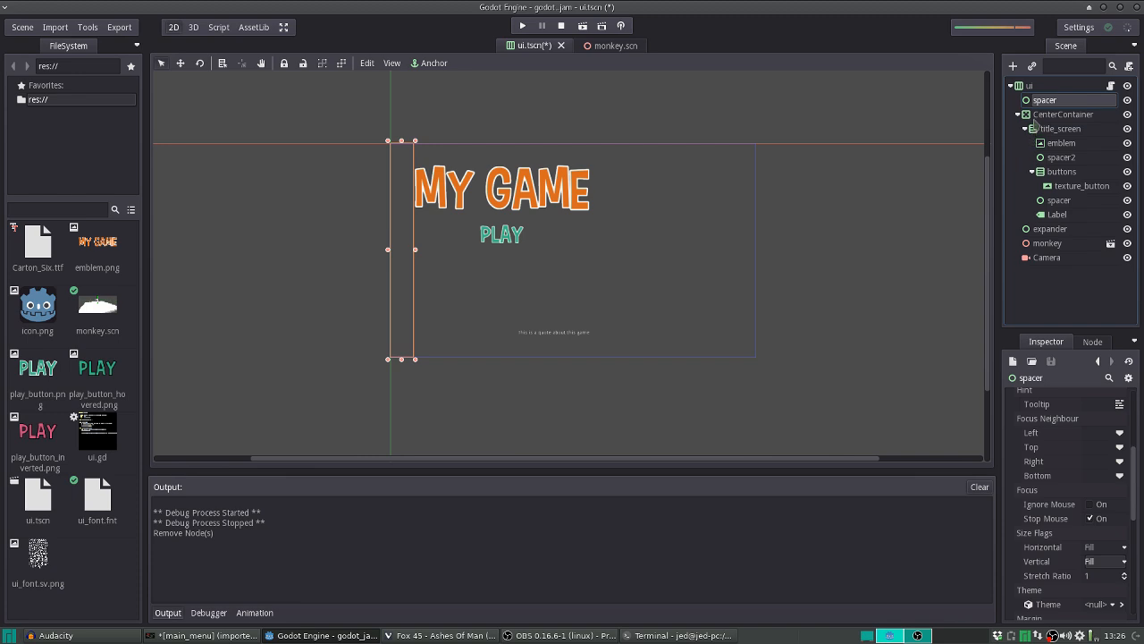
Select the title_screen nodes in turn, then the root ui node to resize its frame
{"action": "left_click", "coordinate": [1062, 114]}
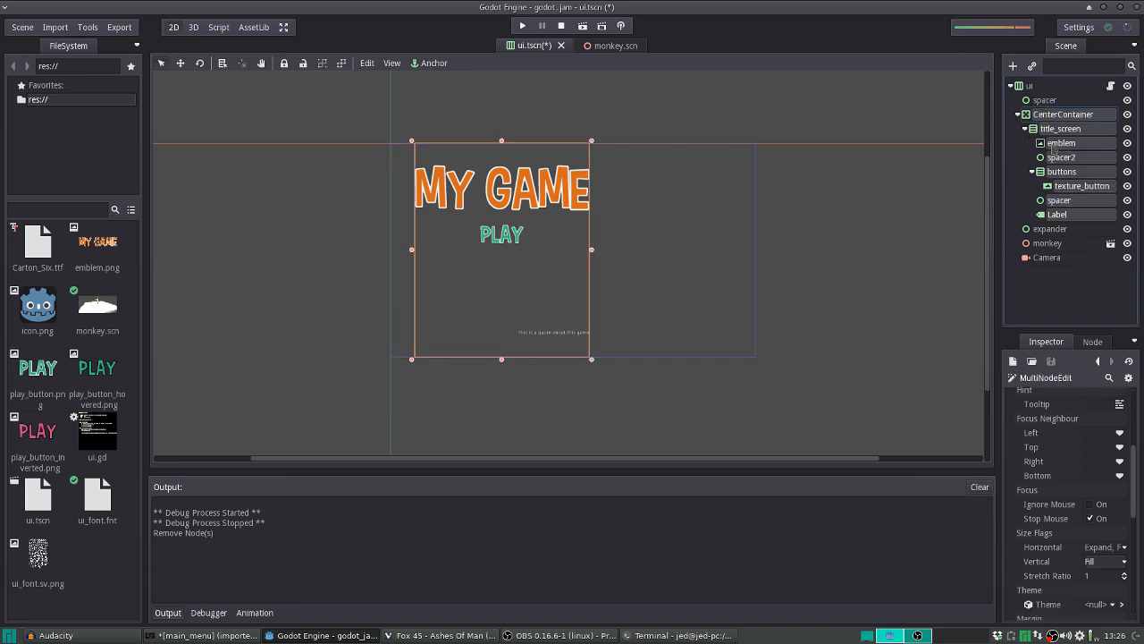
{"action": "left_click", "coordinate": [1063, 128]}
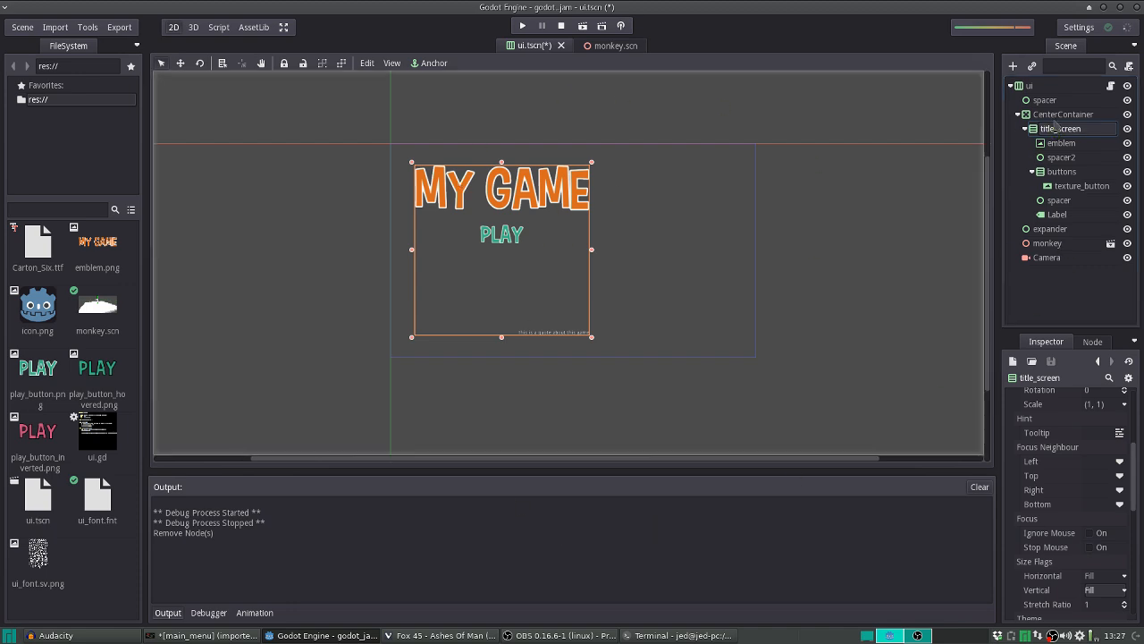
{"action": "left_click", "coordinate": [1063, 115]}
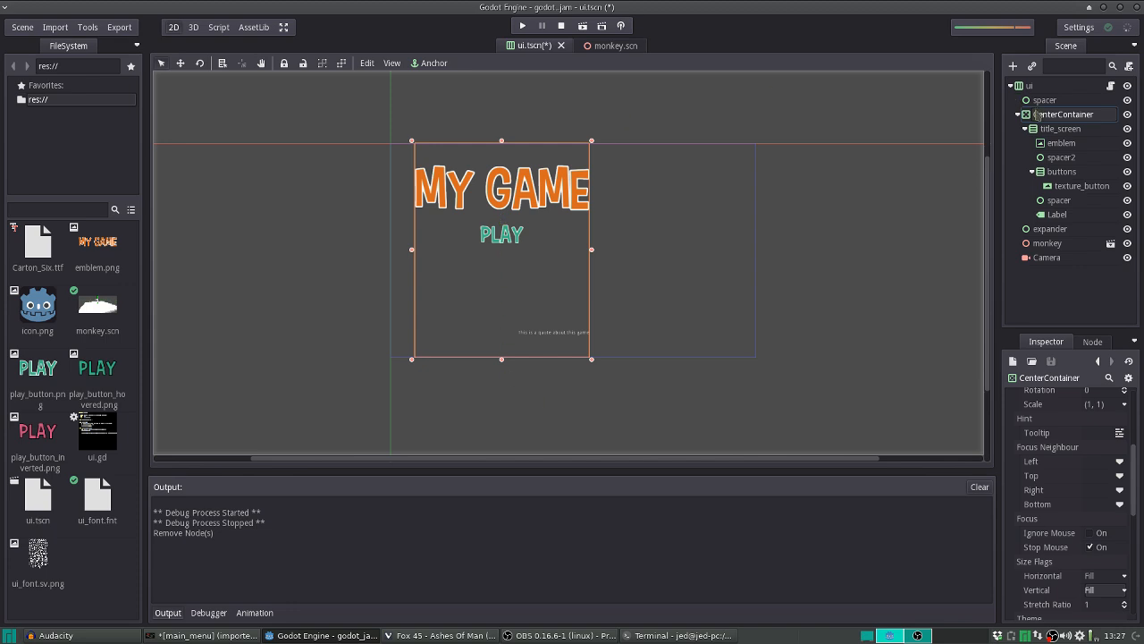
{"action": "left_click", "coordinate": [1050, 228]}
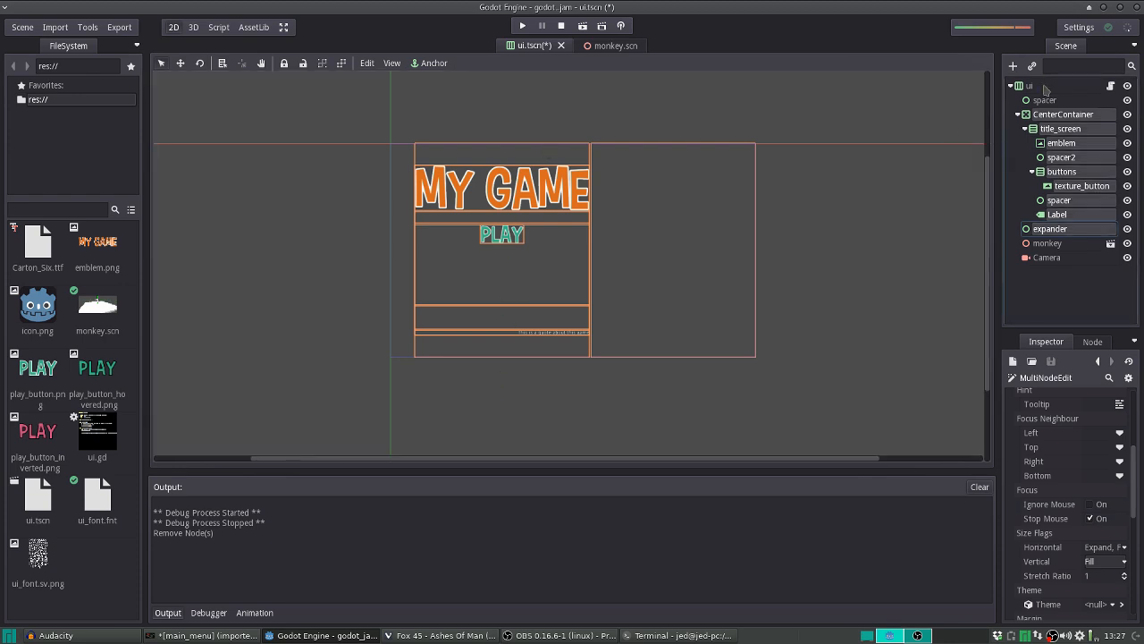
{"action": "left_click", "coordinate": [1030, 85]}
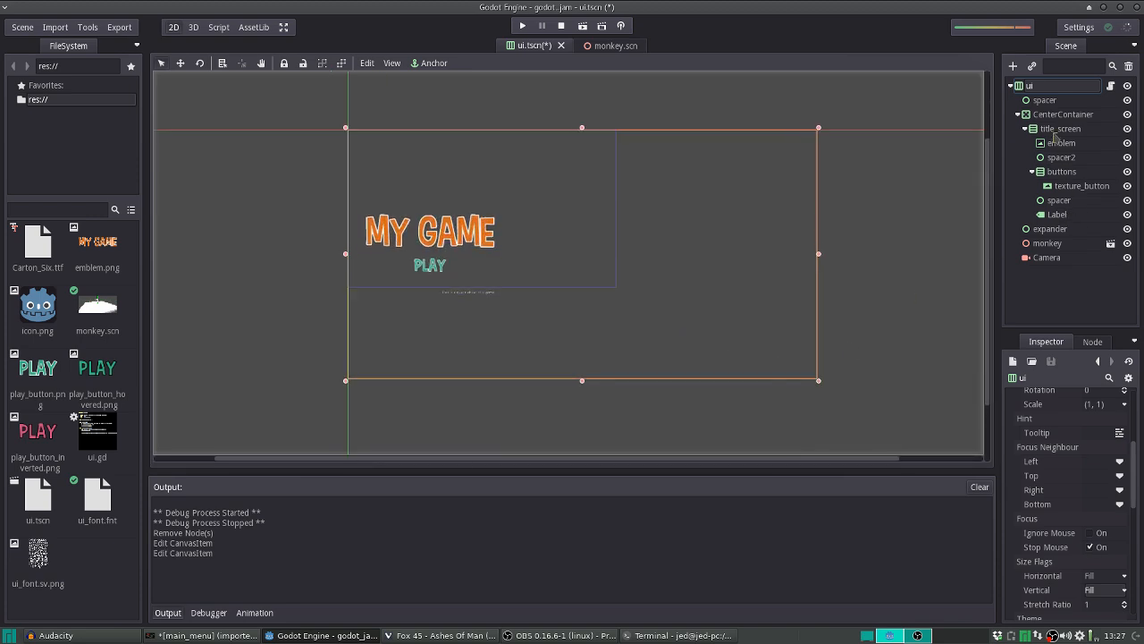
Compare the size flags of the spacer, second spacer and expander nodes in the Inspector
{"action": "left_click", "coordinate": [1045, 100]}
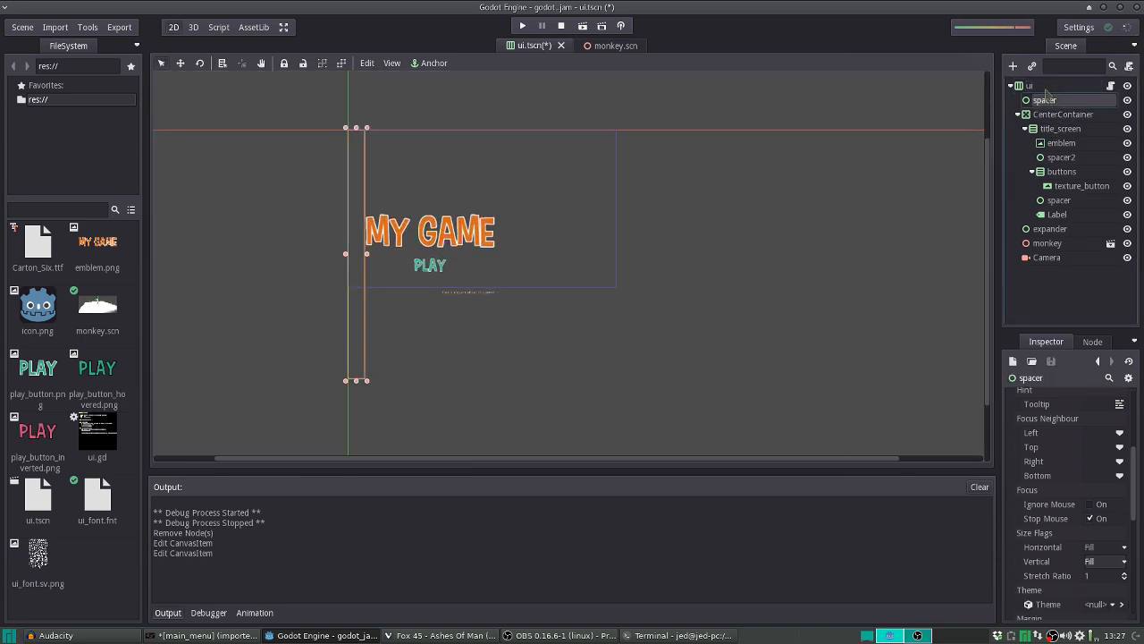
{"action": "left_click", "coordinate": [1062, 157]}
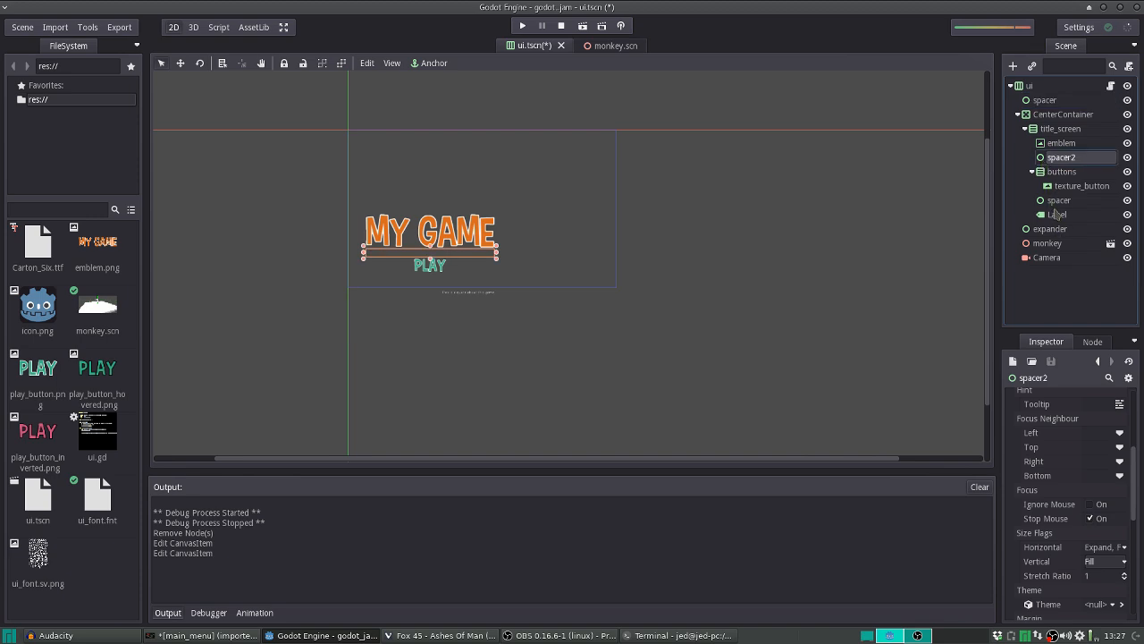
{"action": "left_click", "coordinate": [1050, 229]}
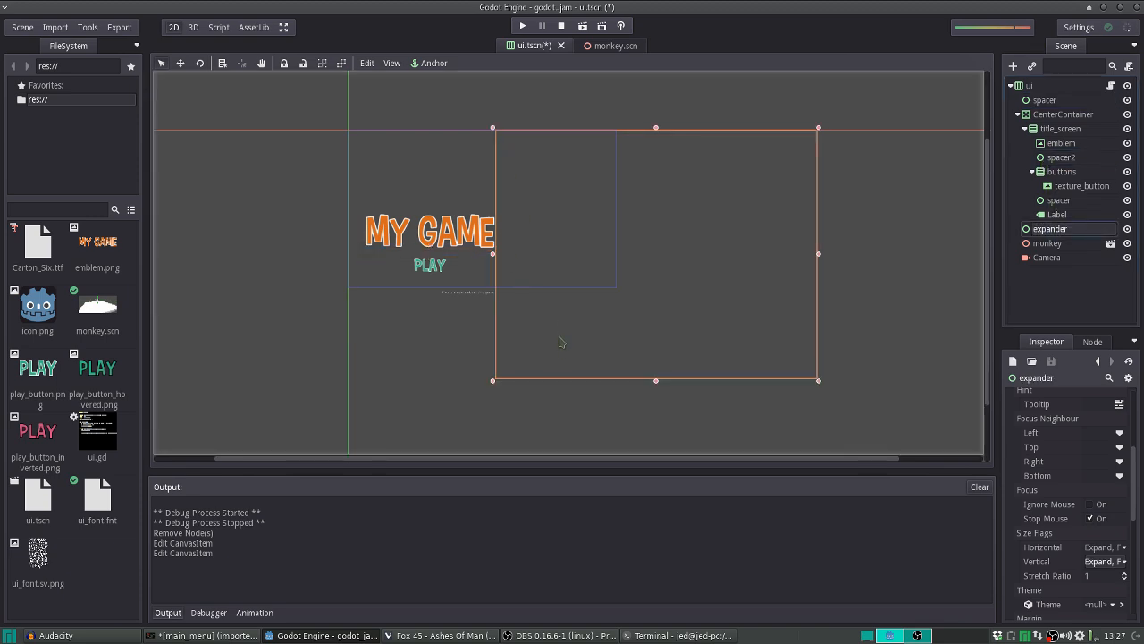
{"action": "mouse_move", "coordinate": [612, 151]}
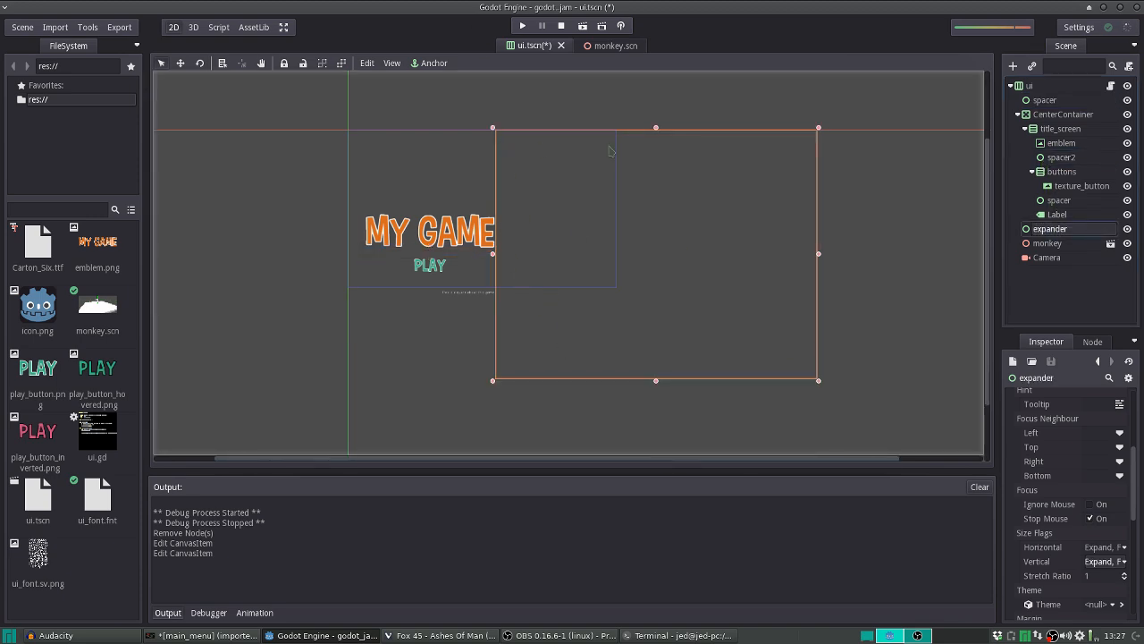
{"action": "mouse_move", "coordinate": [826, 263]}
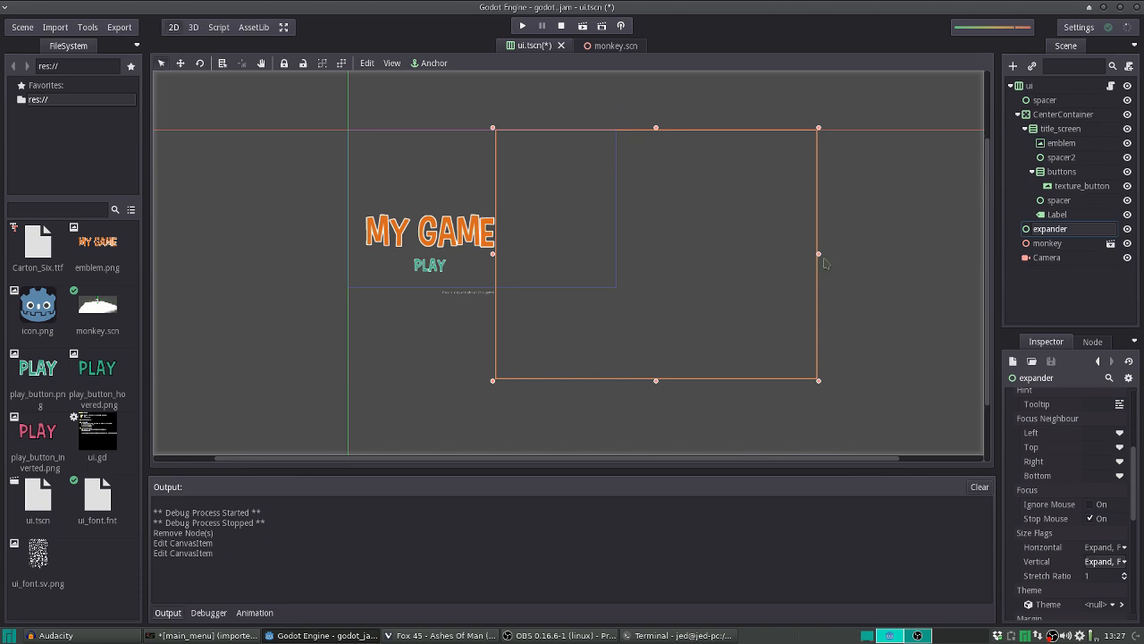
{"action": "mouse_move", "coordinate": [1046, 115]}
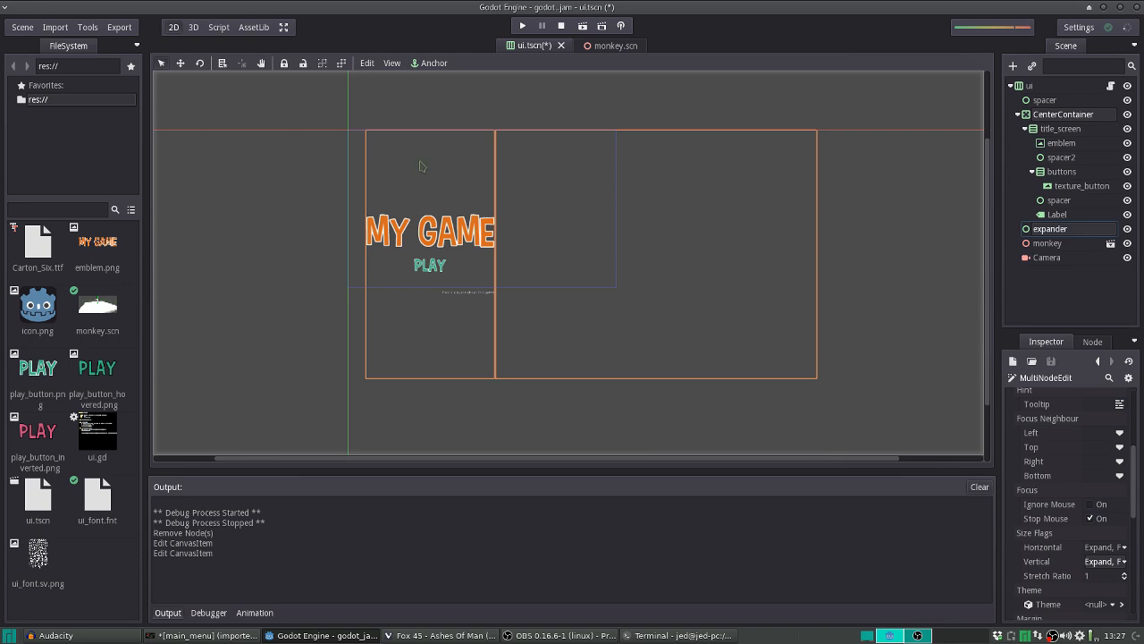
{"action": "mouse_move", "coordinate": [624, 163]}
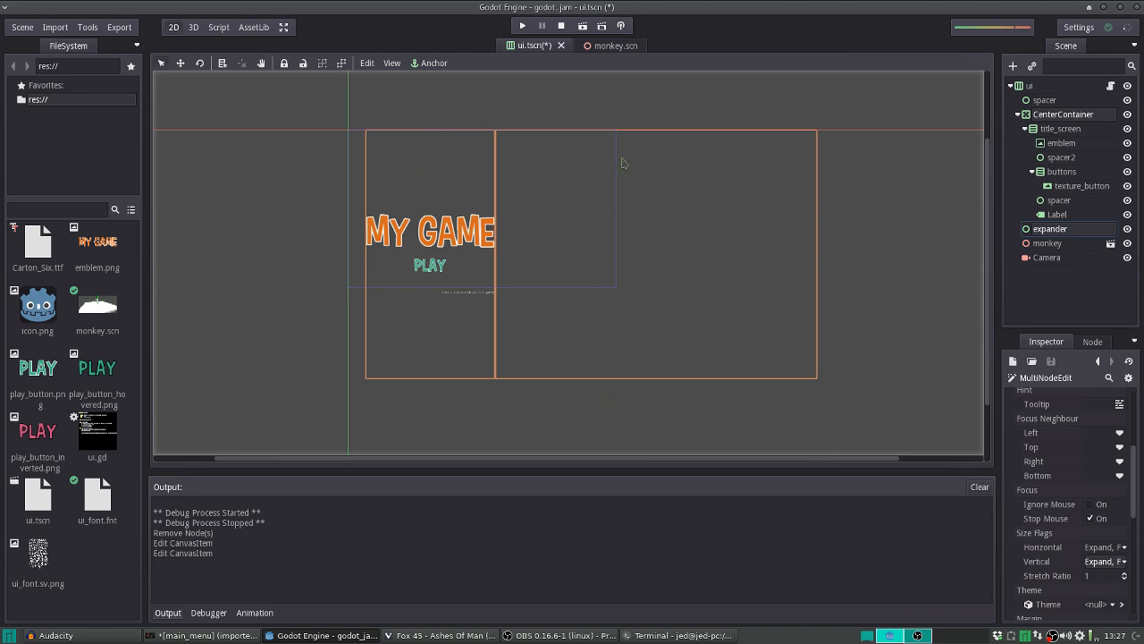
{"action": "scroll", "scroll_direction": "down", "scroll_amount": 3}
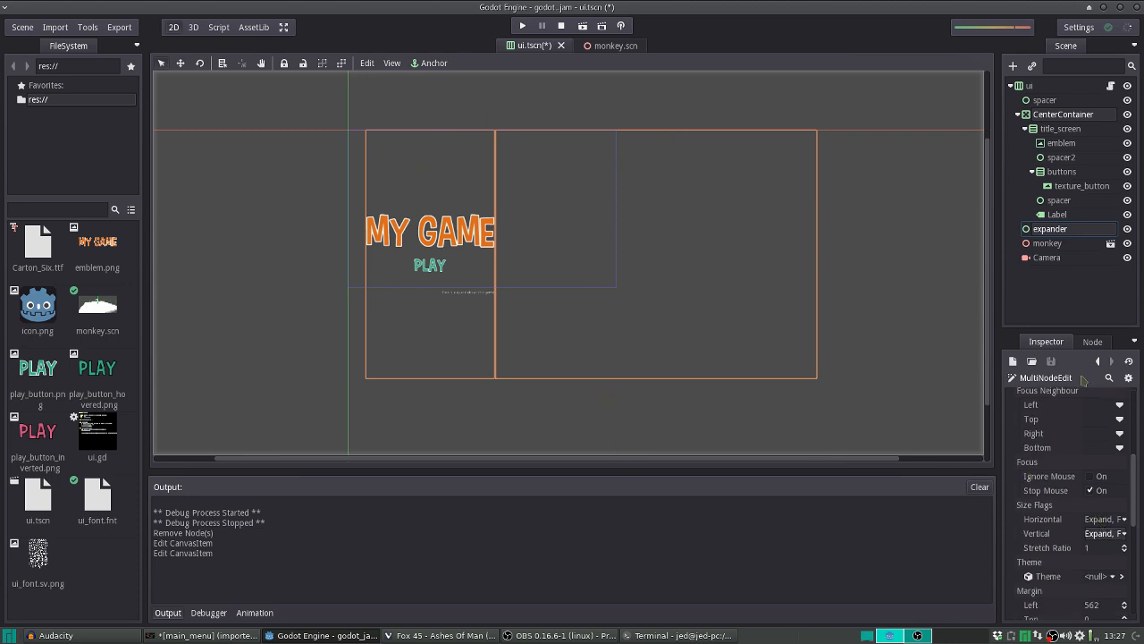
{"action": "left_click", "coordinate": [1044, 100]}
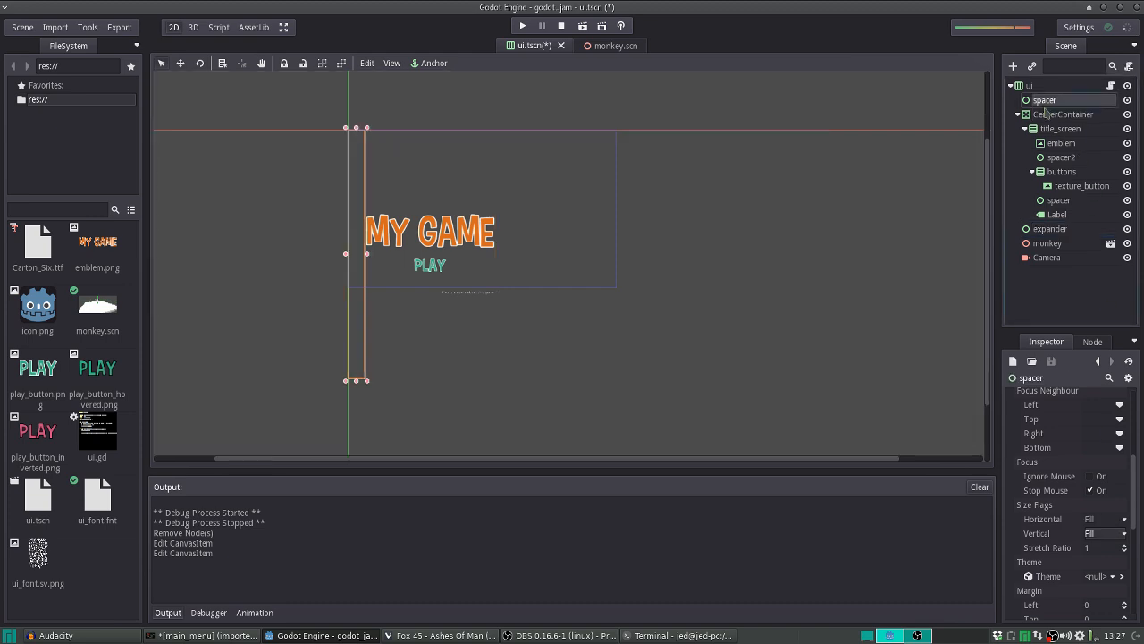
Set CenterContainer's Size Flags Horizontal and Vertical to Expand, matching the expander
{"action": "left_click", "coordinate": [1062, 115]}
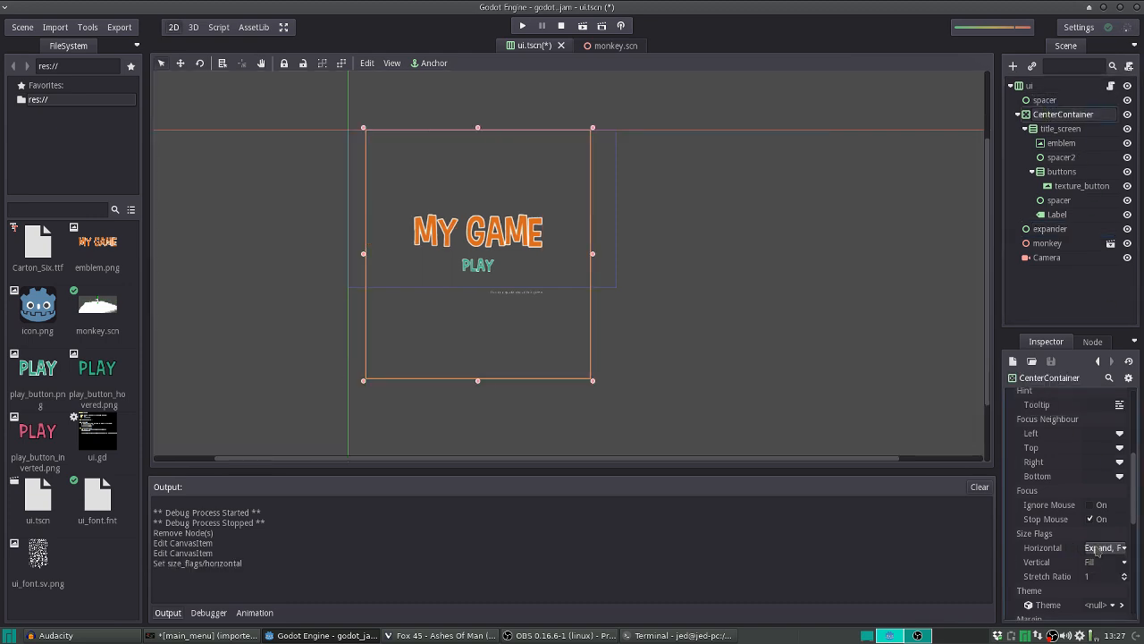
{"action": "left_click", "coordinate": [1105, 562]}
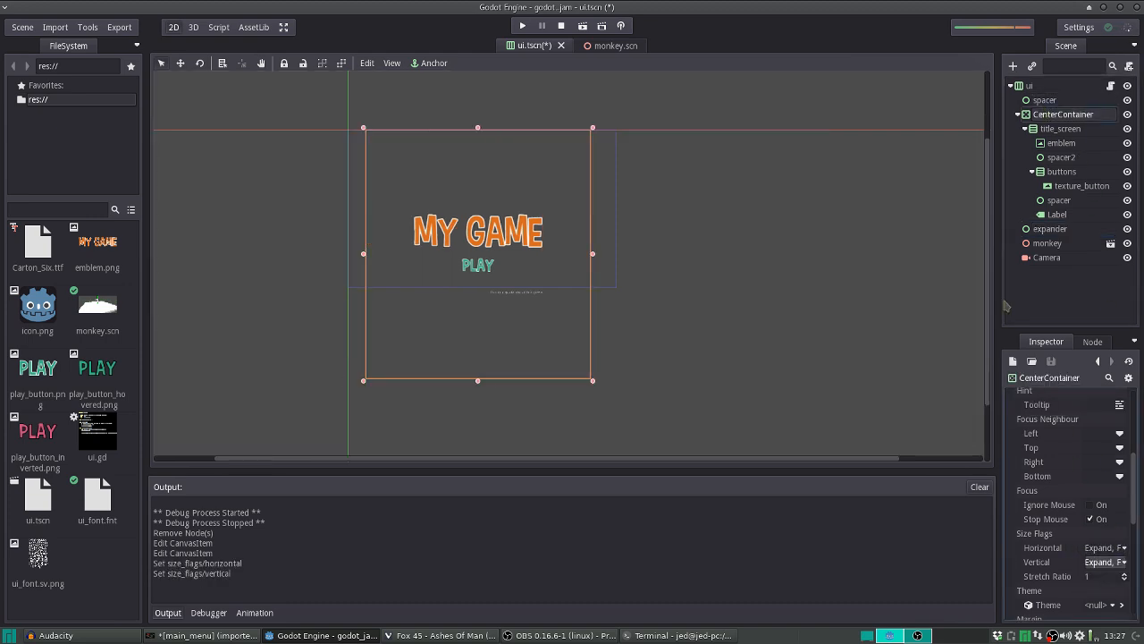
{"action": "left_click", "coordinate": [1049, 229]}
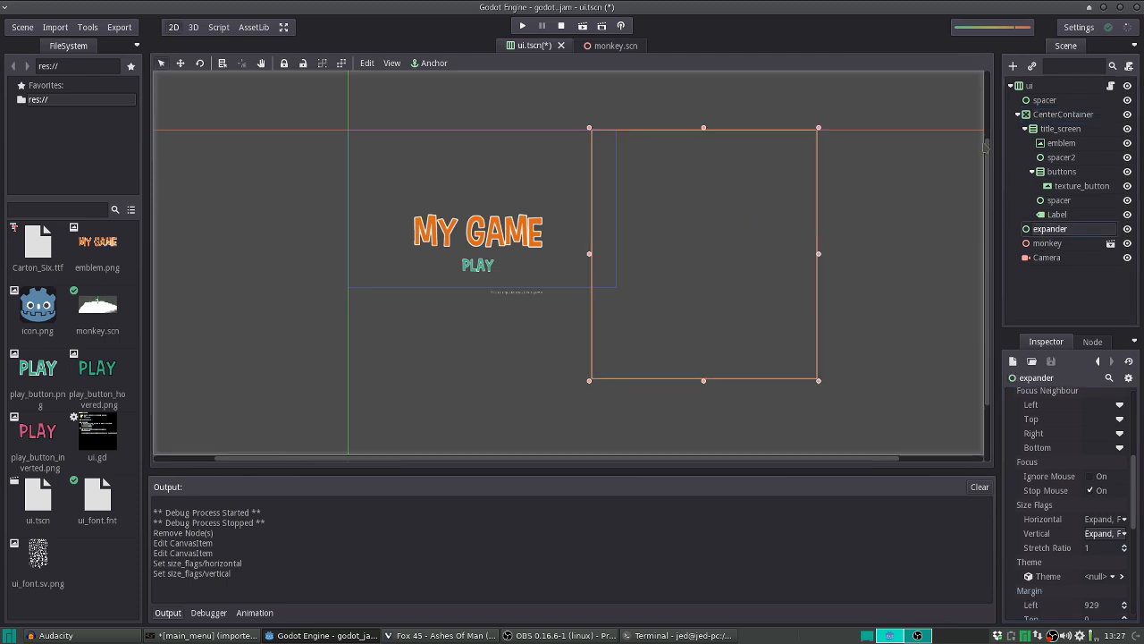
{"action": "left_click", "coordinate": [1030, 86]}
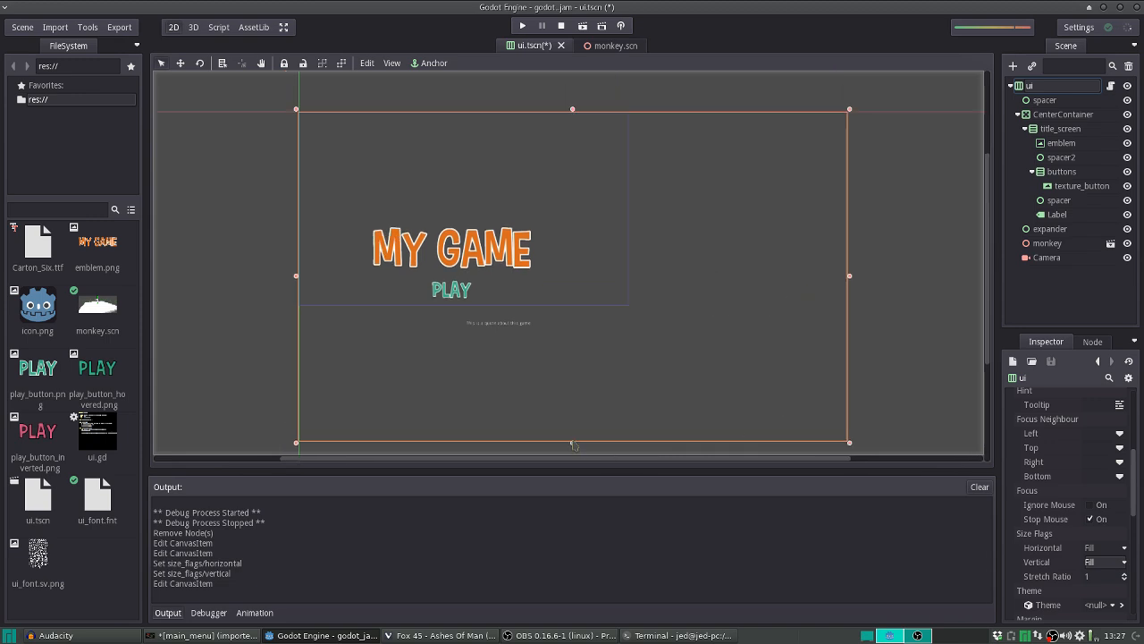
Drag the root ui frame's bottom and side handles to resize it around the title, PLAY and quote
{"action": "left_click_drag", "start_coordinate": [573, 443], "coordinate": [574, 304]}
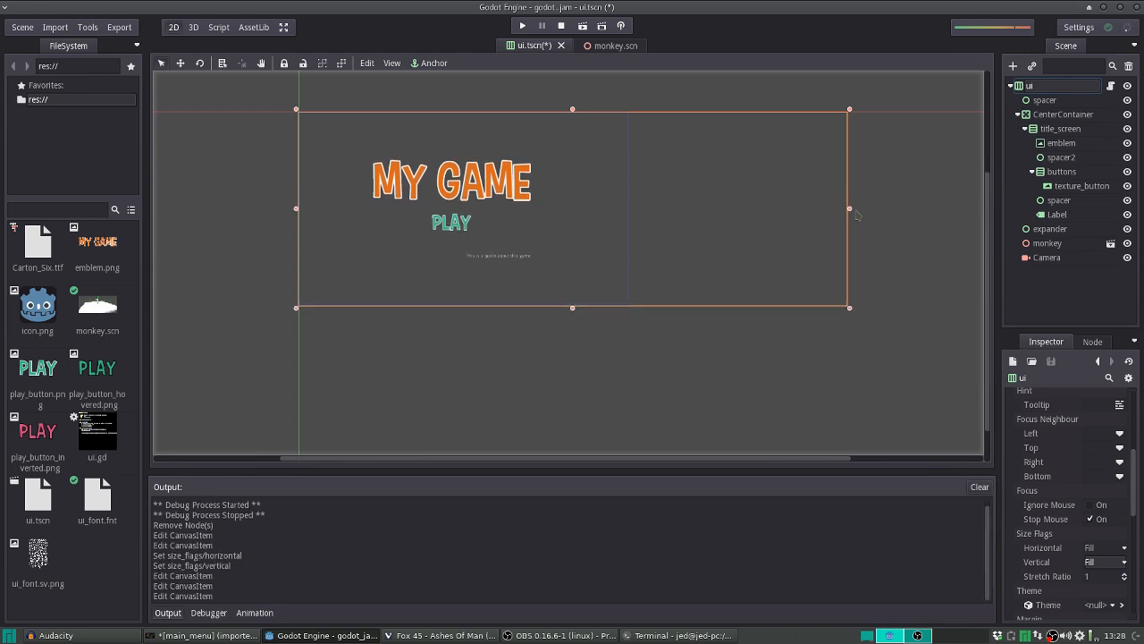
{"action": "left_click_drag", "start_coordinate": [850, 208], "coordinate": [655, 220]}
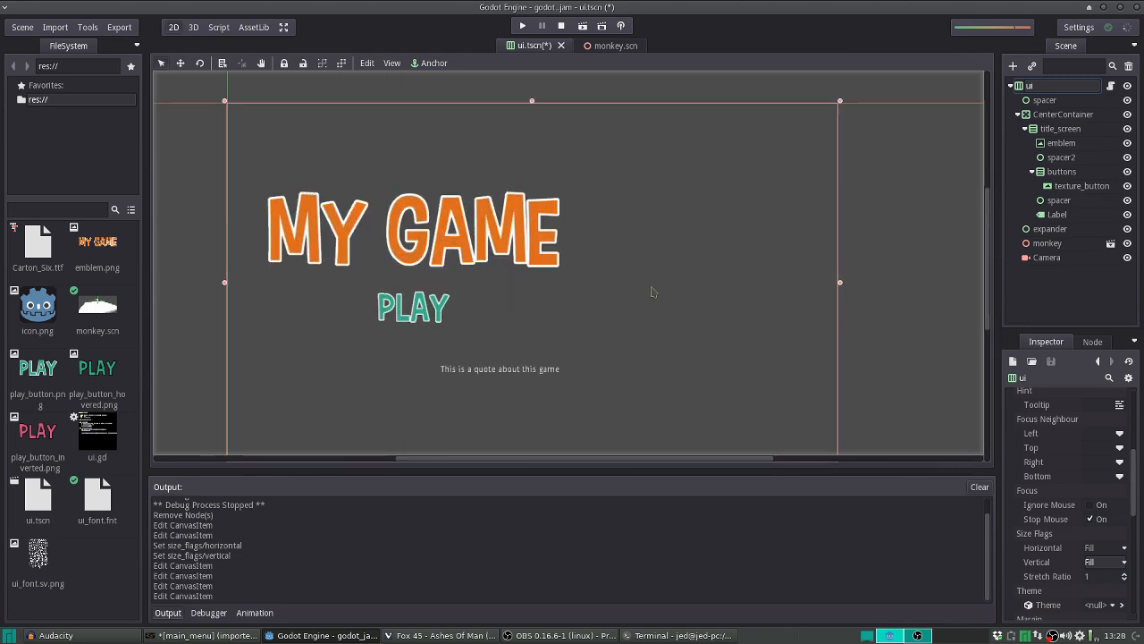
{"action": "left_click", "coordinate": [1062, 143]}
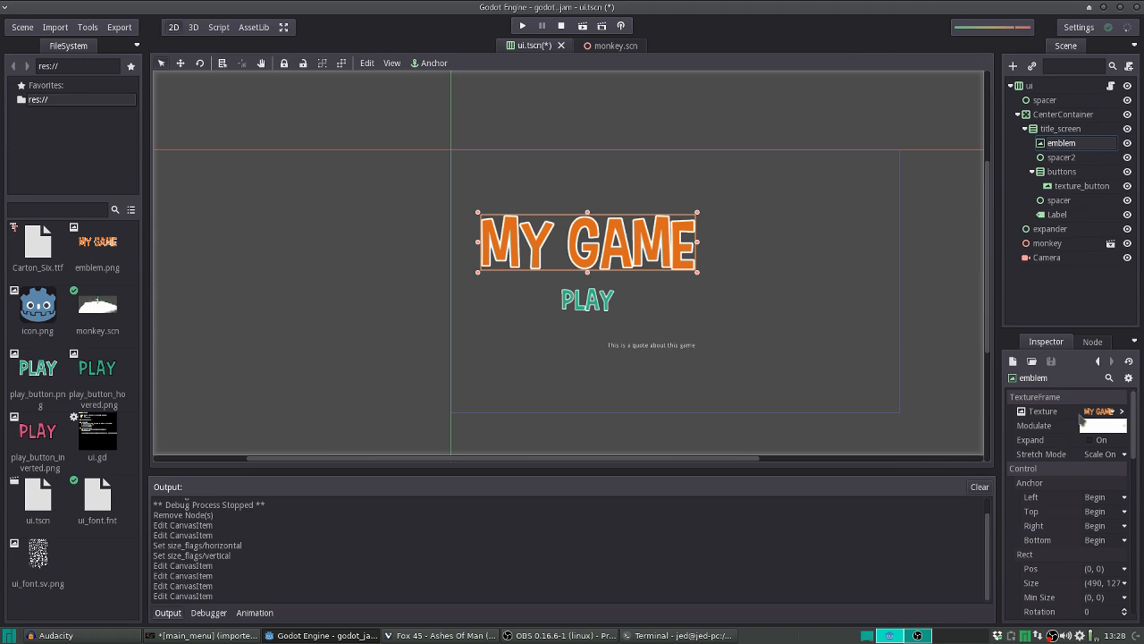
{"action": "left_click", "coordinate": [1119, 411]}
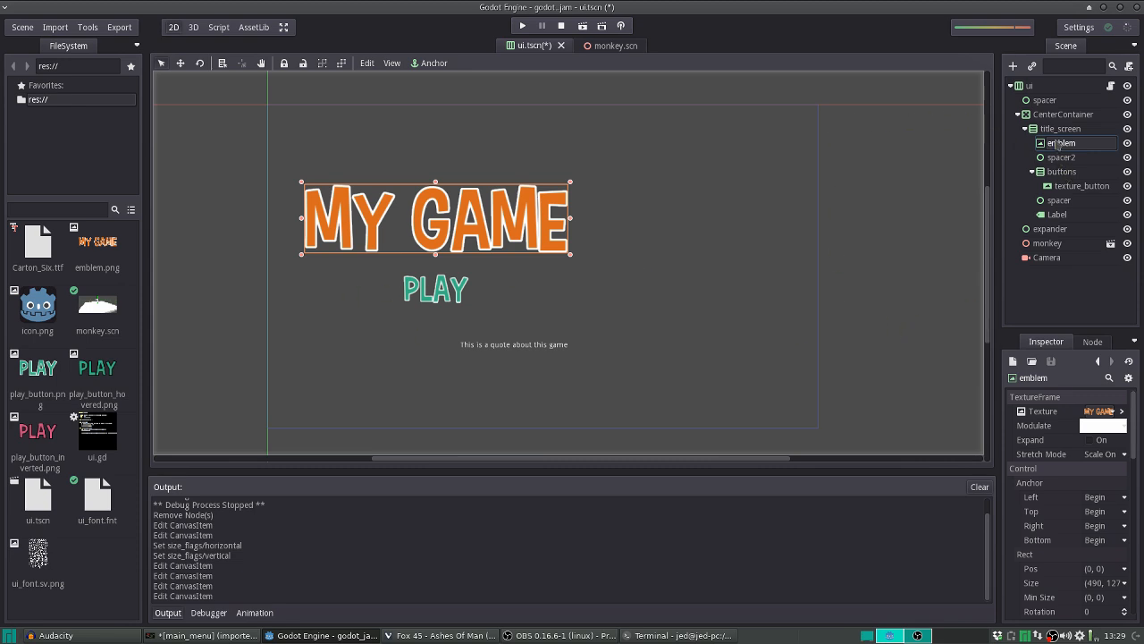
{"action": "left_click", "coordinate": [1082, 185]}
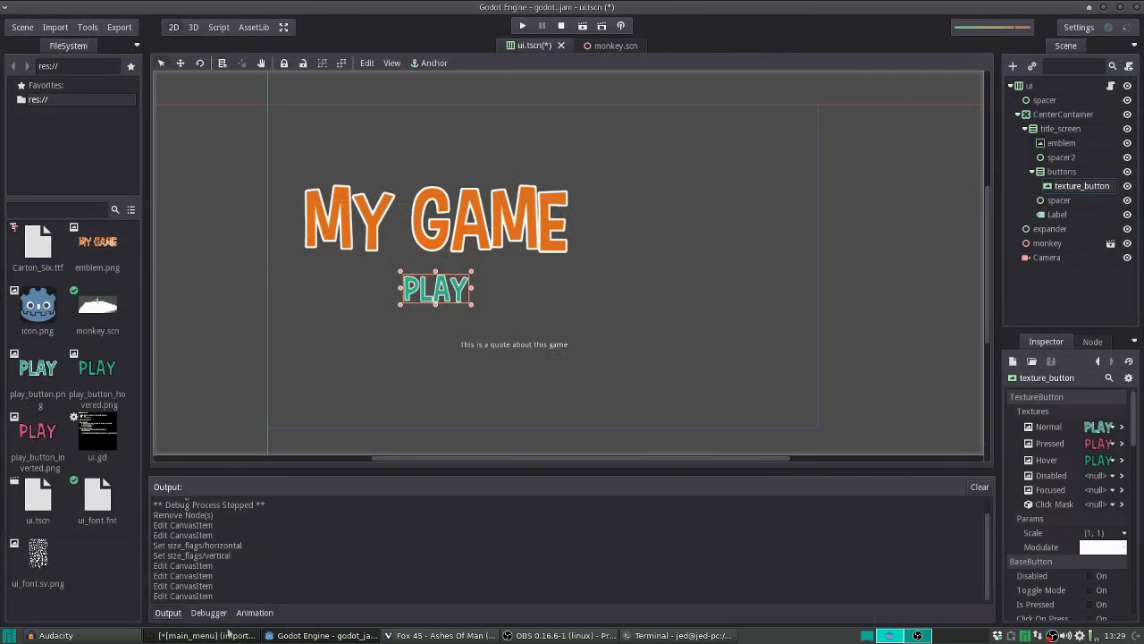
{"action": "left_click", "coordinate": [206, 635]}
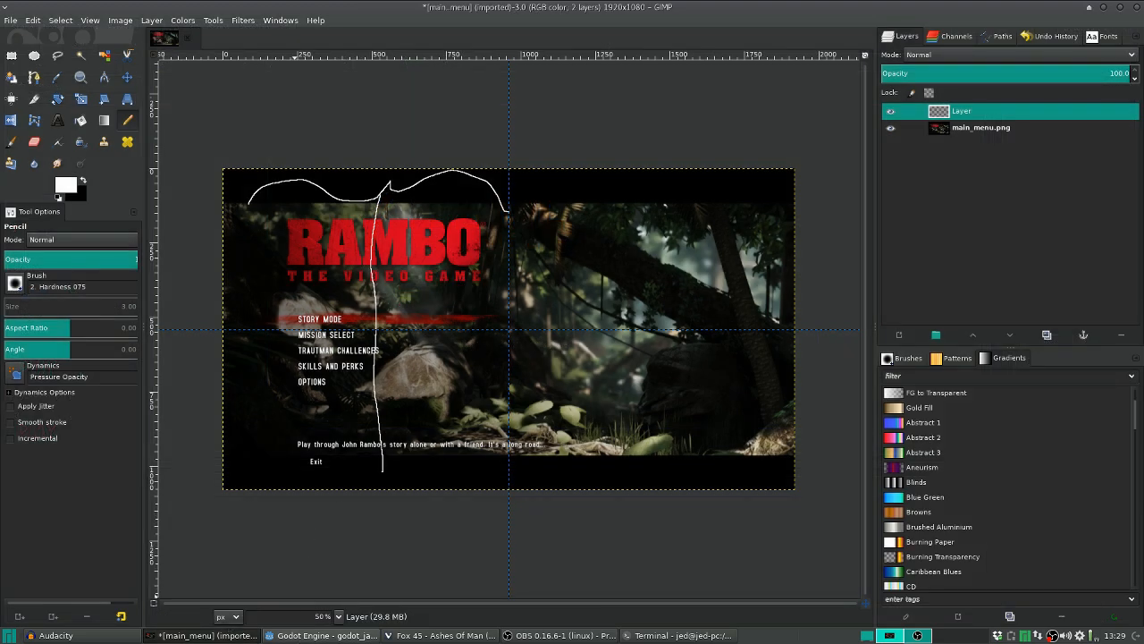
{"action": "left_click", "coordinate": [322, 636]}
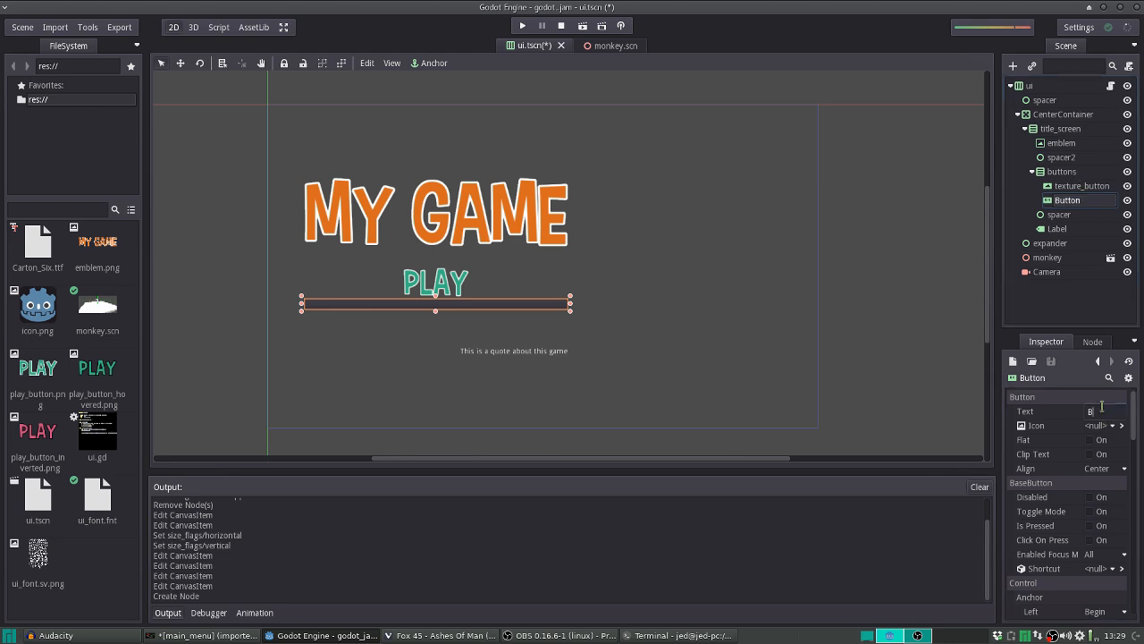
{"action": "type", "text": "utton"}
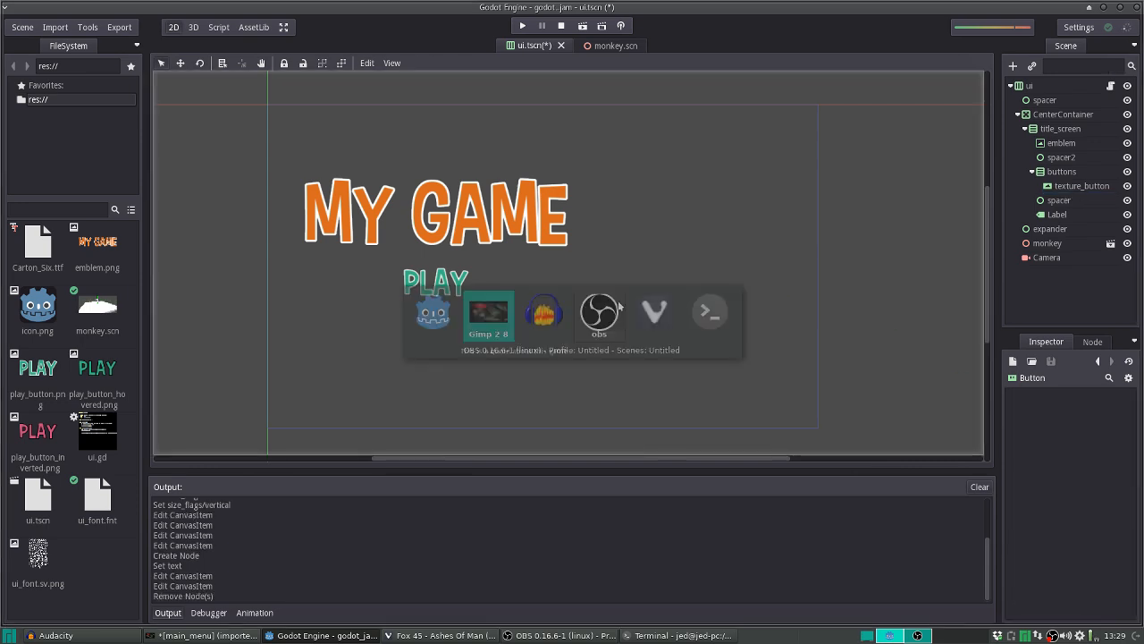
Switch to GIMP and write CREDITS in Carton Six with the size field set to 1590
{"action": "left_click", "coordinate": [488, 311]}
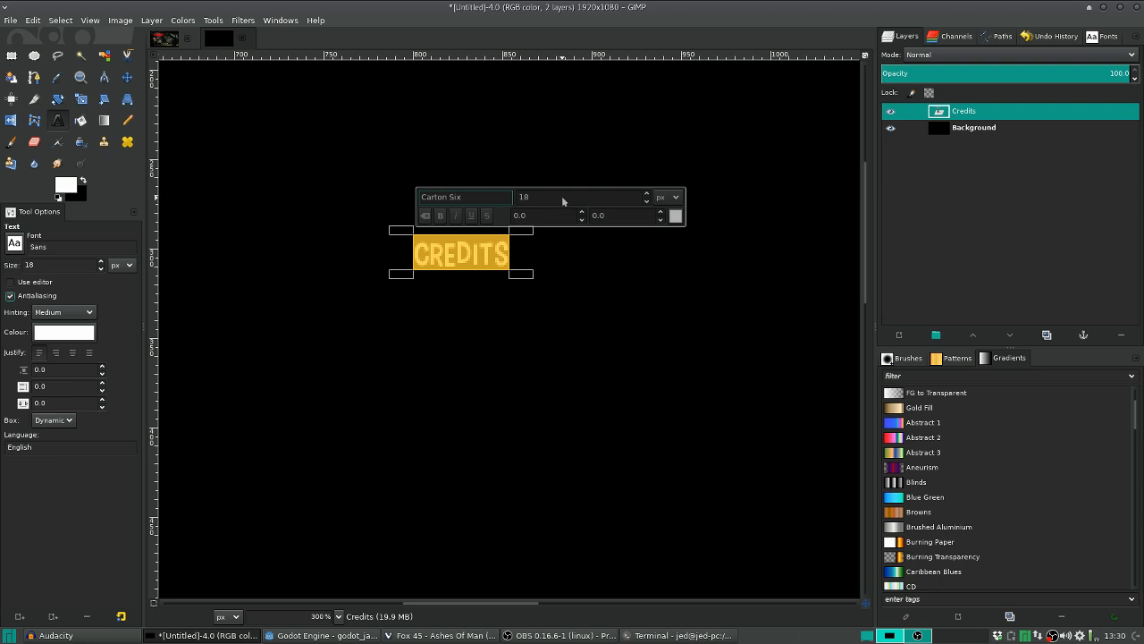
{"action": "mouse_move", "coordinate": [426, 215]}
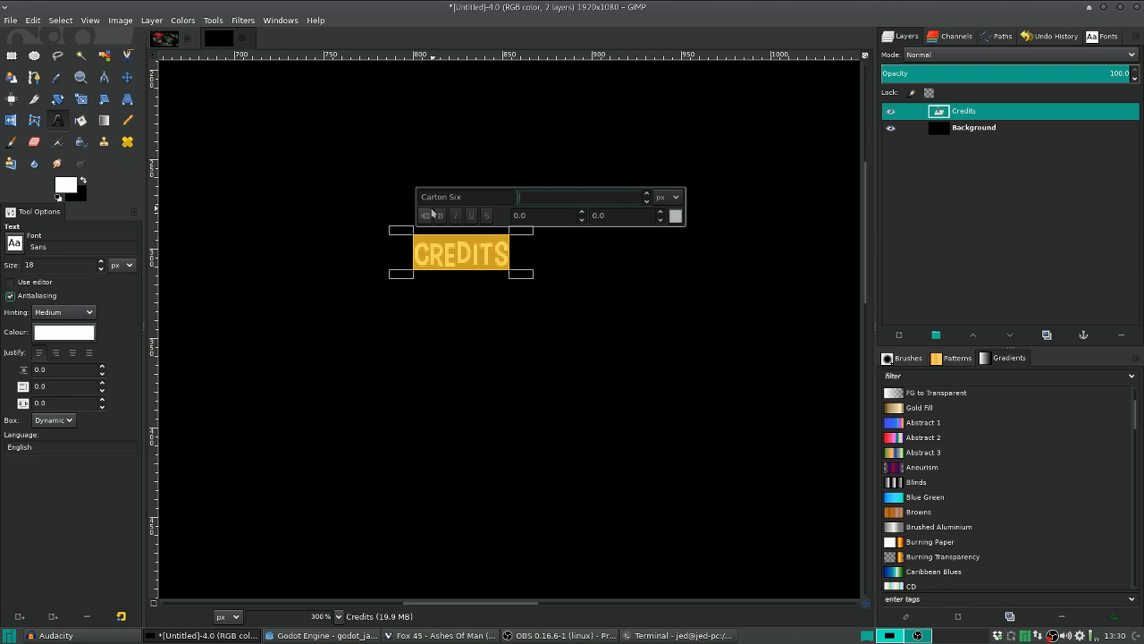
{"action": "type", "text": "1590"}
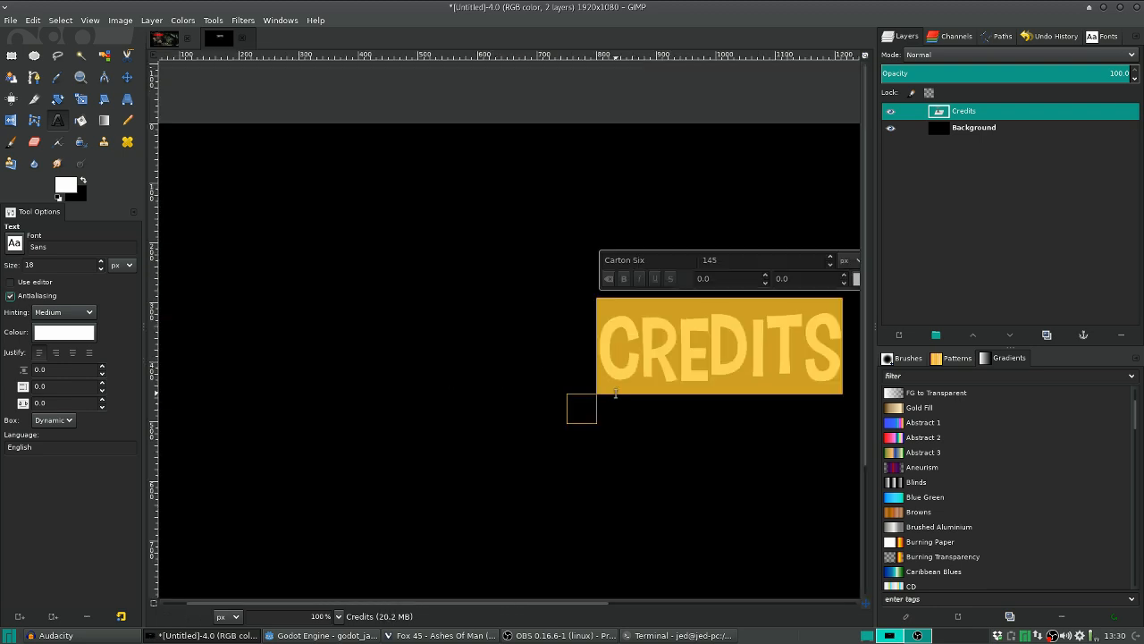
Load play_button.png via Open as Layers beneath CREDITS as a visual reference
{"action": "left_click", "coordinate": [973, 127]}
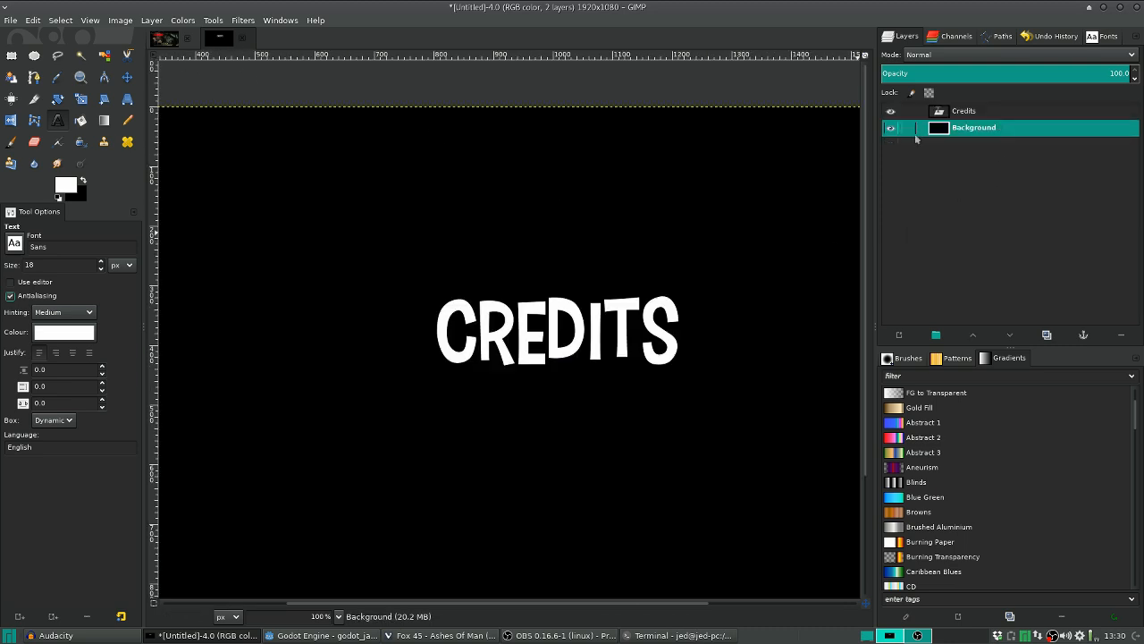
{"action": "left_click", "coordinate": [11, 20]}
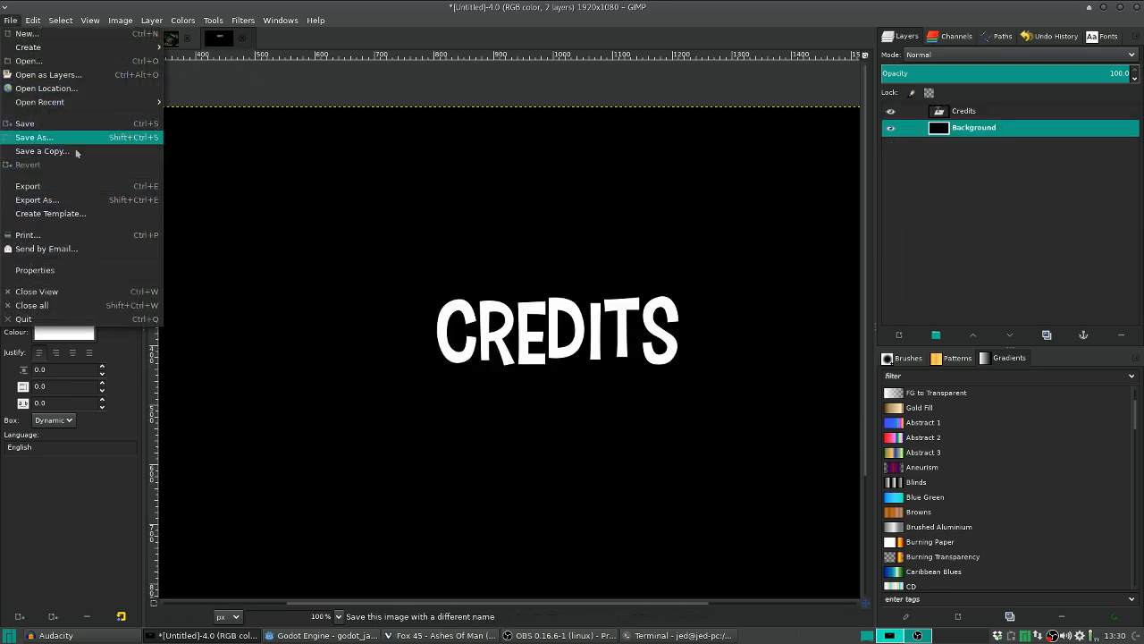
{"action": "left_click", "coordinate": [49, 75]}
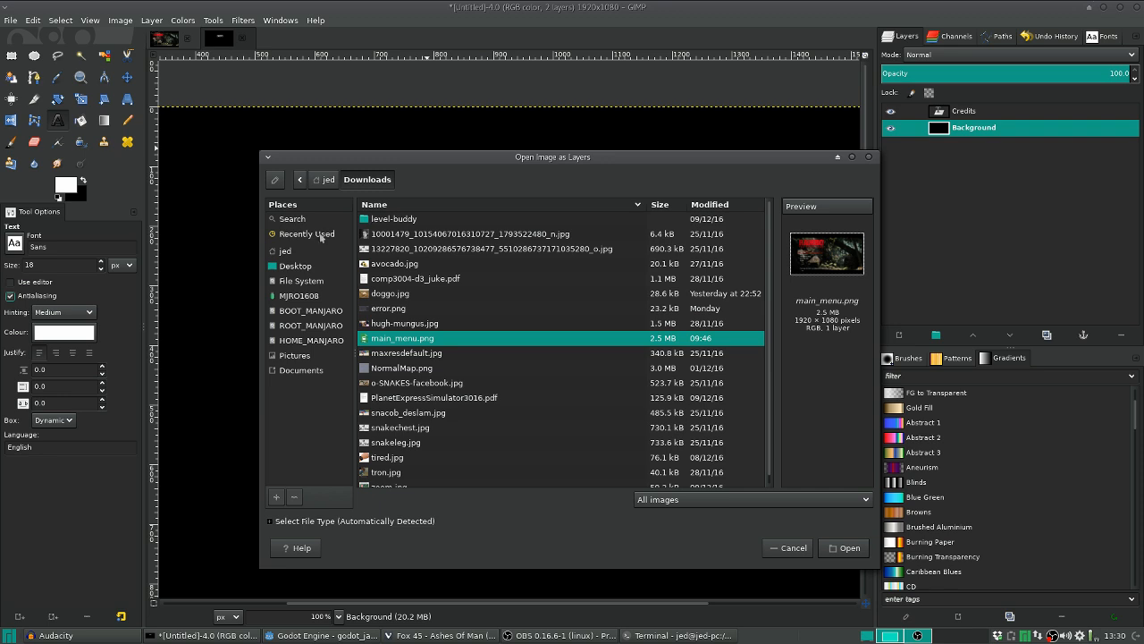
{"action": "left_click", "coordinate": [307, 232]}
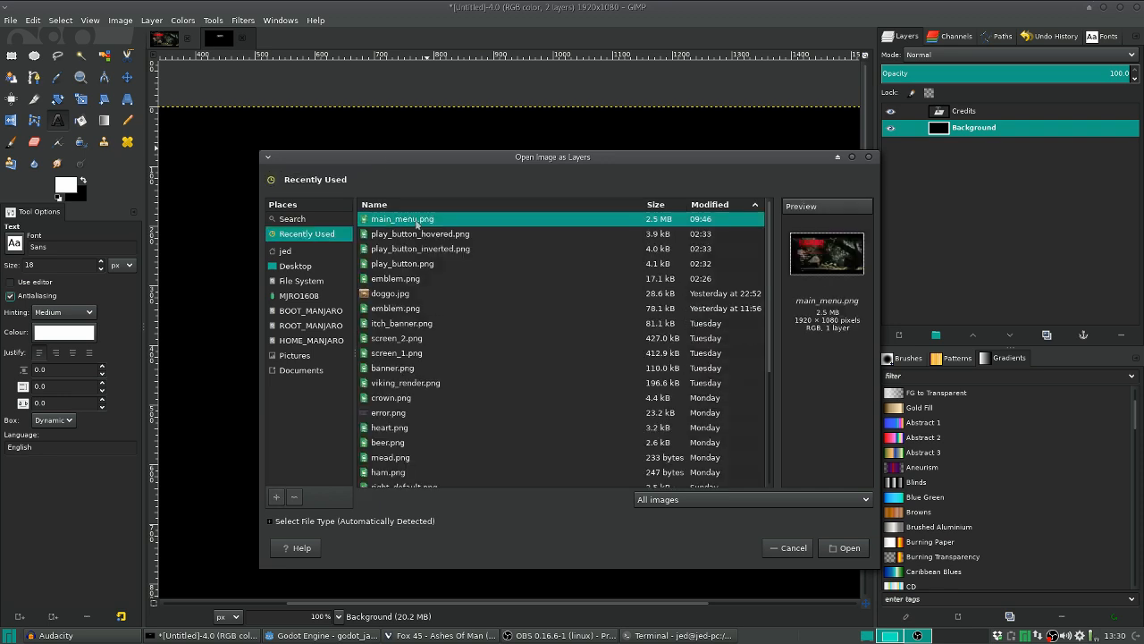
{"action": "left_click", "coordinate": [418, 232]}
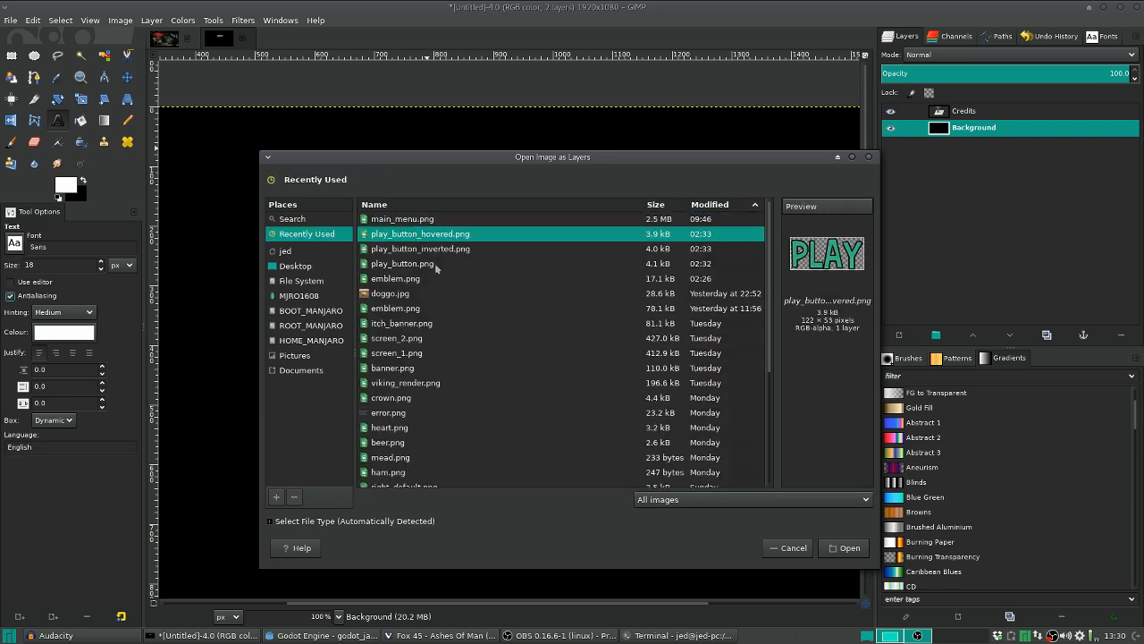
{"action": "left_click", "coordinate": [847, 547]}
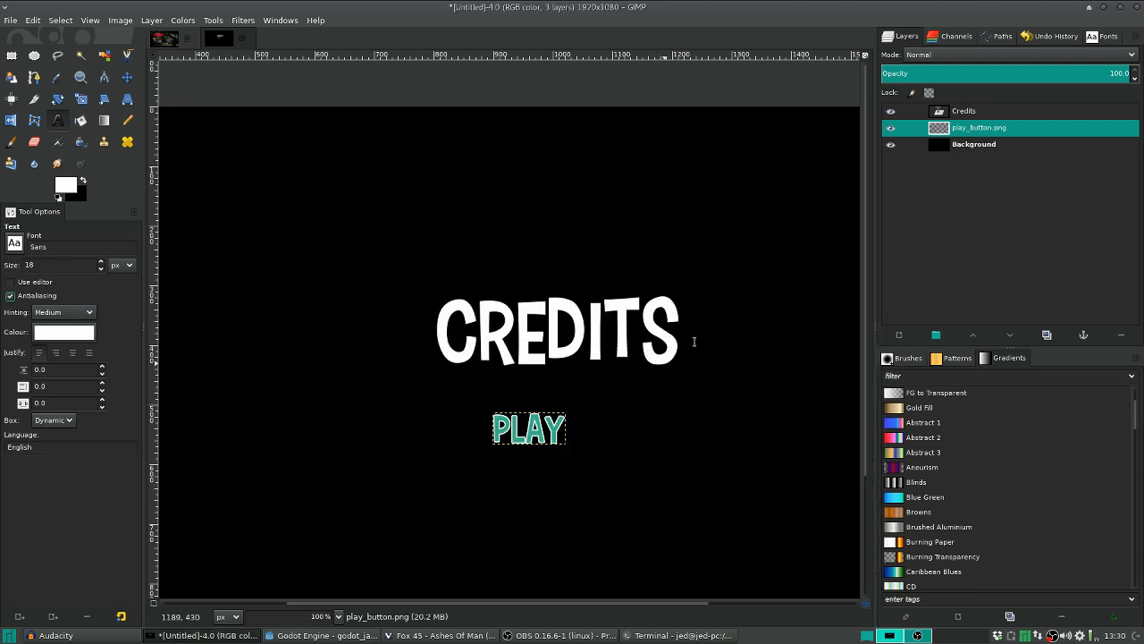
{"action": "left_click", "coordinate": [966, 111]}
{"action": "type", "text": "64"}
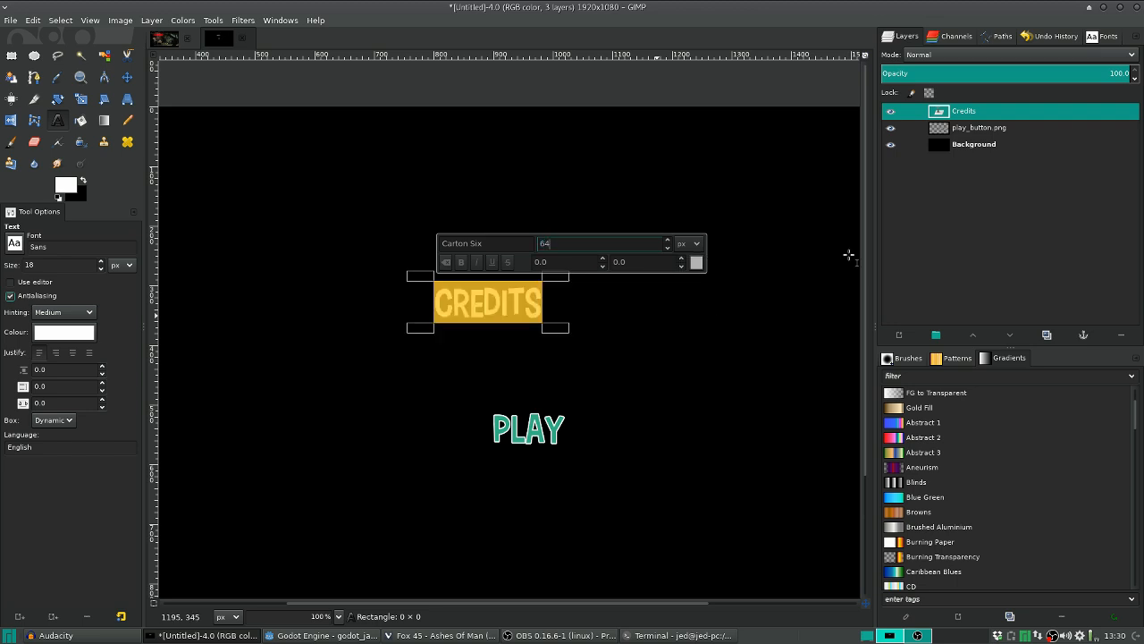
Enlarge the CREDITS text and recolour it teal through the text colour dialog
{"action": "left_click", "coordinate": [980, 127]}
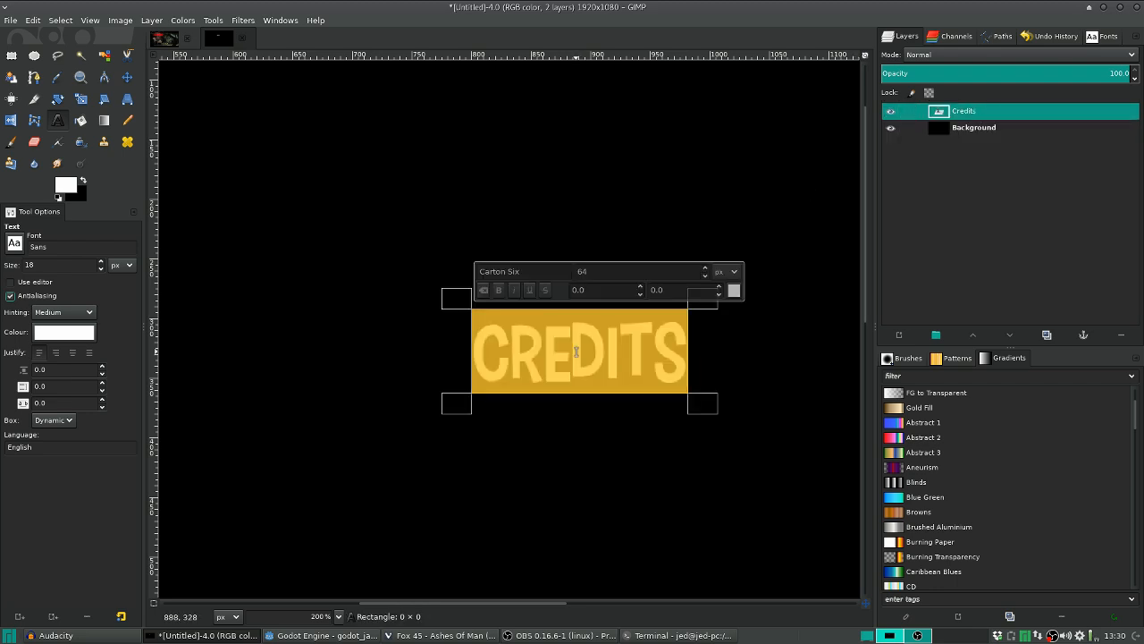
{"action": "mouse_move", "coordinate": [397, 197]}
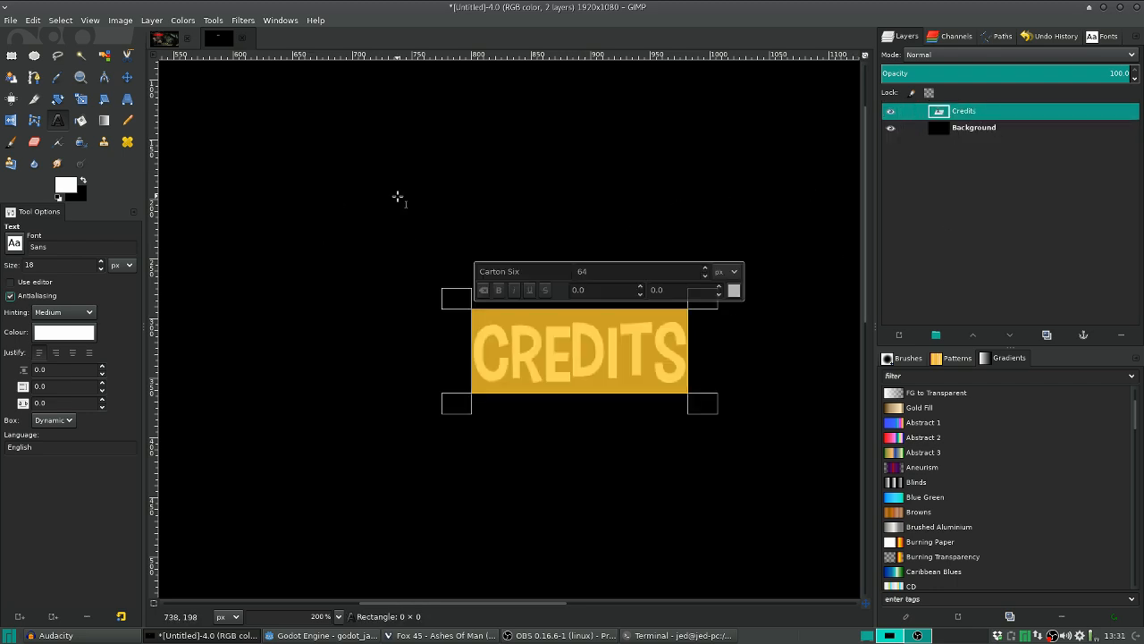
{"action": "left_click", "coordinate": [65, 331]}
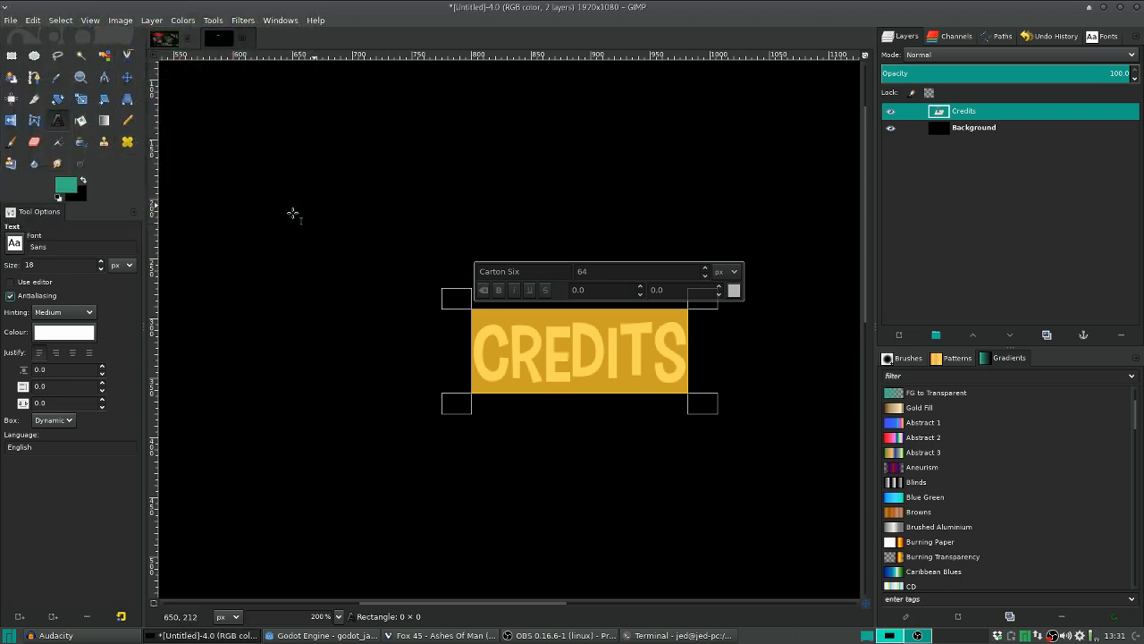
{"action": "left_click", "coordinate": [64, 331]}
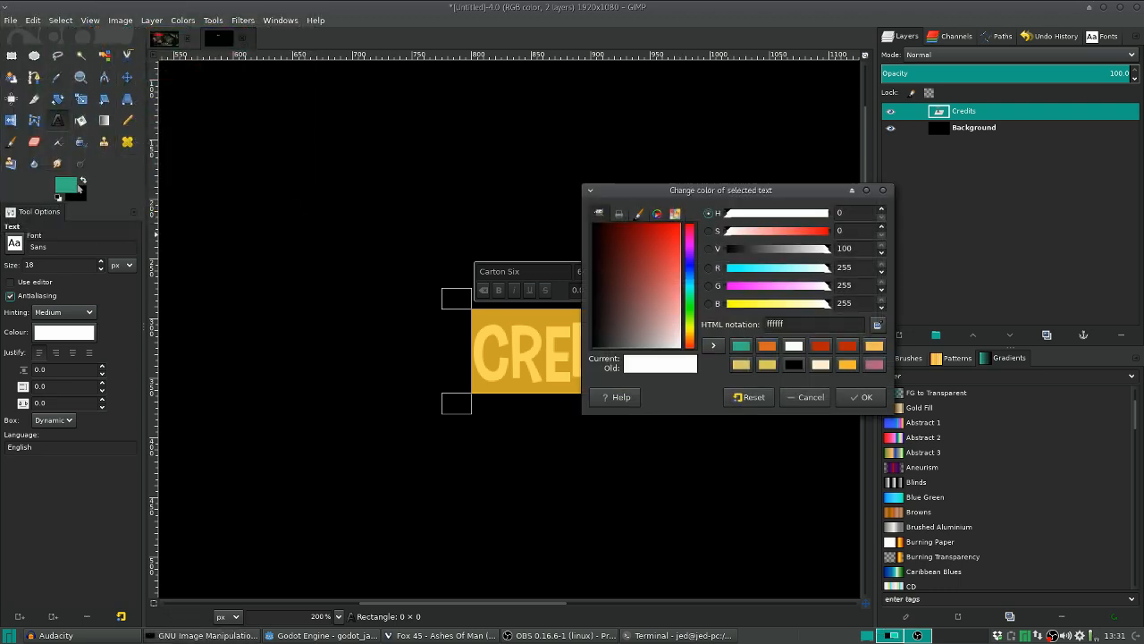
{"action": "left_click", "coordinate": [862, 397]}
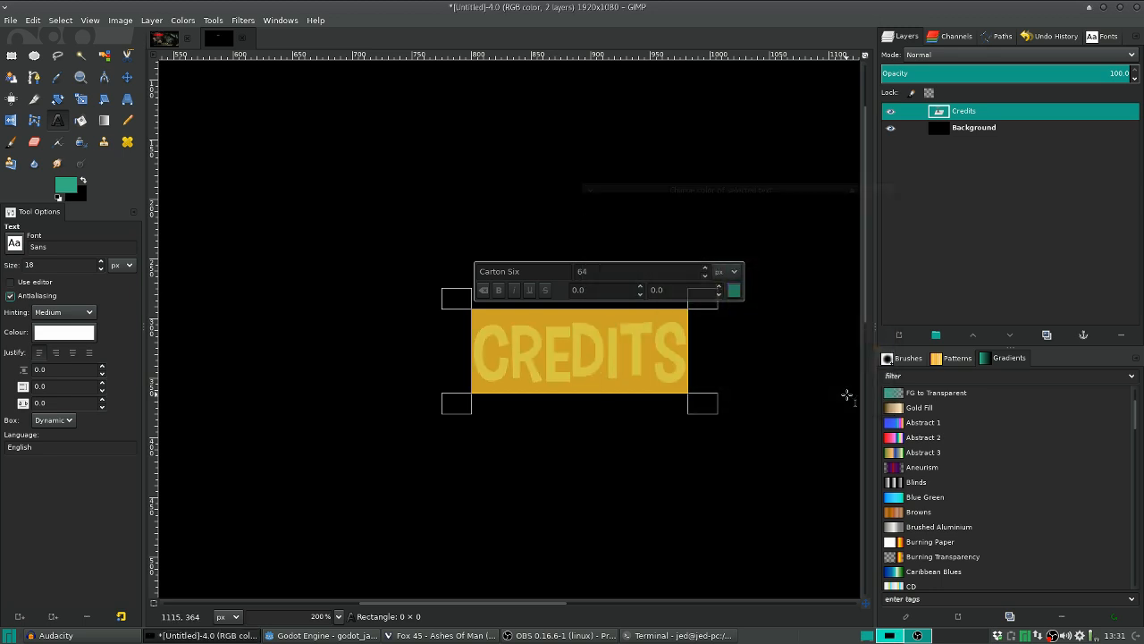
{"action": "left_click", "coordinate": [972, 127]}
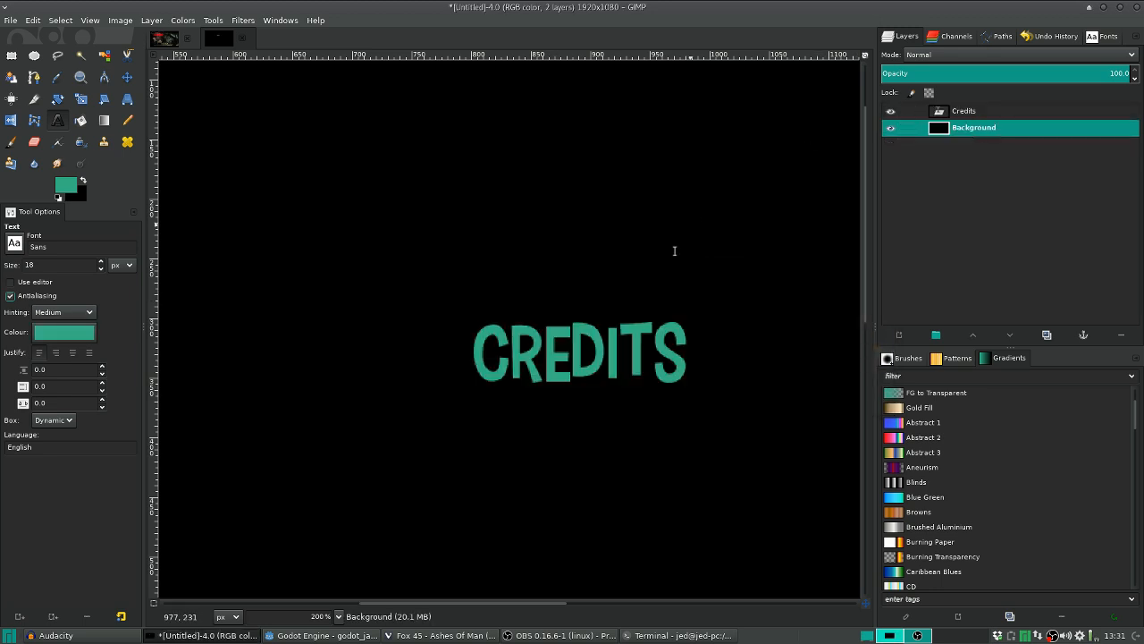
Make a selection from the CREDITS text path and grow it twice around the letters
{"action": "right_click", "coordinate": [964, 111]}
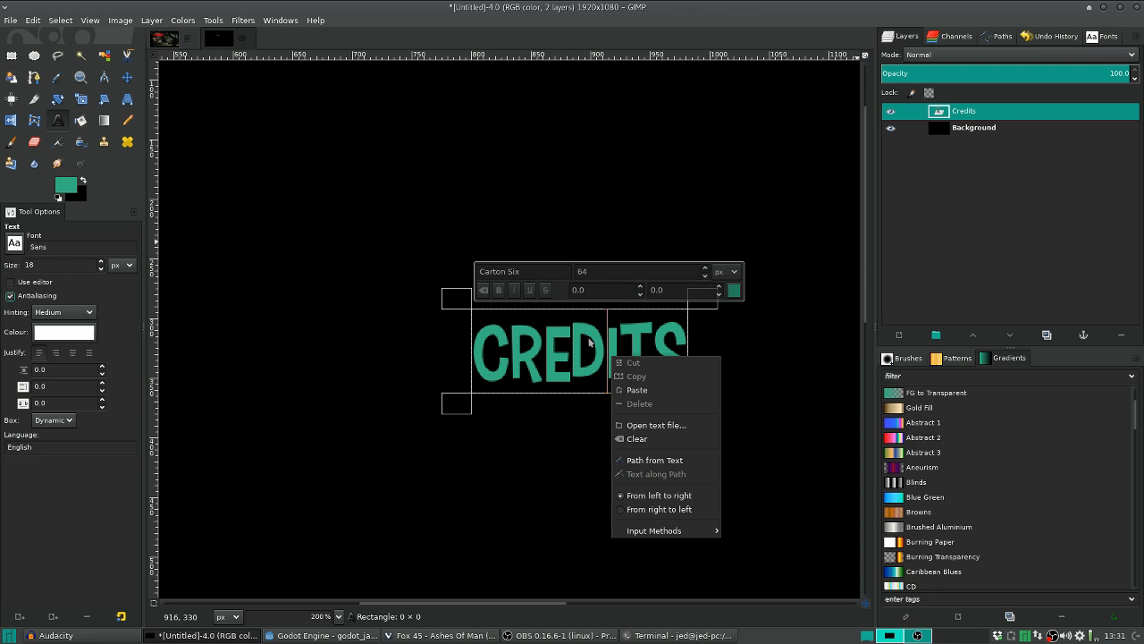
{"action": "mouse_move", "coordinate": [680, 426]}
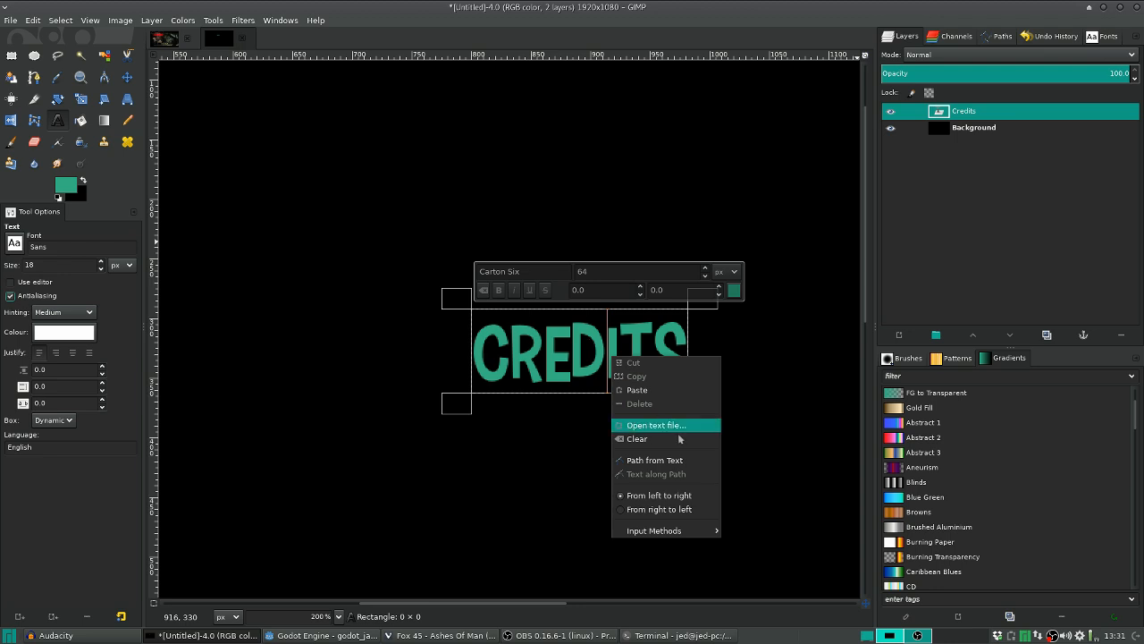
{"action": "mouse_move", "coordinate": [655, 459]}
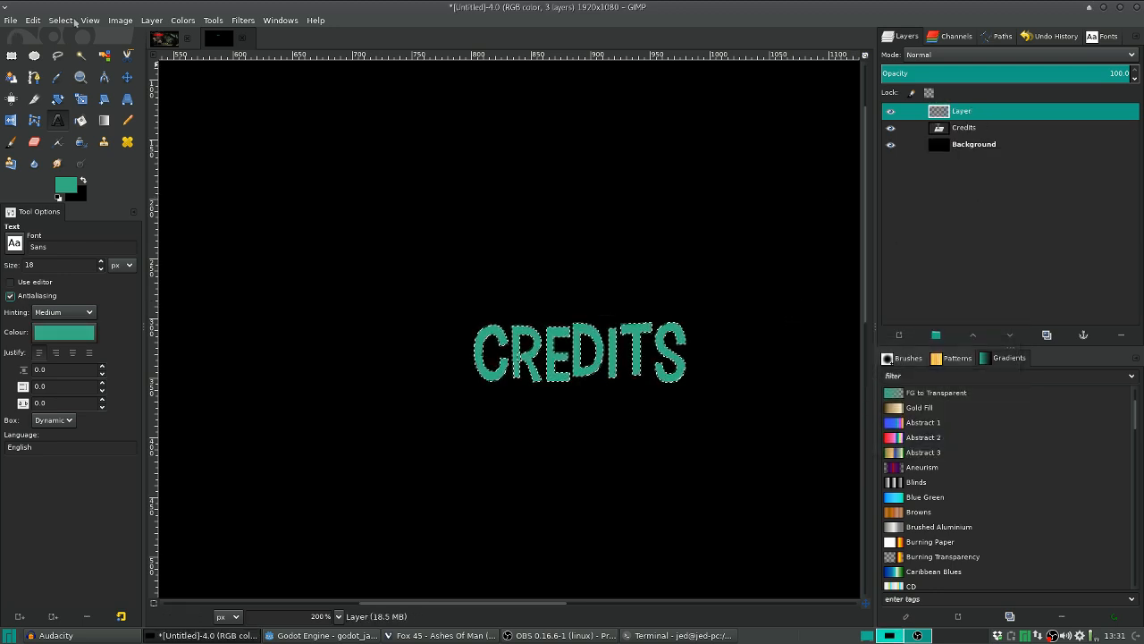
{"action": "left_click", "coordinate": [61, 20]}
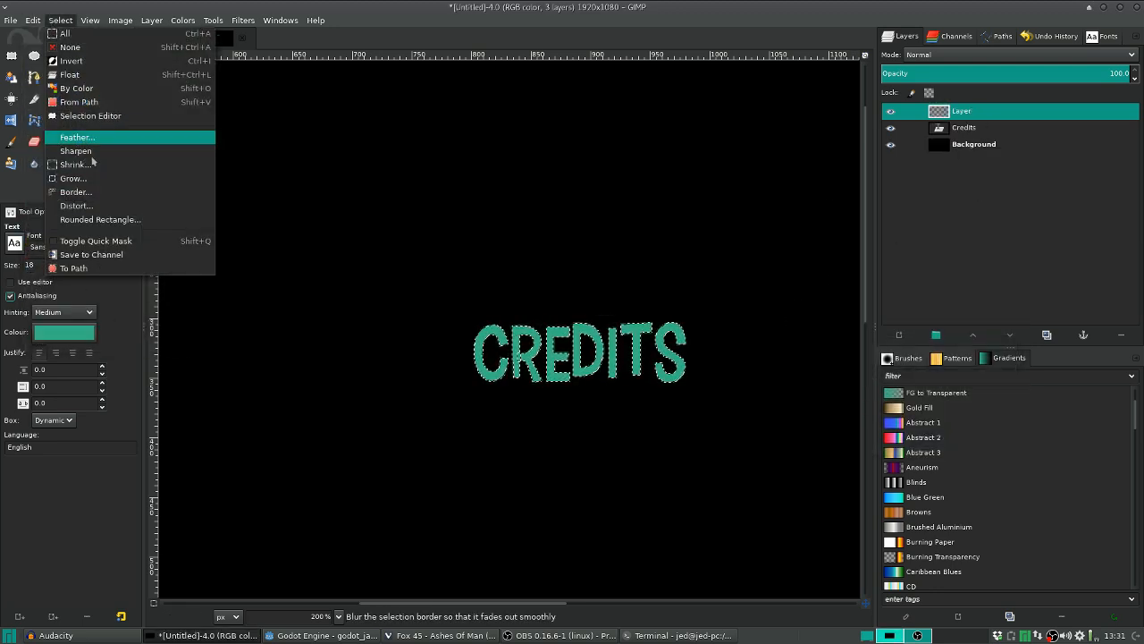
{"action": "left_click", "coordinate": [72, 179]}
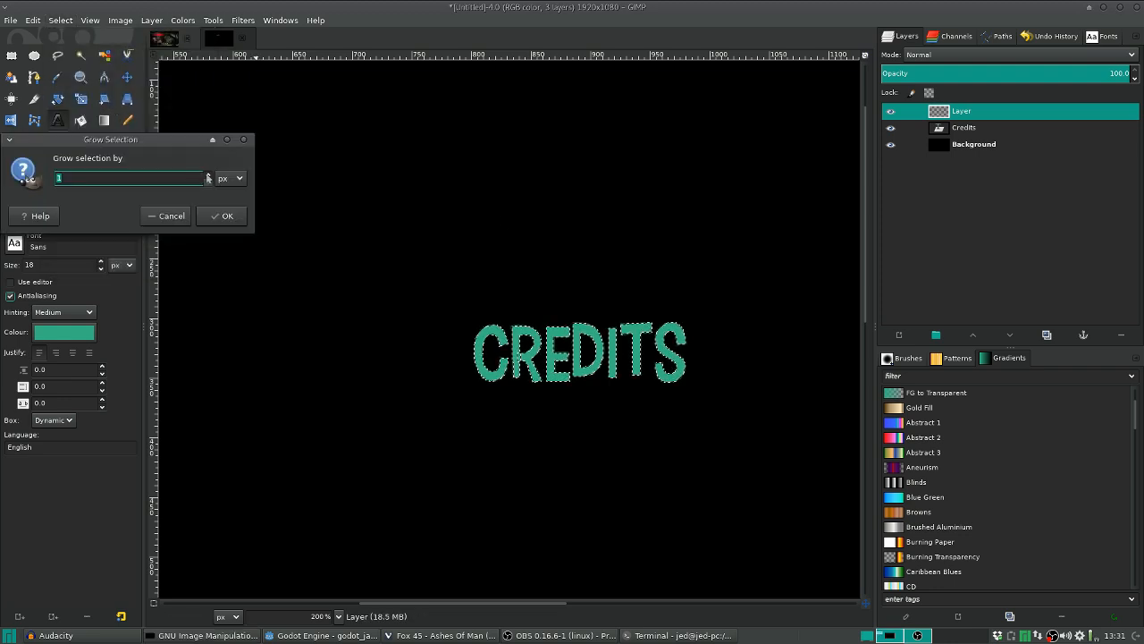
{"action": "left_click", "coordinate": [222, 214]}
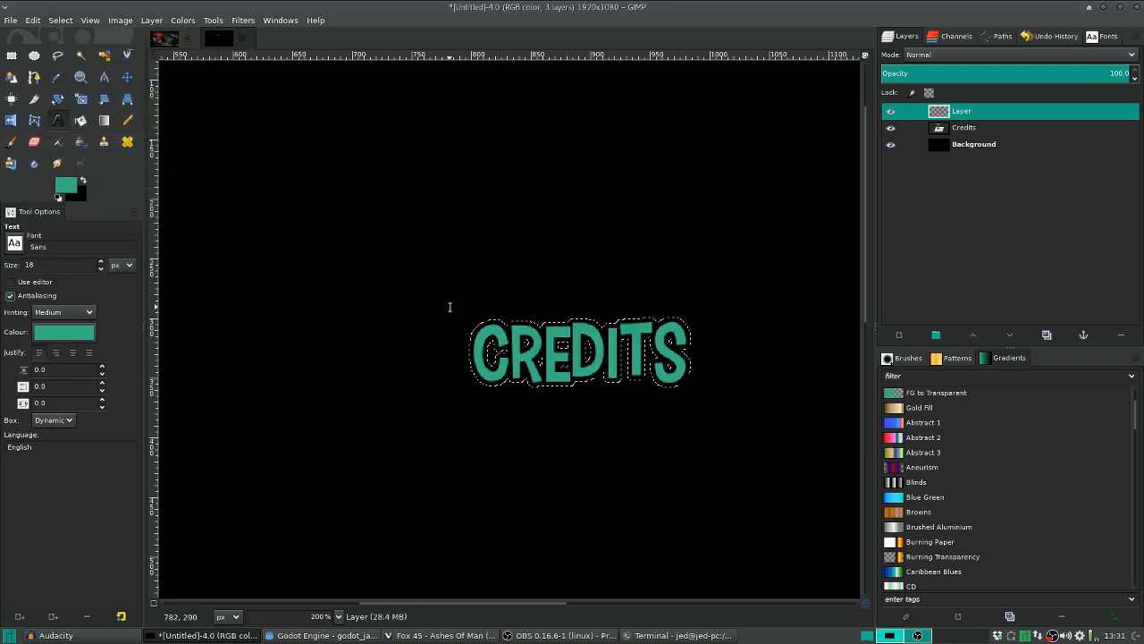
{"action": "left_click", "coordinate": [61, 20]}
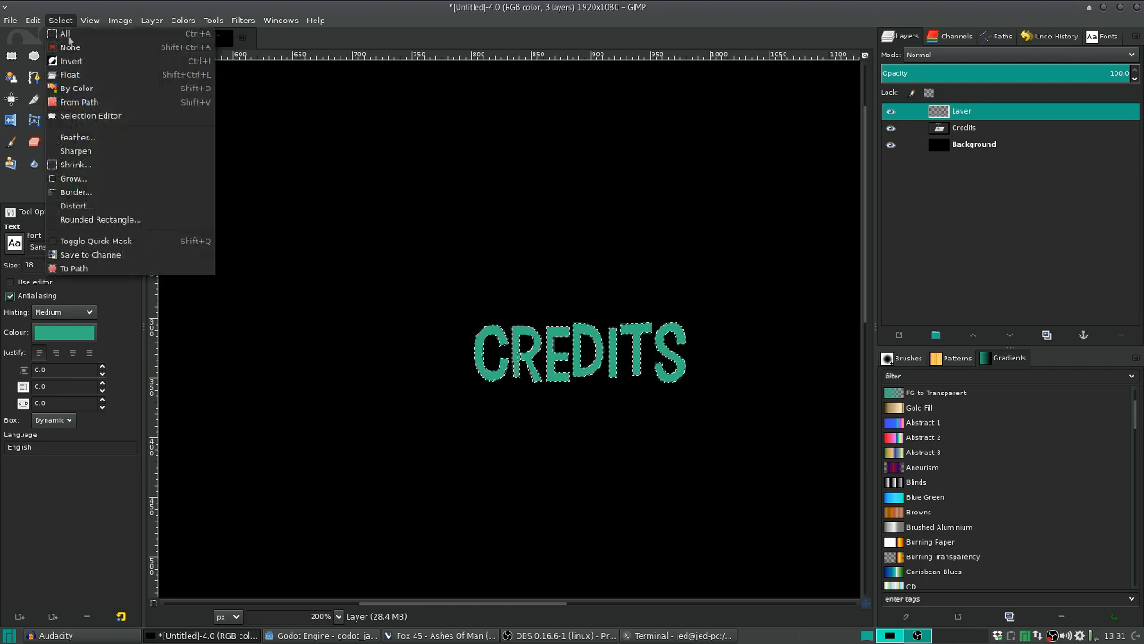
{"action": "left_click", "coordinate": [74, 179]}
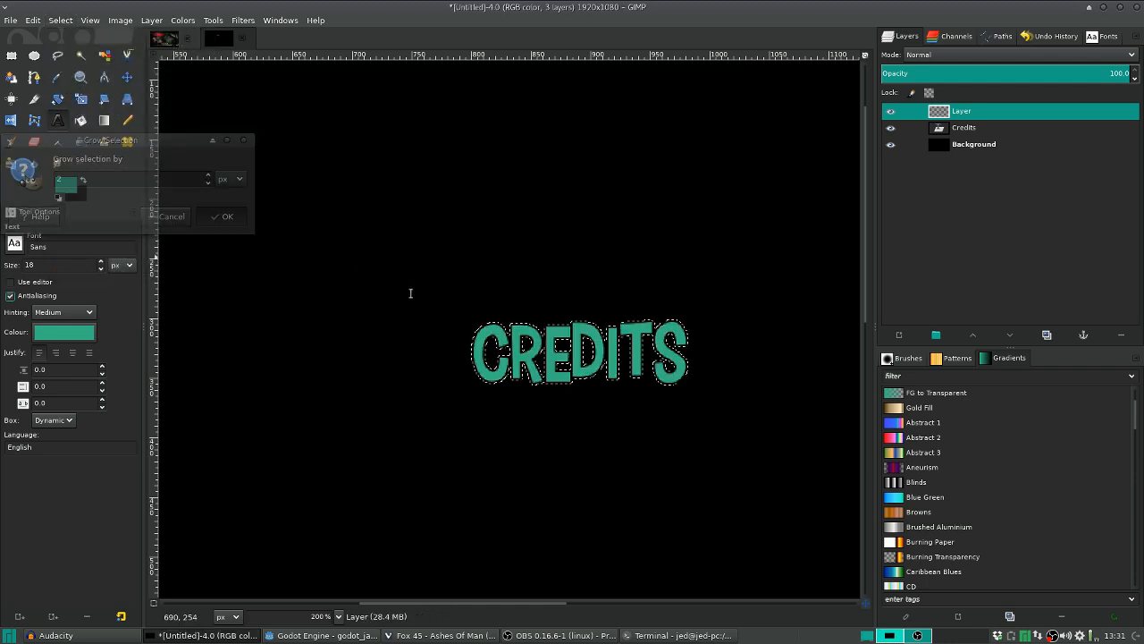
Bucket-fill the grown selection as a pale outline layer beneath the lettering
{"action": "left_click", "coordinate": [221, 216]}
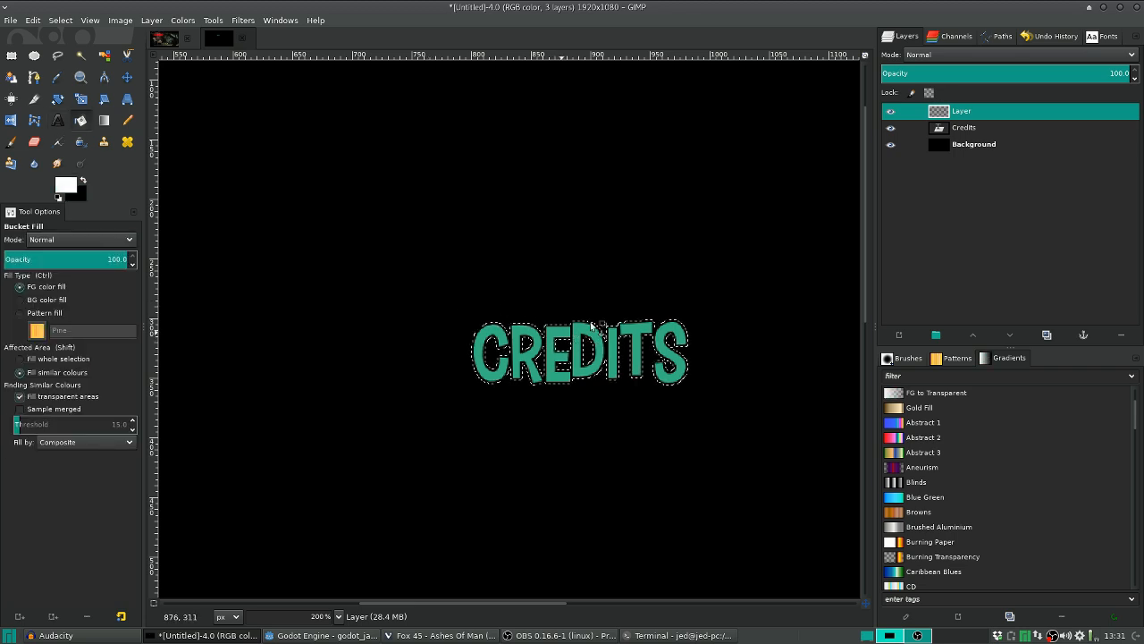
{"action": "left_click", "coordinate": [580, 351]}
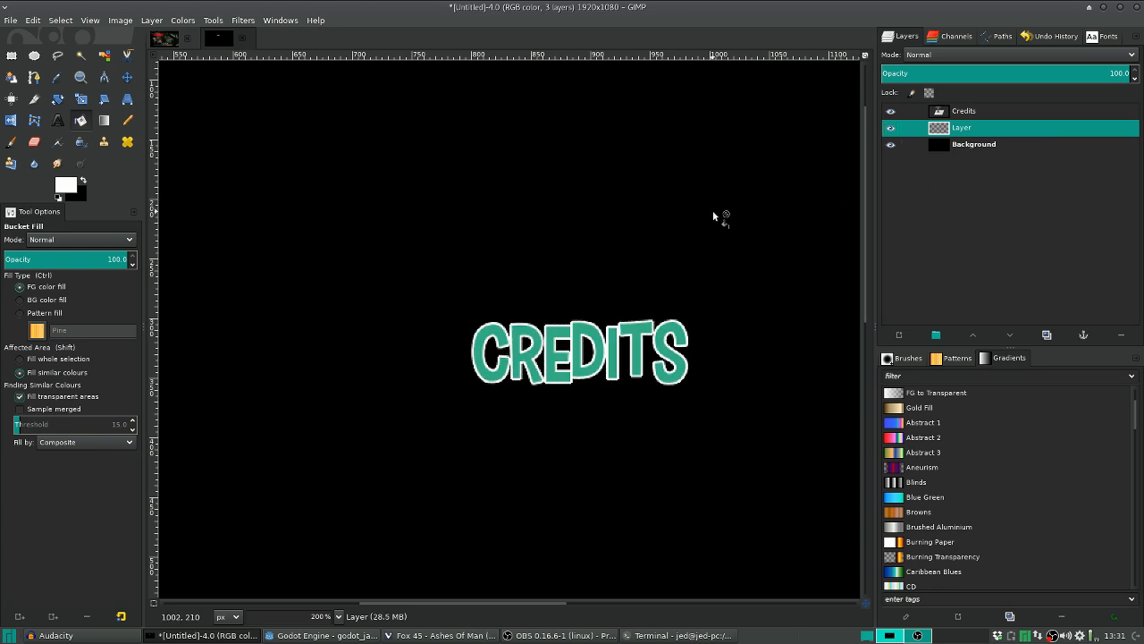
{"action": "left_click", "coordinate": [975, 143]}
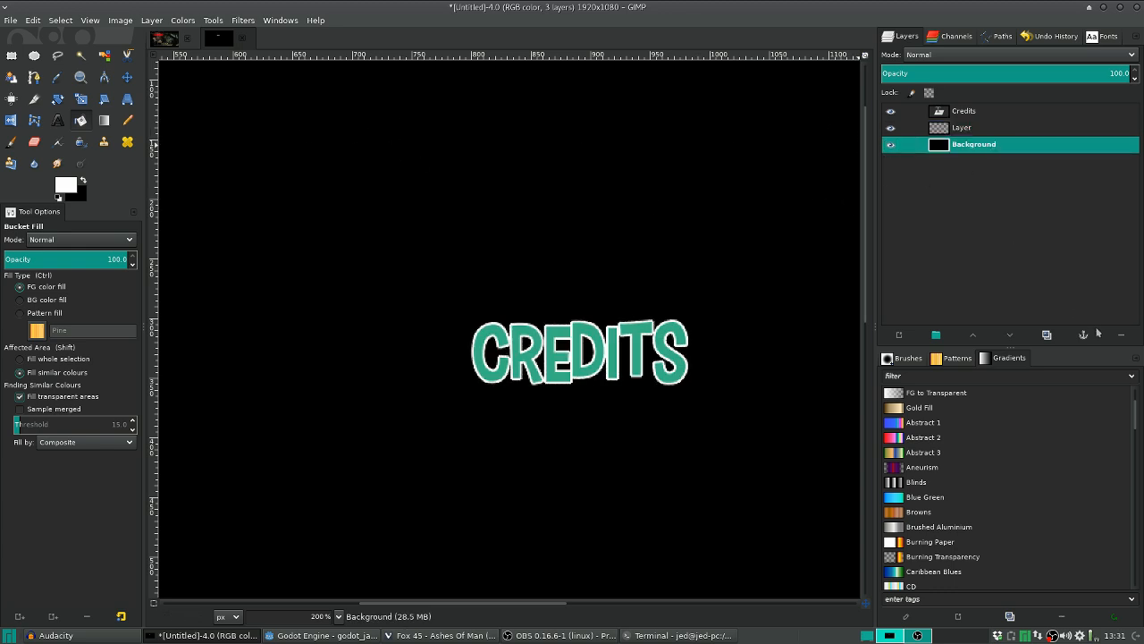
Merge the CREDITS text onto its outline layer and autocrop the image to the lettering
{"action": "right_click", "coordinate": [964, 111]}
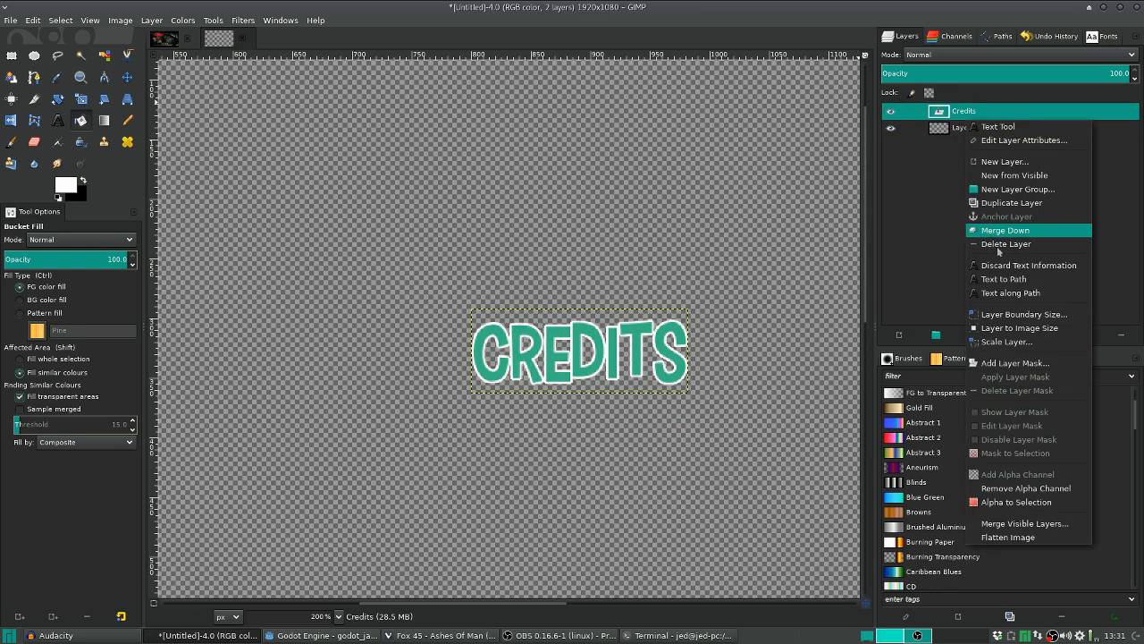
{"action": "left_click", "coordinate": [1003, 229]}
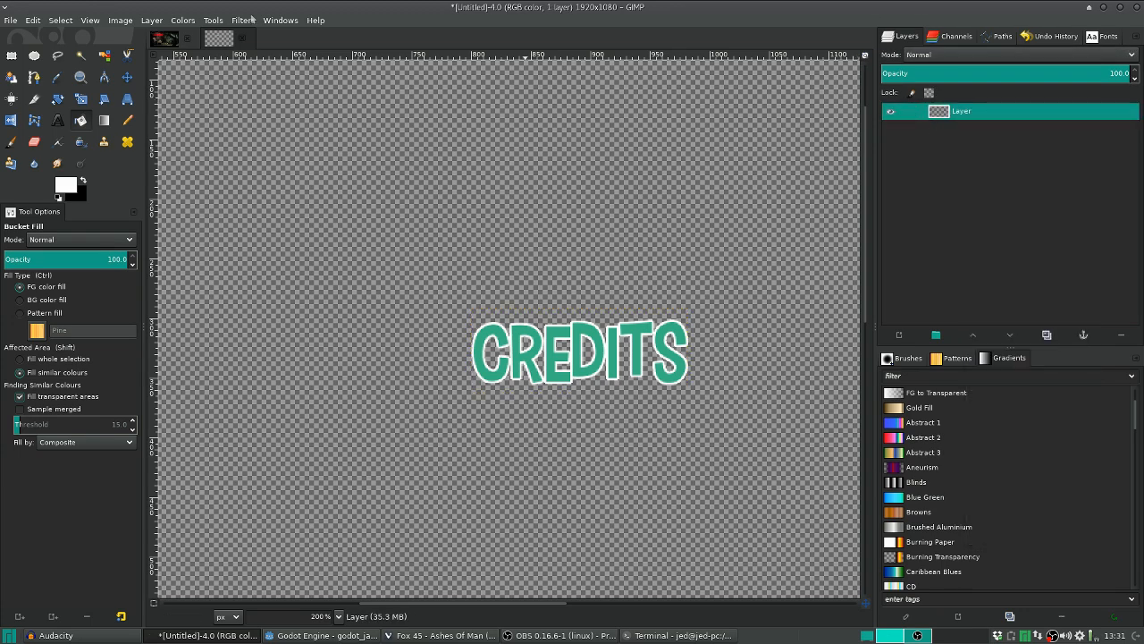
{"action": "left_click", "coordinate": [119, 20]}
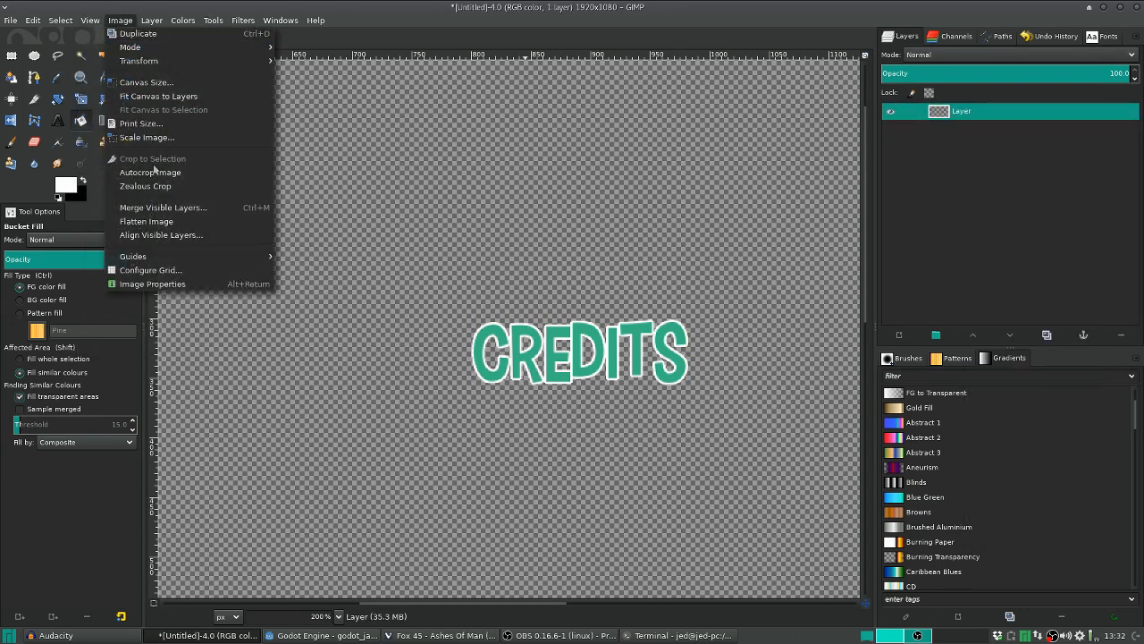
{"action": "left_click", "coordinate": [11, 19]}
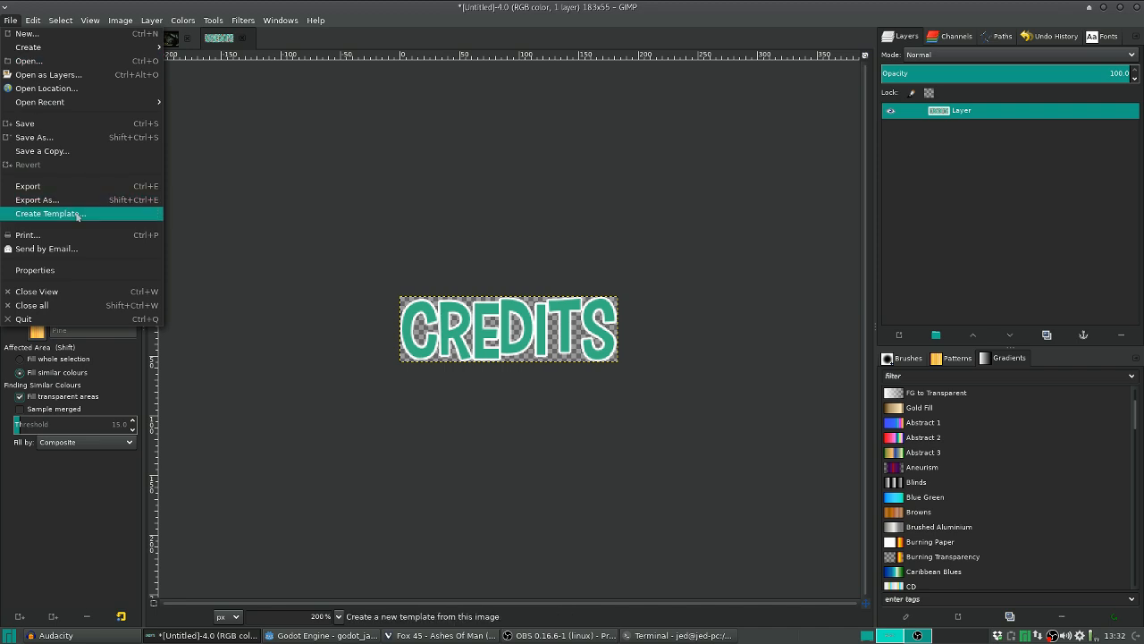
Export the artwork as credits_button.png into the godot_jam folder
{"action": "left_click", "coordinate": [36, 200]}
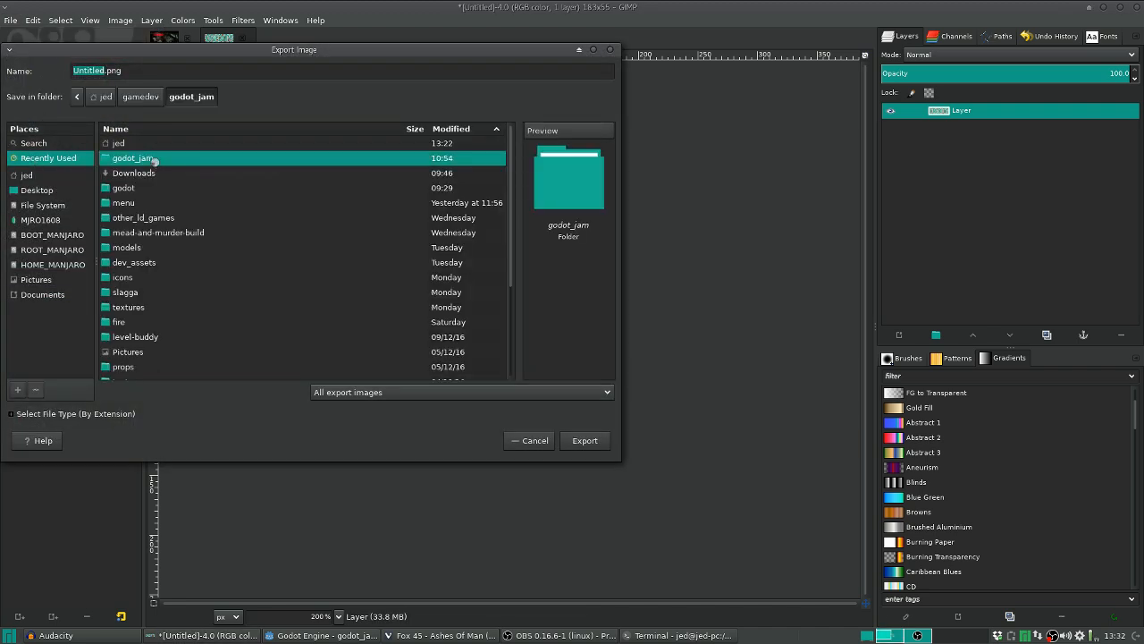
{"action": "double_click", "coordinate": [132, 157]}
{"action": "type", "text": "credits_butto"}
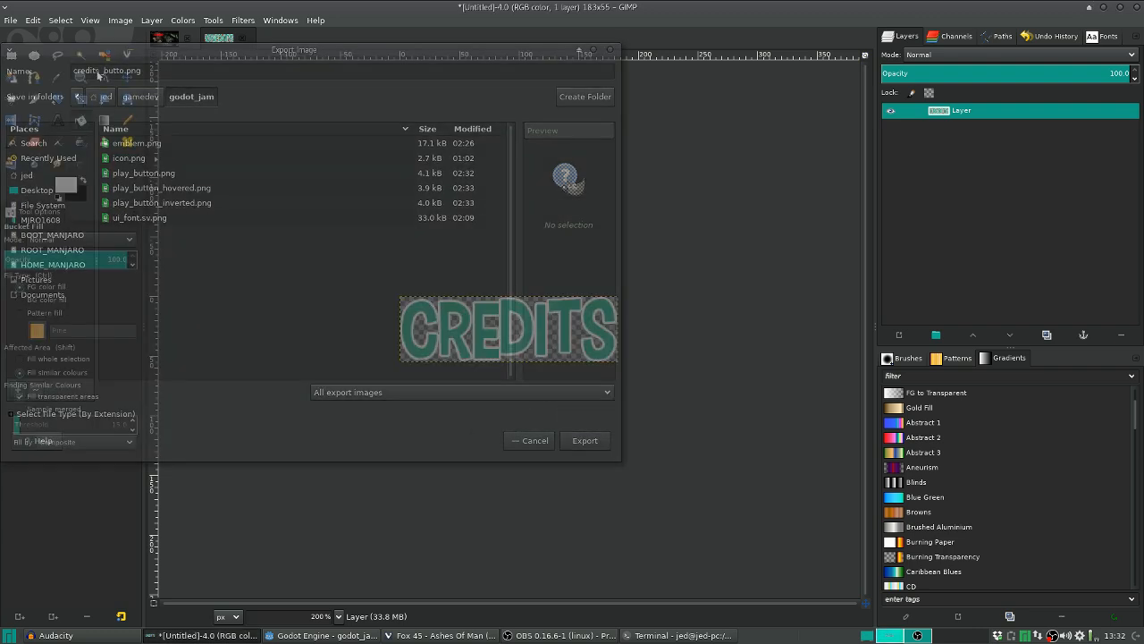
{"action": "left_click", "coordinate": [43, 279]}
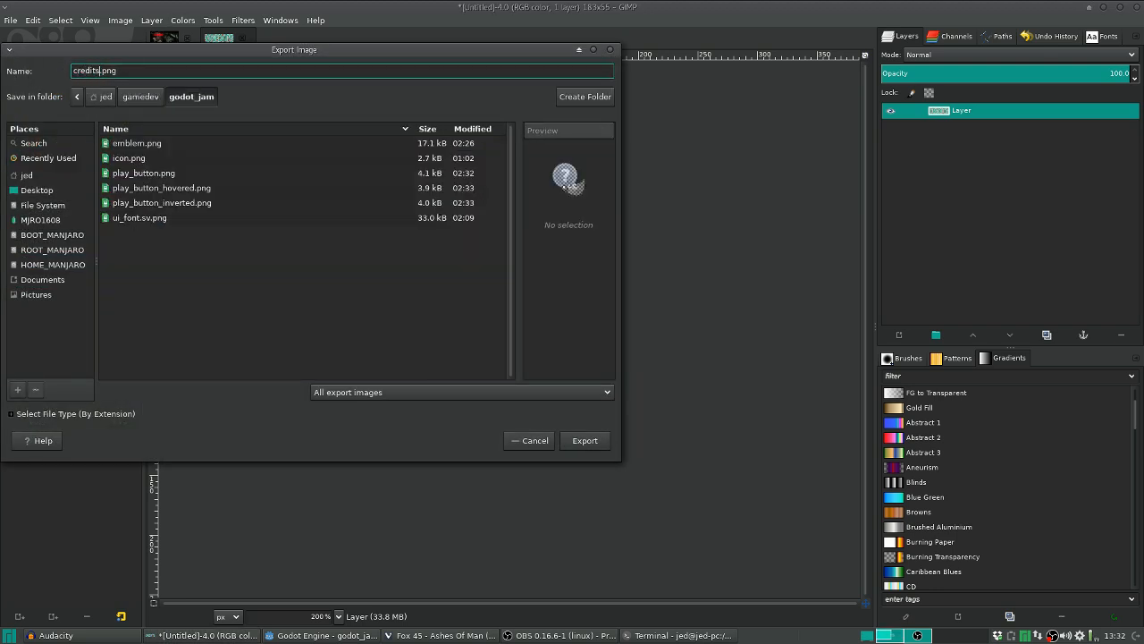
{"action": "left_click", "coordinate": [585, 440]}
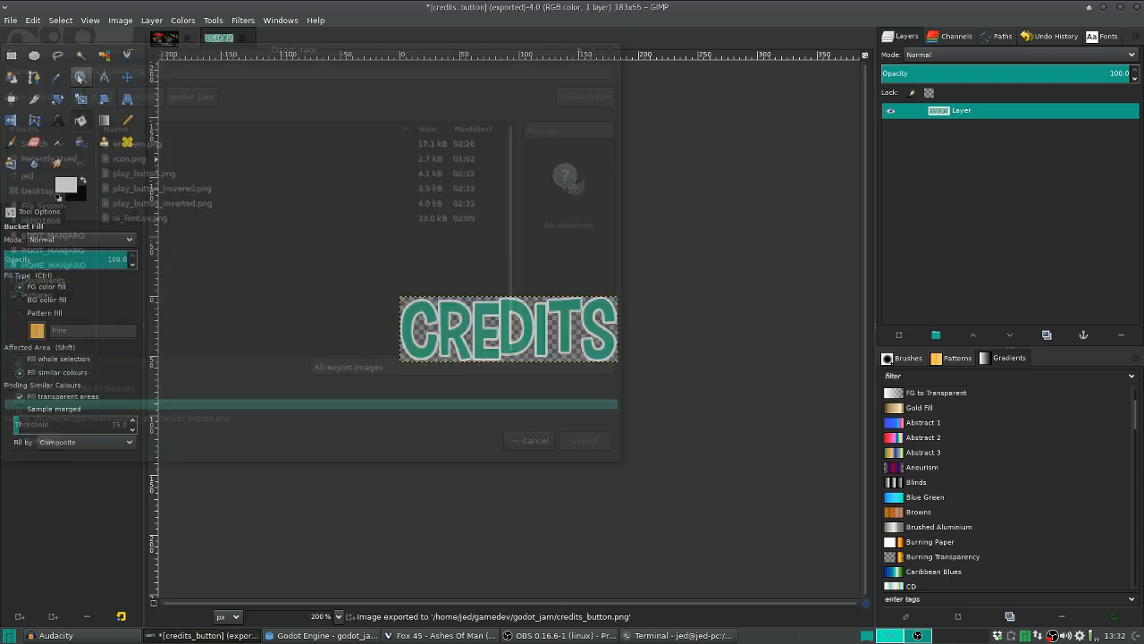
Add a second TextureButton showing credits_button.png to the buttons container
{"action": "left_click", "coordinate": [325, 636]}
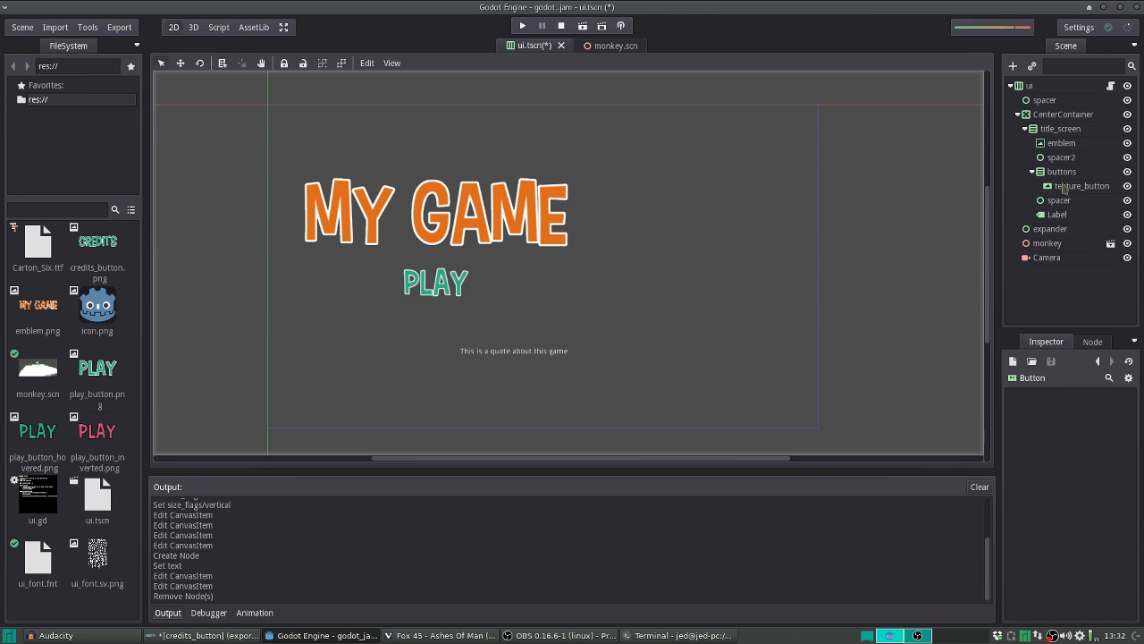
{"action": "left_click", "coordinate": [1063, 172]}
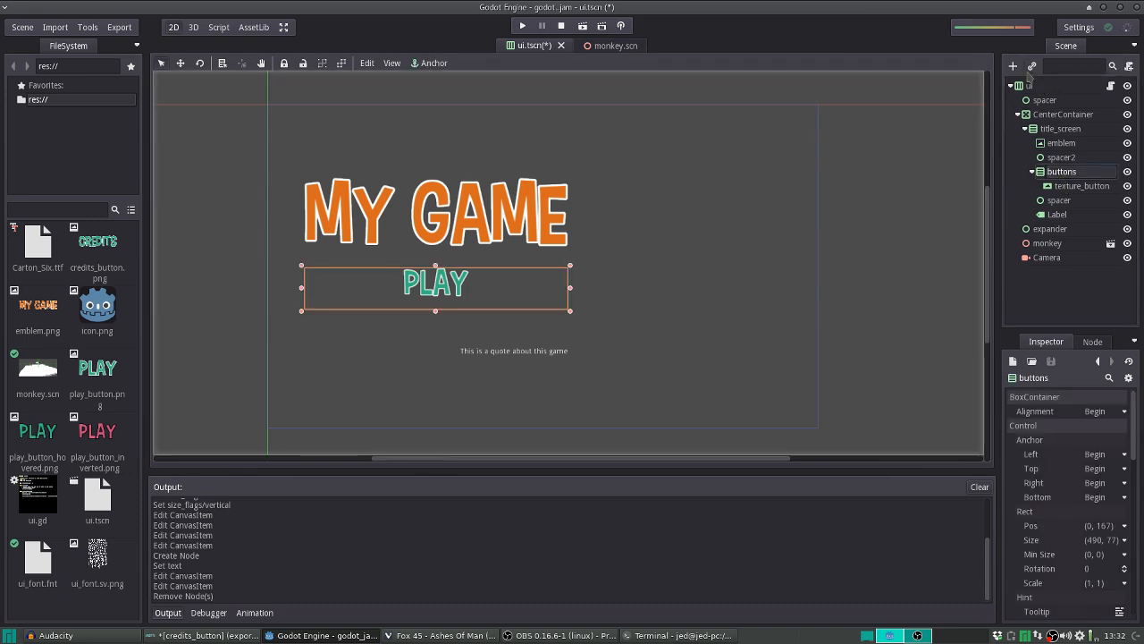
{"action": "left_click", "coordinate": [1012, 66]}
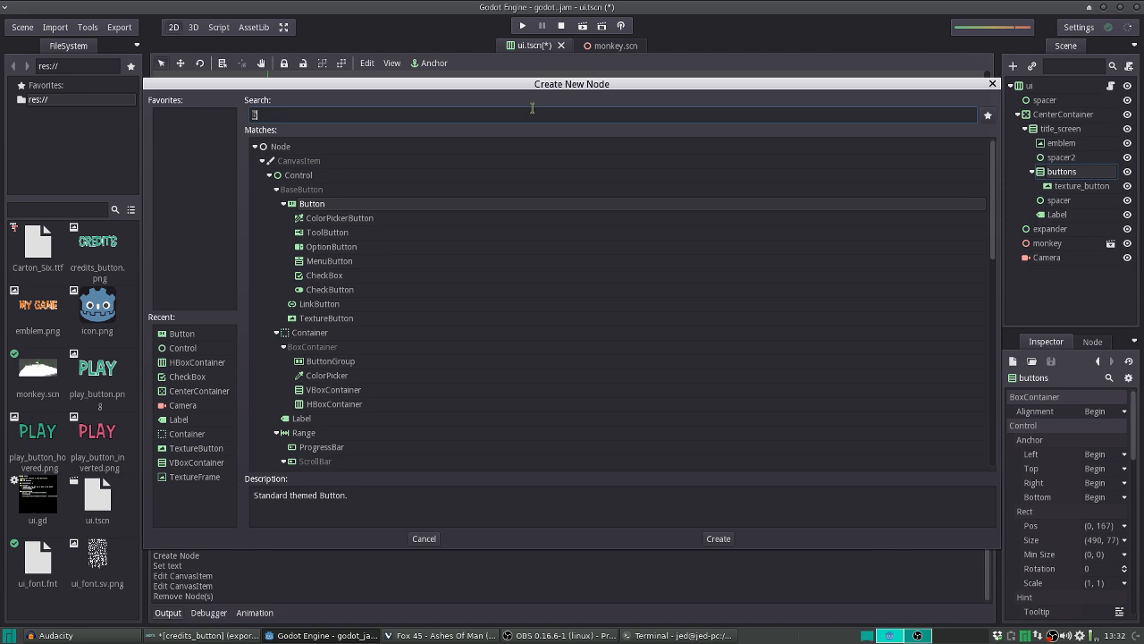
{"action": "left_click", "coordinate": [719, 538]}
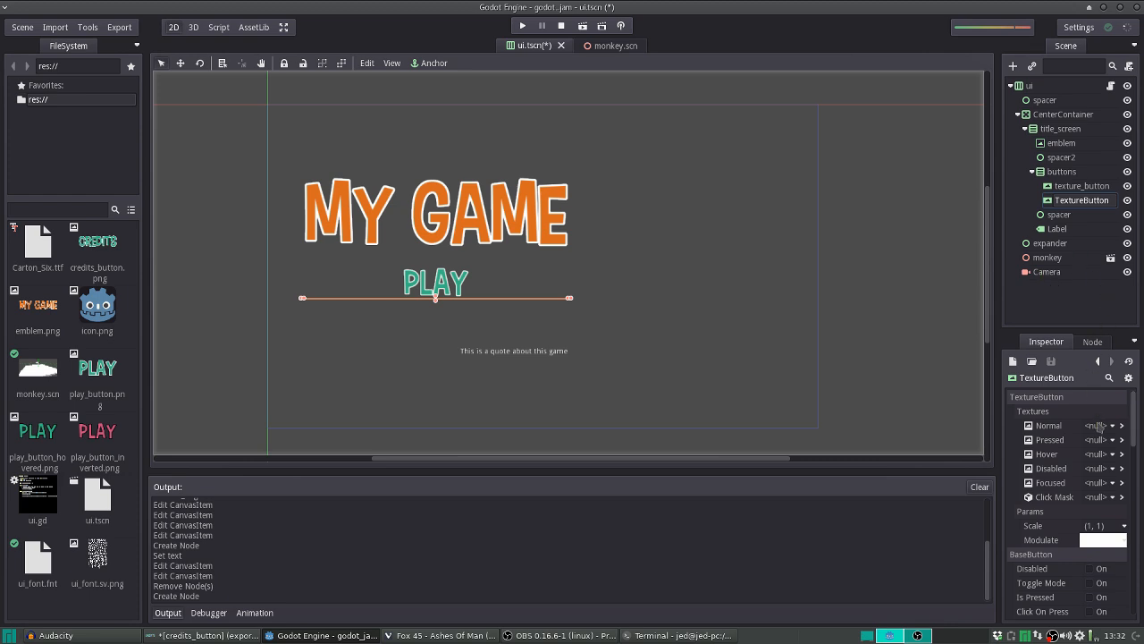
{"action": "left_click", "coordinate": [1098, 425]}
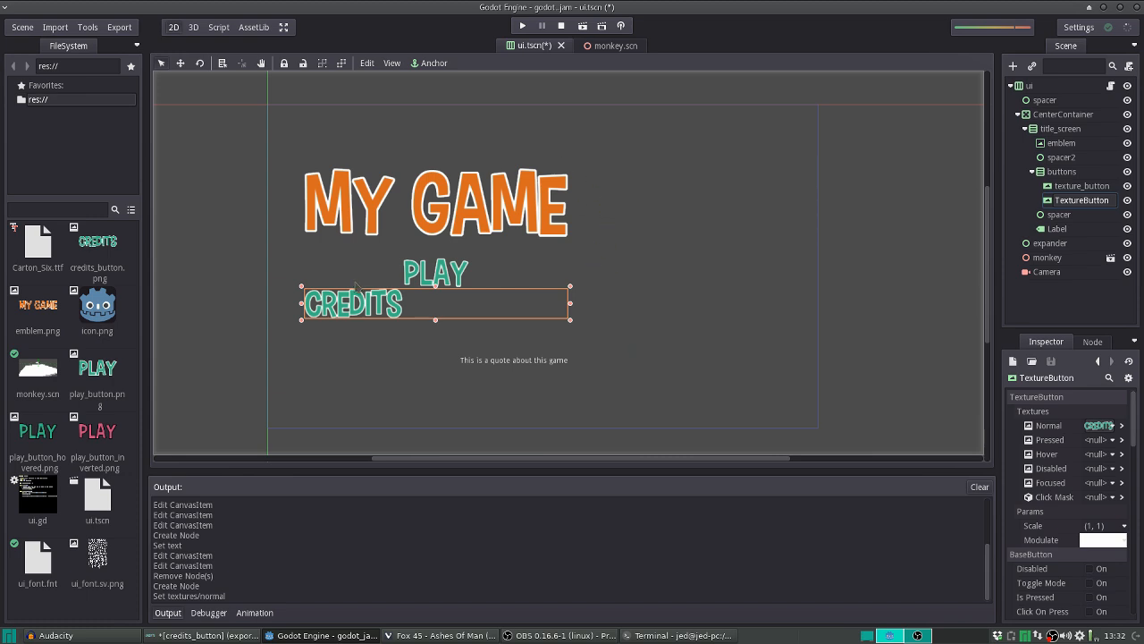
Centre the CREDITS button under PLAY via size flags, save the ui scene, then switch to GIMP
{"action": "scroll", "scroll_direction": "down", "scroll_amount": 3}
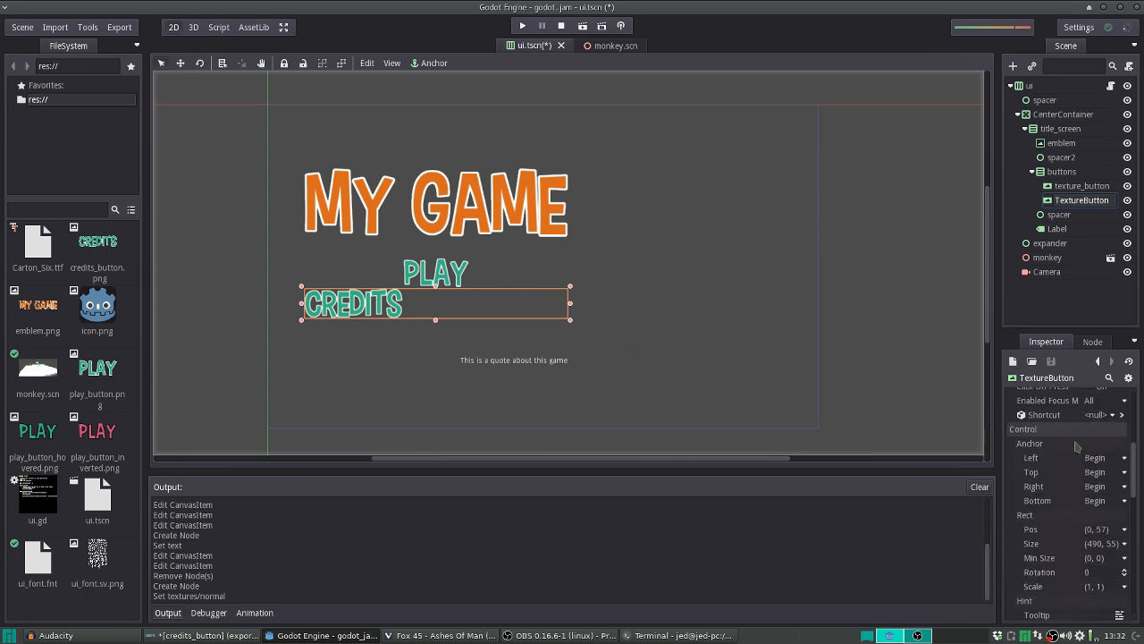
{"action": "scroll", "scroll_direction": "up", "scroll_amount": 3}
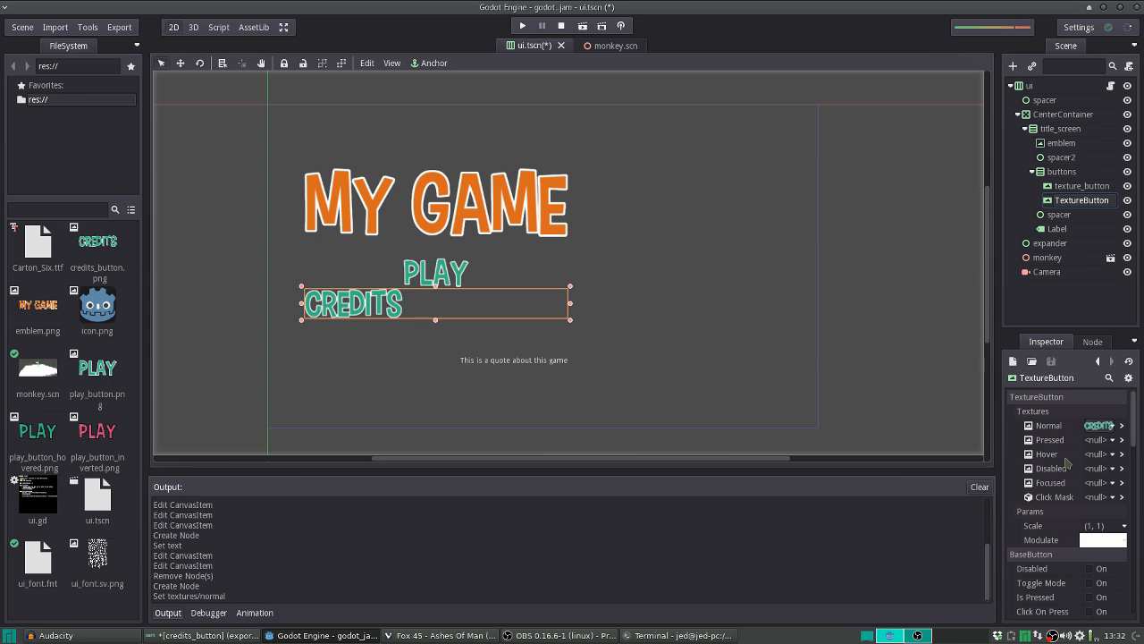
{"action": "scroll", "scroll_direction": "down", "scroll_amount": 3}
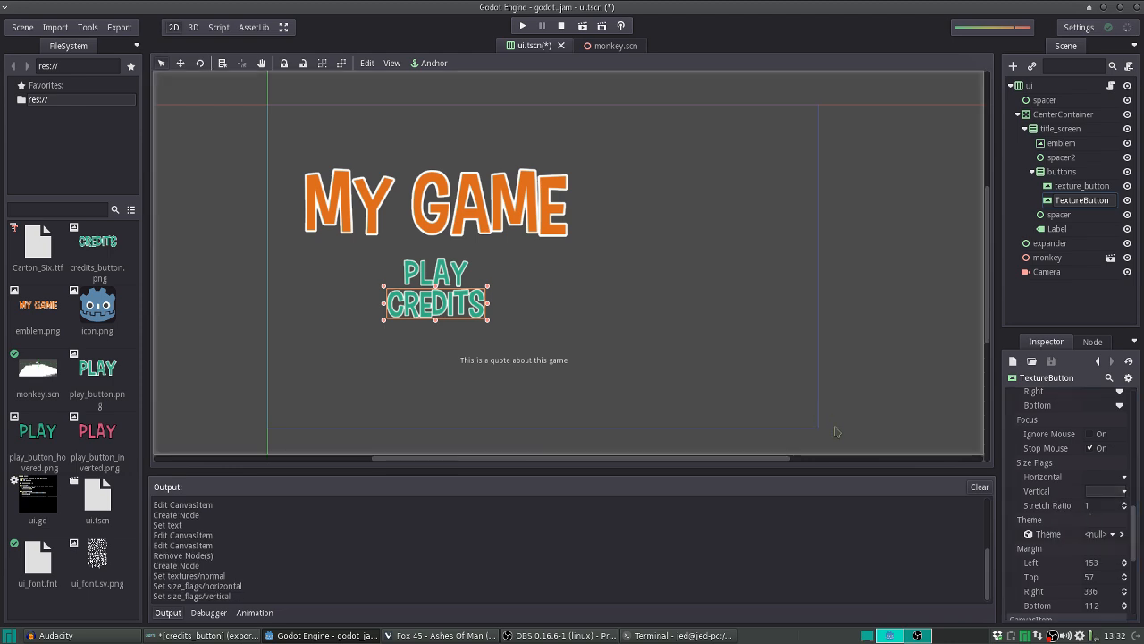
{"action": "mouse_move", "coordinate": [954, 331]}
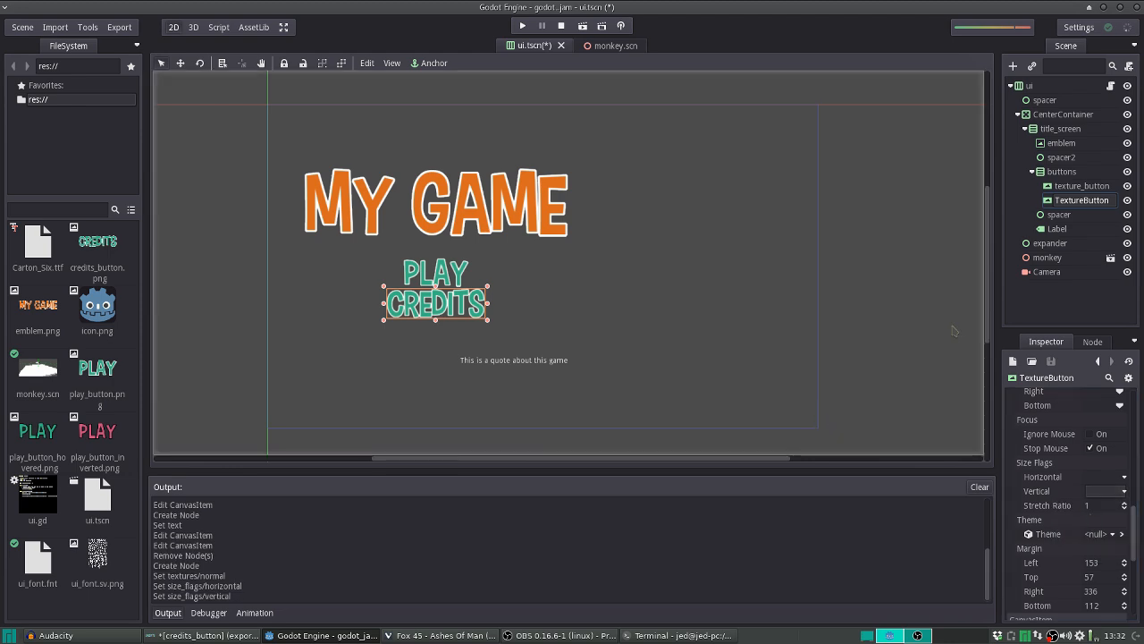
{"action": "left_click", "coordinate": [1058, 215]}
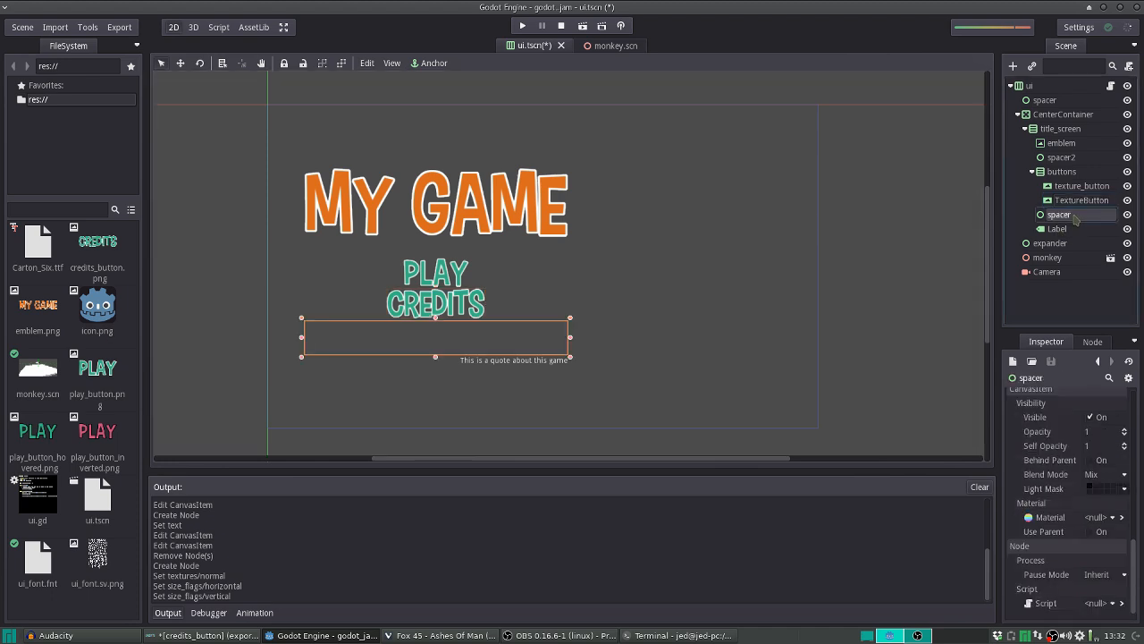
{"action": "left_click", "coordinate": [1084, 184]}
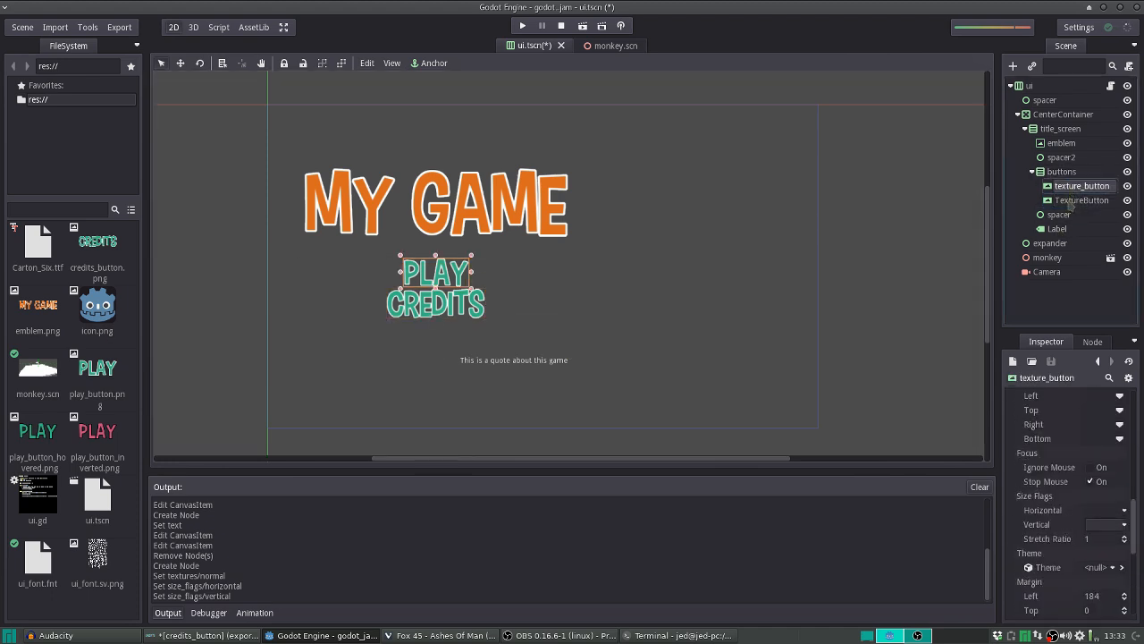
{"action": "left_click", "coordinate": [1082, 201]}
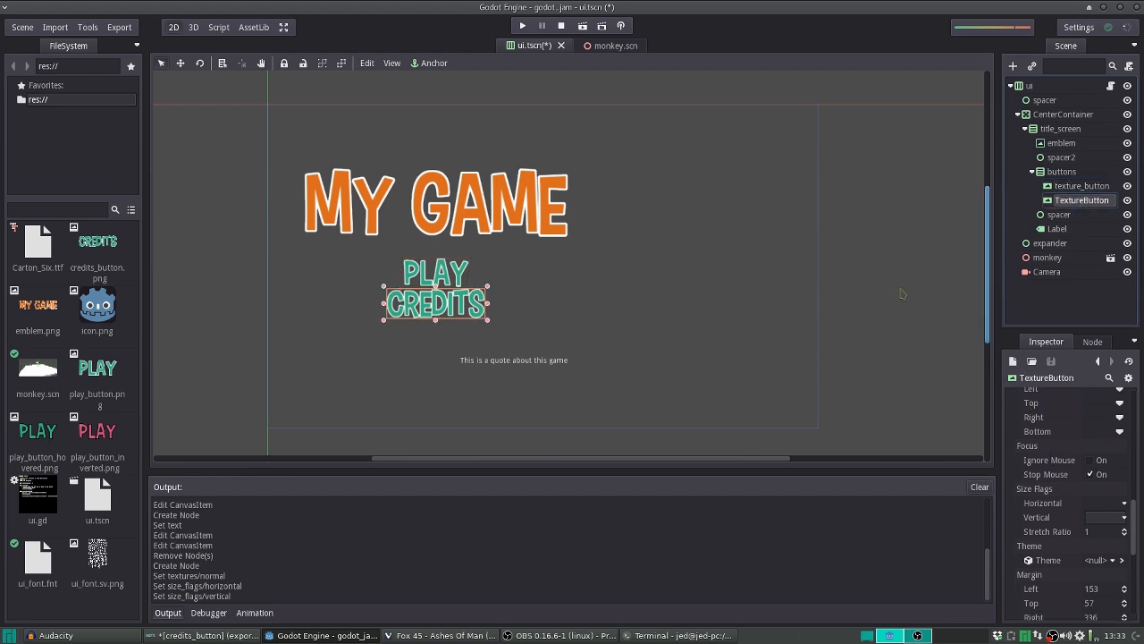
{"action": "key", "text": "Ctrl+S"}
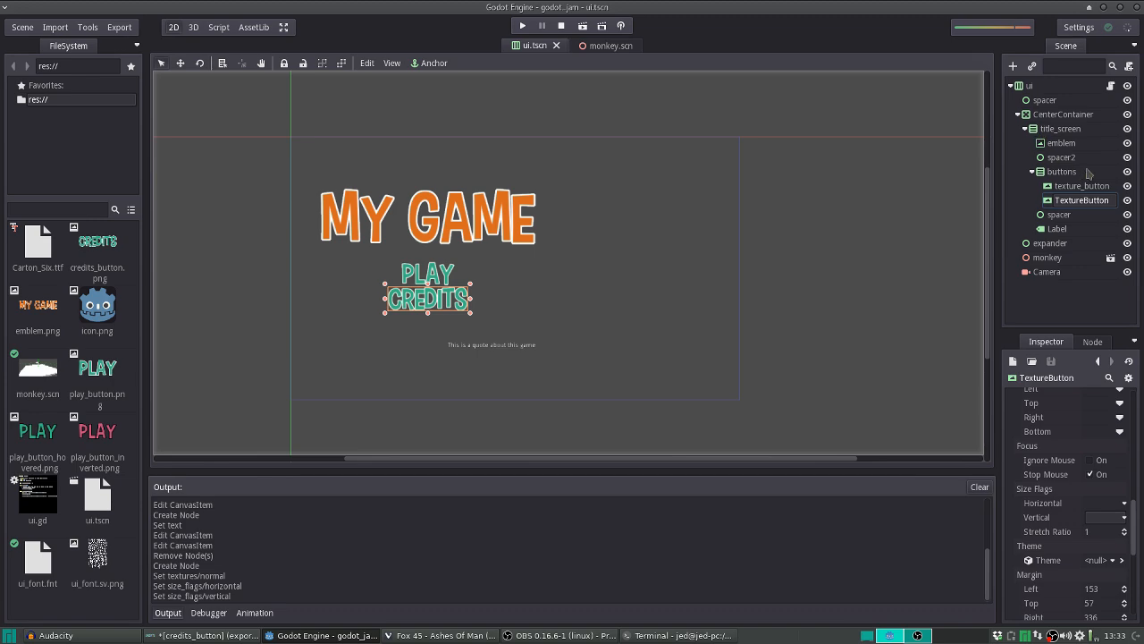
{"action": "left_click", "coordinate": [1048, 257]}
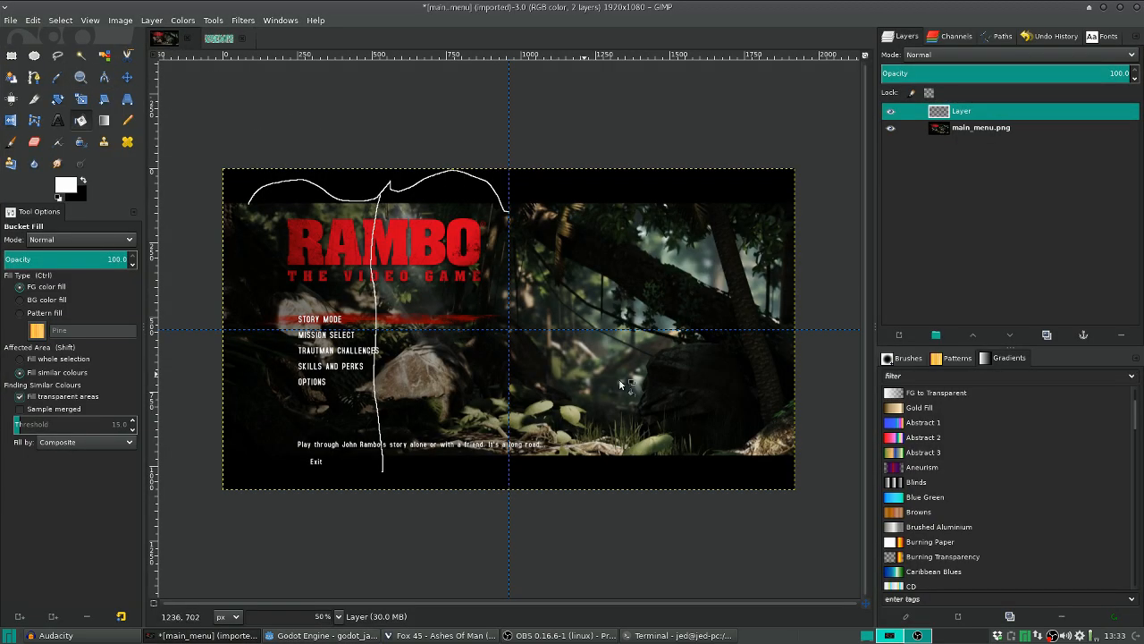
{"action": "mouse_move", "coordinate": [474, 356]}
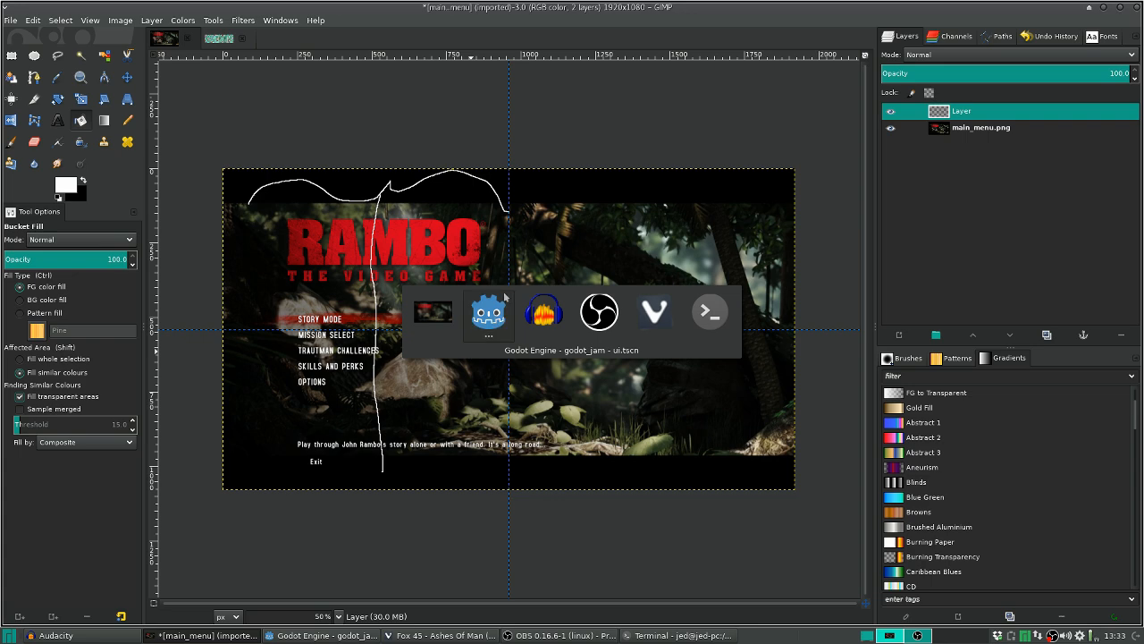
Preview the monkey through the scene Camera, then select the monkey node and go to the ui.gd script
{"action": "left_click", "coordinate": [490, 311]}
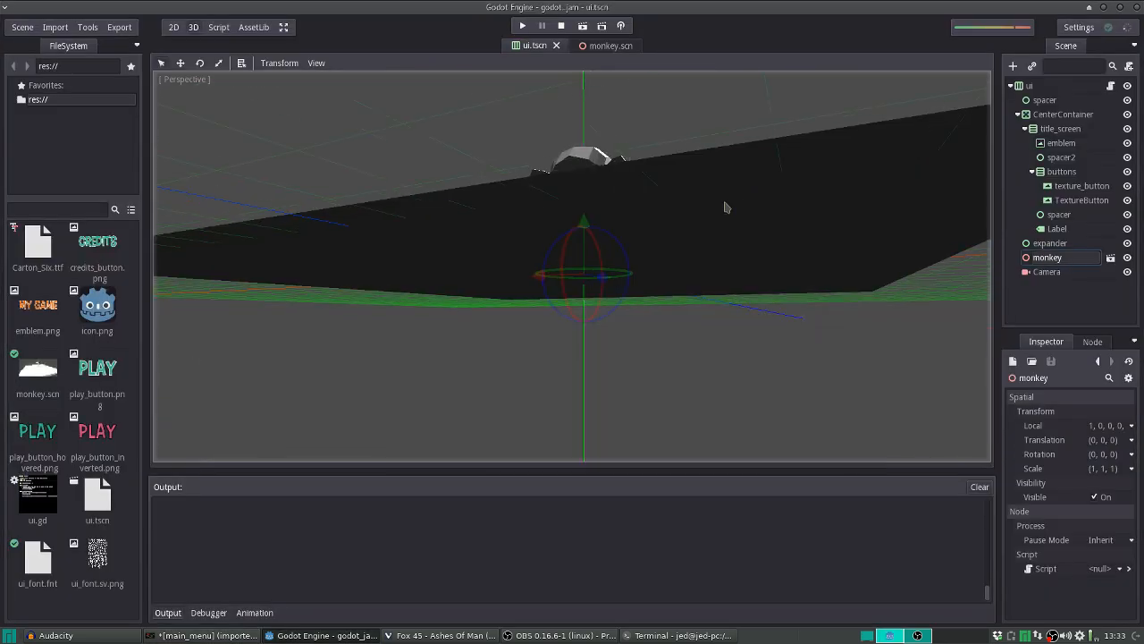
{"action": "left_click_drag", "start_coordinate": [726, 208], "coordinate": [805, 171]}
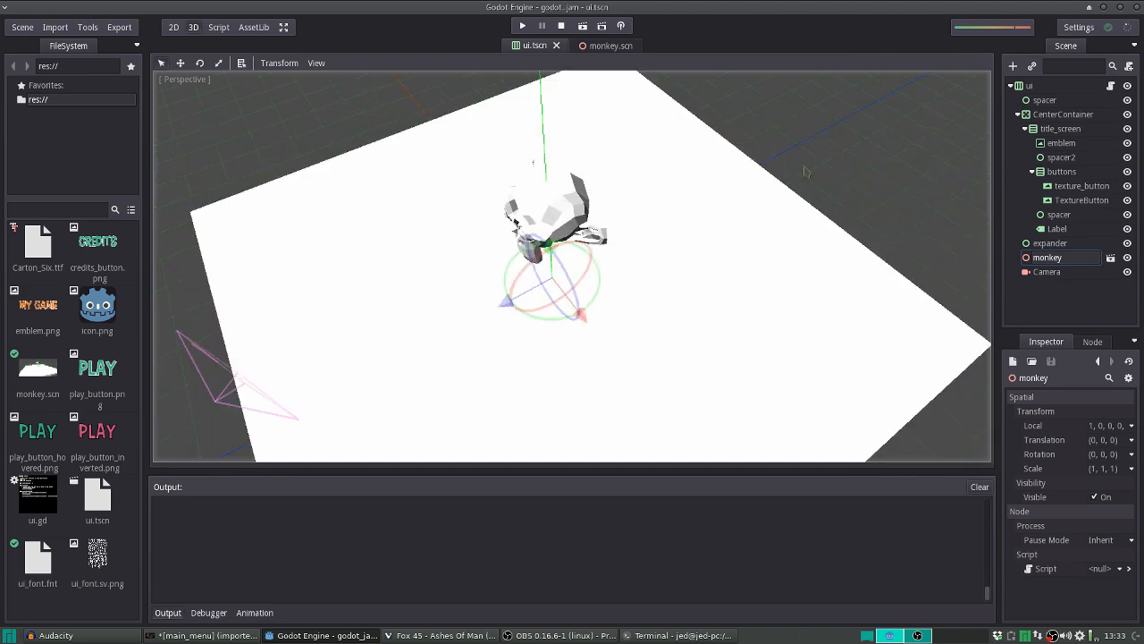
{"action": "left_click", "coordinate": [1048, 271]}
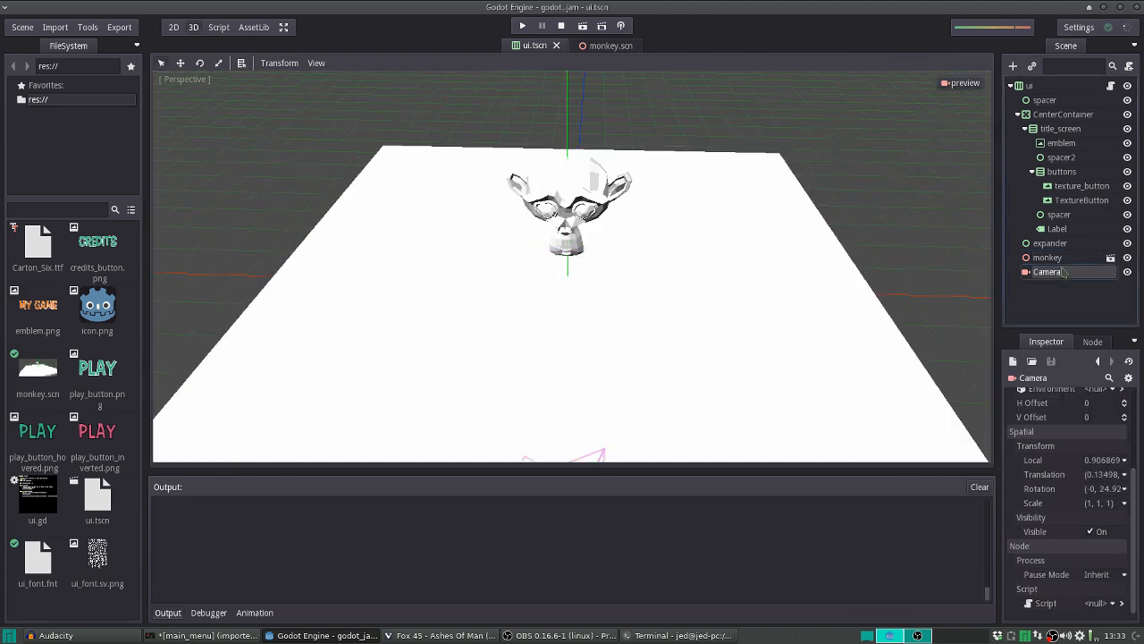
{"action": "left_click", "coordinate": [1048, 258]}
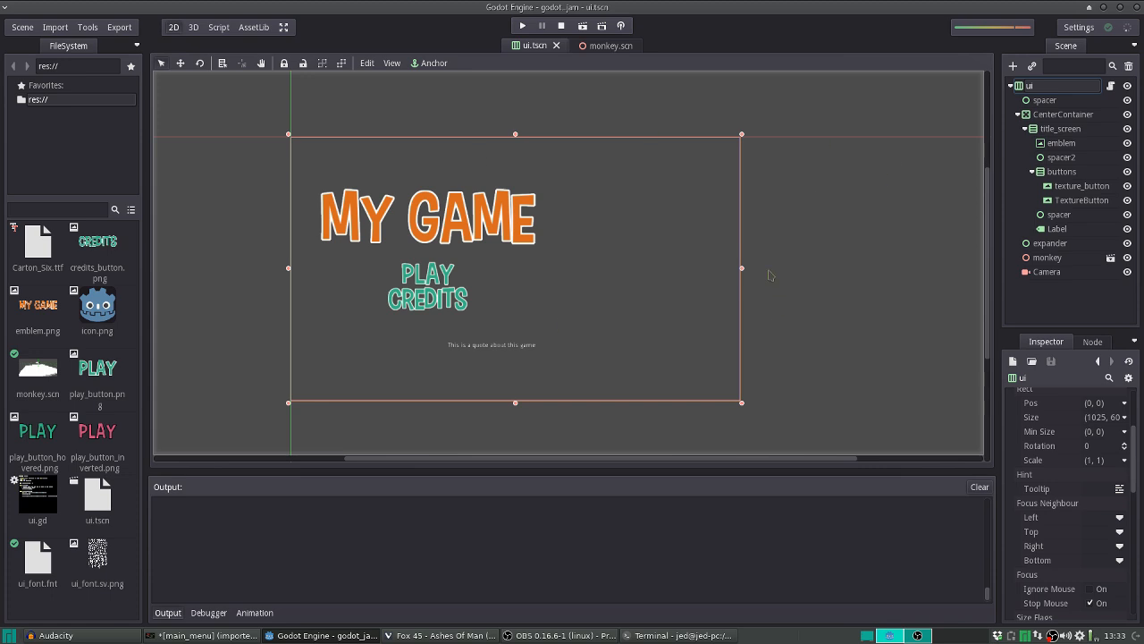
{"action": "left_click", "coordinate": [1048, 272]}
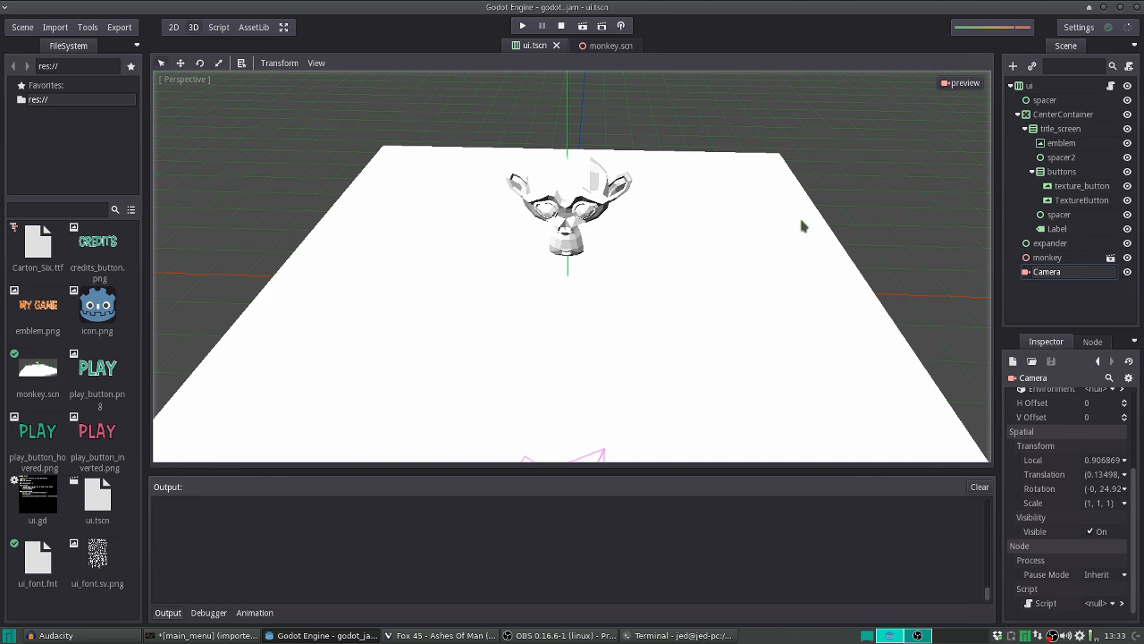
{"action": "mouse_move", "coordinate": [779, 222]}
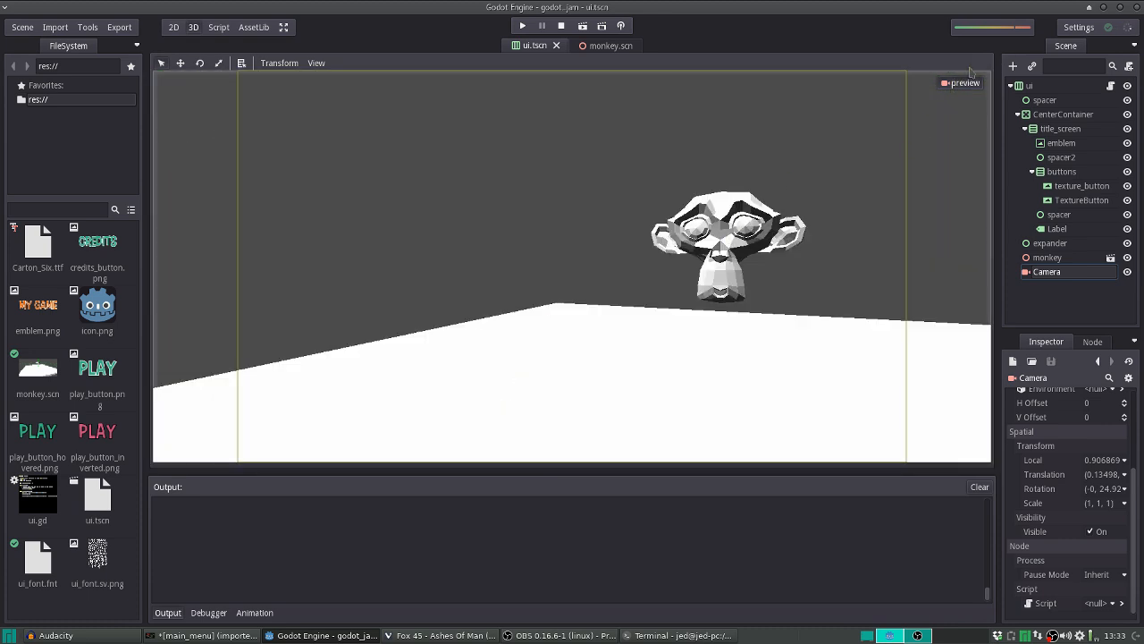
{"action": "left_click", "coordinate": [1048, 258]}
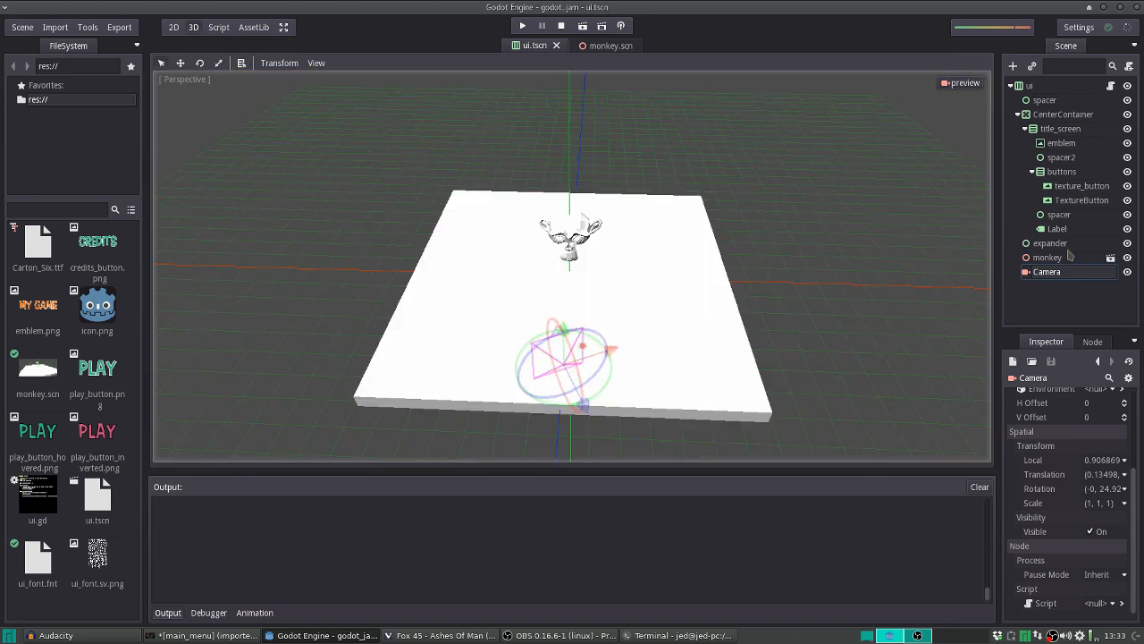
{"action": "left_click", "coordinate": [1048, 257]}
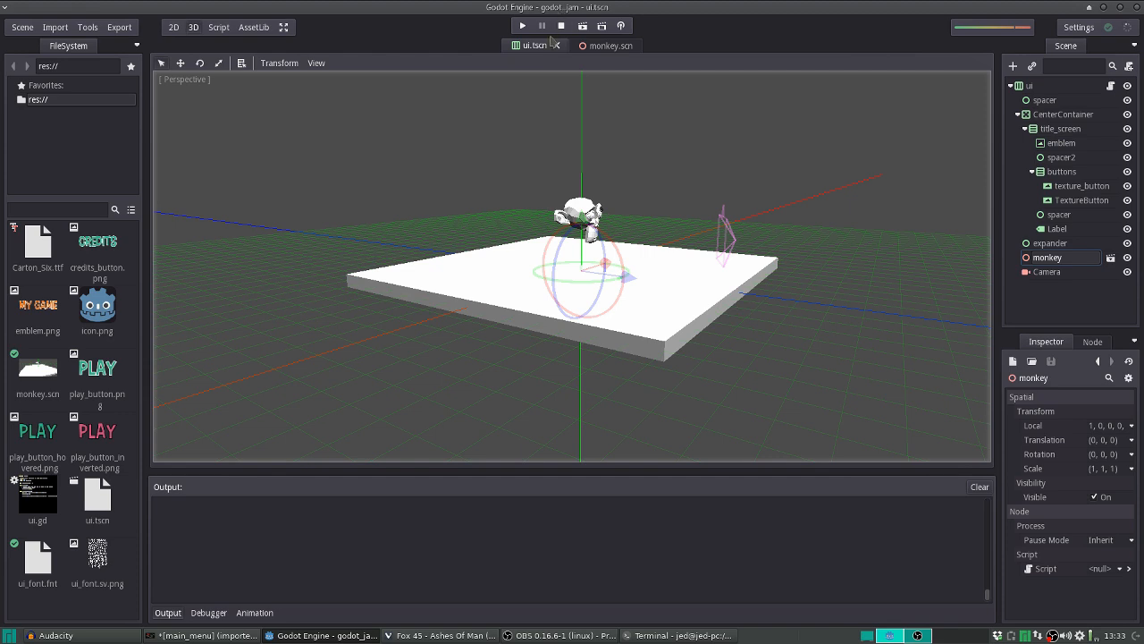
{"action": "mouse_move", "coordinate": [991, 53]}
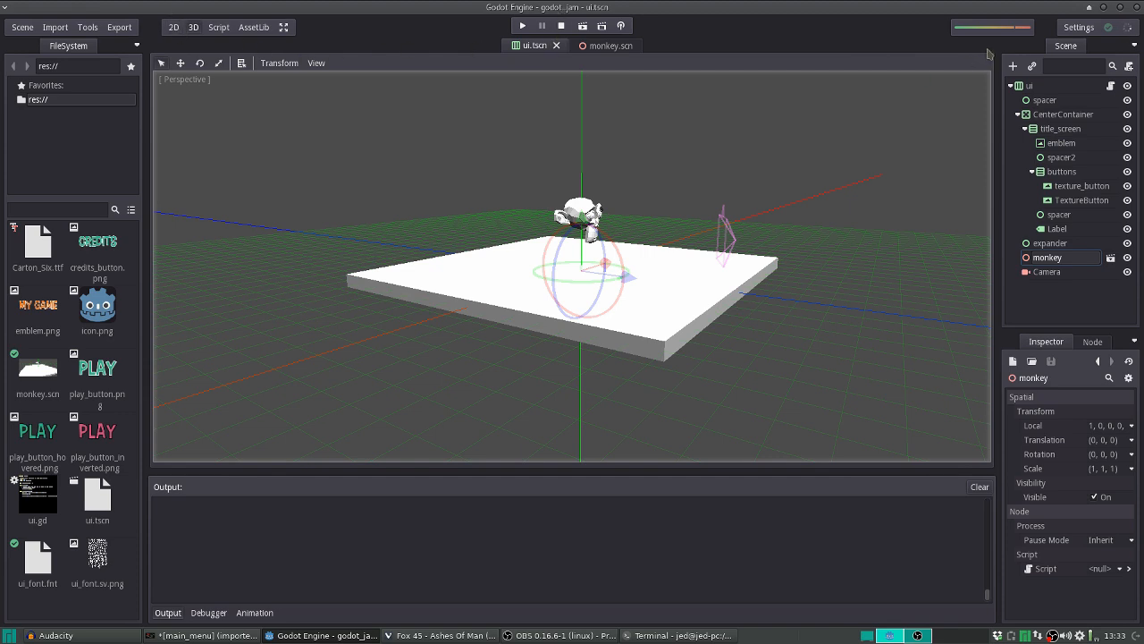
{"action": "left_click", "coordinate": [1030, 86]}
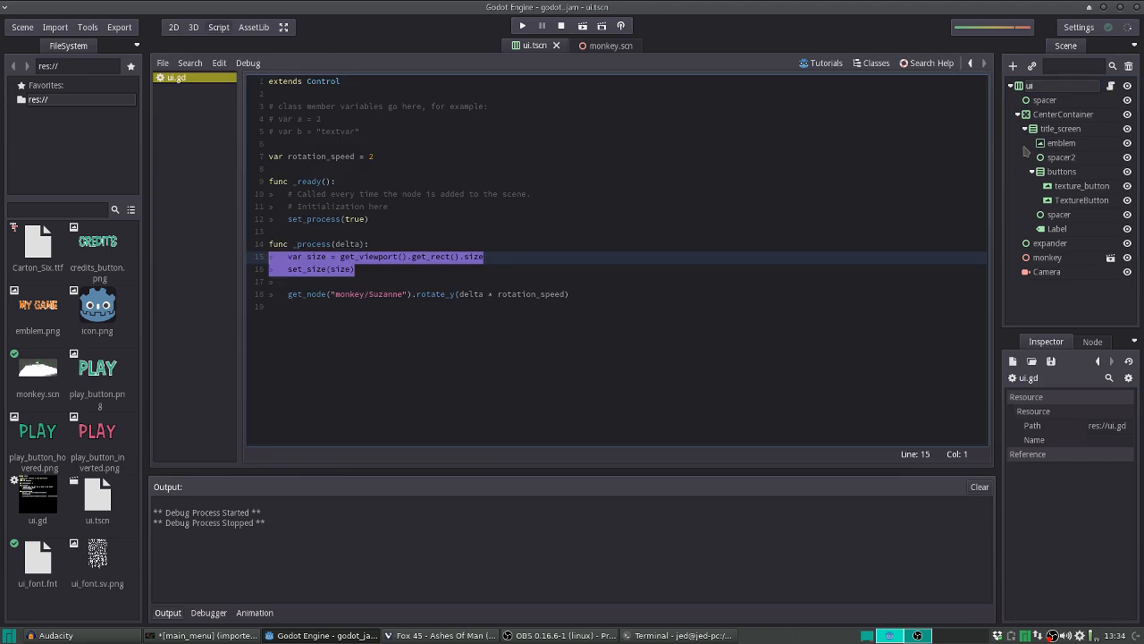
Return to the 2D title screen layout and bring up the script attached to the ui node
{"action": "left_click", "coordinate": [174, 27]}
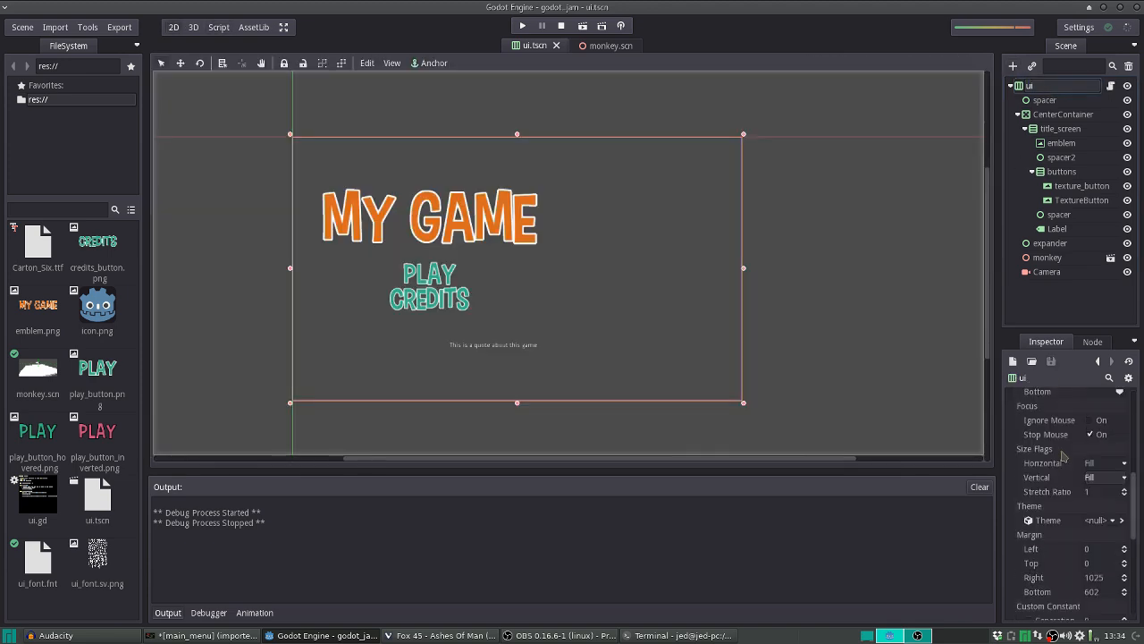
{"action": "scroll", "scroll_direction": "down", "scroll_amount": 3}
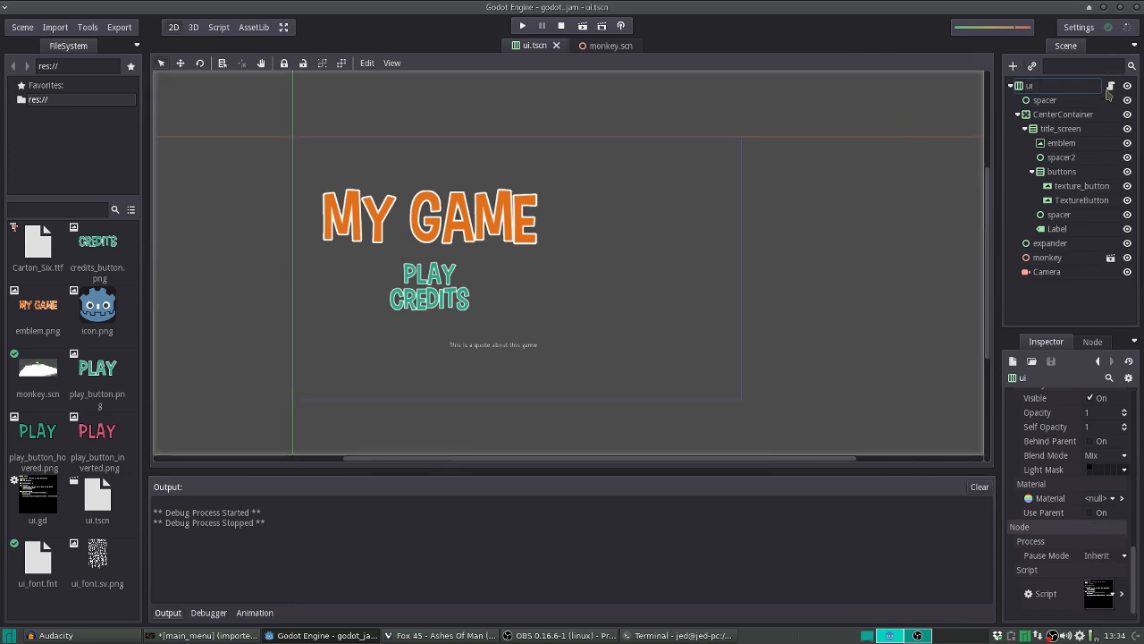
{"action": "left_click", "coordinate": [1097, 594]}
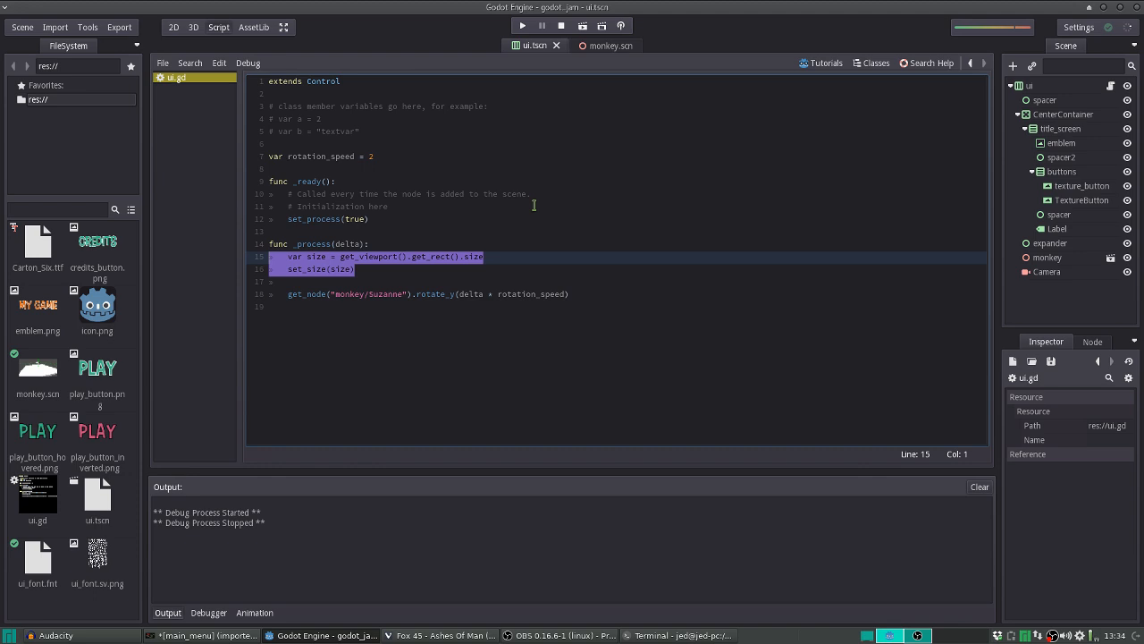
{"action": "mouse_move", "coordinate": [475, 268]}
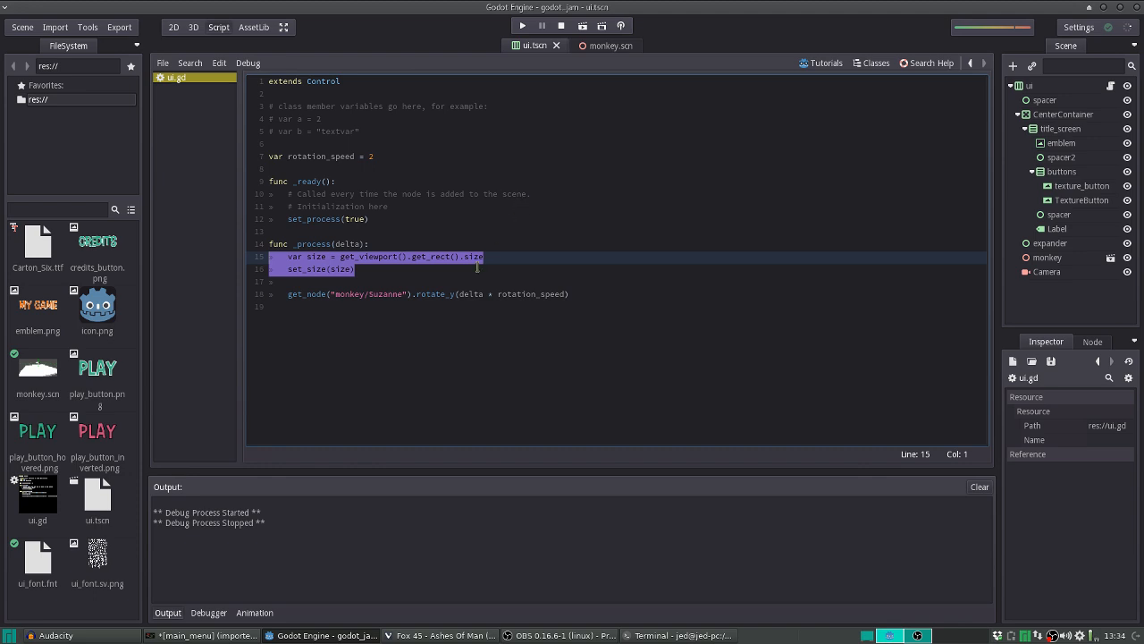
{"action": "left_click", "coordinate": [356, 268]}
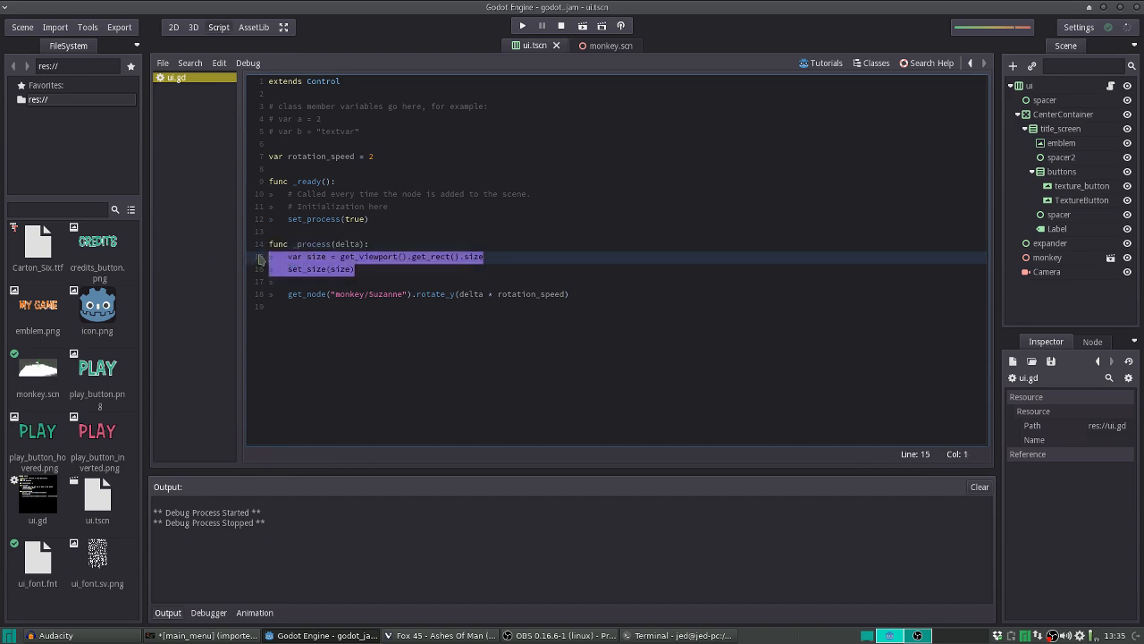
{"action": "mouse_move", "coordinate": [204, 265]}
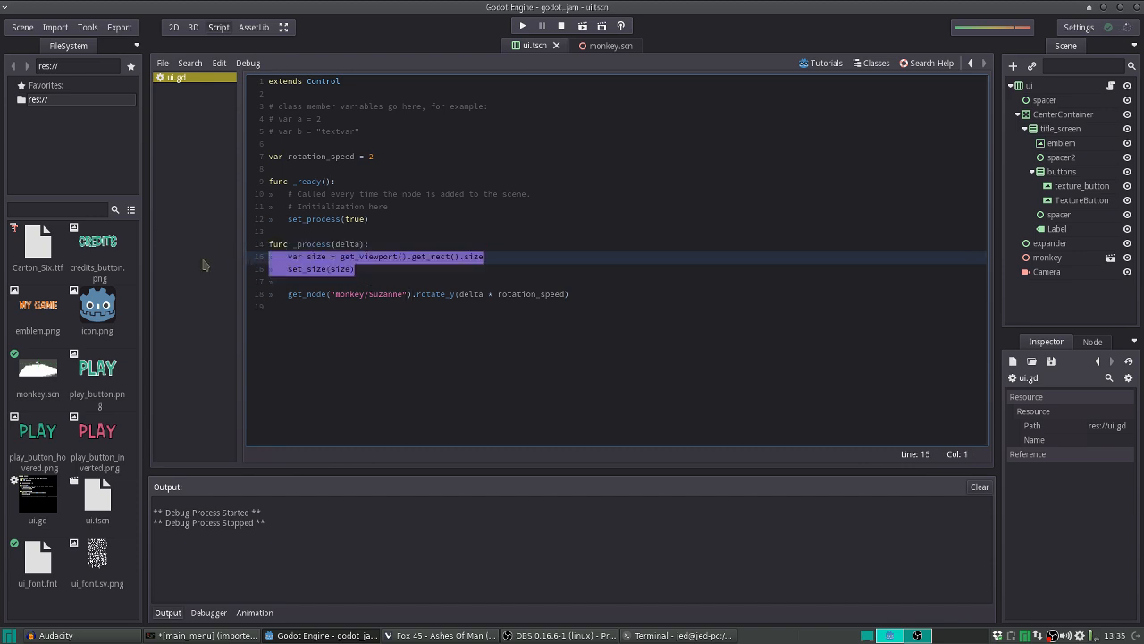
Reparent the Label node under the expander container in the Scene dock
{"action": "left_click", "coordinate": [468, 268]}
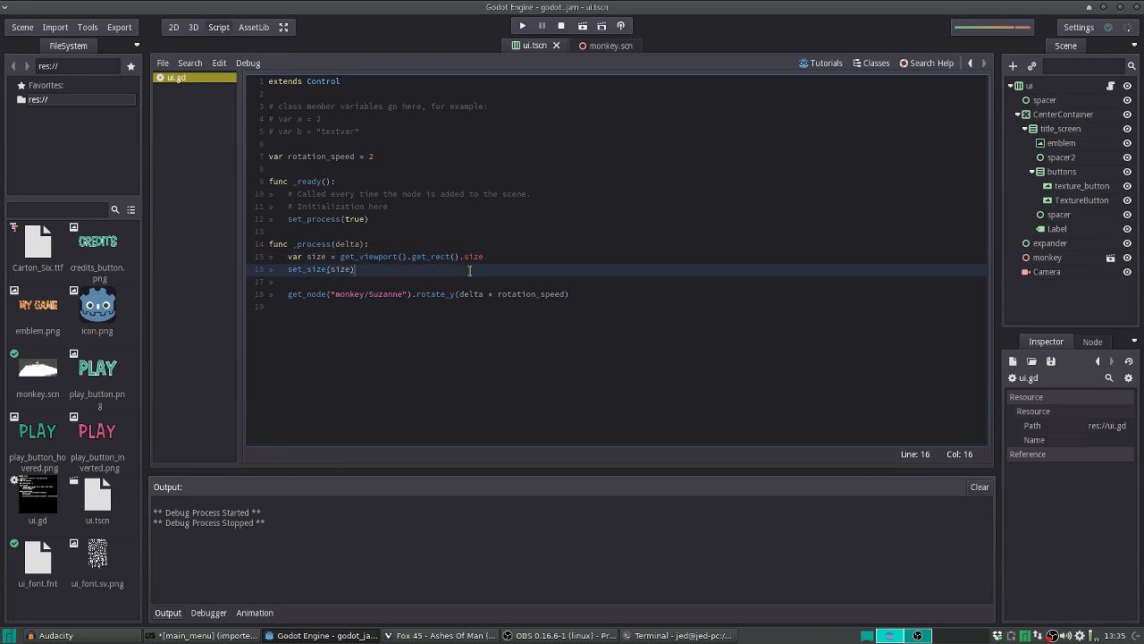
{"action": "mouse_move", "coordinate": [760, 168]}
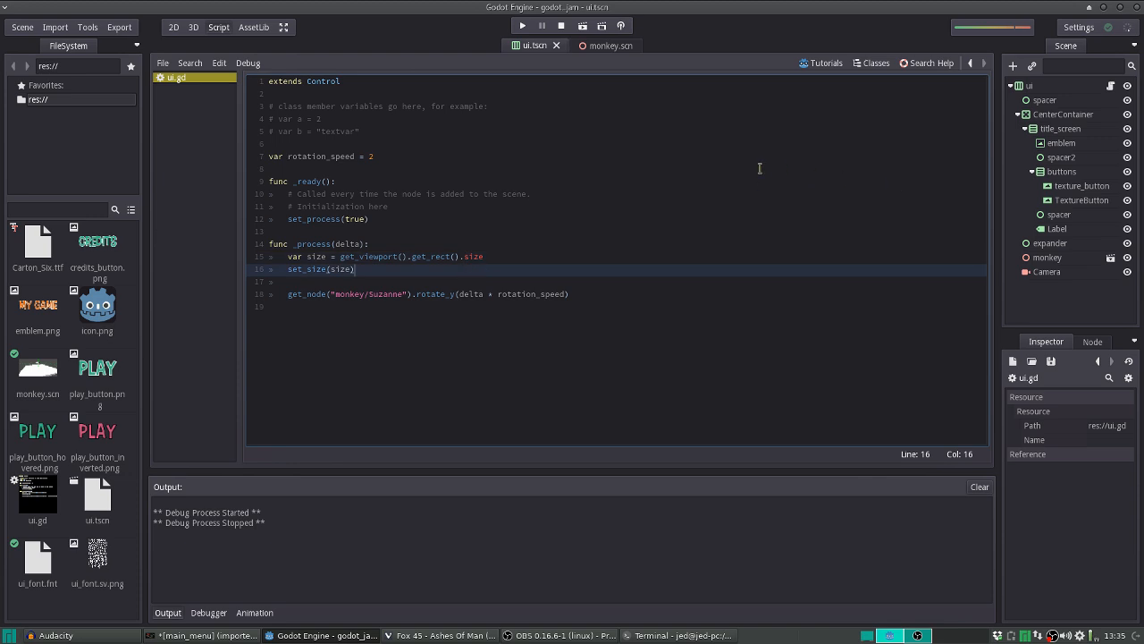
{"action": "left_click", "coordinate": [338, 243]}
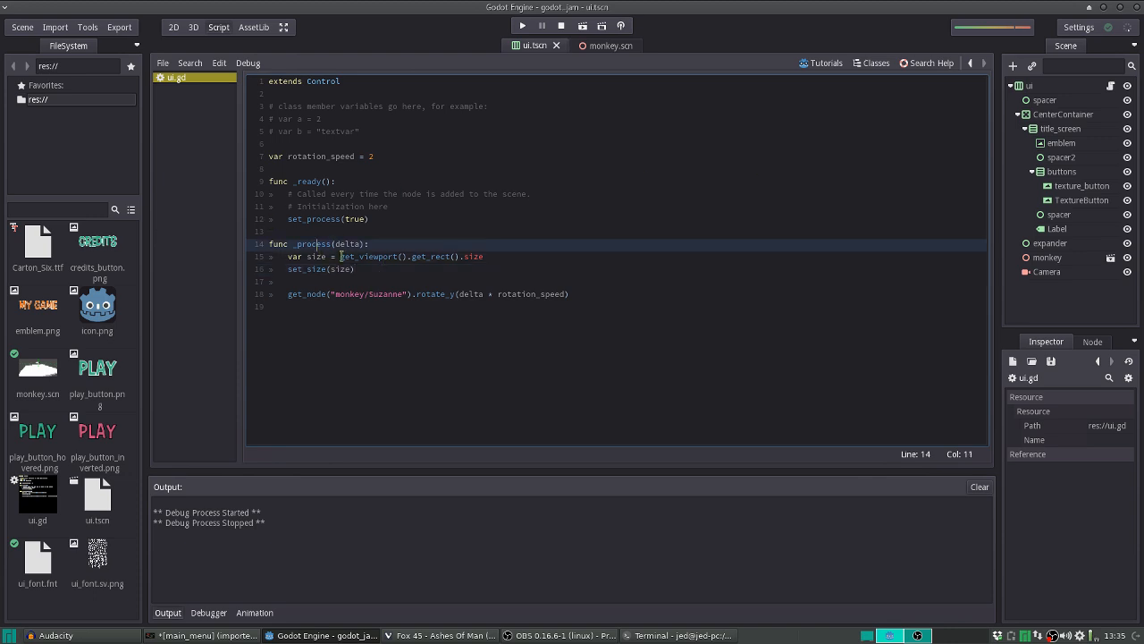
{"action": "left_click", "coordinate": [472, 258]}
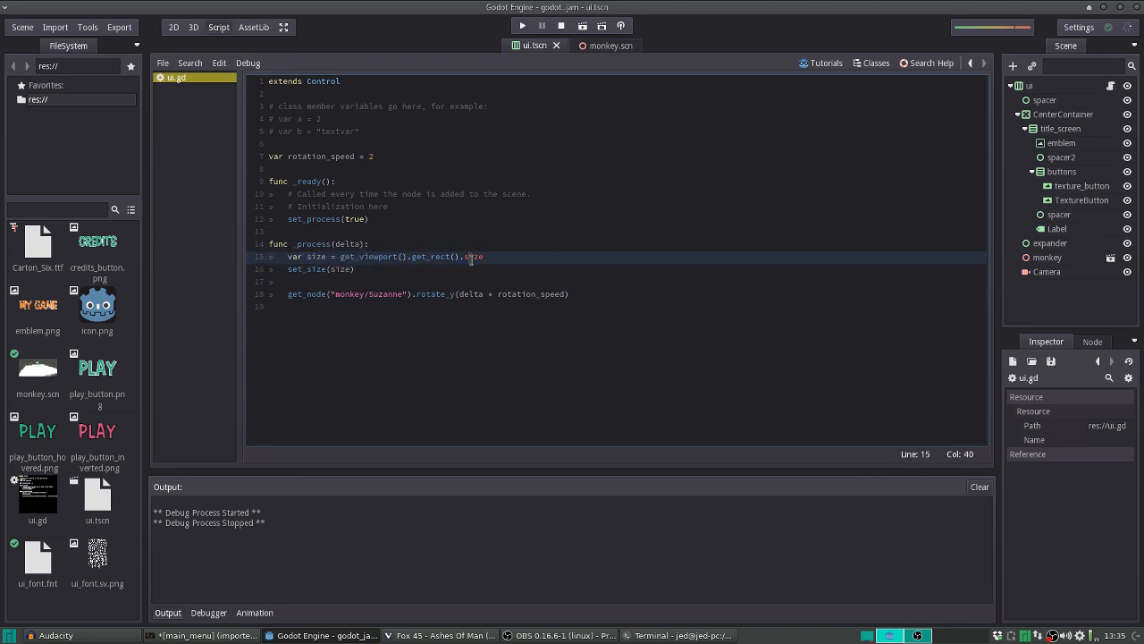
{"action": "double_click", "coordinate": [472, 257]}
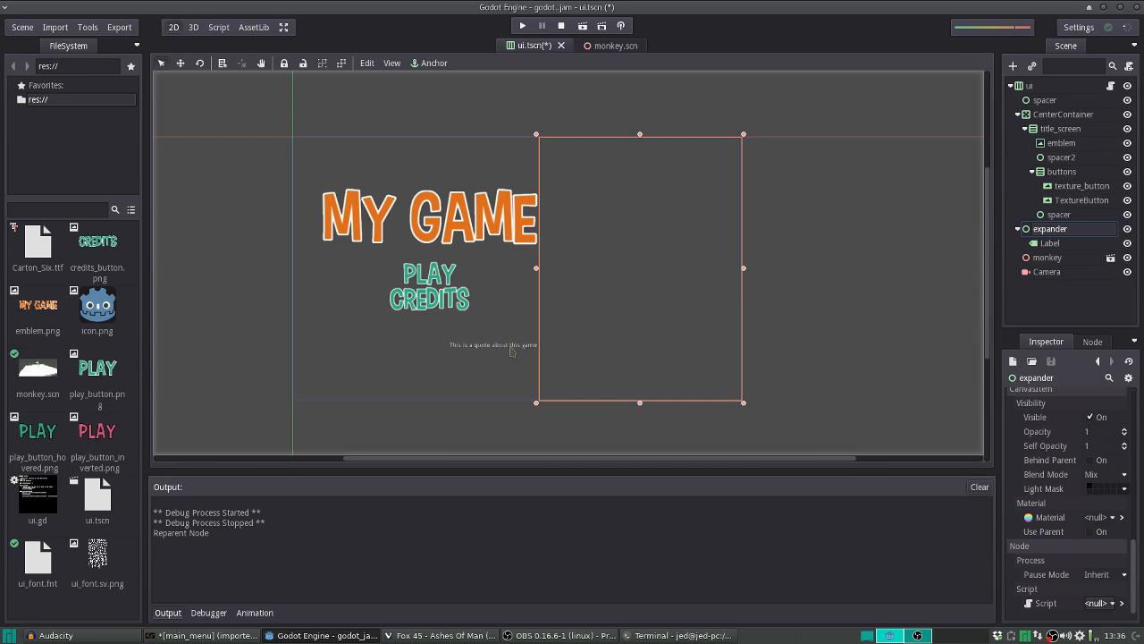
{"action": "mouse_move", "coordinate": [729, 308]}
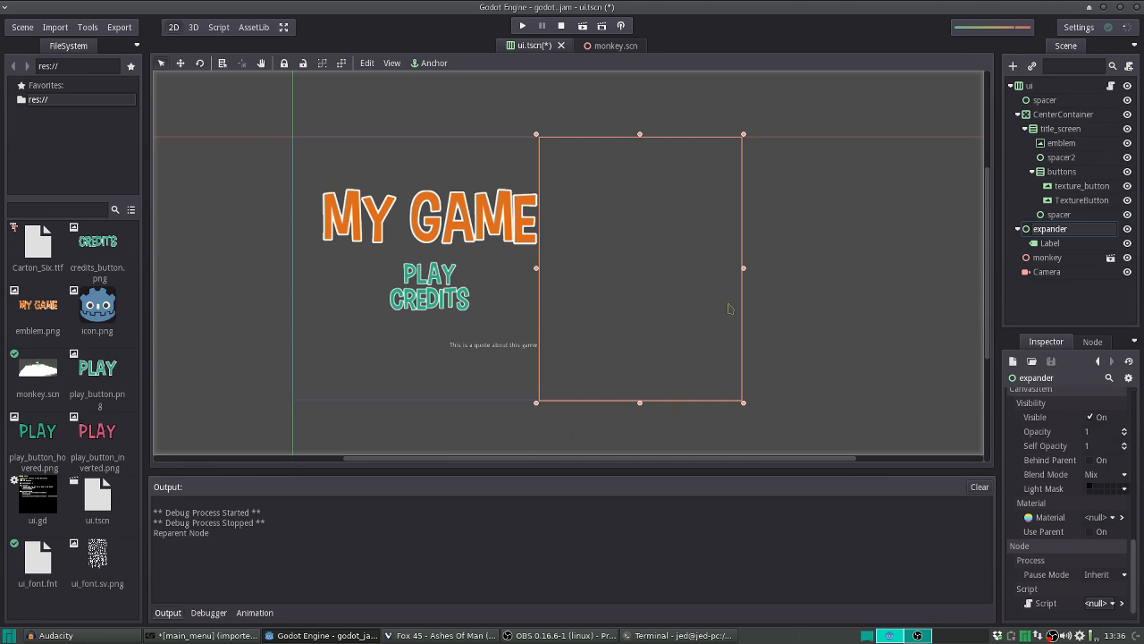
{"action": "mouse_move", "coordinate": [656, 209]}
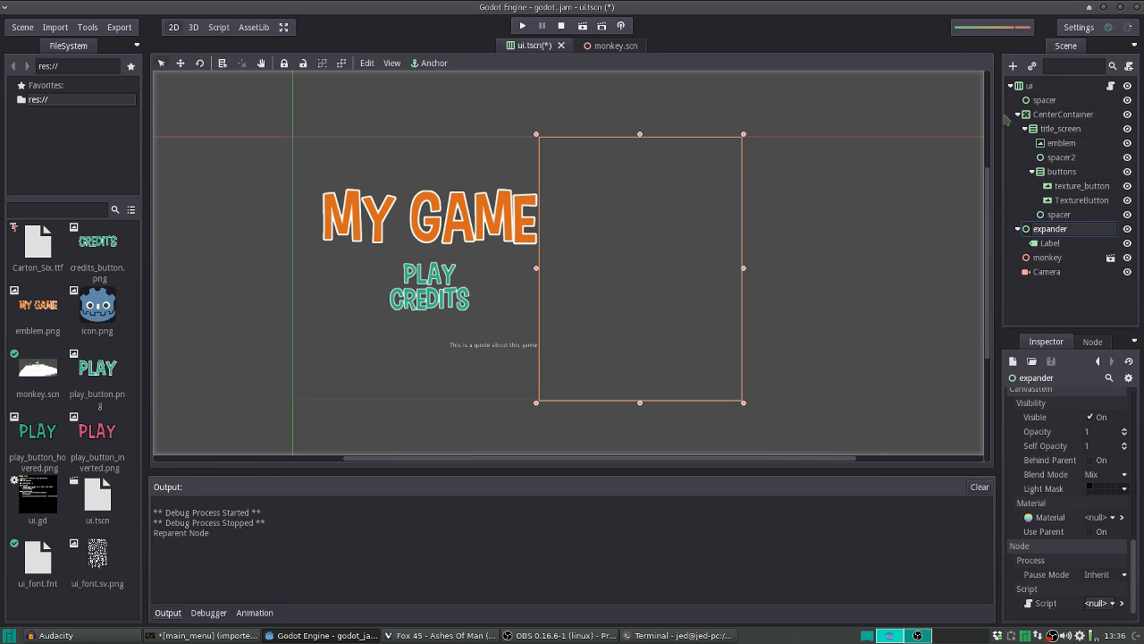
{"action": "left_click", "coordinate": [1044, 100]}
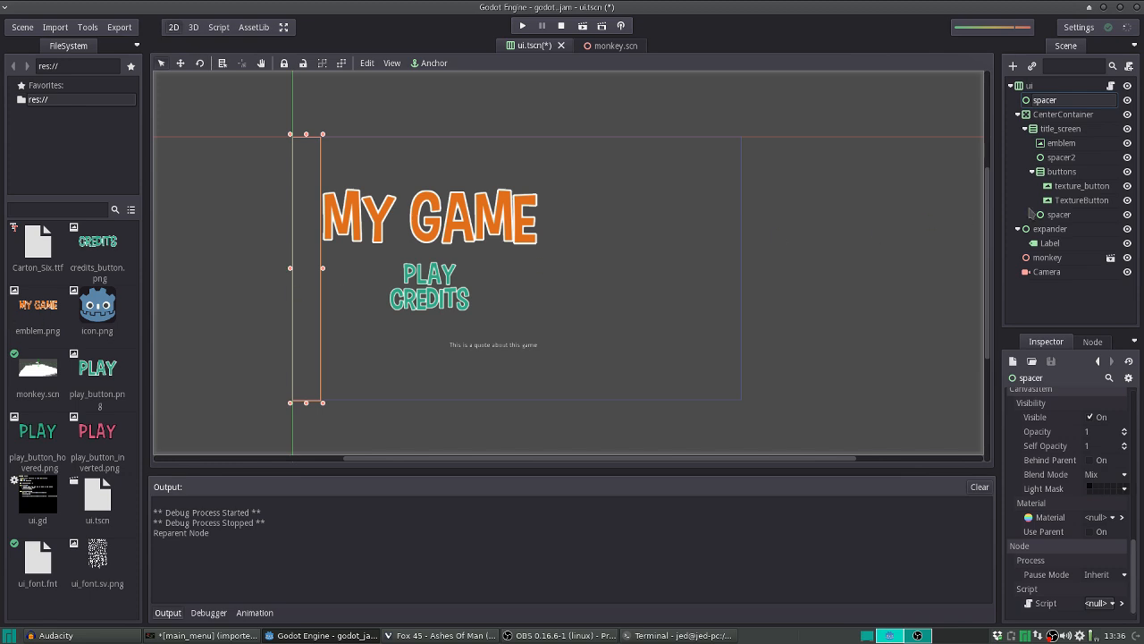
{"action": "left_click", "coordinate": [1062, 158]}
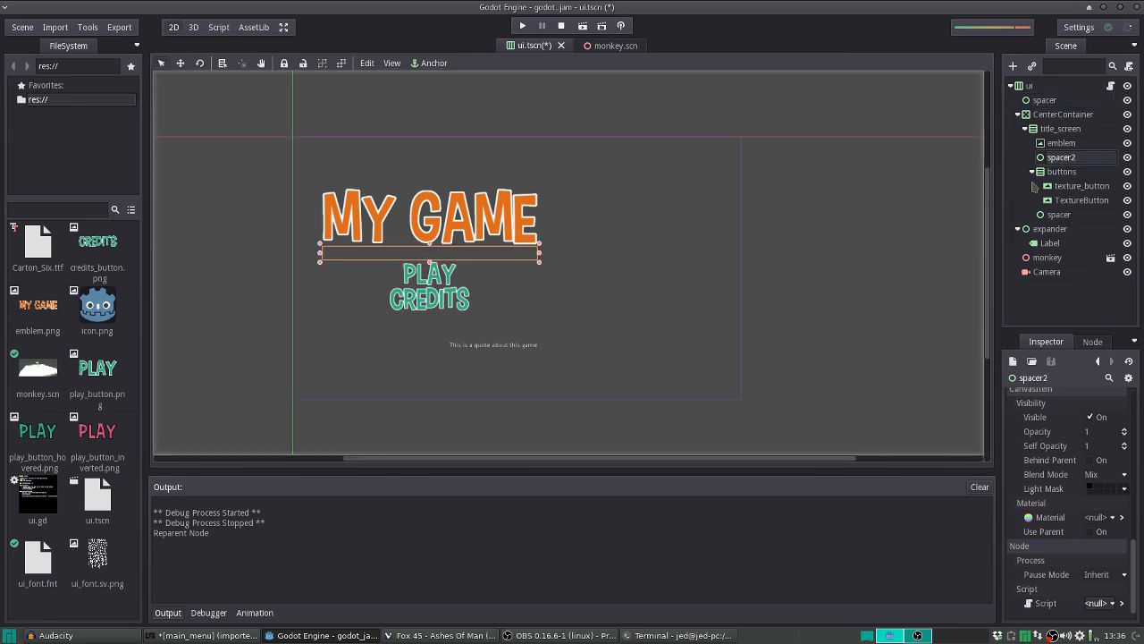
{"action": "mouse_move", "coordinate": [1062, 129]}
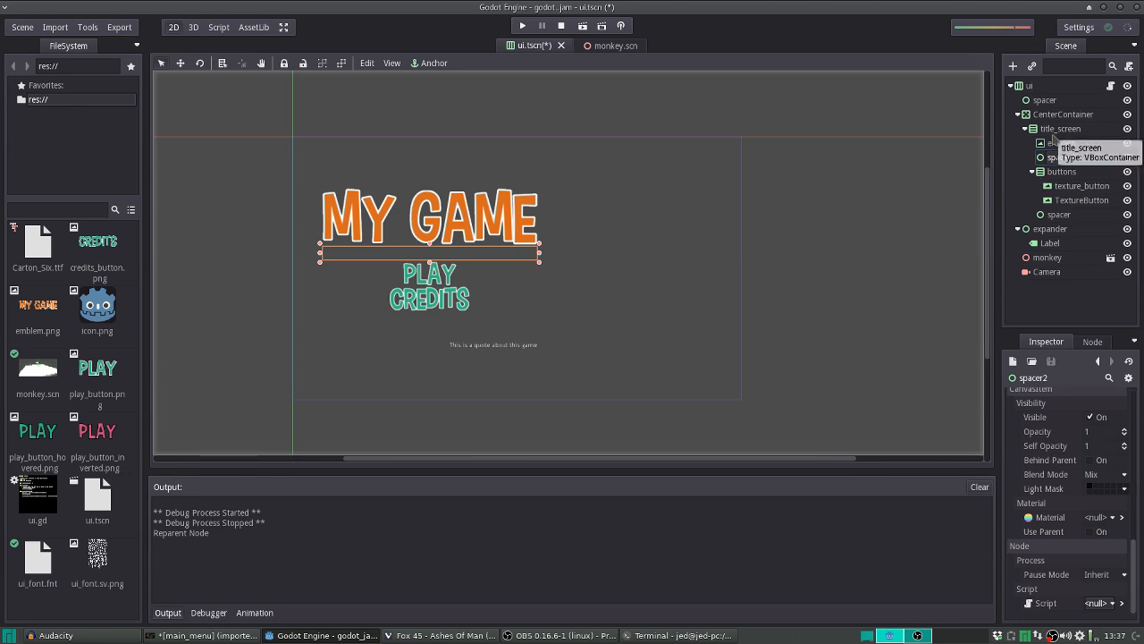
{"action": "left_click", "coordinate": [1059, 215]}
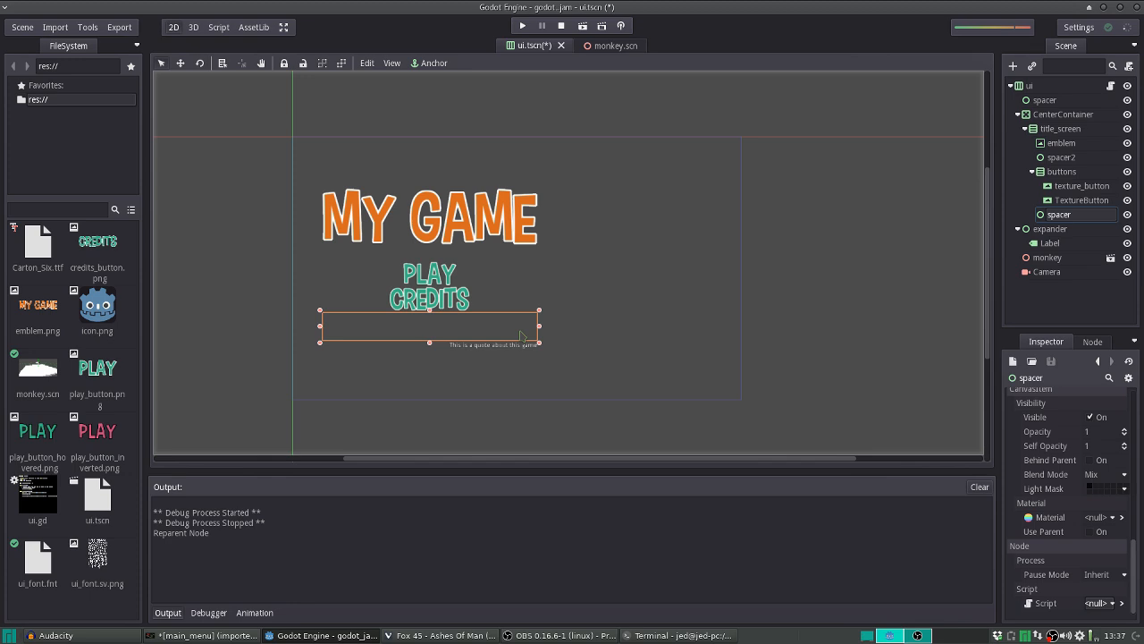
{"action": "scroll", "scroll_direction": "down", "scroll_amount": 3}
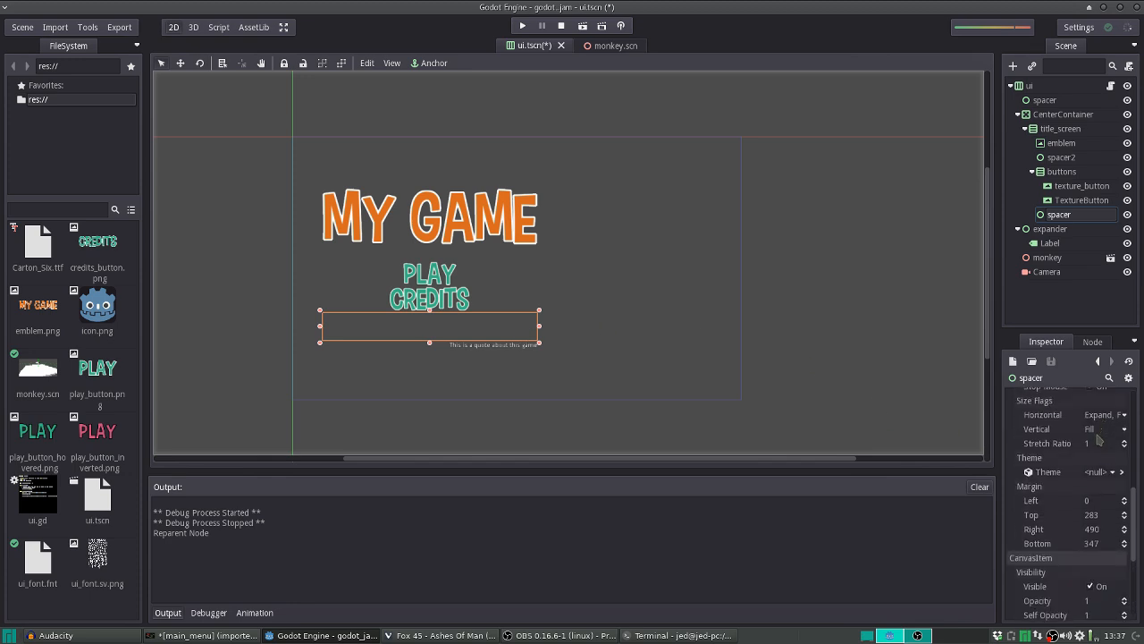
{"action": "scroll", "scroll_direction": "up", "scroll_amount": 3}
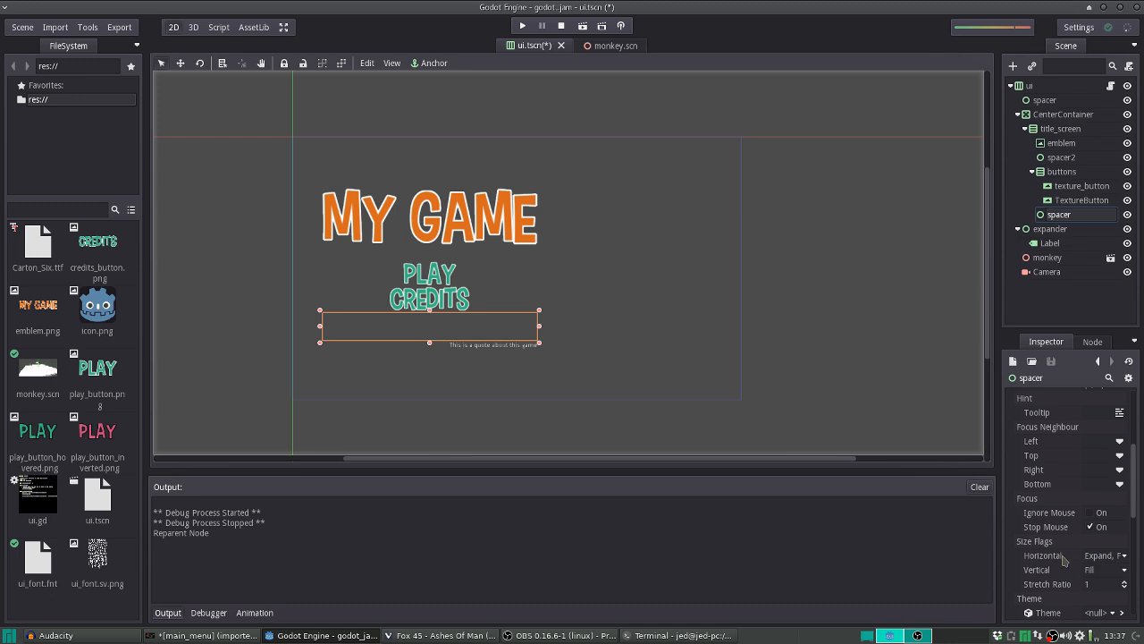
{"action": "mouse_move", "coordinate": [637, 145]}
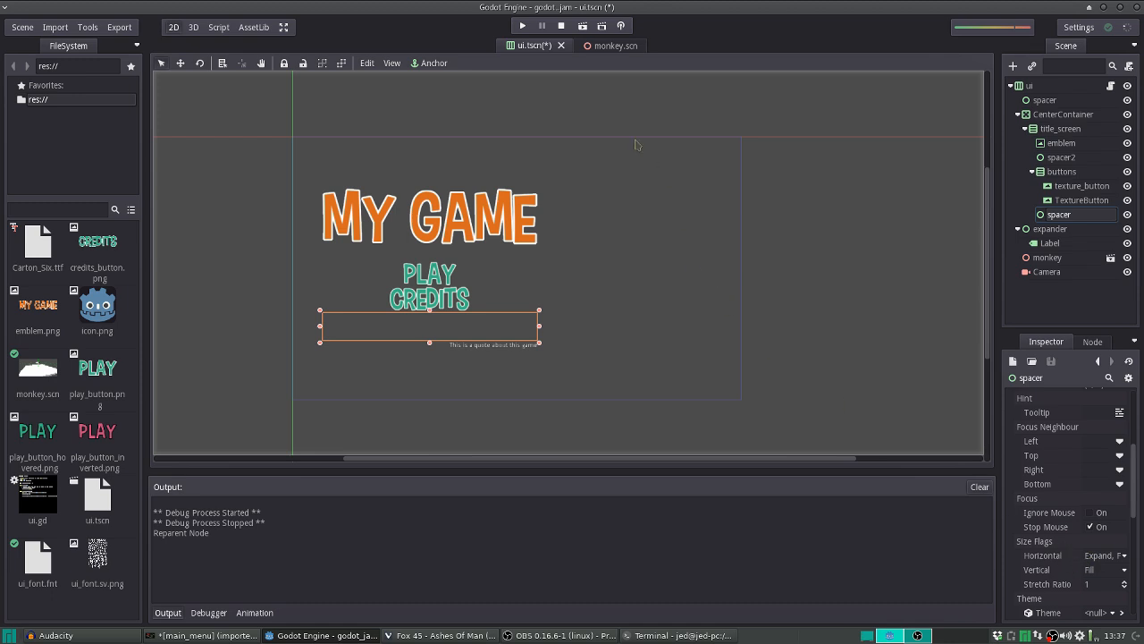
{"action": "left_click", "coordinate": [1082, 186]}
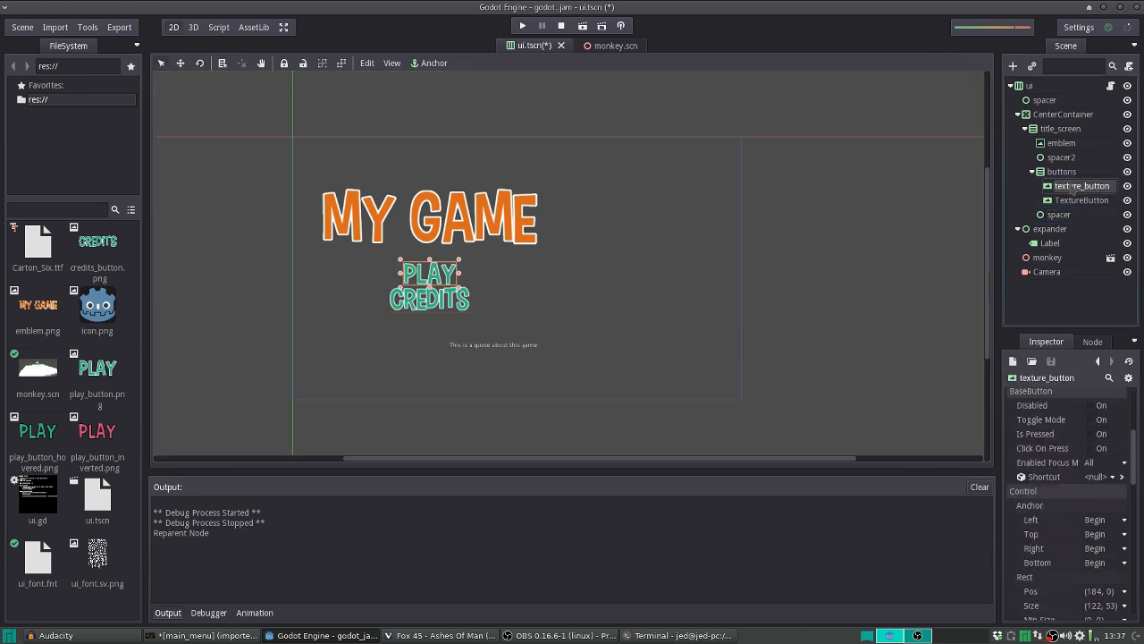
Connect the PLAY button's pressed signal to a new _on_play_button_pressed method in ui.gd
{"action": "left_click", "coordinate": [1092, 340]}
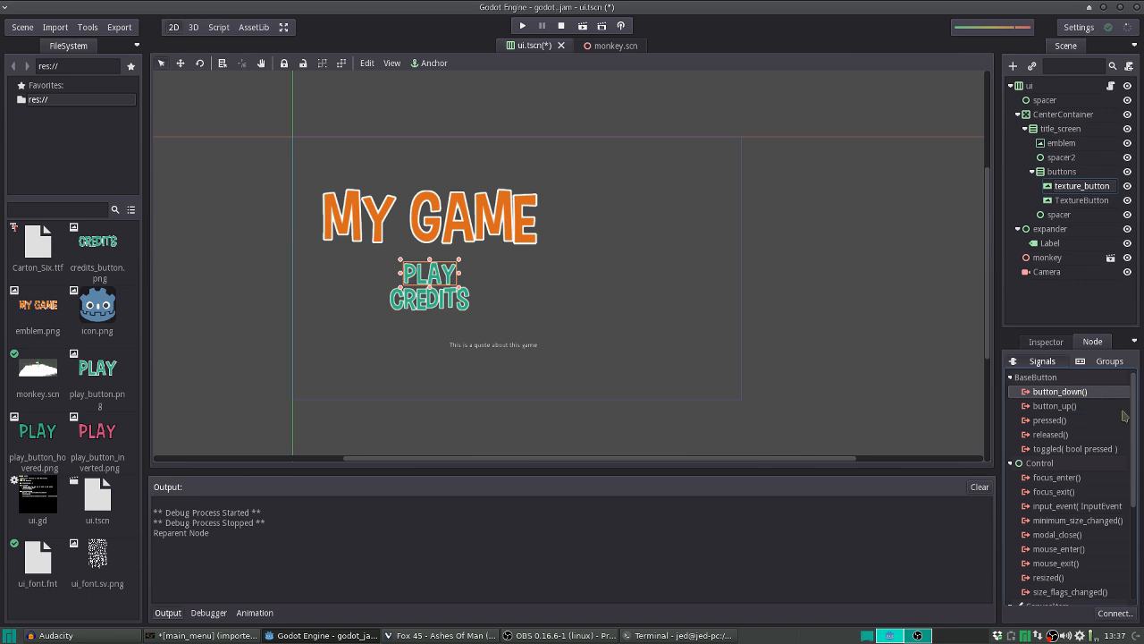
{"action": "left_click", "coordinate": [1048, 418]}
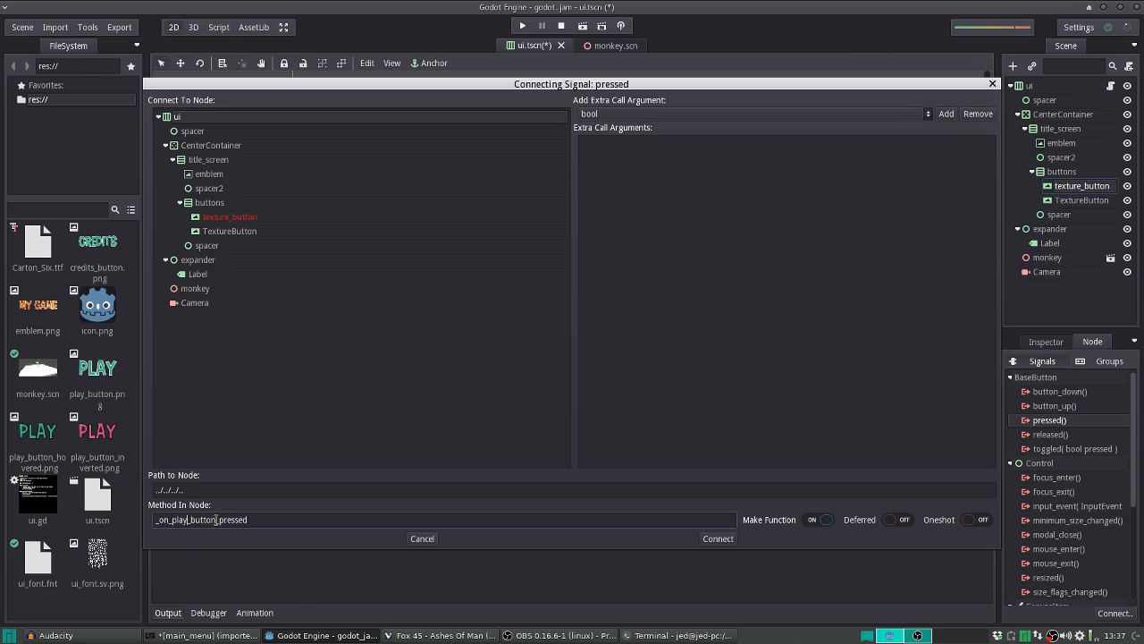
{"action": "left_click", "coordinate": [717, 538]}
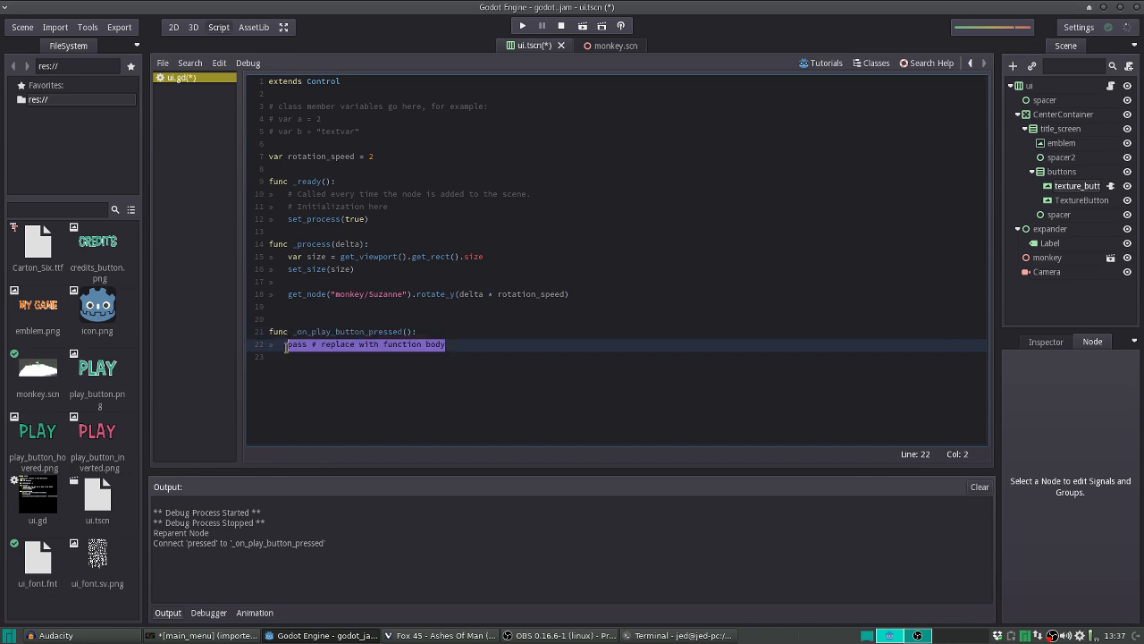
Replace the handler's pass line with print("Playing the game!")
{"action": "type", "text": "print(\""}
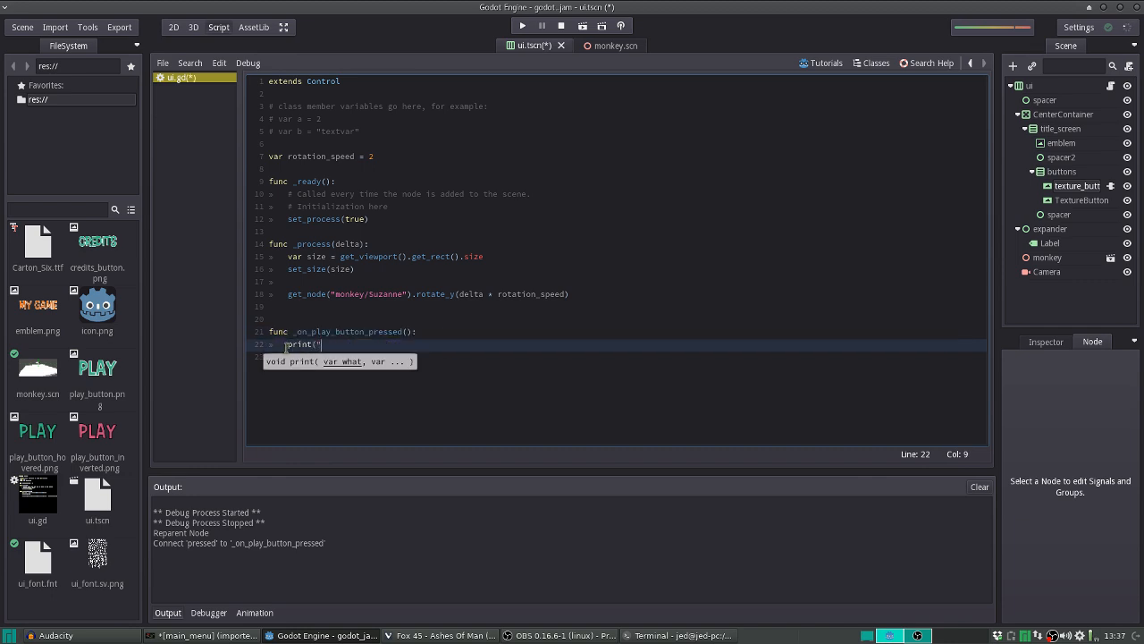
{"action": "type", "text": "Playing the"}
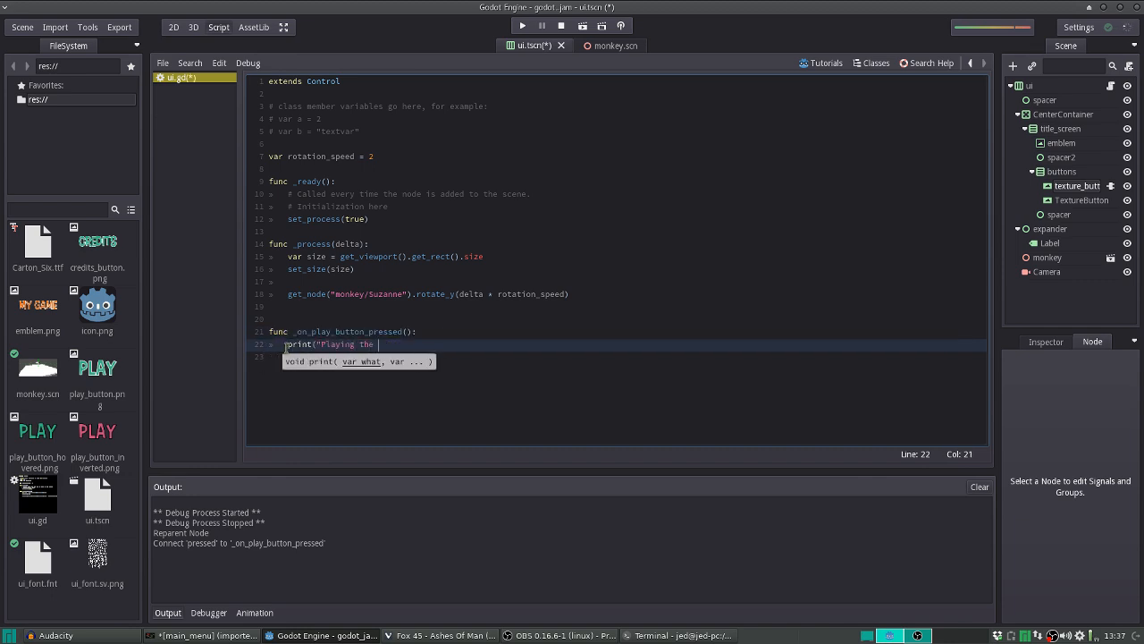
{"action": "type", "text": "game"}
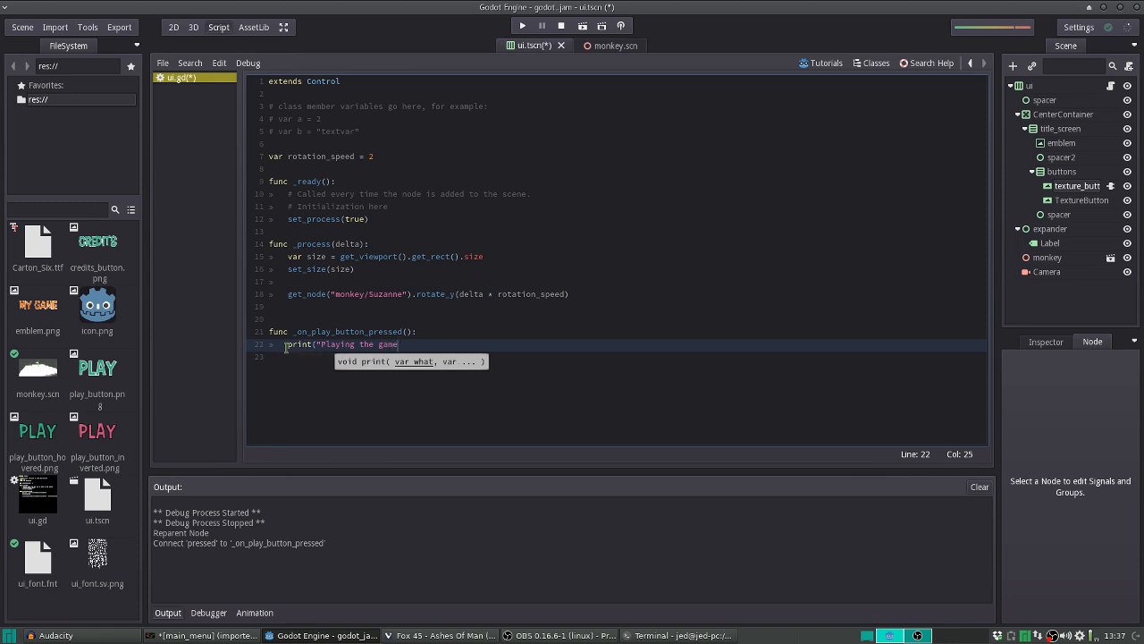
{"action": "type", "text": "!\")"}
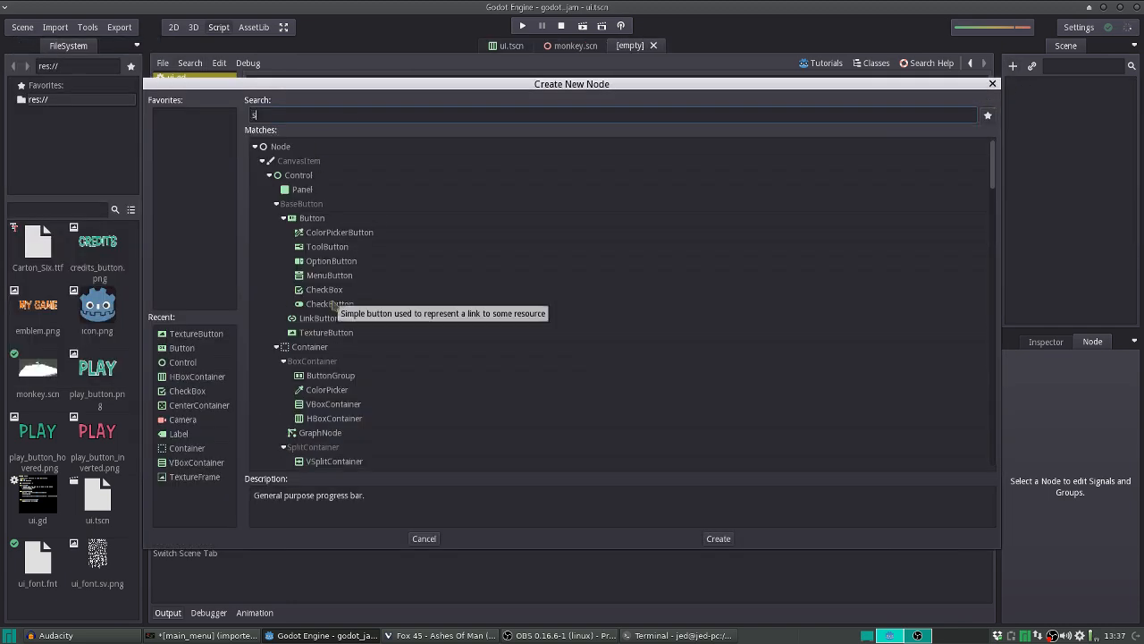
Give the new scene a Spatial root with a TestCube and a Camera moved away from the cube
{"action": "left_click", "coordinate": [719, 538]}
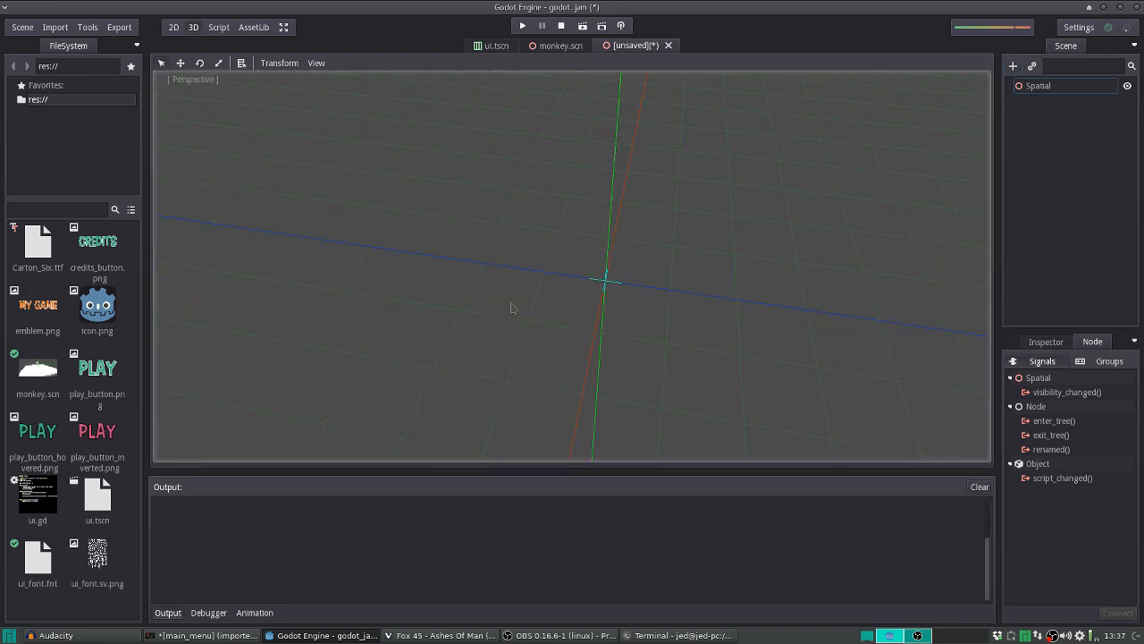
{"action": "left_click", "coordinate": [1012, 66]}
{"action": "type", "text": "test"}
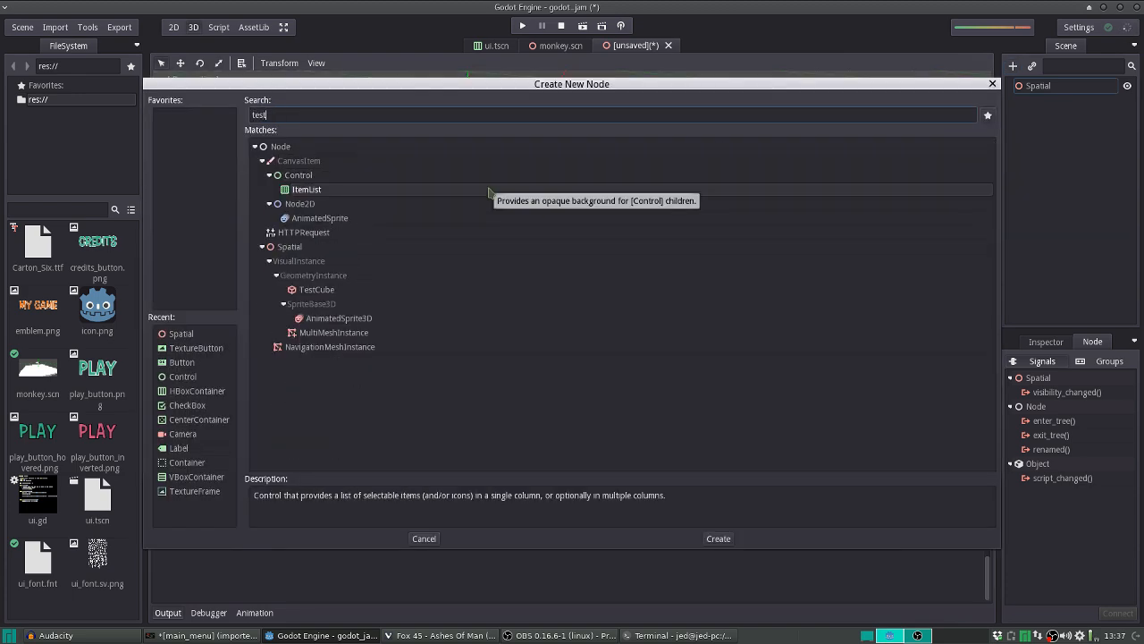
{"action": "left_click", "coordinate": [719, 538]}
{"action": "type", "text": "camera"}
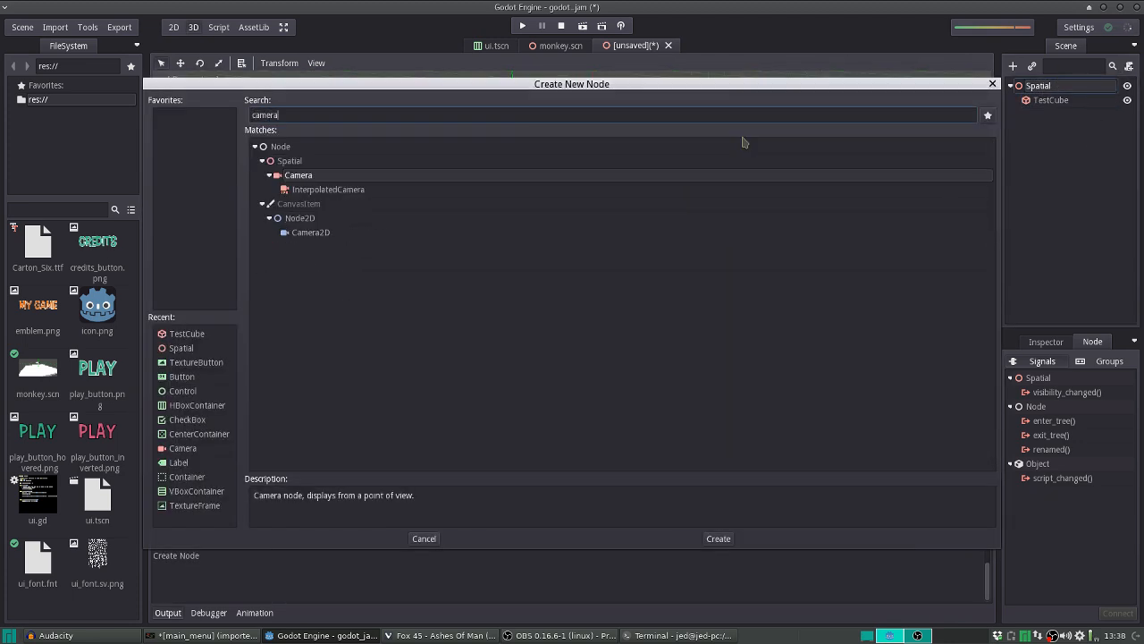
{"action": "left_click", "coordinate": [719, 538]}
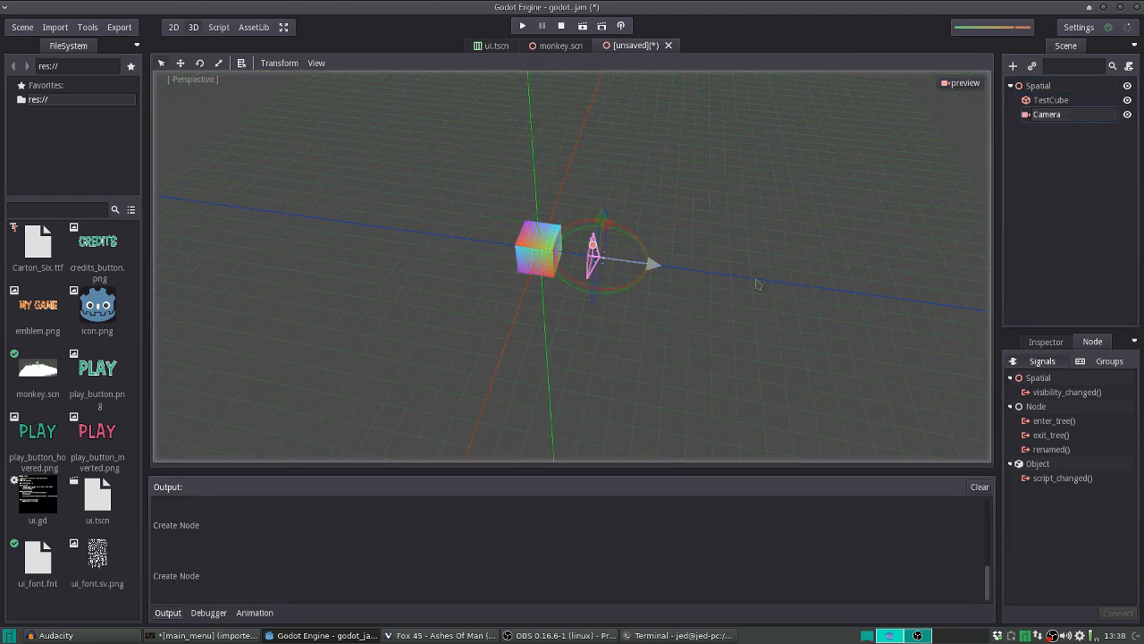
{"action": "left_click_drag", "start_coordinate": [599, 254], "coordinate": [707, 236]}
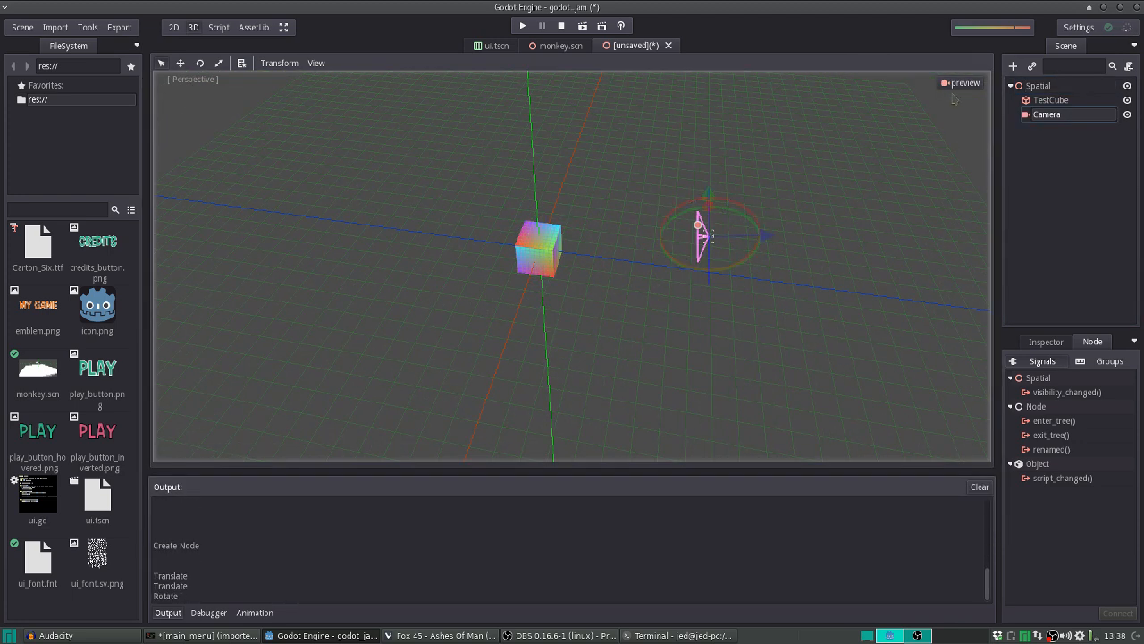
Add an OmniLight to the test scene
{"action": "left_click", "coordinate": [1012, 67]}
{"action": "type", "text": "omni"}
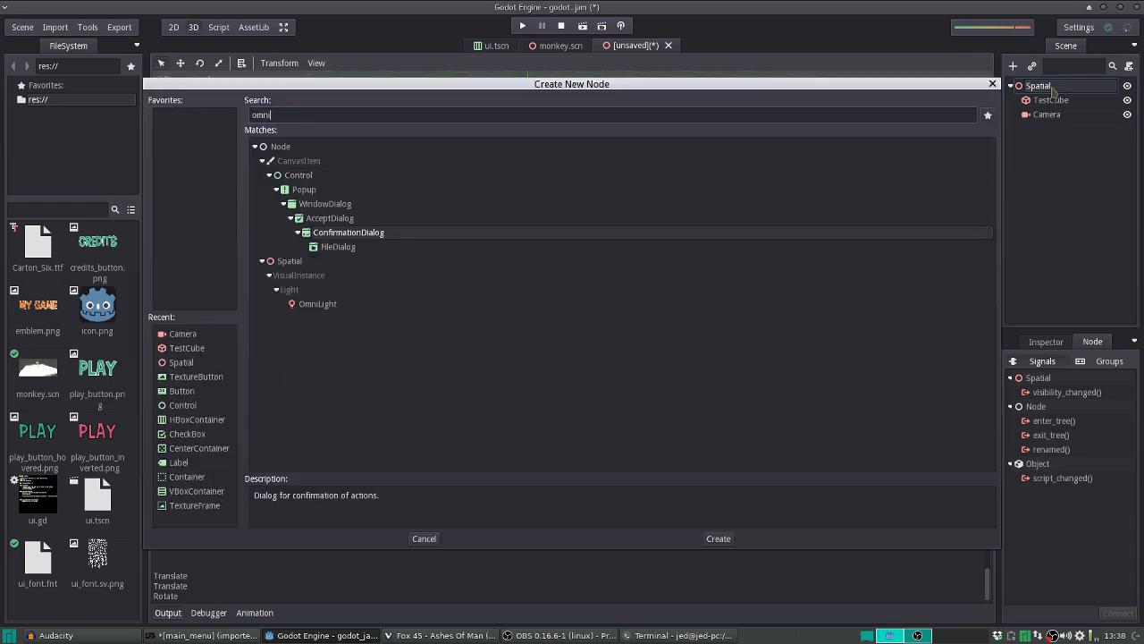
{"action": "left_click", "coordinate": [719, 538]}
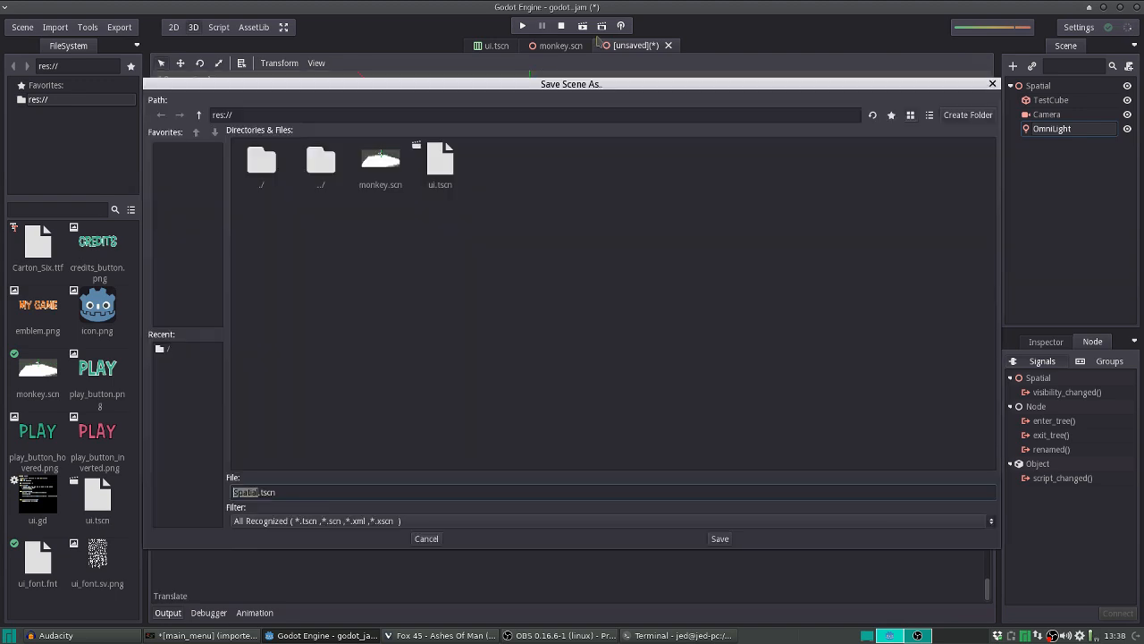
Save the test scene as game.tscn in the project folder
{"action": "type", "text": "game"}
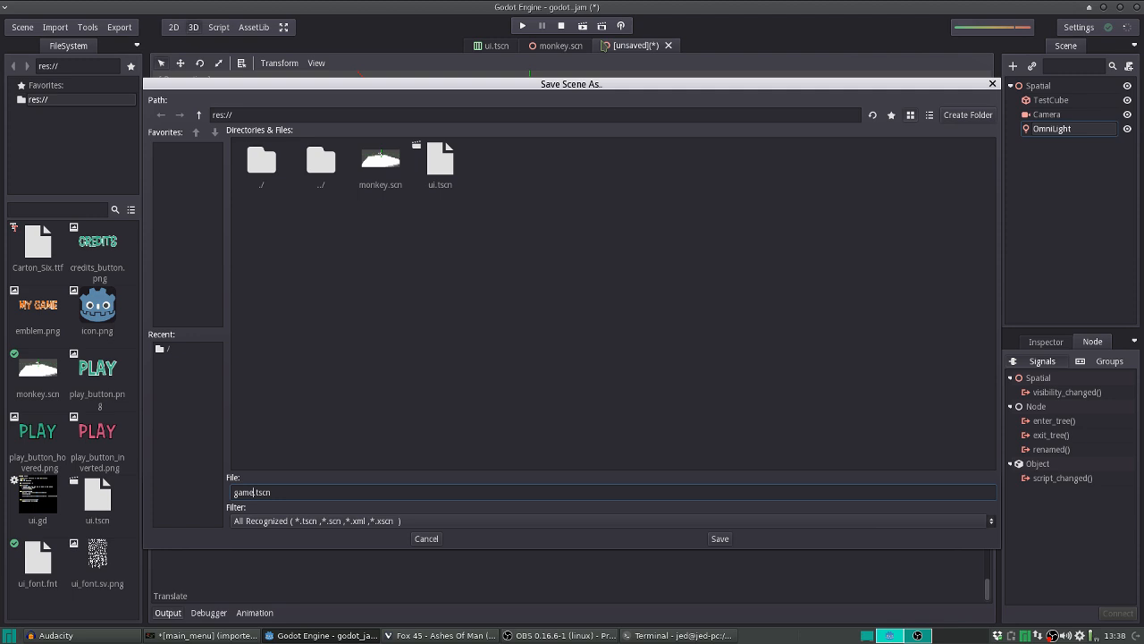
{"action": "left_click", "coordinate": [718, 538]}
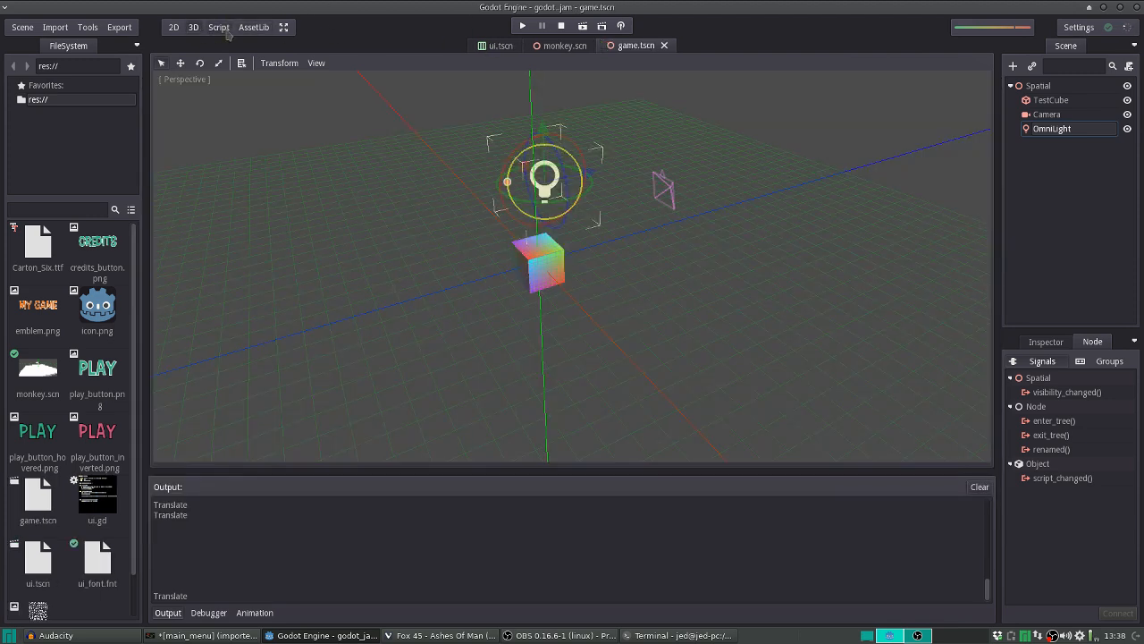
Add get_tree().change_scene("res://game.tscn") to the PLAY handler in ui.gd
{"action": "left_click", "coordinate": [218, 27]}
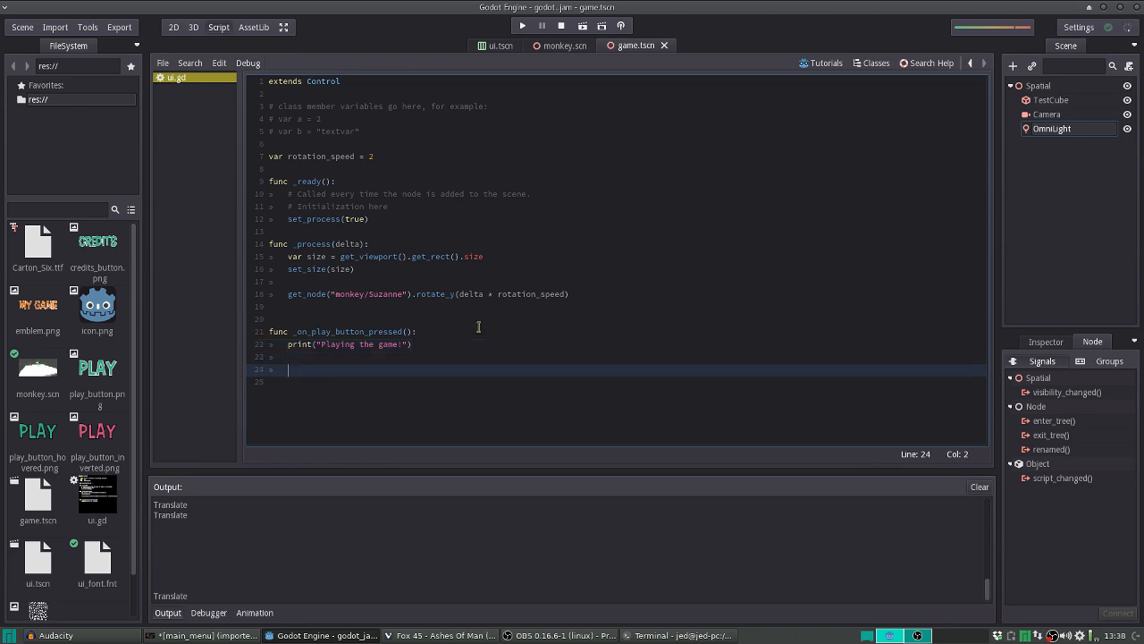
{"action": "type", "text": "get_tree("}
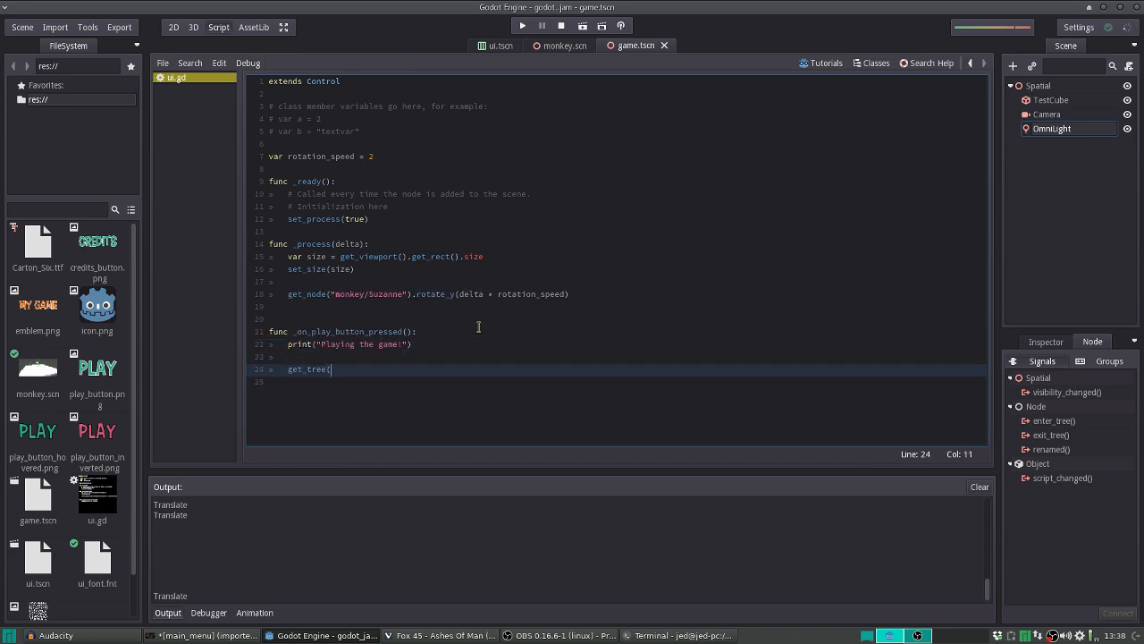
{"action": "type", "text": ").change_scene(\"res"}
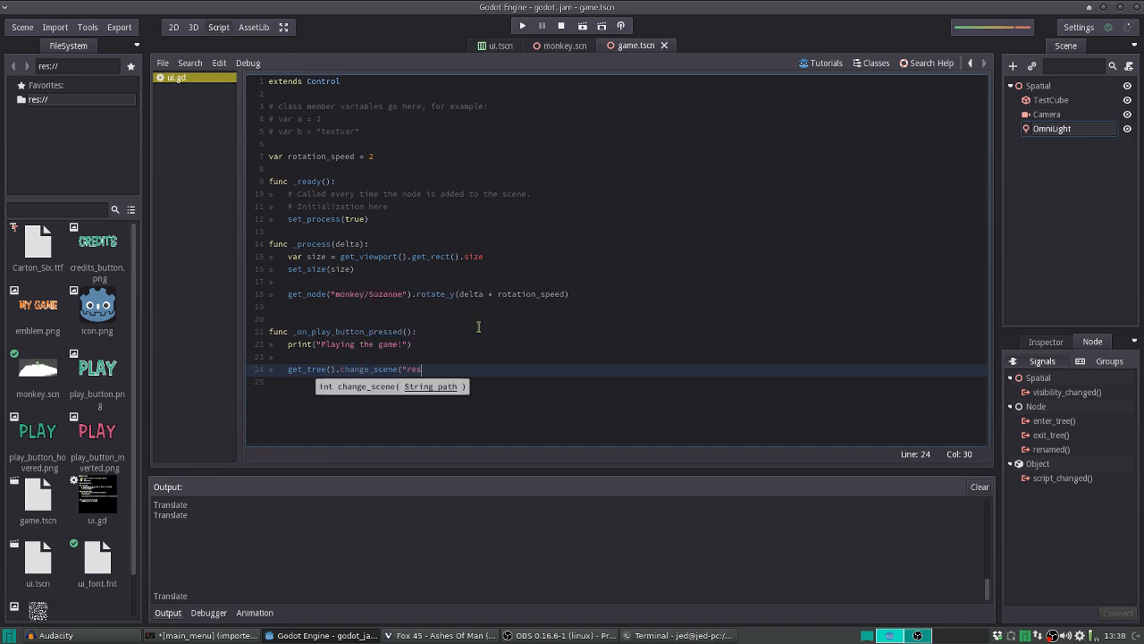
{"action": "type", "text": "://"}
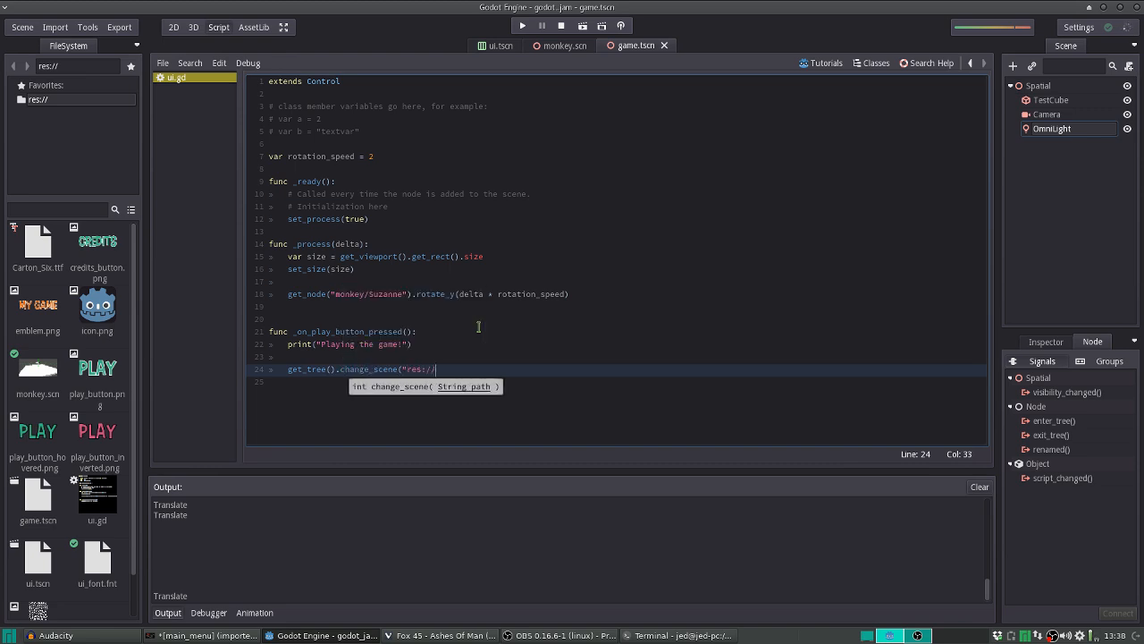
{"action": "type", "text": "game.ts"}
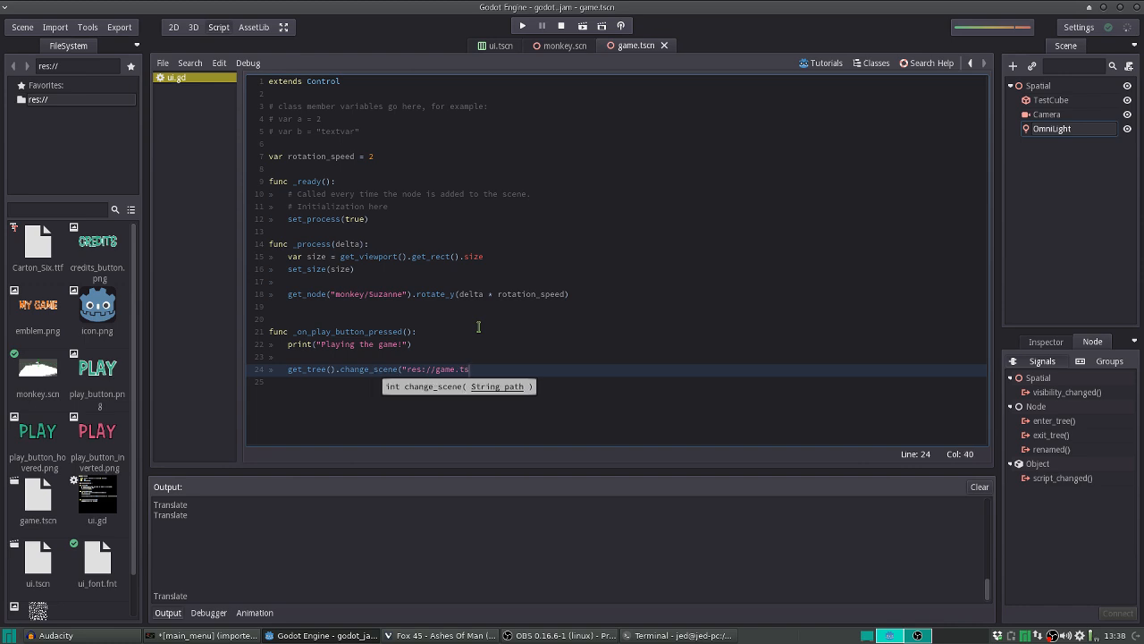
{"action": "type", "text": "cn\")"}
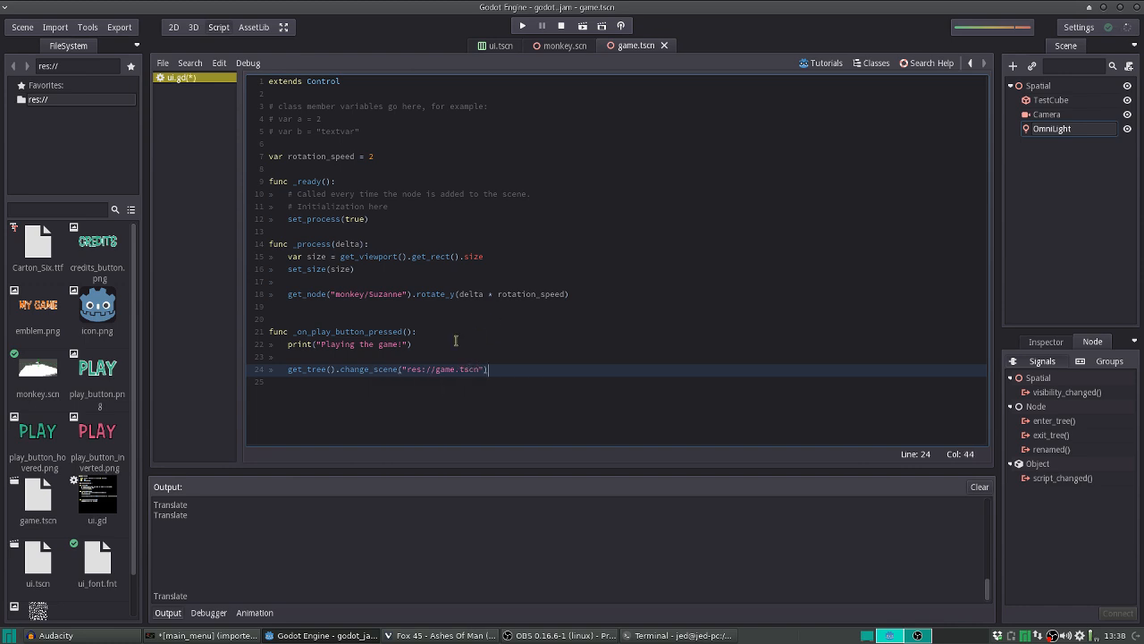
{"action": "double_click", "coordinate": [418, 369]}
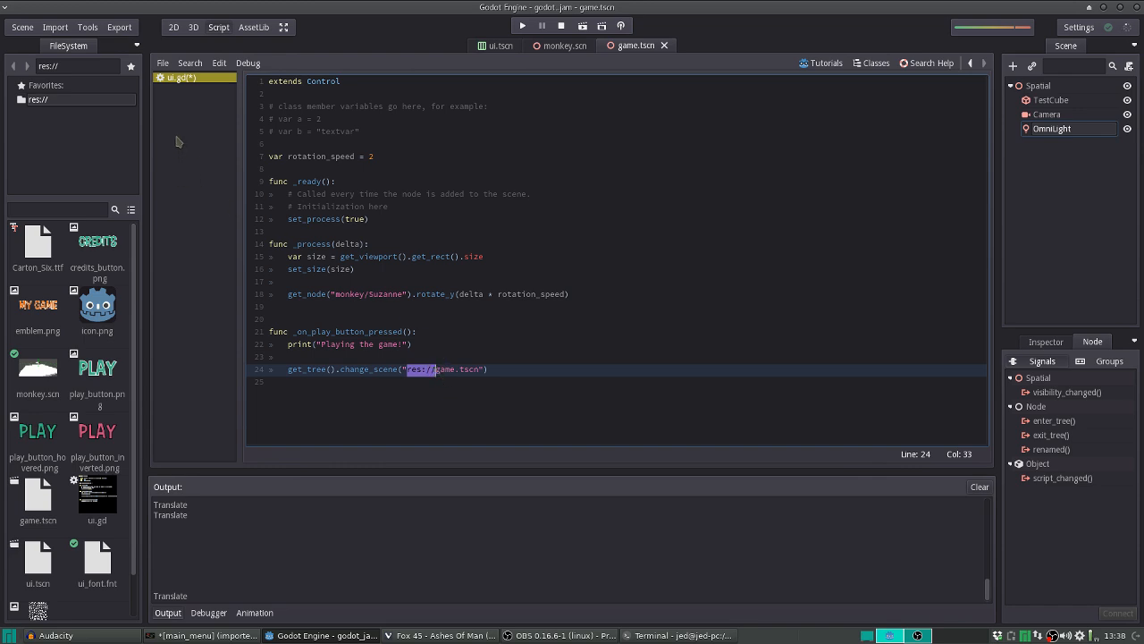
{"action": "mouse_move", "coordinate": [475, 172]}
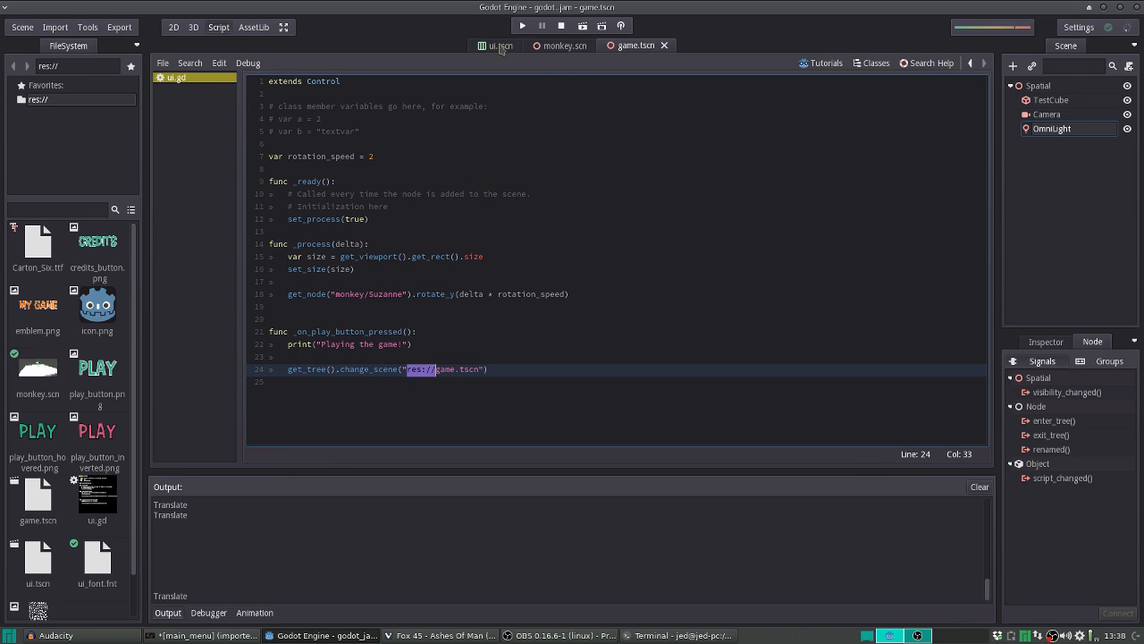
Test-run ui.tscn to see the title screen with the rotating monkey, then stop the preview
{"action": "left_click", "coordinate": [522, 25]}
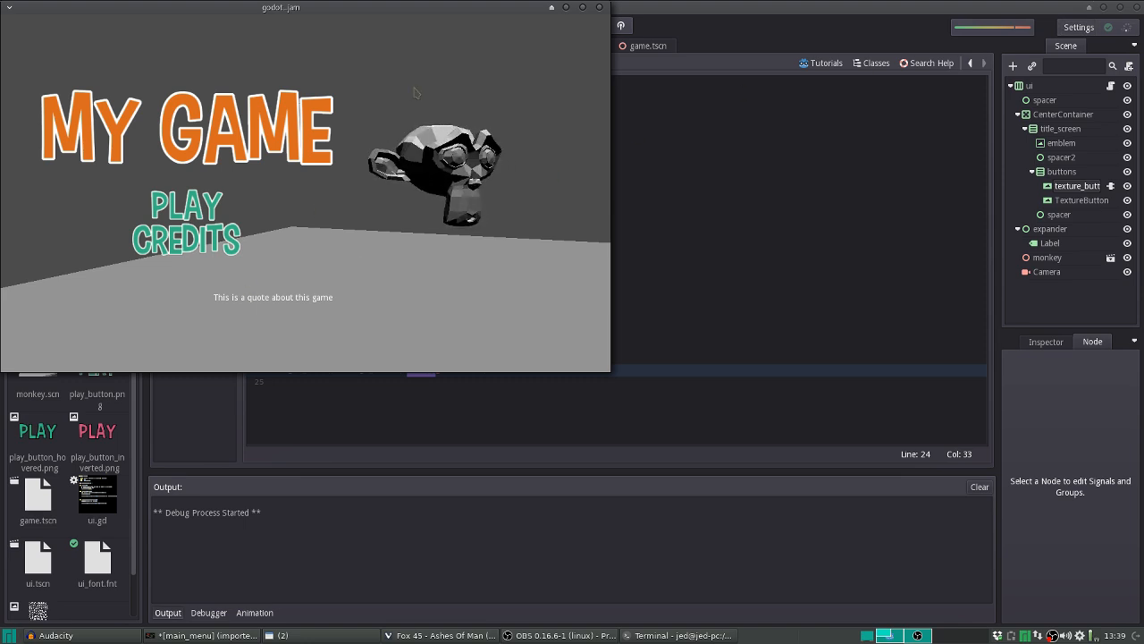
{"action": "left_click", "coordinate": [583, 7]}
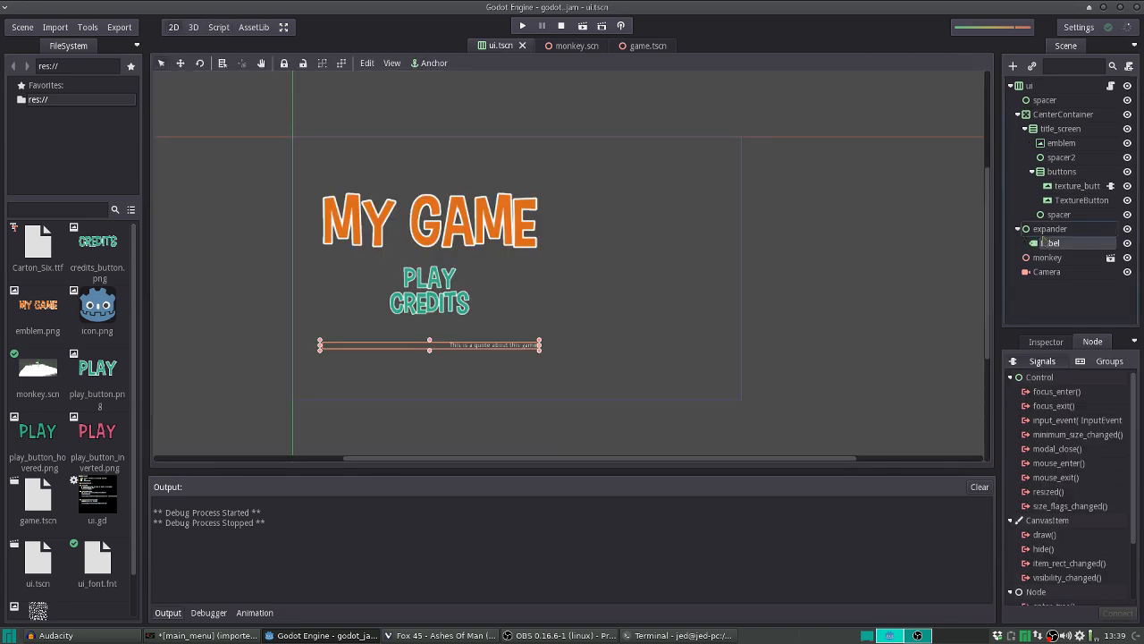
{"action": "mouse_move", "coordinate": [1055, 243]}
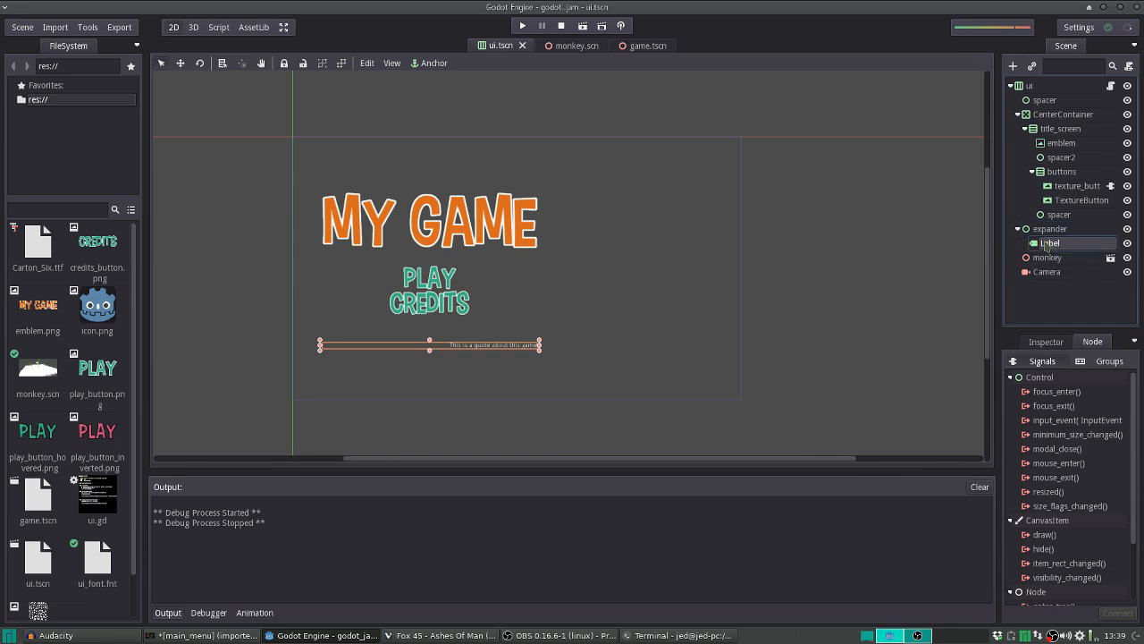
Move the quote Label into CenterContainer below the CREDITS button and save the ui scene
{"action": "double_click", "coordinate": [1048, 243]}
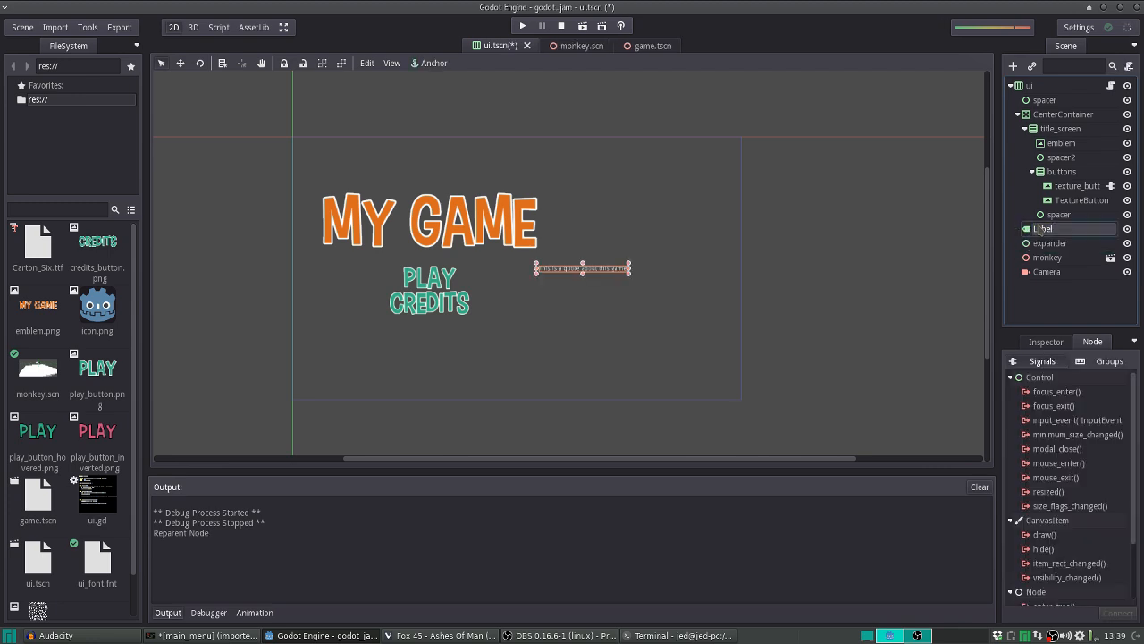
{"action": "left_click_drag", "start_coordinate": [1044, 229], "coordinate": [1045, 115]}
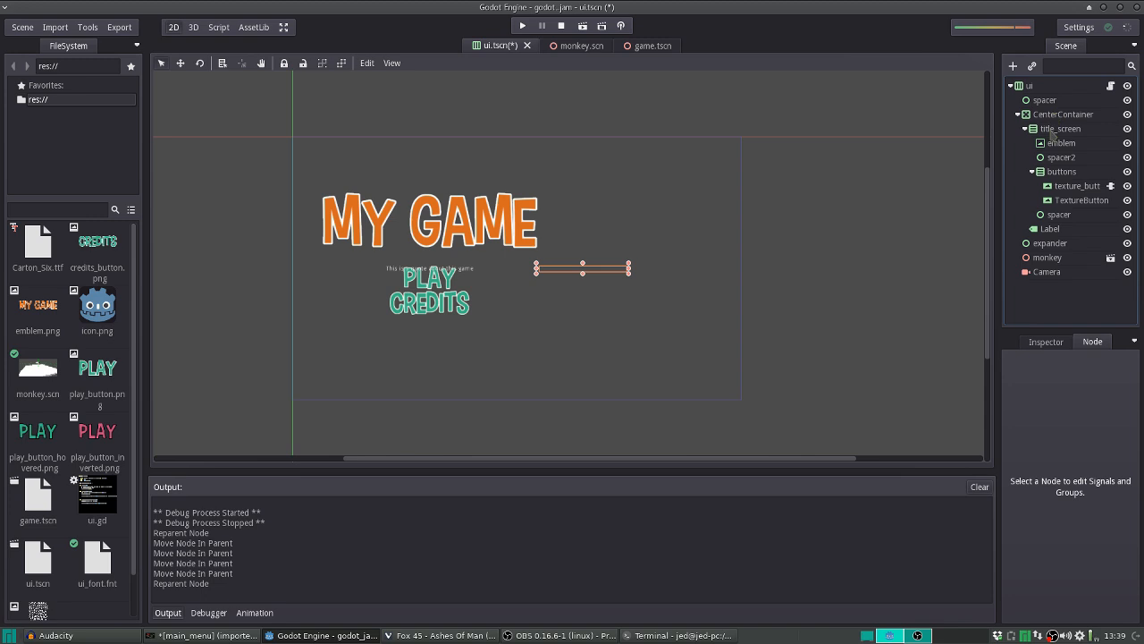
{"action": "left_click", "coordinate": [1058, 215]}
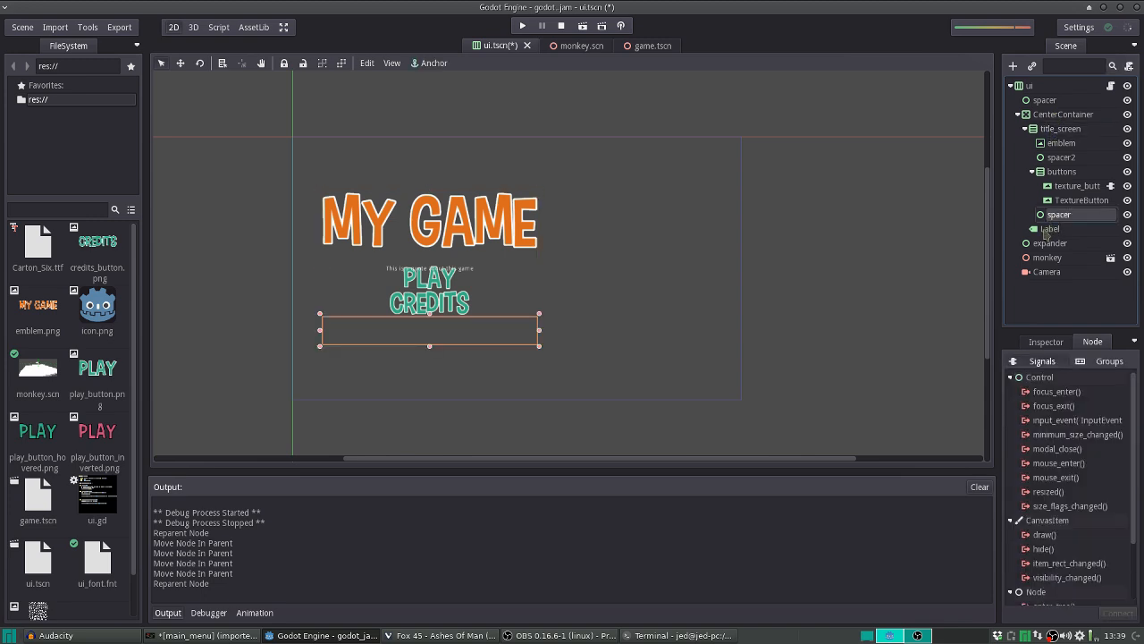
{"action": "key", "text": "ctrl+s"}
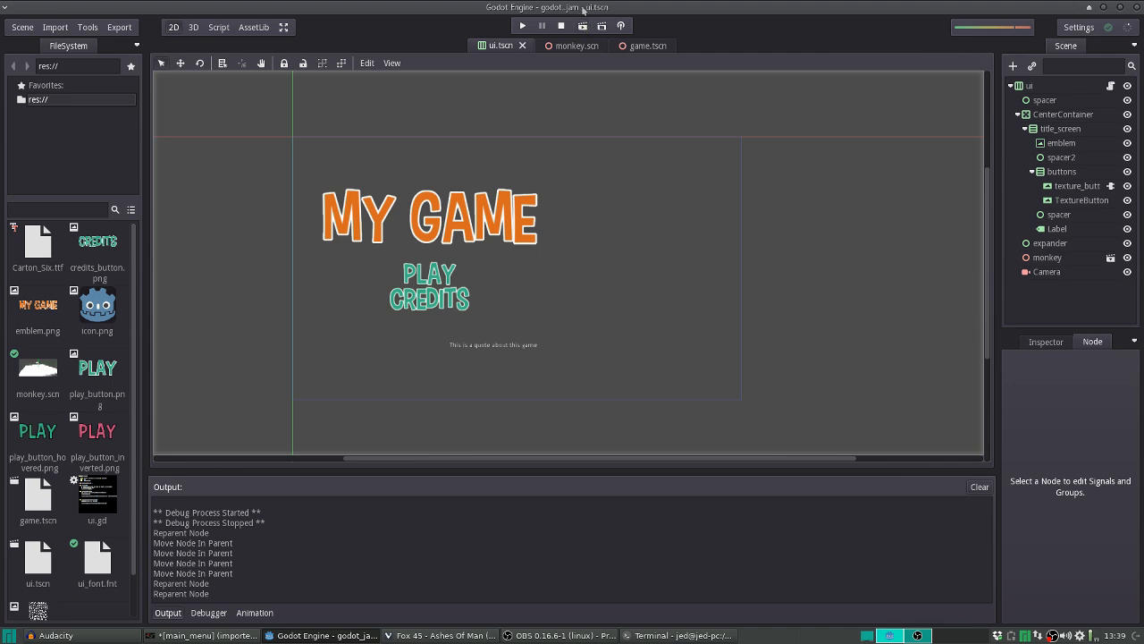
{"action": "left_click", "coordinate": [583, 25]}
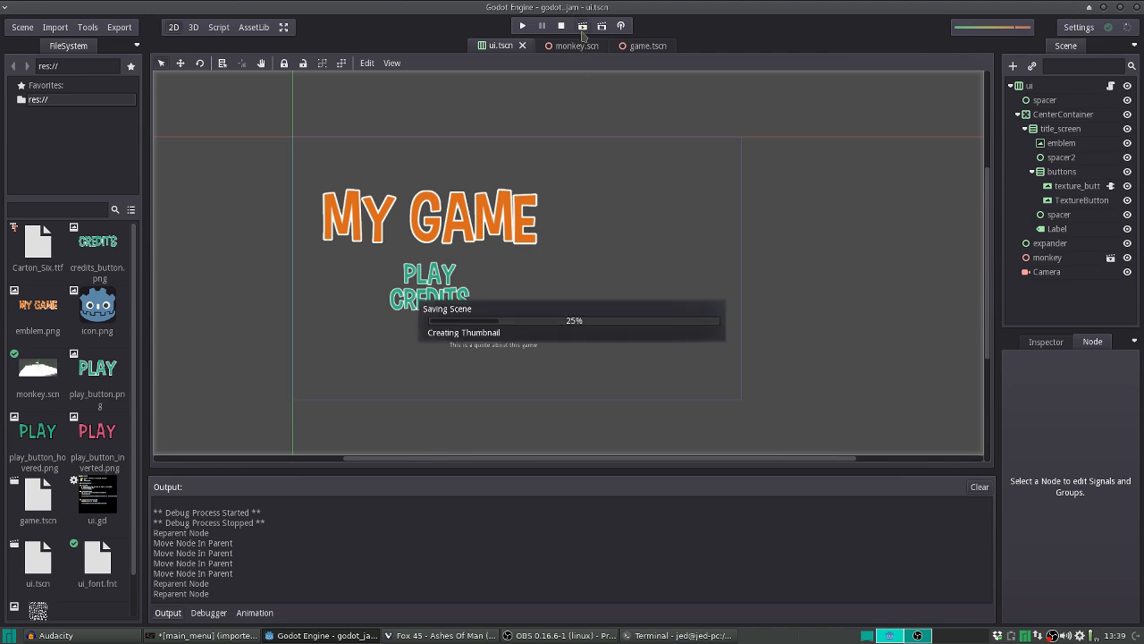
Run the title screen full-screen and hit PLAY to load the game.tscn cube scene
{"action": "left_click", "coordinate": [522, 25]}
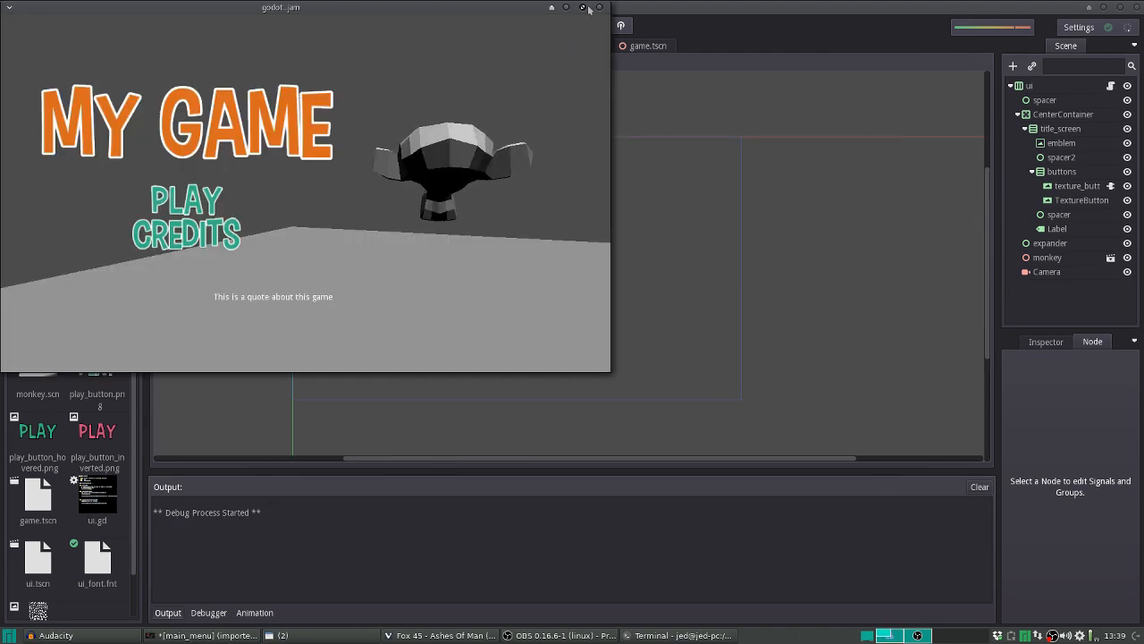
{"action": "left_click", "coordinate": [583, 7]}
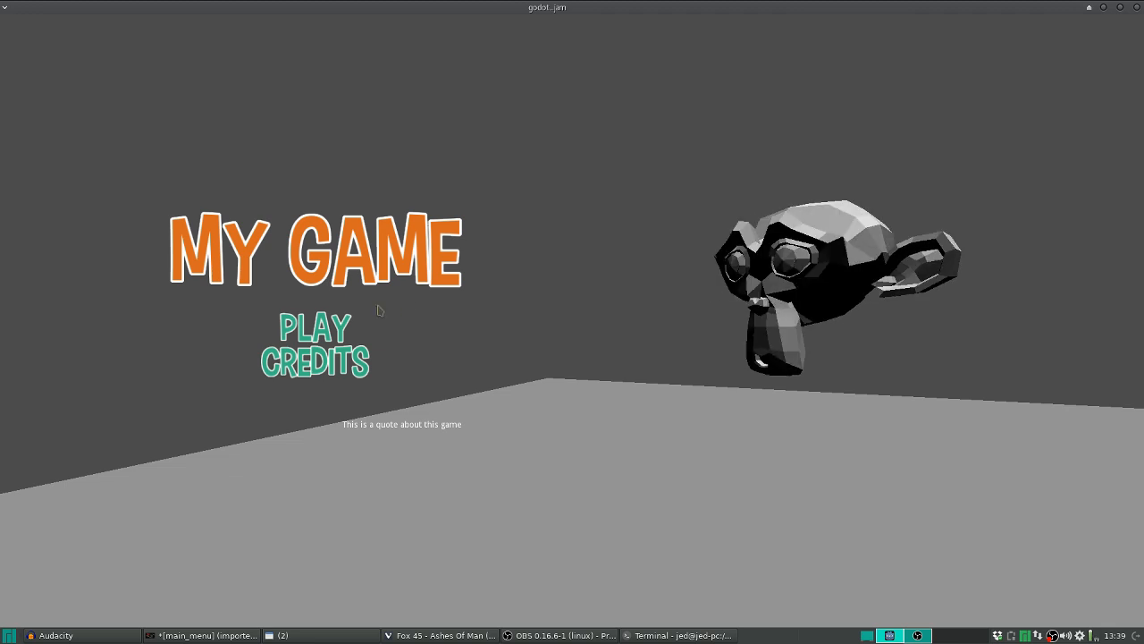
{"action": "left_click", "coordinate": [314, 329]}
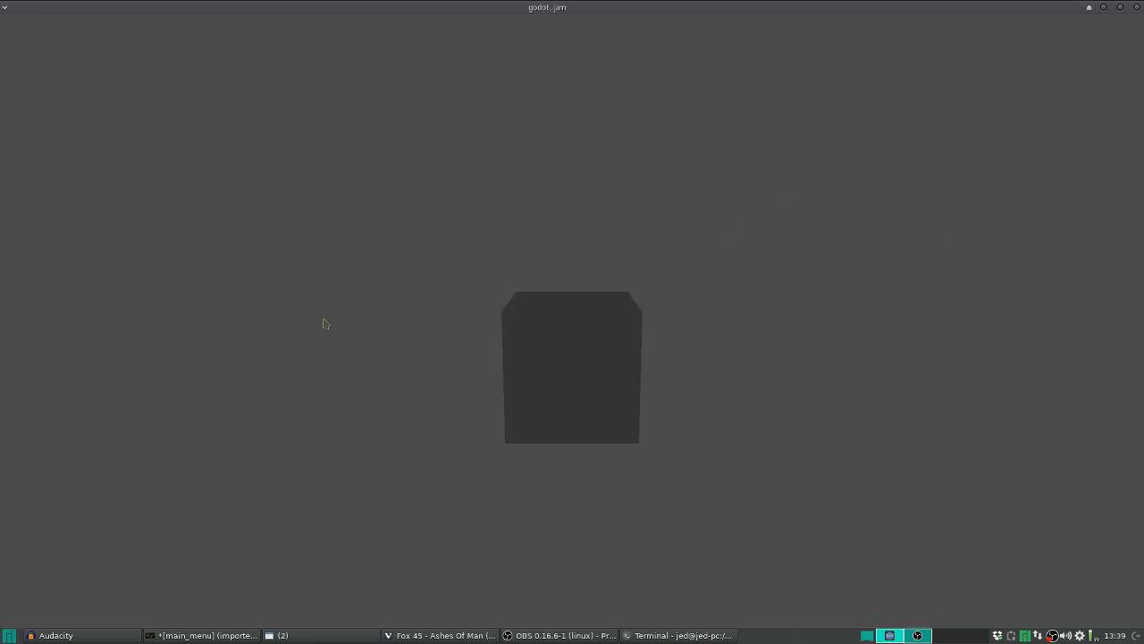
{"action": "mouse_move", "coordinate": [1126, 7]}
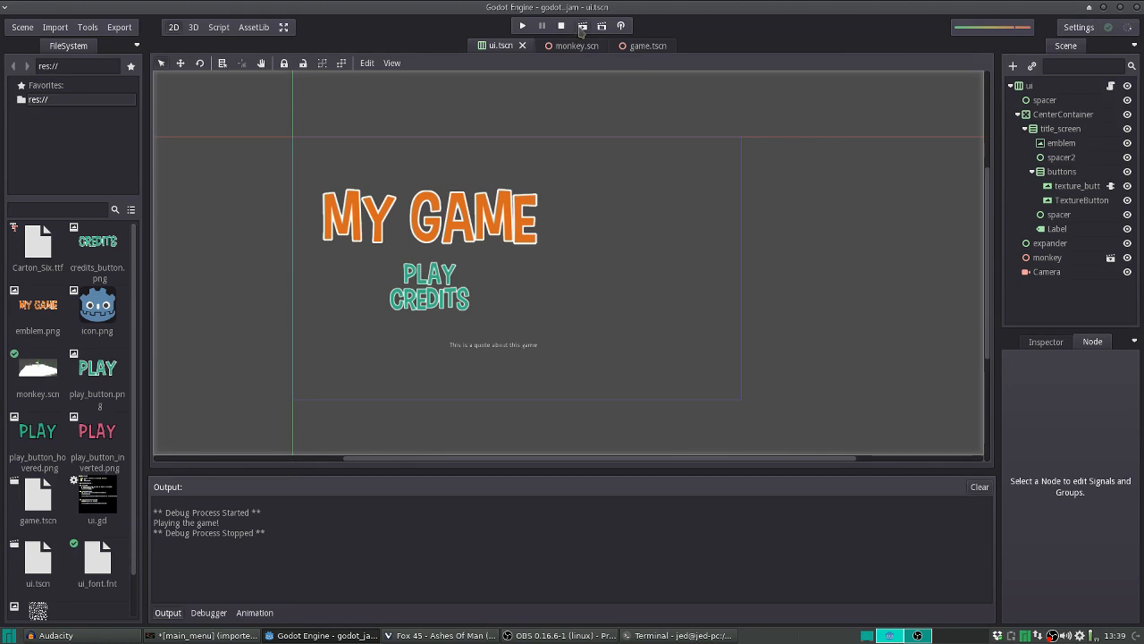
Run the title screen again to watch the spinning monkey, then stop it and return to ui.gd
{"action": "left_click", "coordinate": [522, 25]}
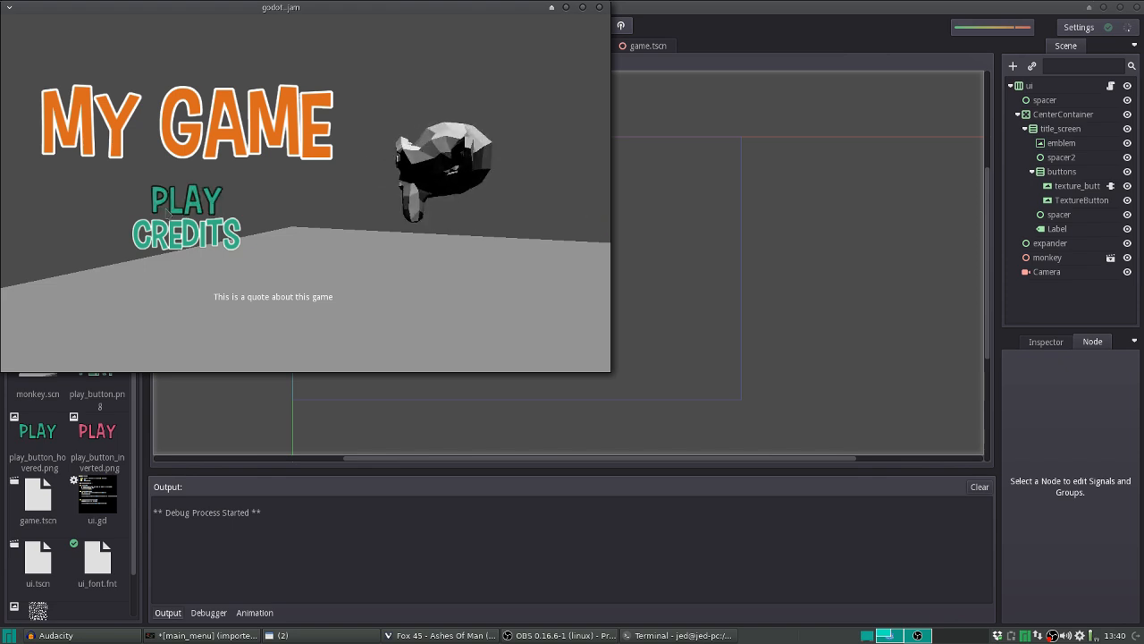
{"action": "mouse_move", "coordinate": [93, 195]}
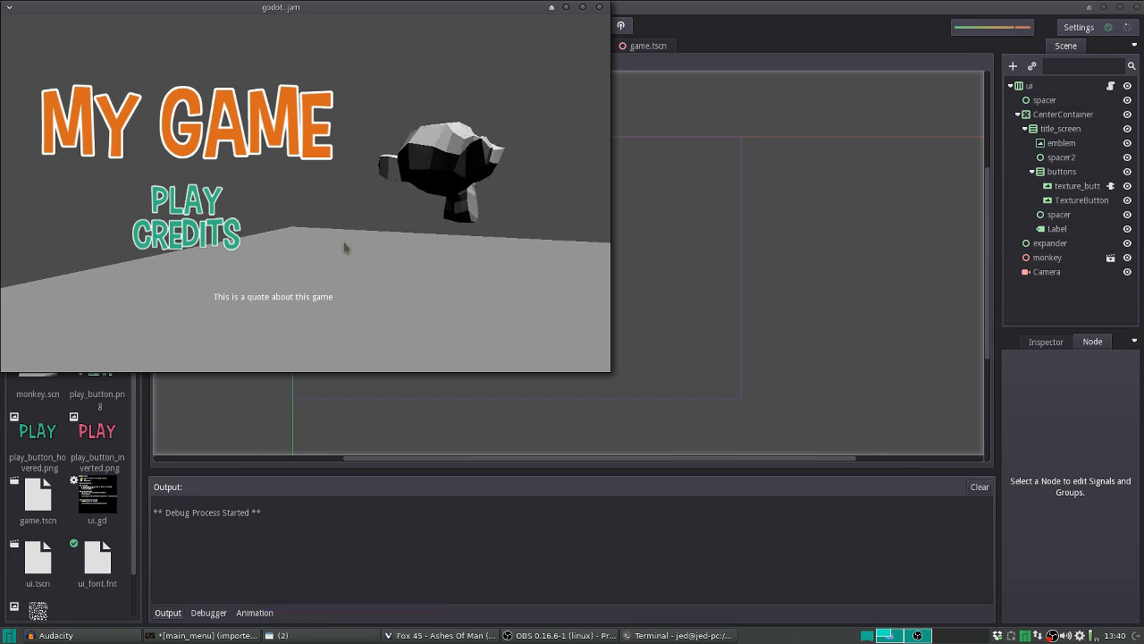
{"action": "left_click", "coordinate": [186, 201]}
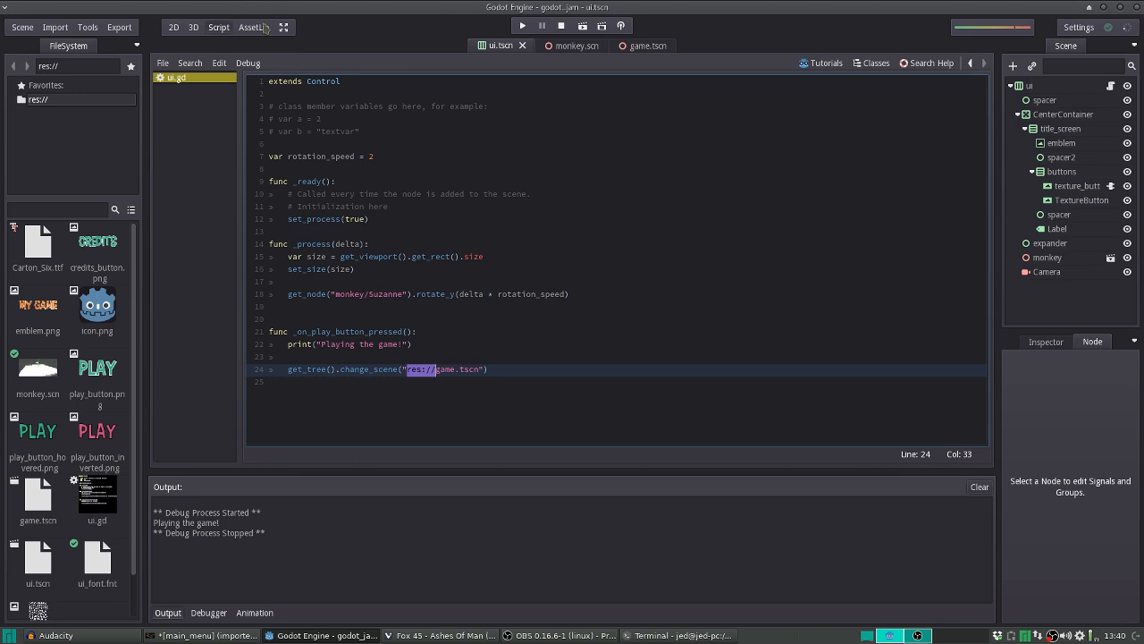
{"action": "mouse_move", "coordinate": [623, 264]}
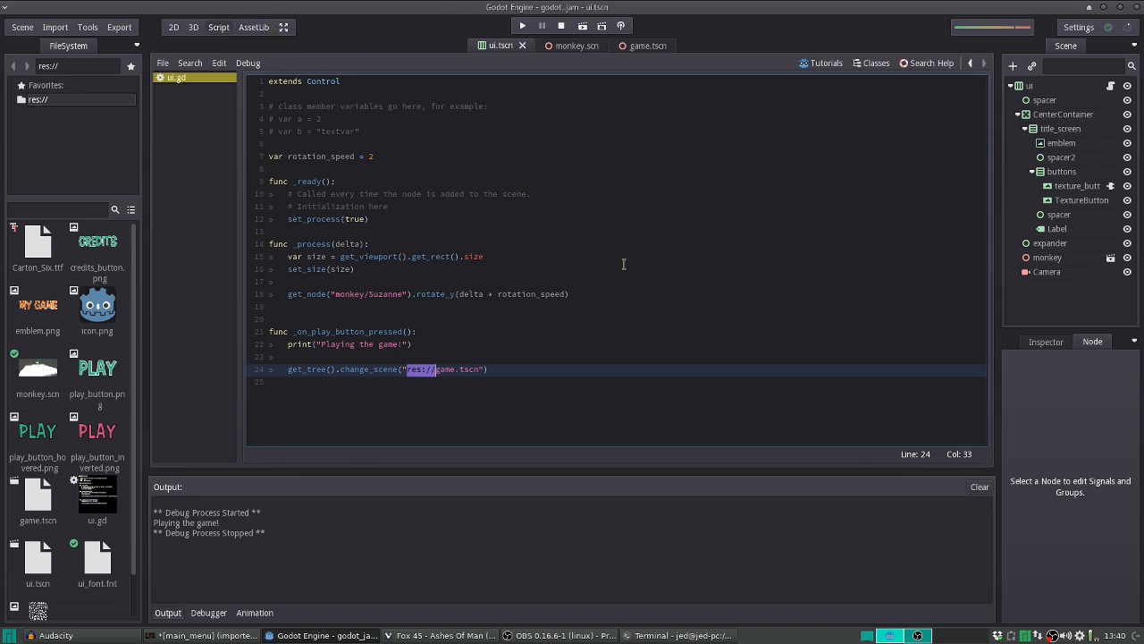
{"action": "mouse_move", "coordinate": [469, 401]}
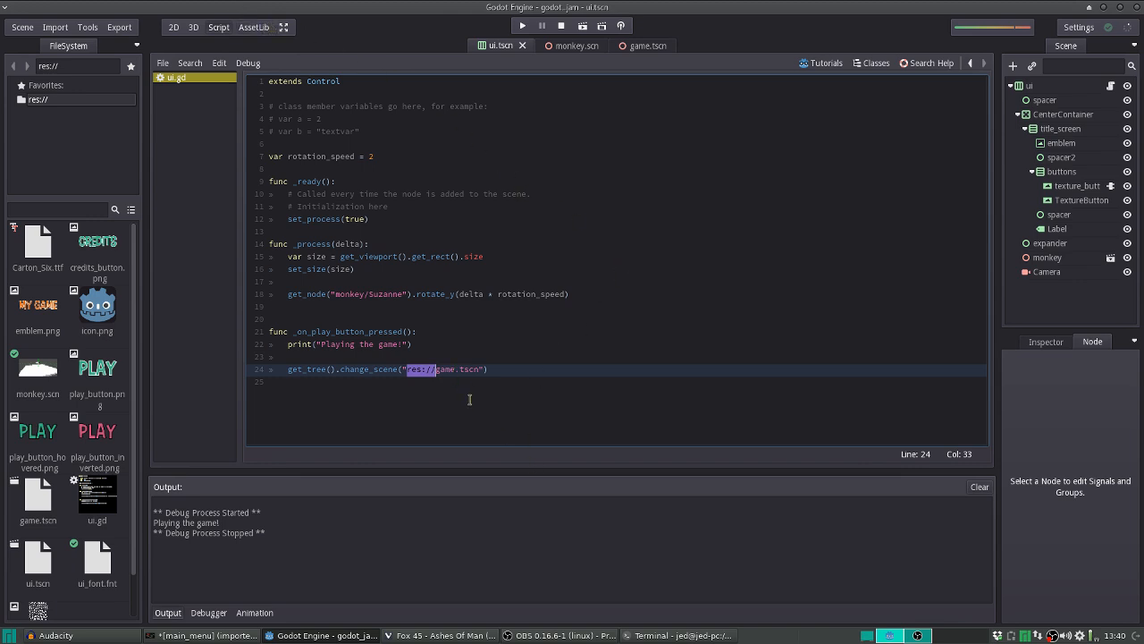
{"action": "mouse_move", "coordinate": [488, 340]}
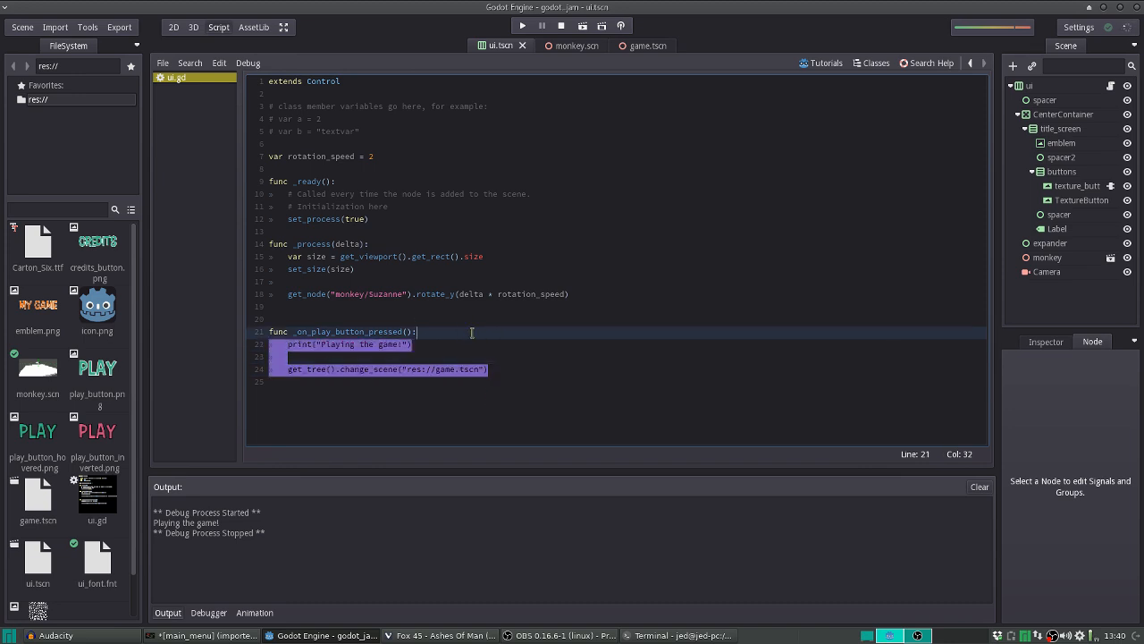
Review the whole ui.gd play-button handler unchanged, then switch to the GIMP window
{"action": "left_click", "coordinate": [472, 331]}
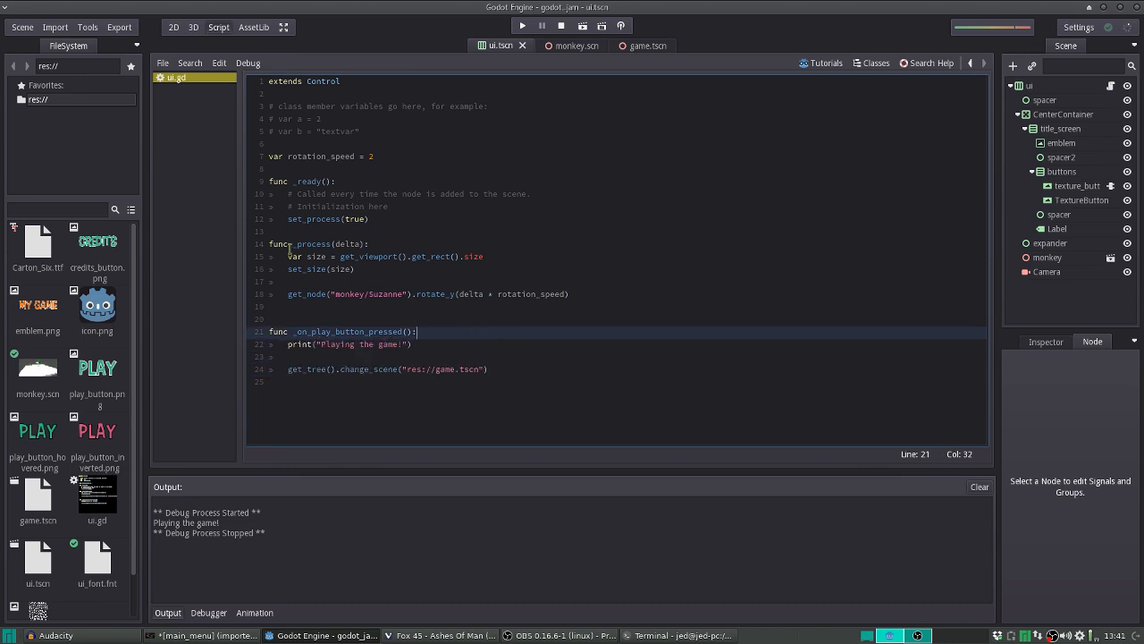
{"action": "key", "text": "ctrl+a"}
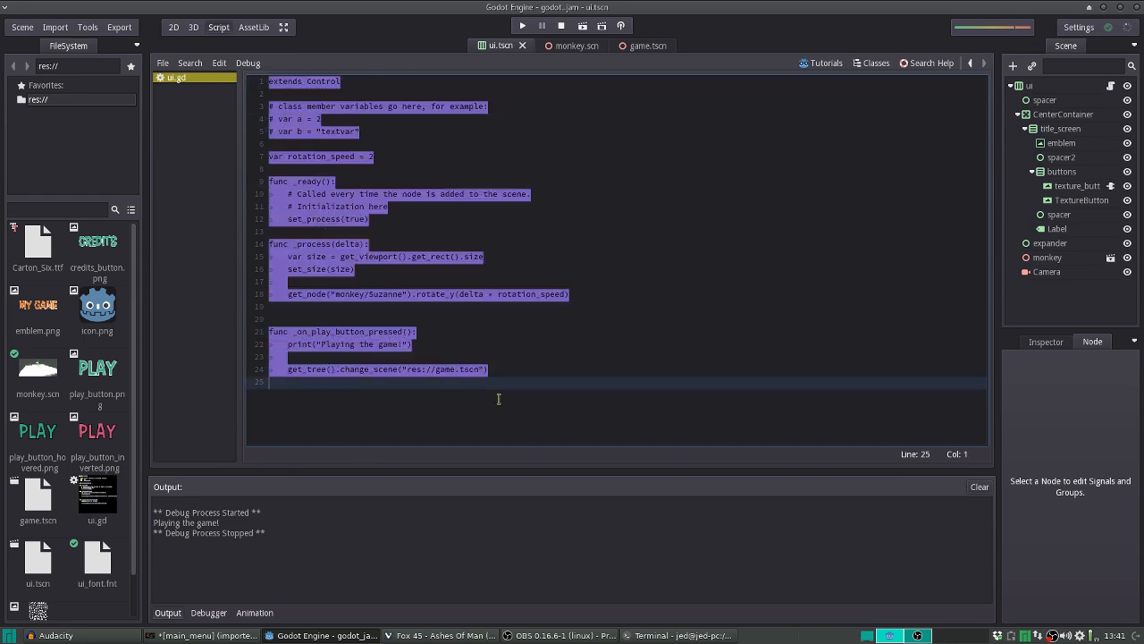
{"action": "left_click", "coordinate": [547, 383]}
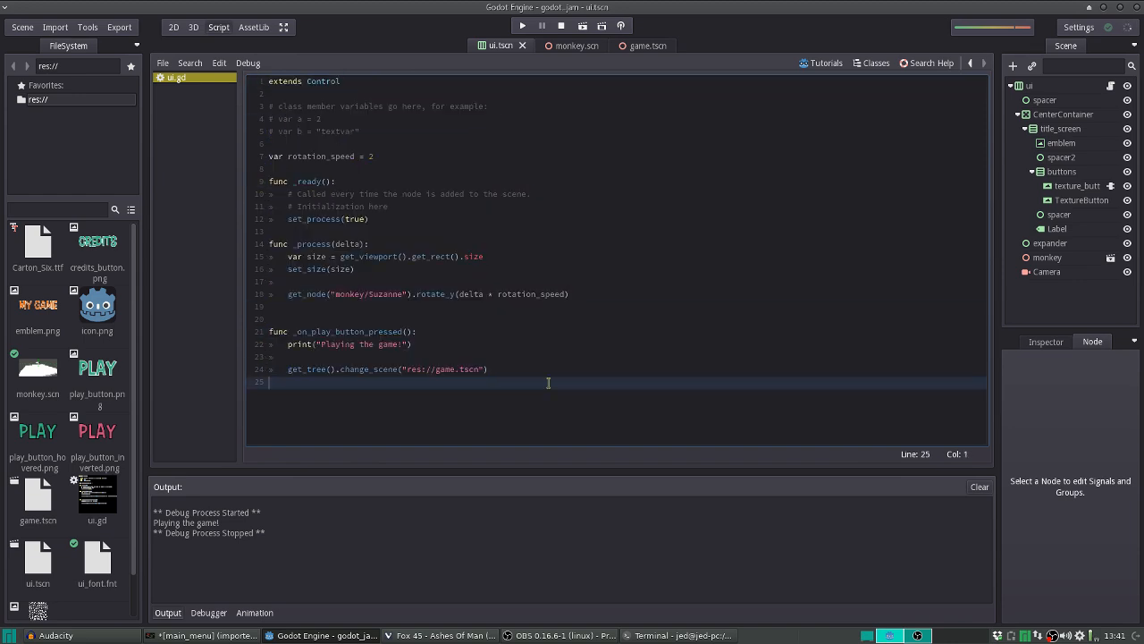
{"action": "mouse_move", "coordinate": [354, 511]}
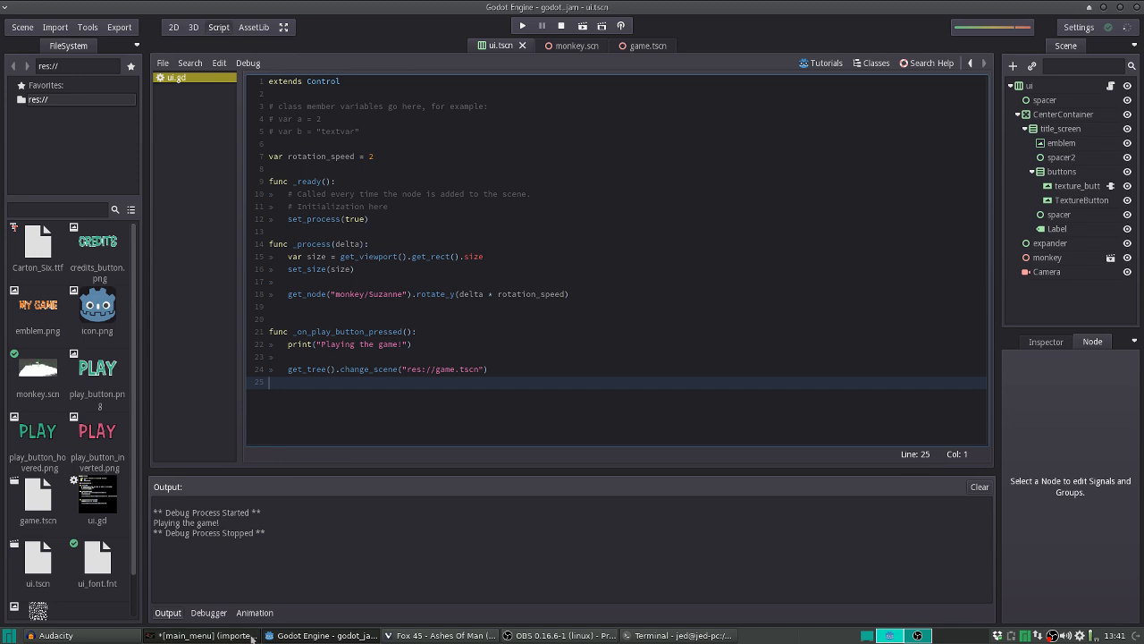
{"action": "left_click", "coordinate": [211, 634]}
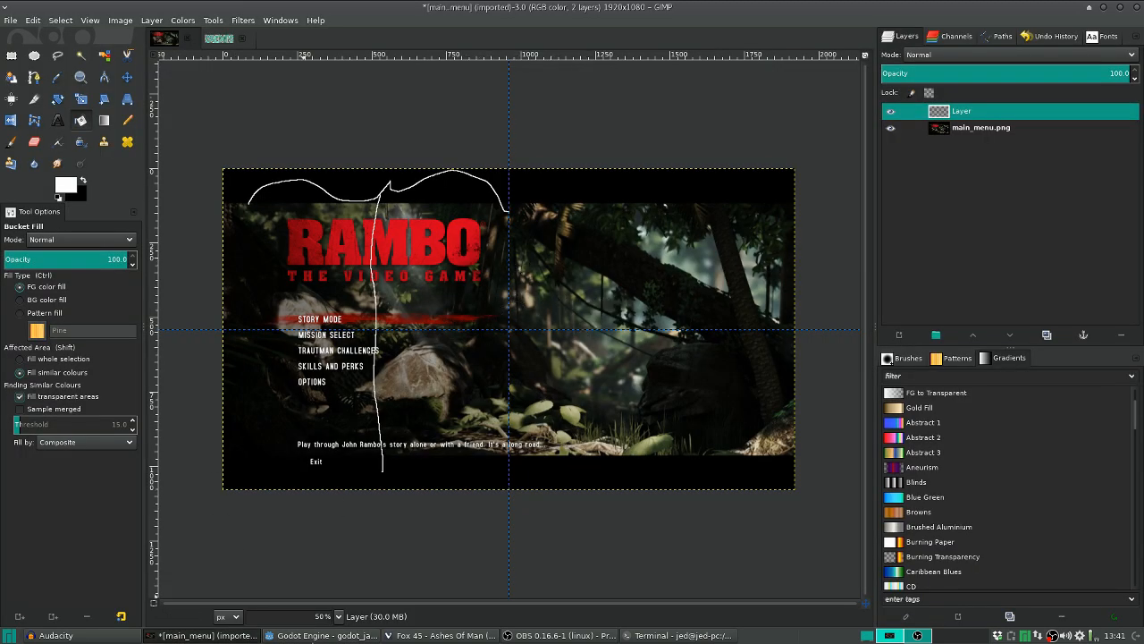
Switch back from GIMP to the Godot editor showing ui.gd
{"action": "left_click", "coordinate": [318, 635]}
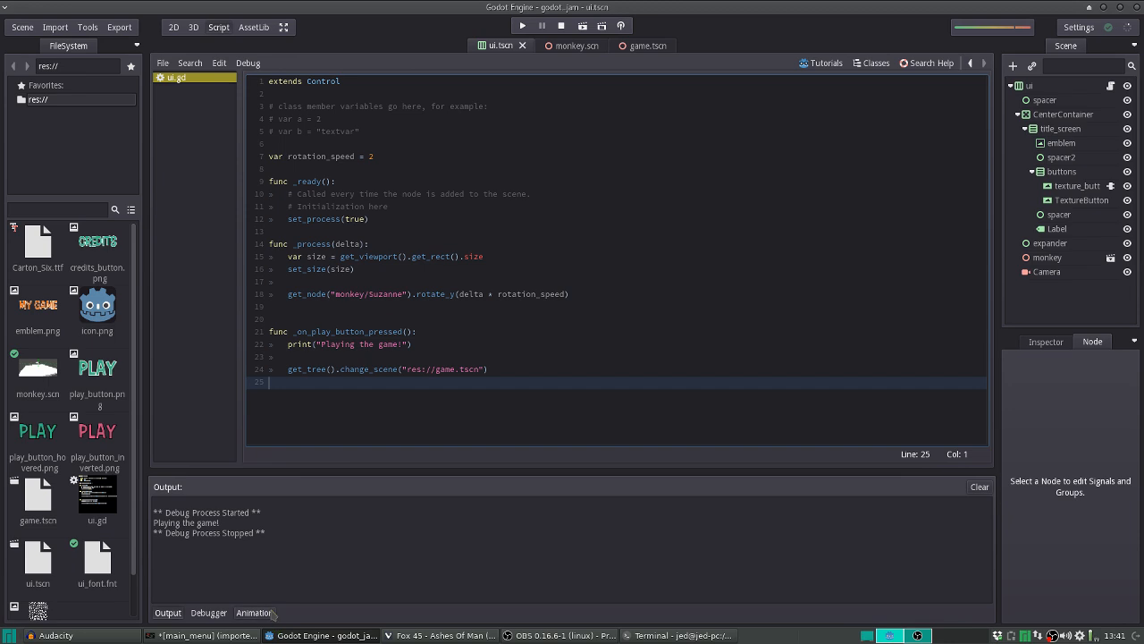
{"action": "mouse_move", "coordinate": [279, 608]}
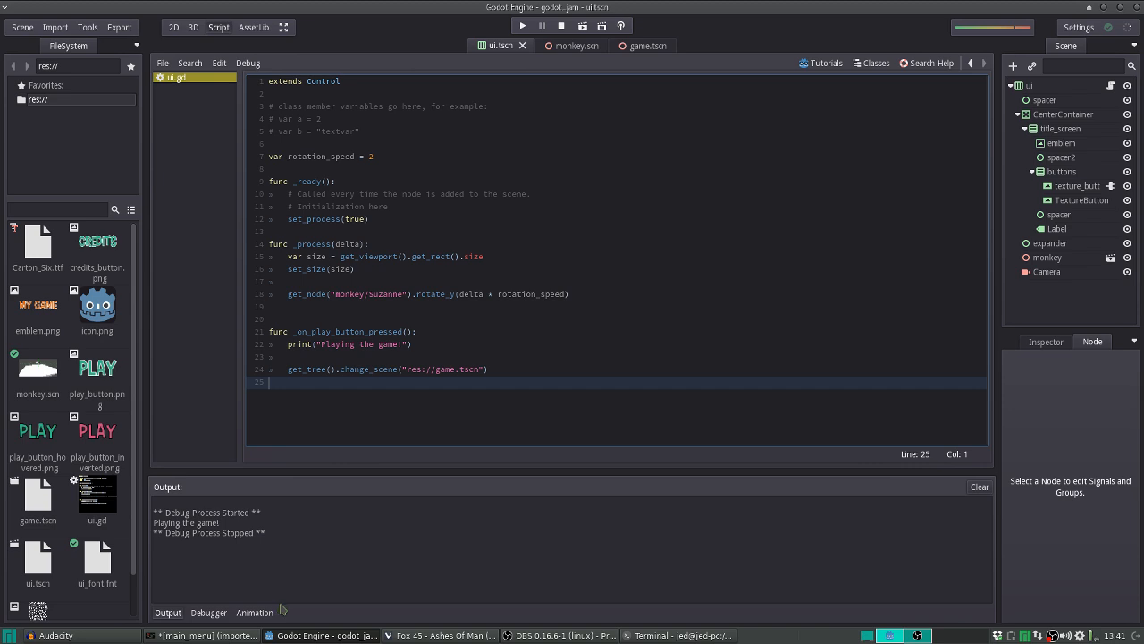
{"action": "mouse_move", "coordinate": [555, 515]}
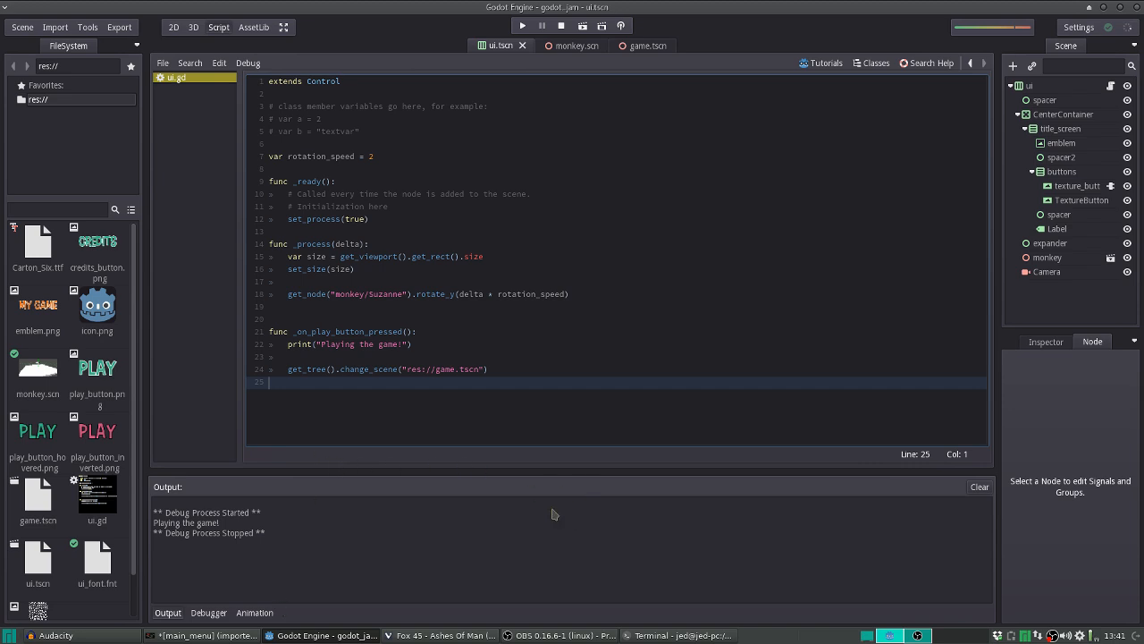